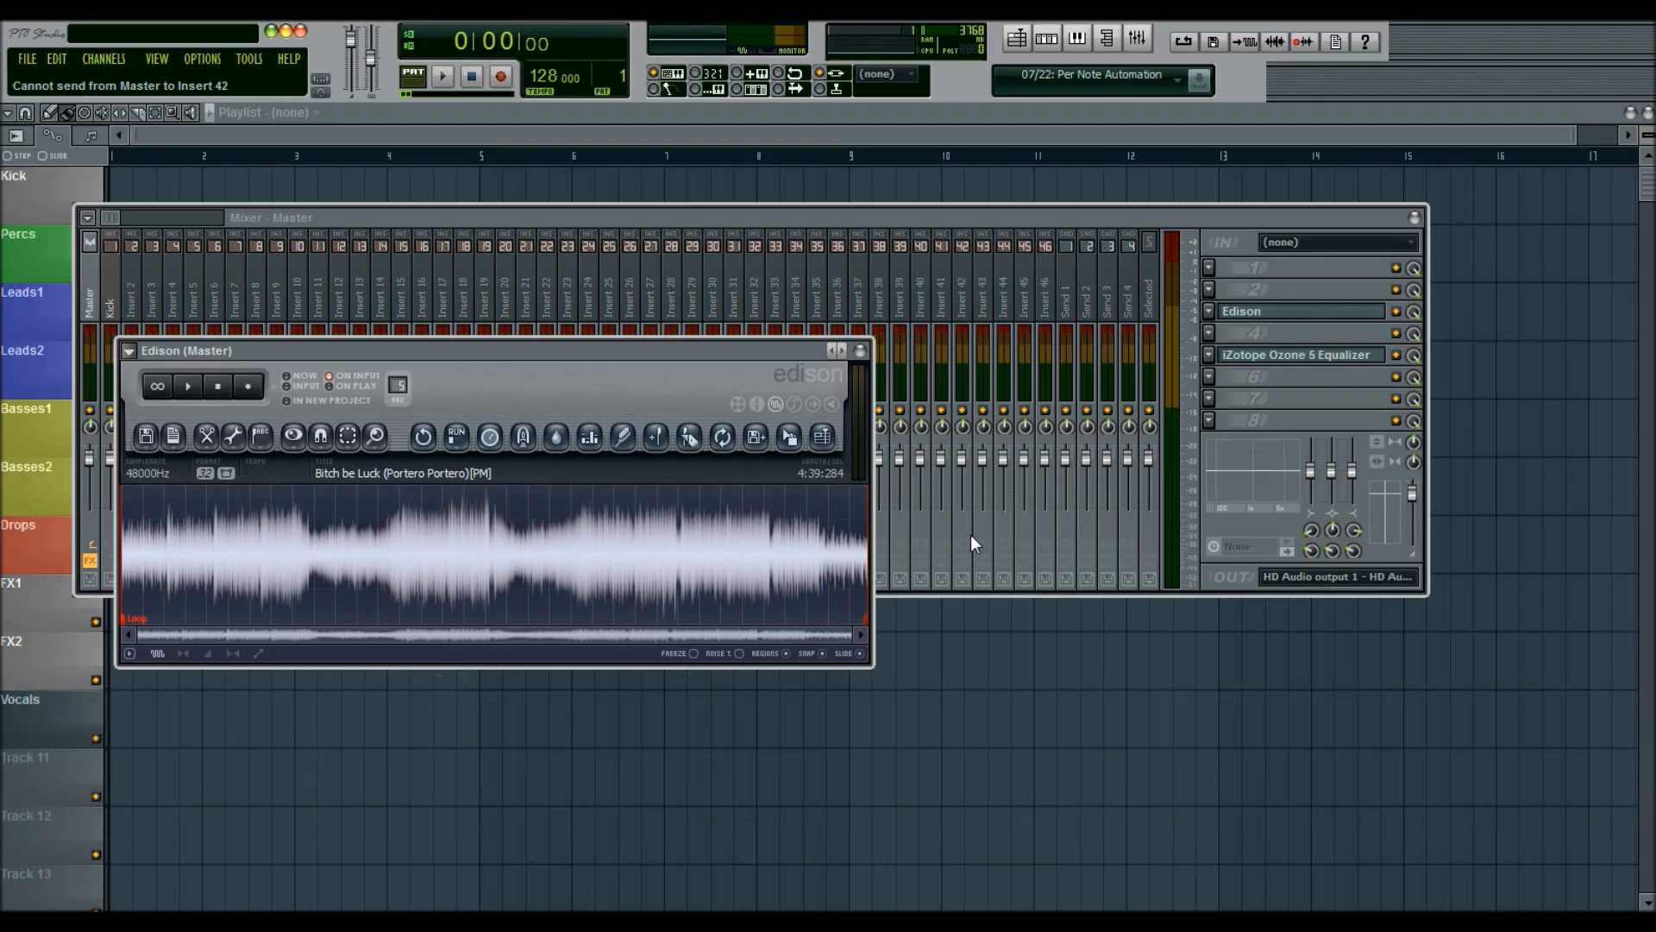
pyautogui.moveTo(470, 311)
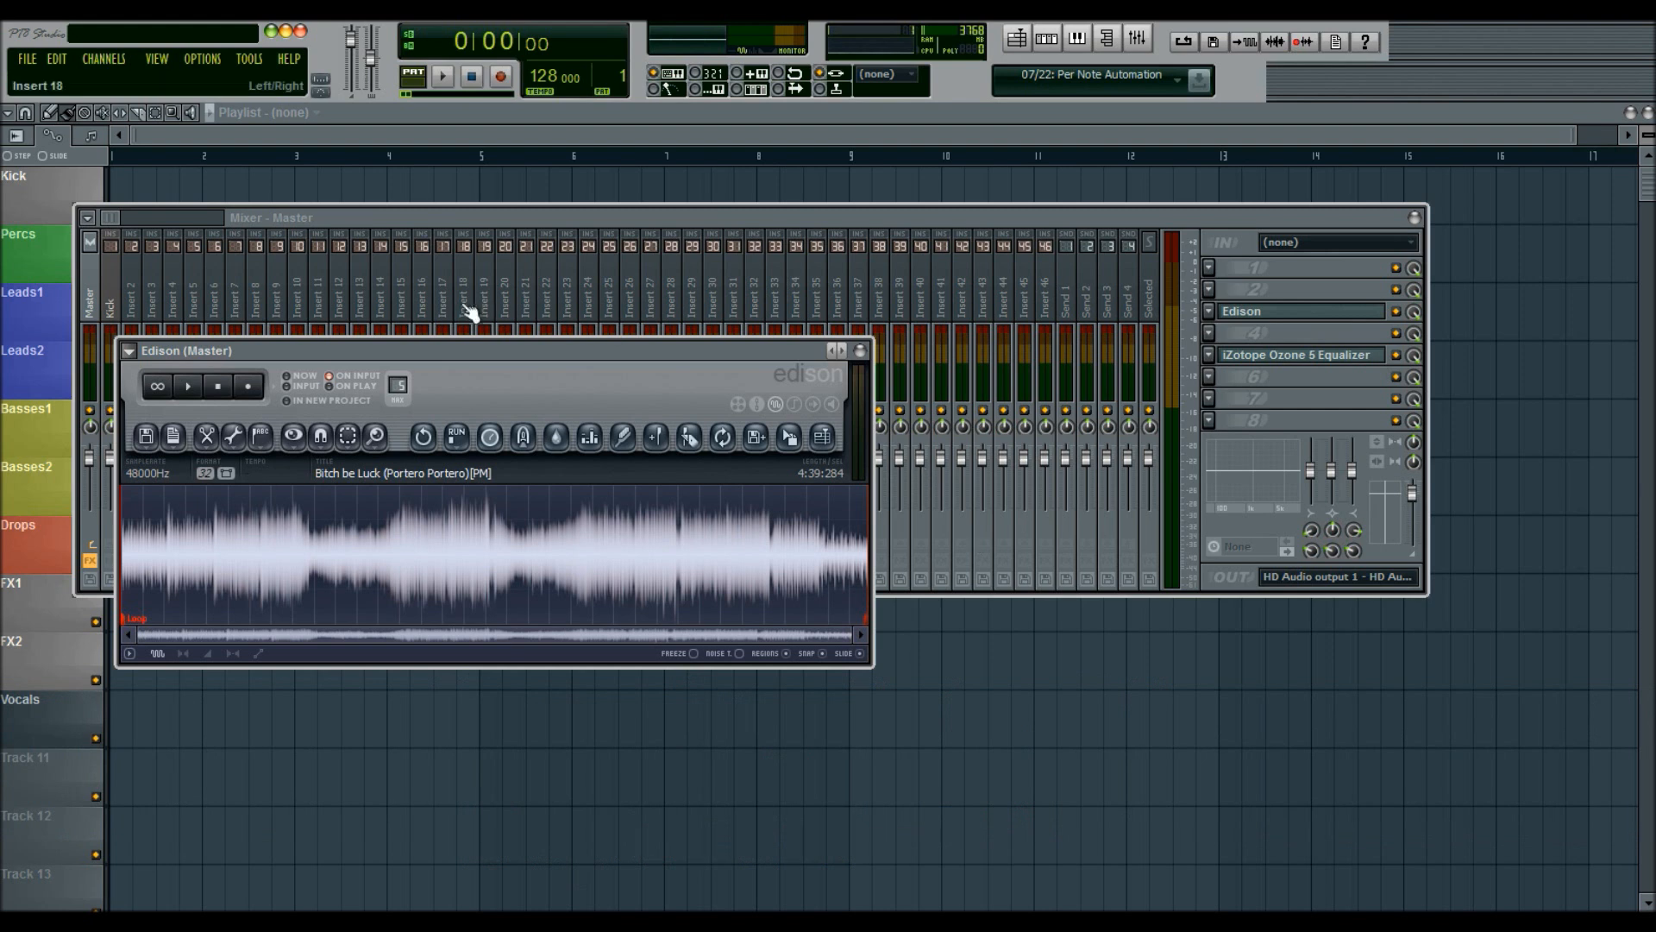
pyautogui.moveTo(517, 351)
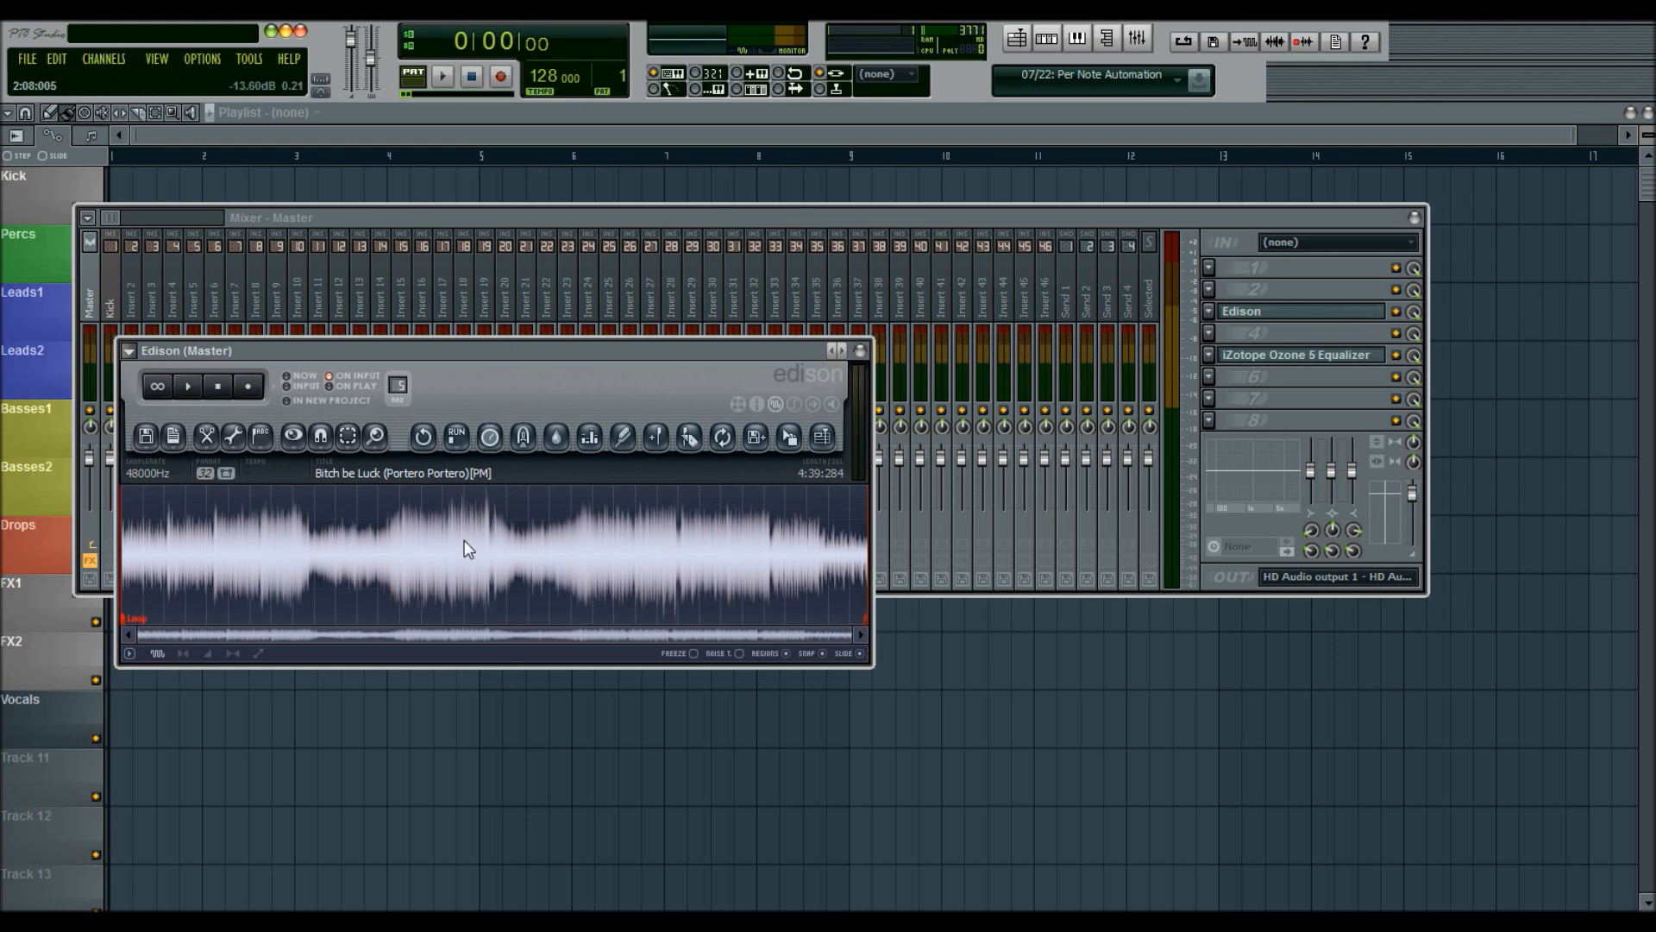
# - Zoom the Edison waveform in until individual samples show as dots
pyautogui.click(420, 565)
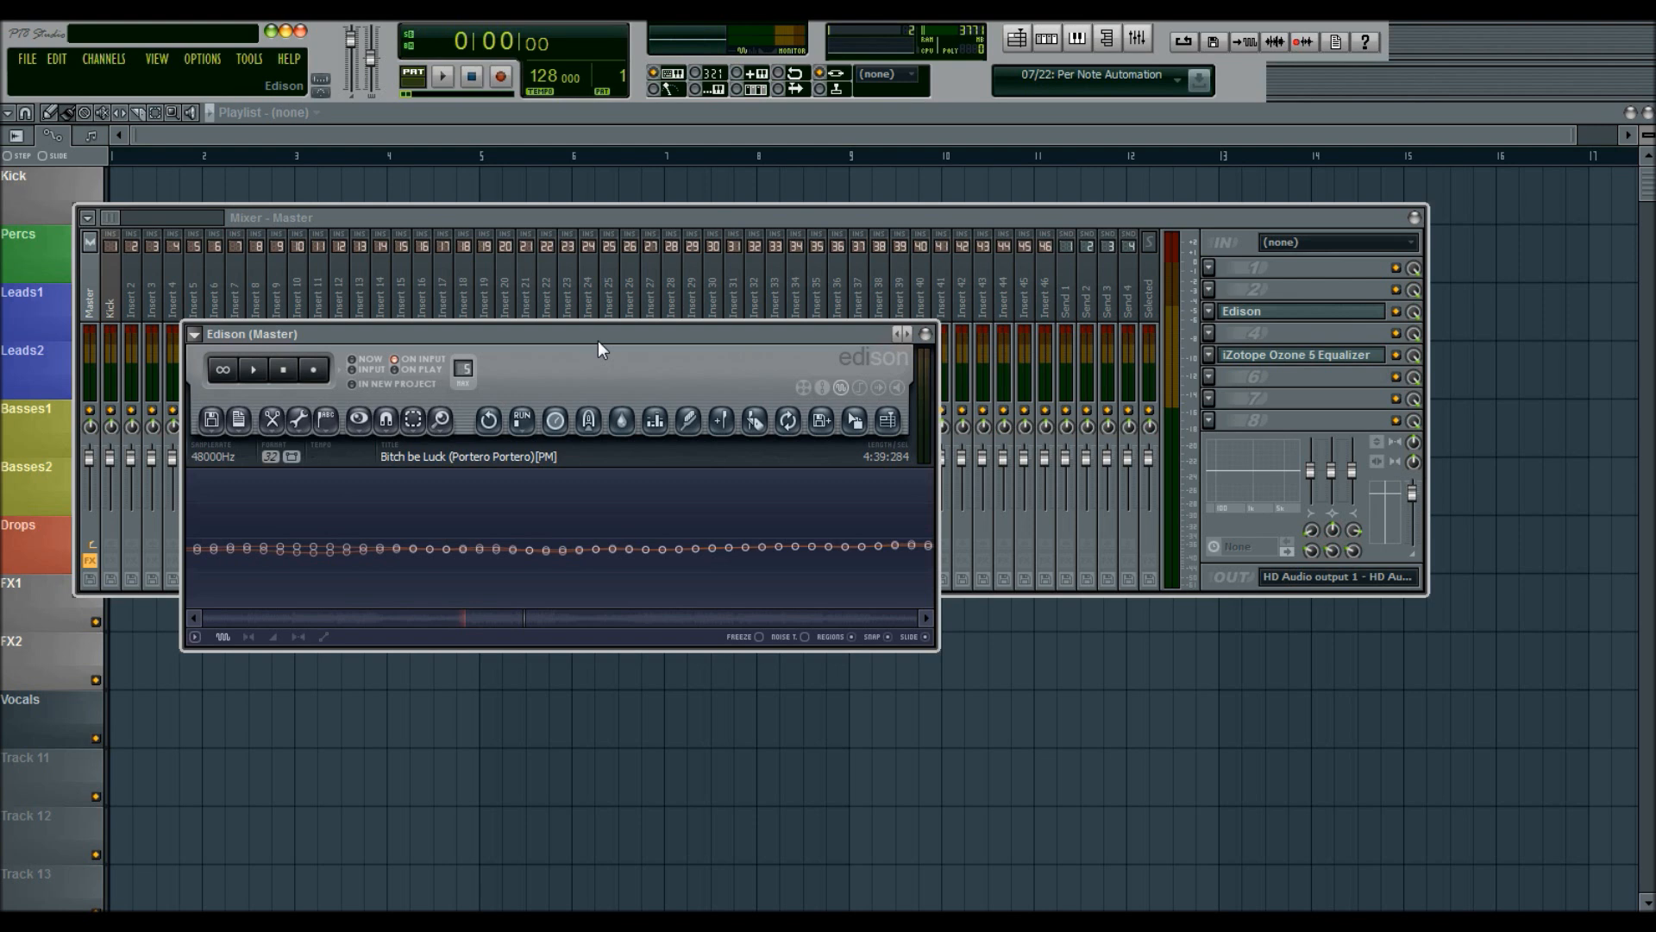
pyautogui.moveTo(652, 456)
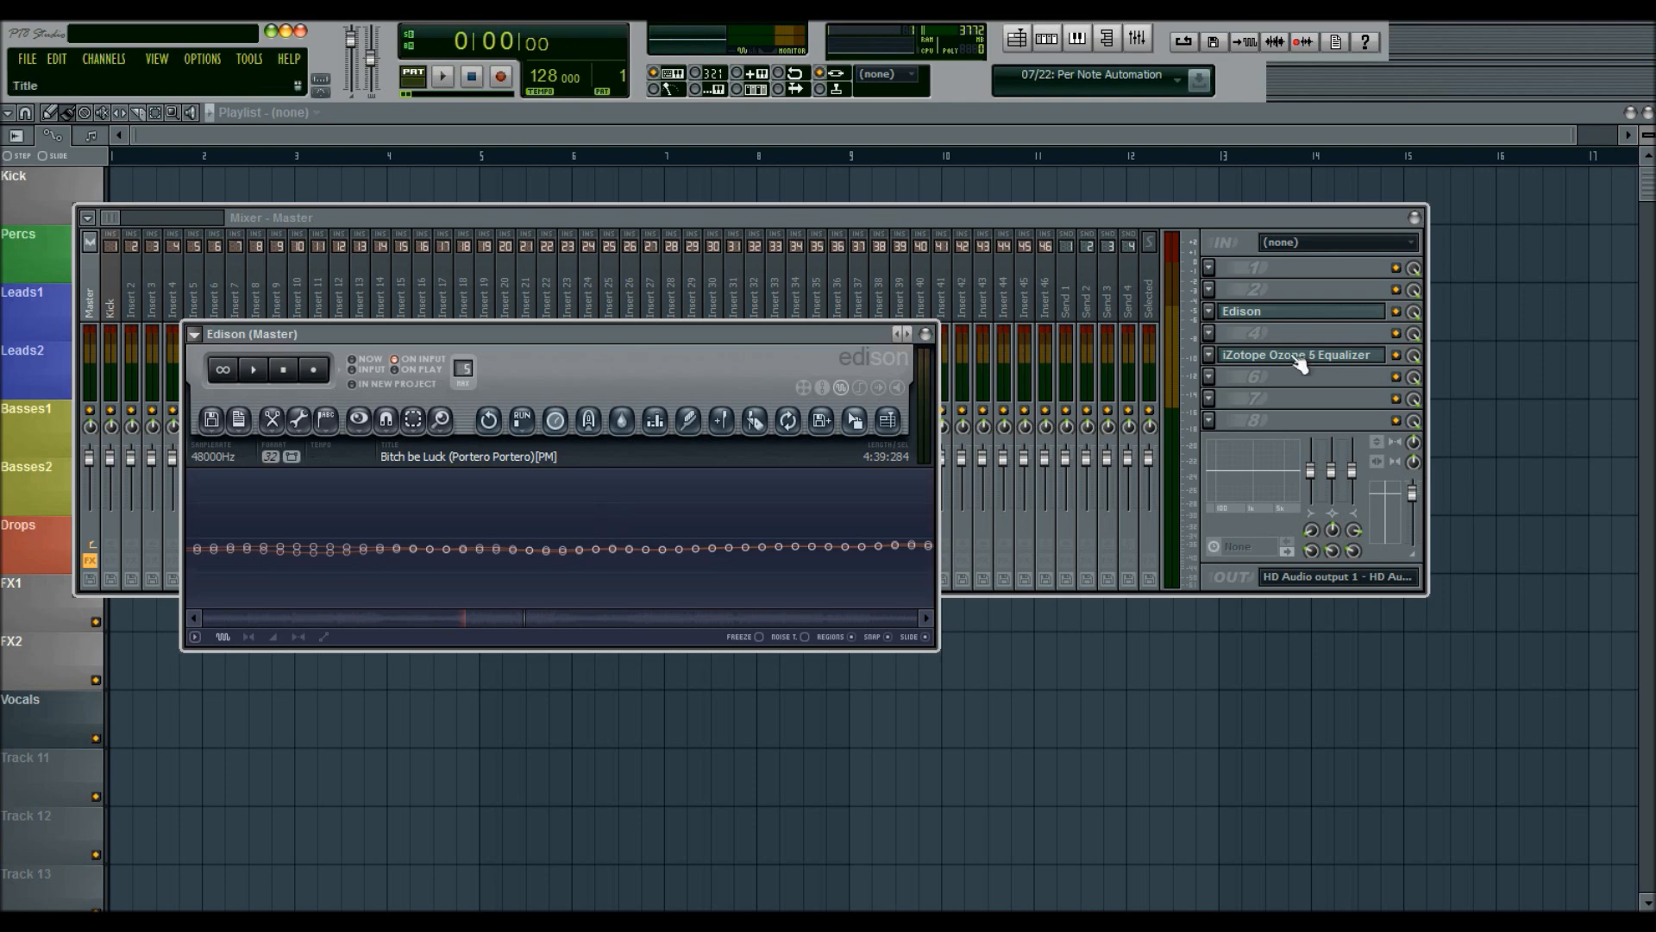
# - Load the iZotope Ozone 5 Exciter into an empty master effects slot
pyautogui.click(1300, 354)
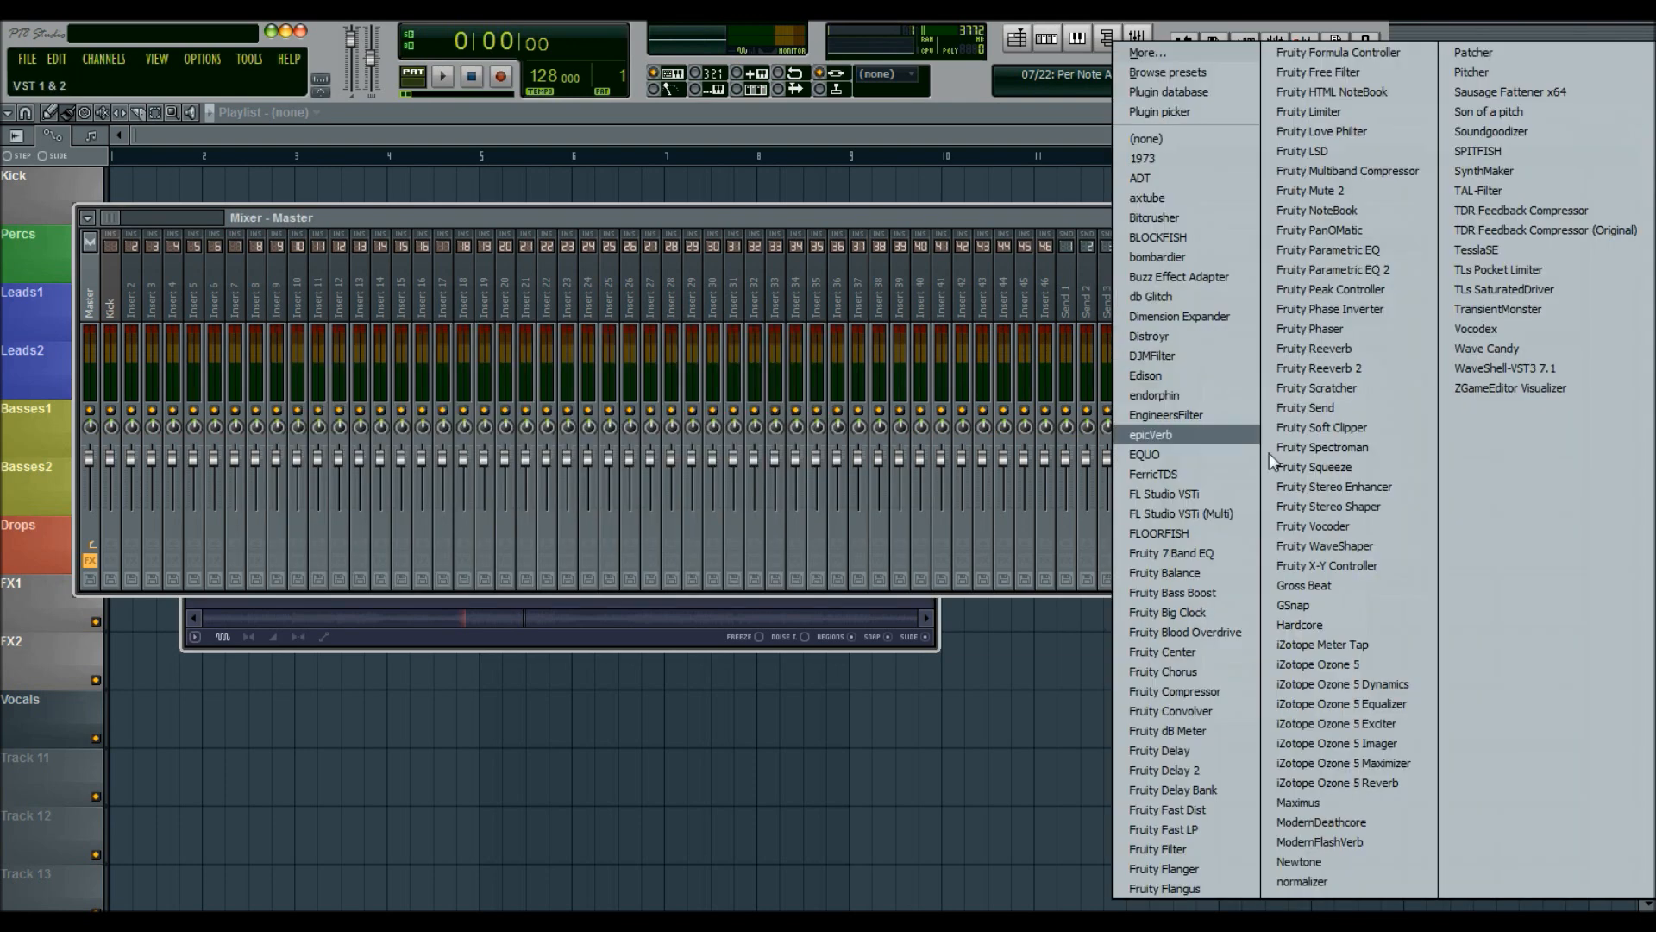
pyautogui.click(1335, 723)
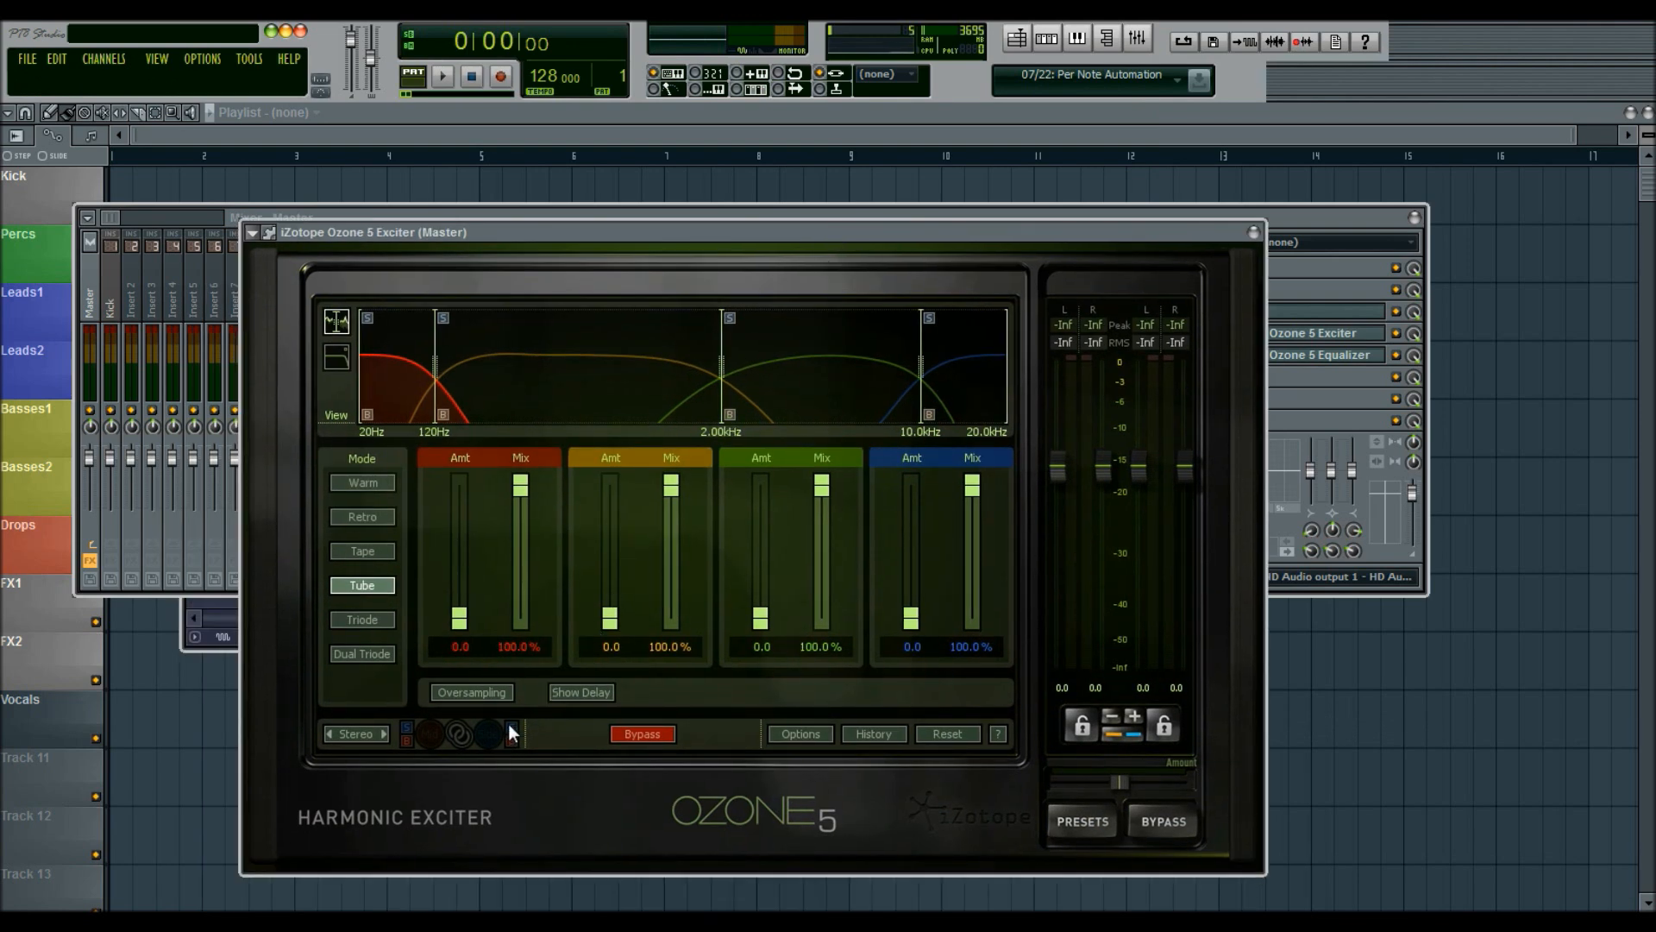
pyautogui.moveTo(470, 692)
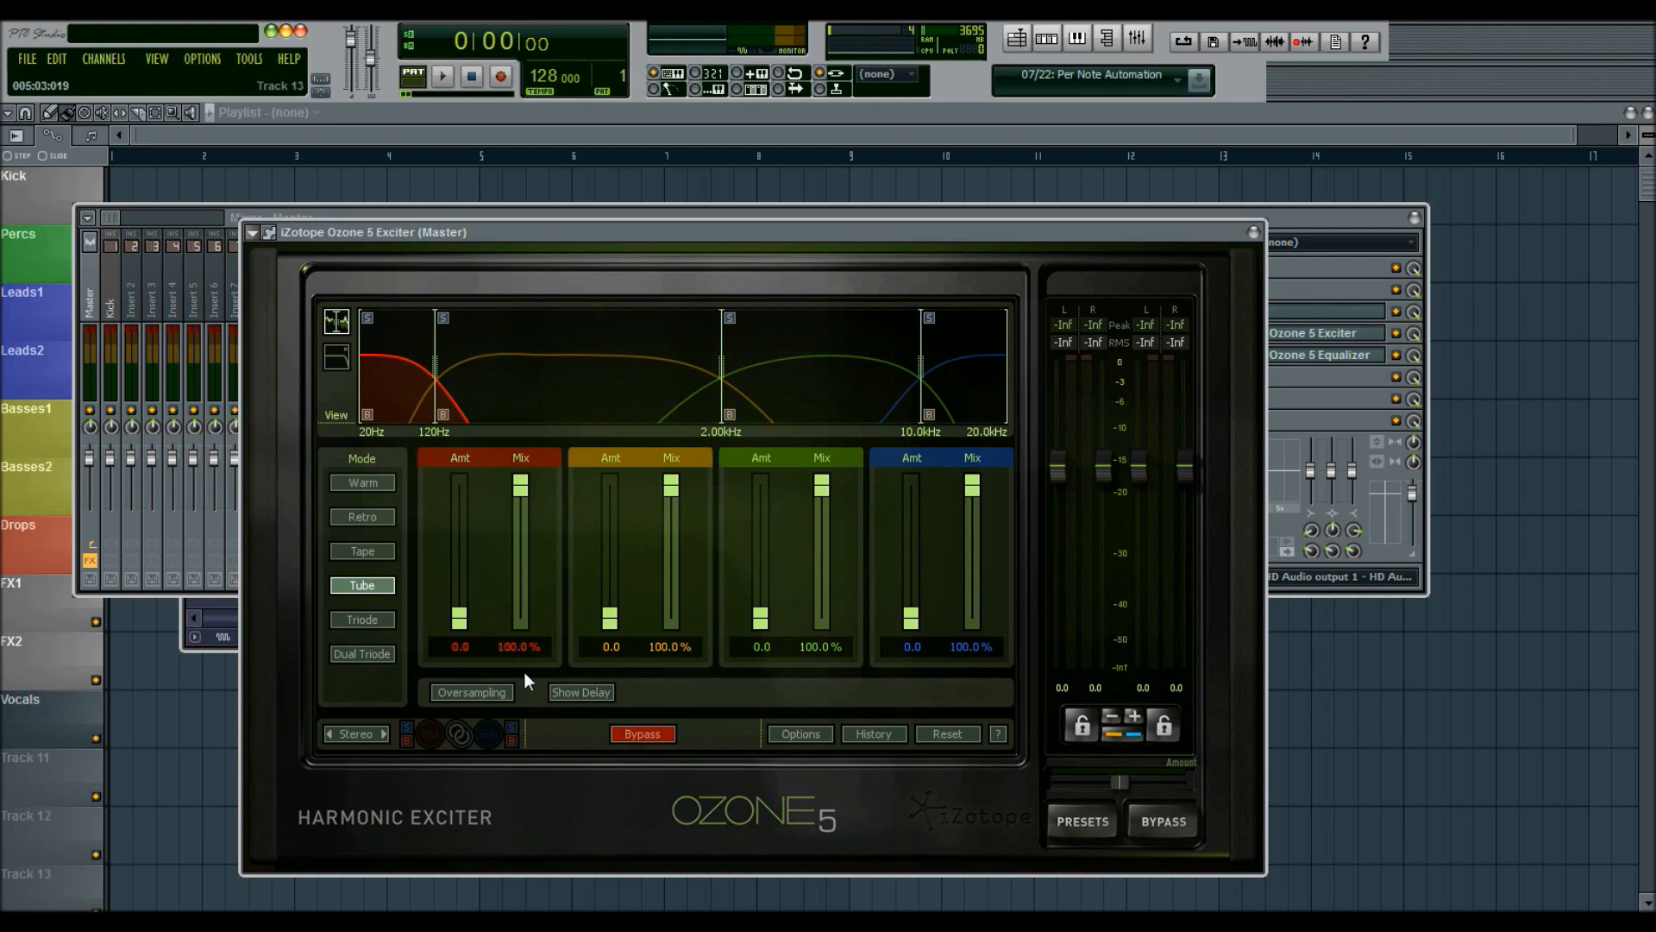
pyautogui.moveTo(822, 326)
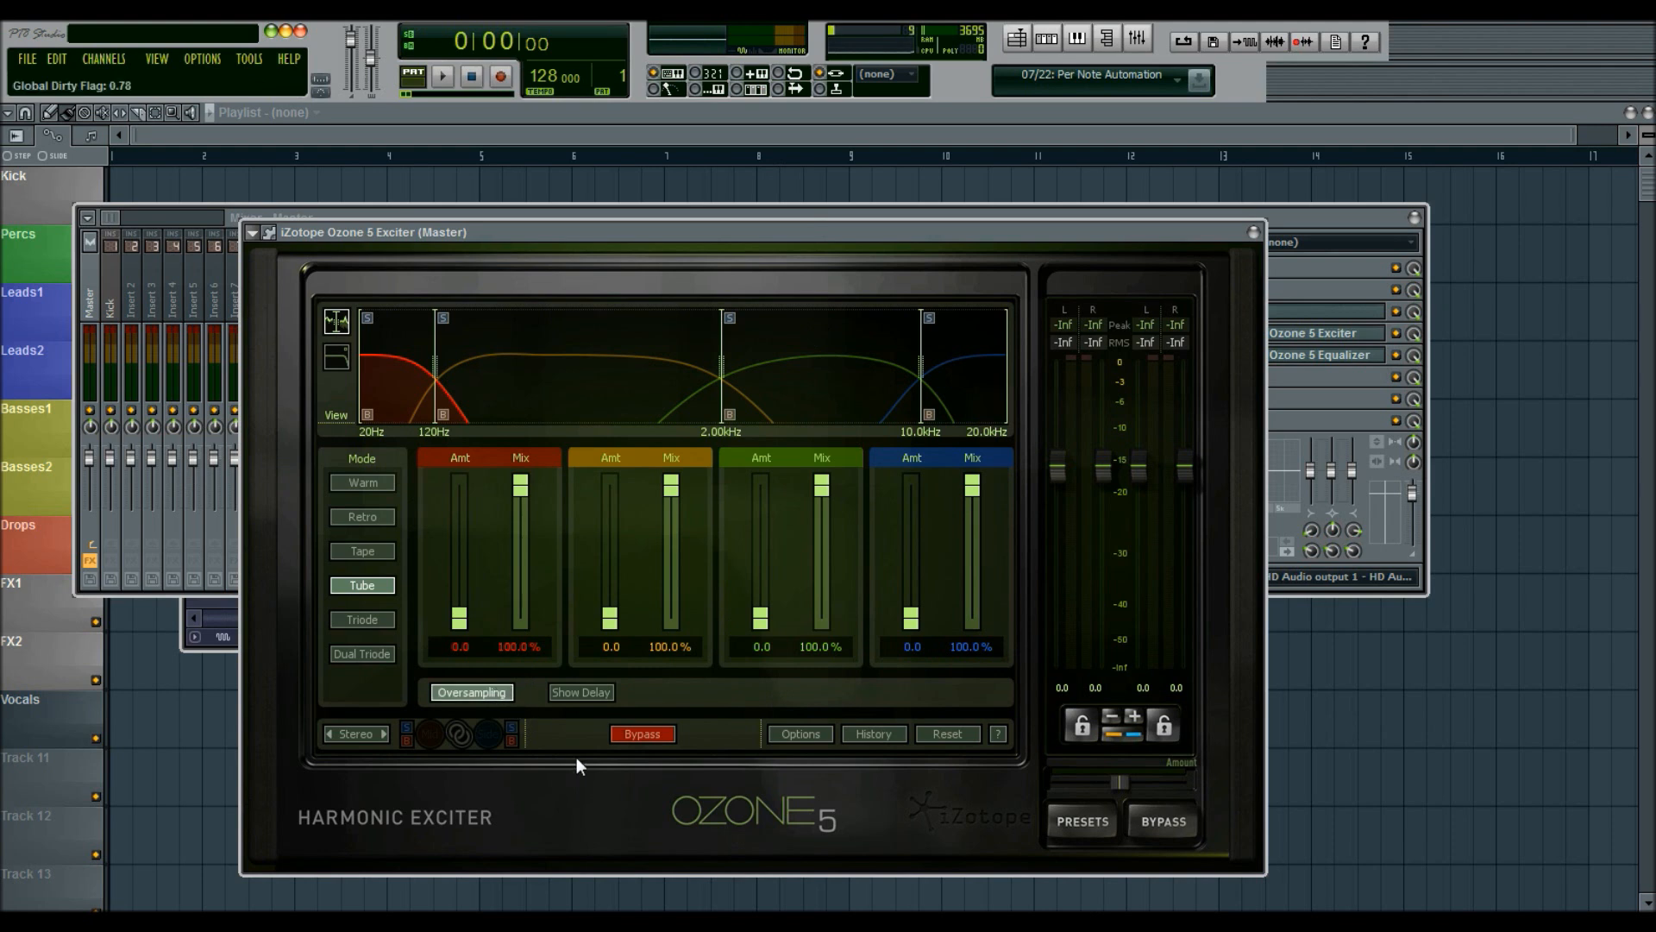
pyautogui.moveTo(568, 752)
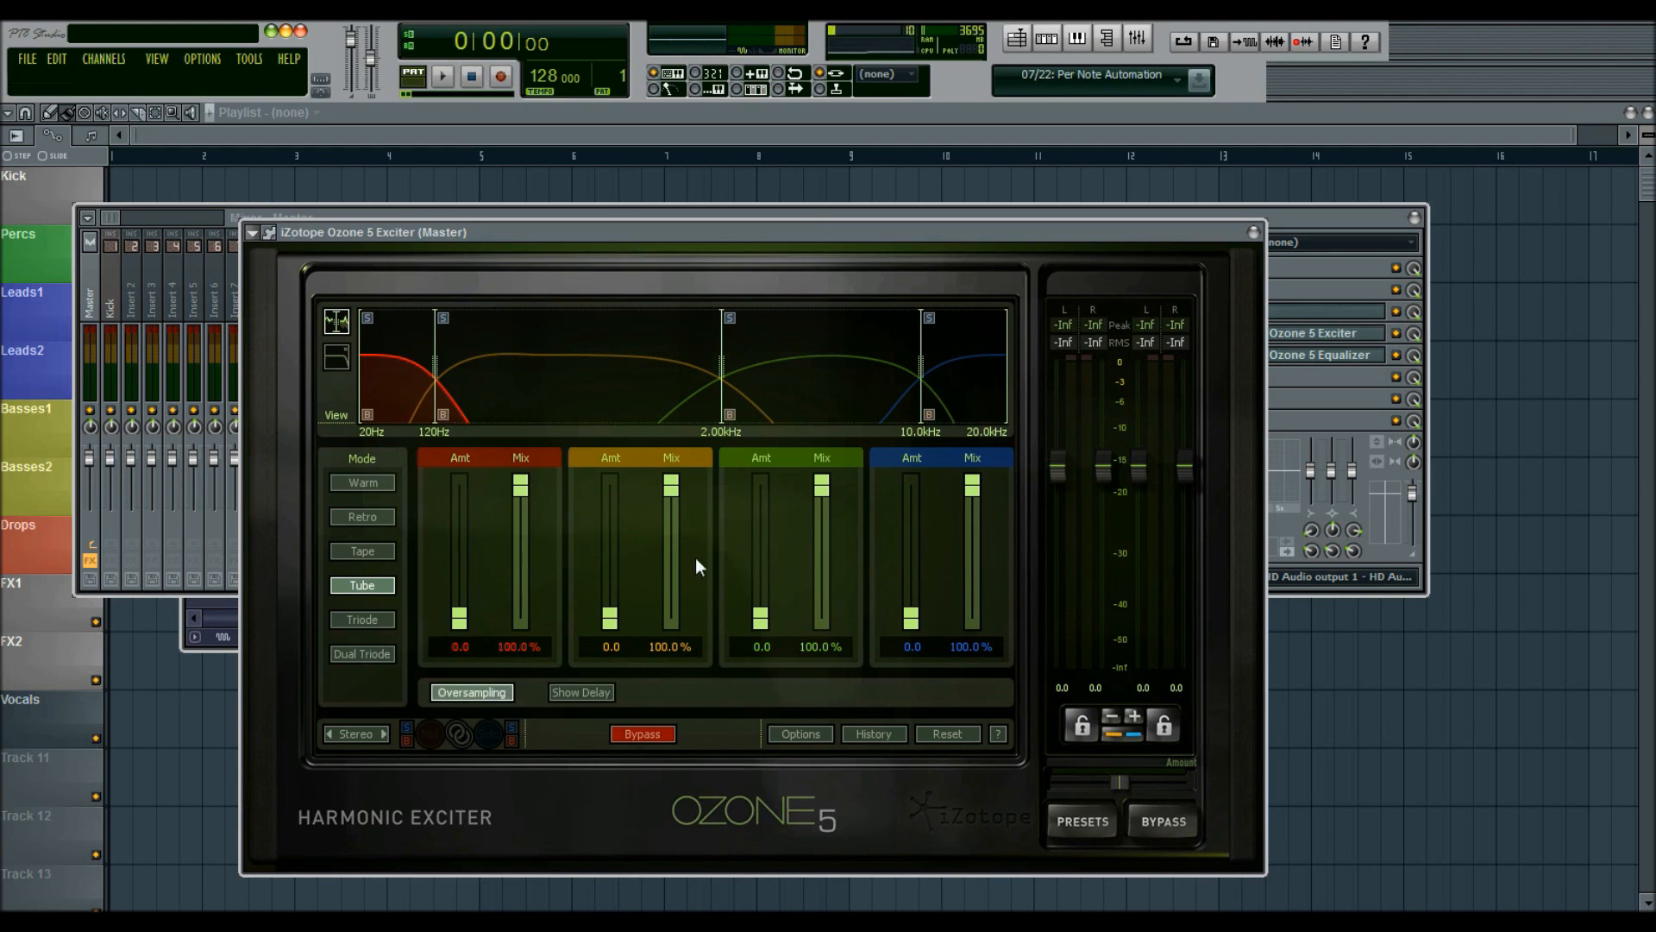
pyautogui.moveTo(744, 423)
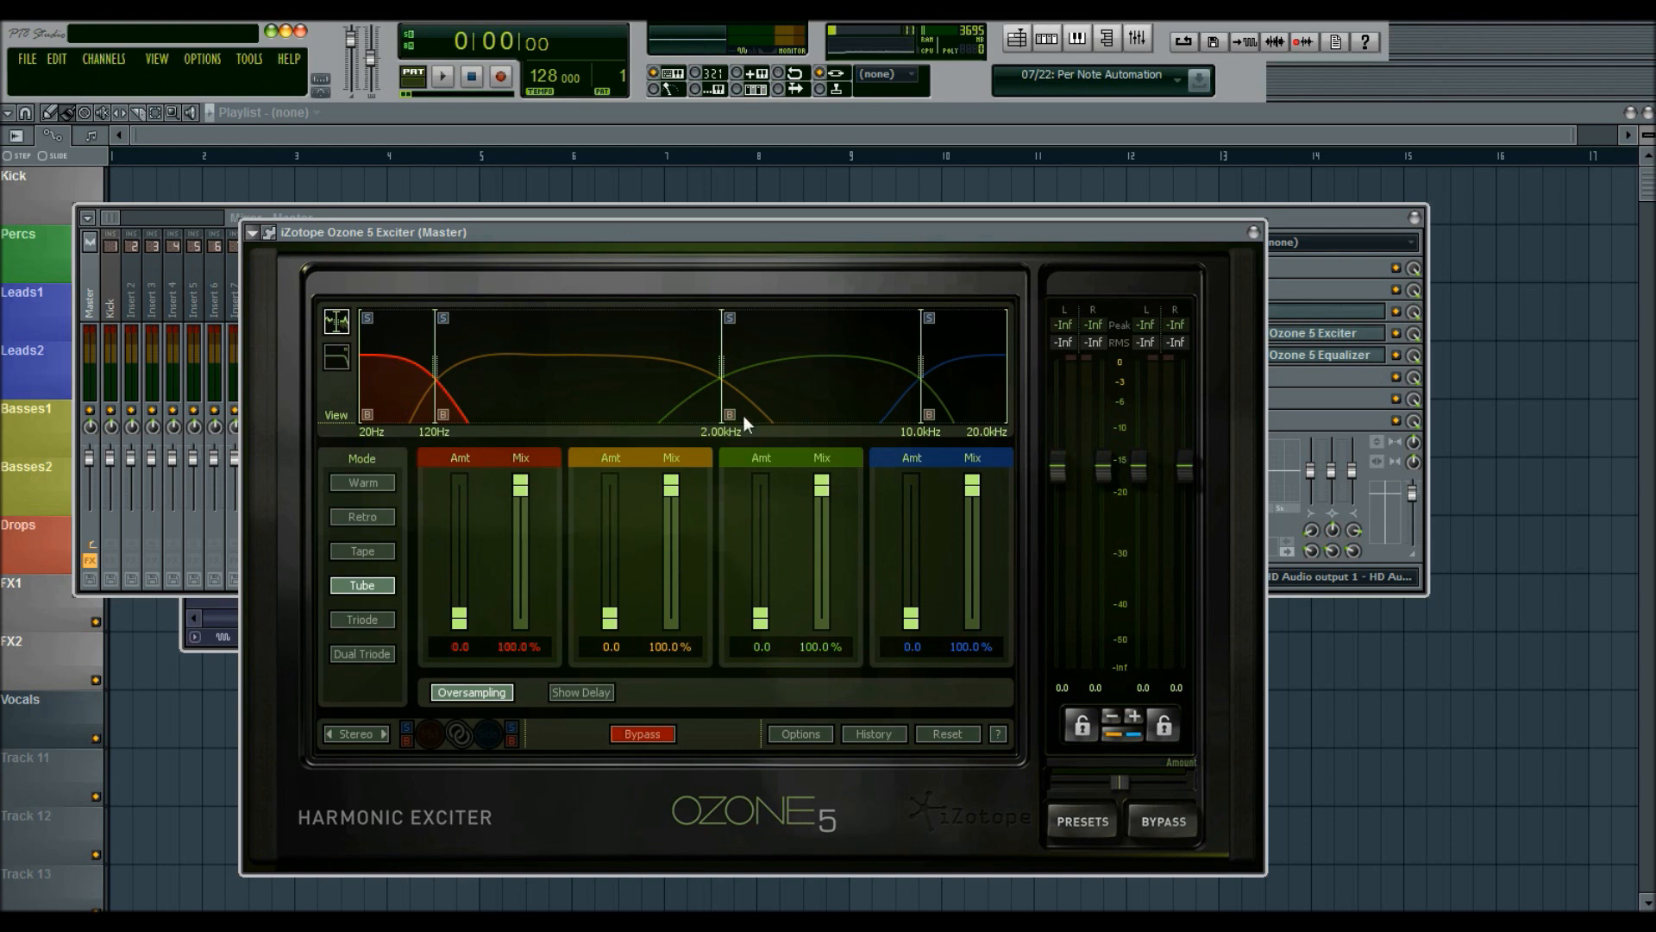
pyautogui.moveTo(894, 456)
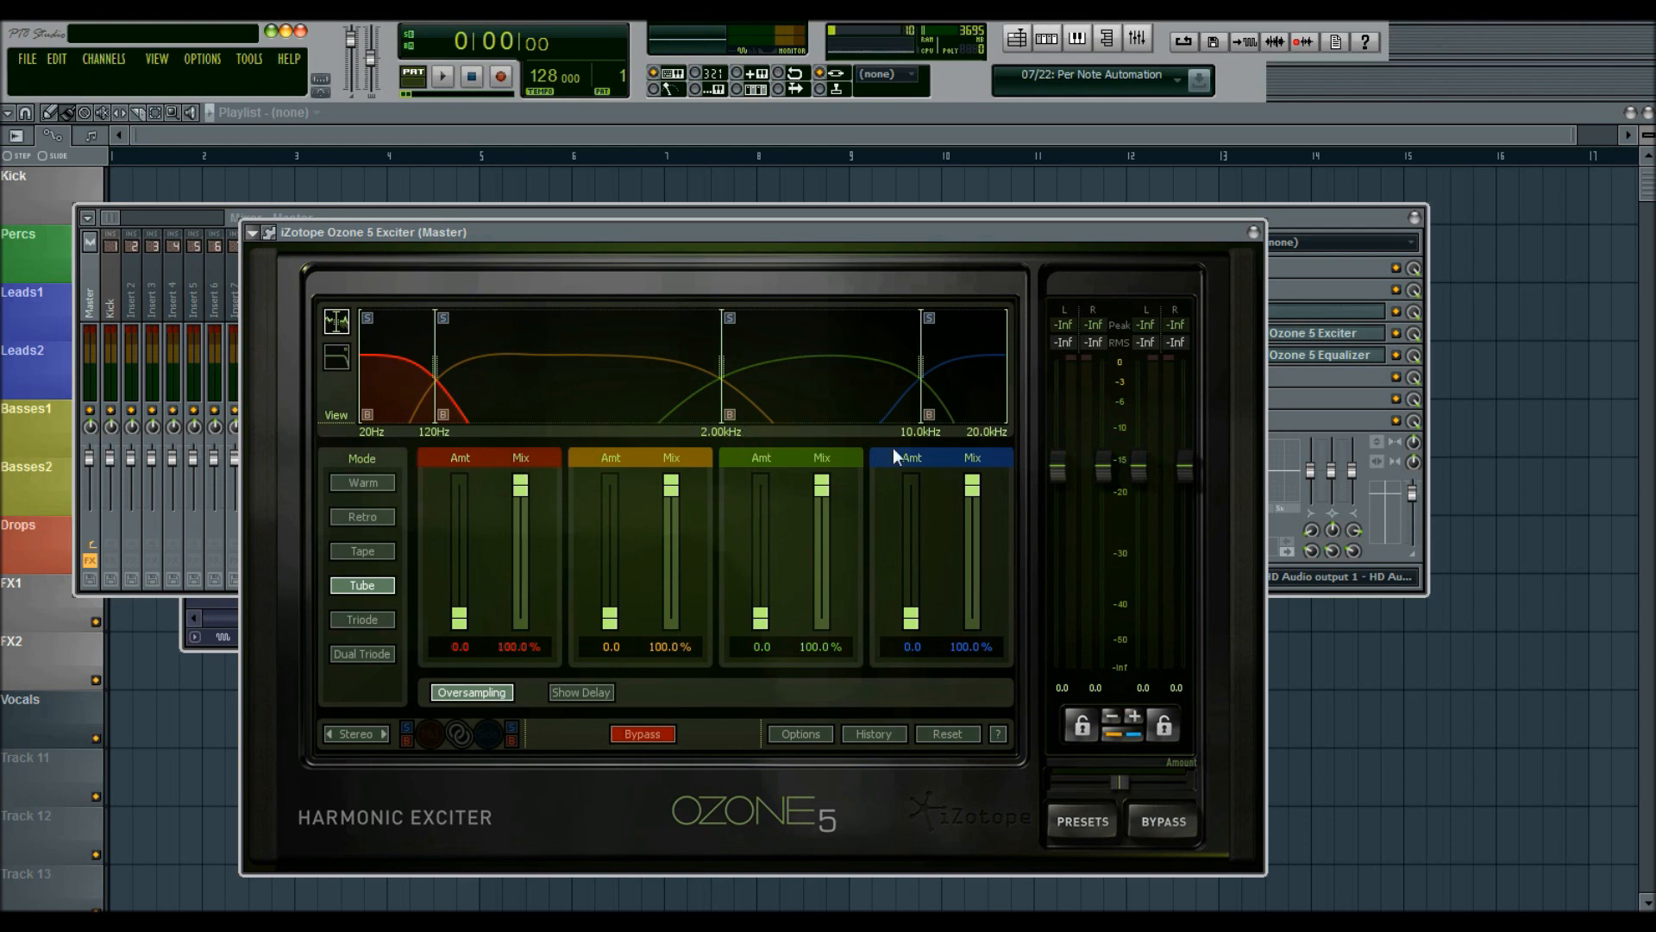
pyautogui.moveTo(536, 357)
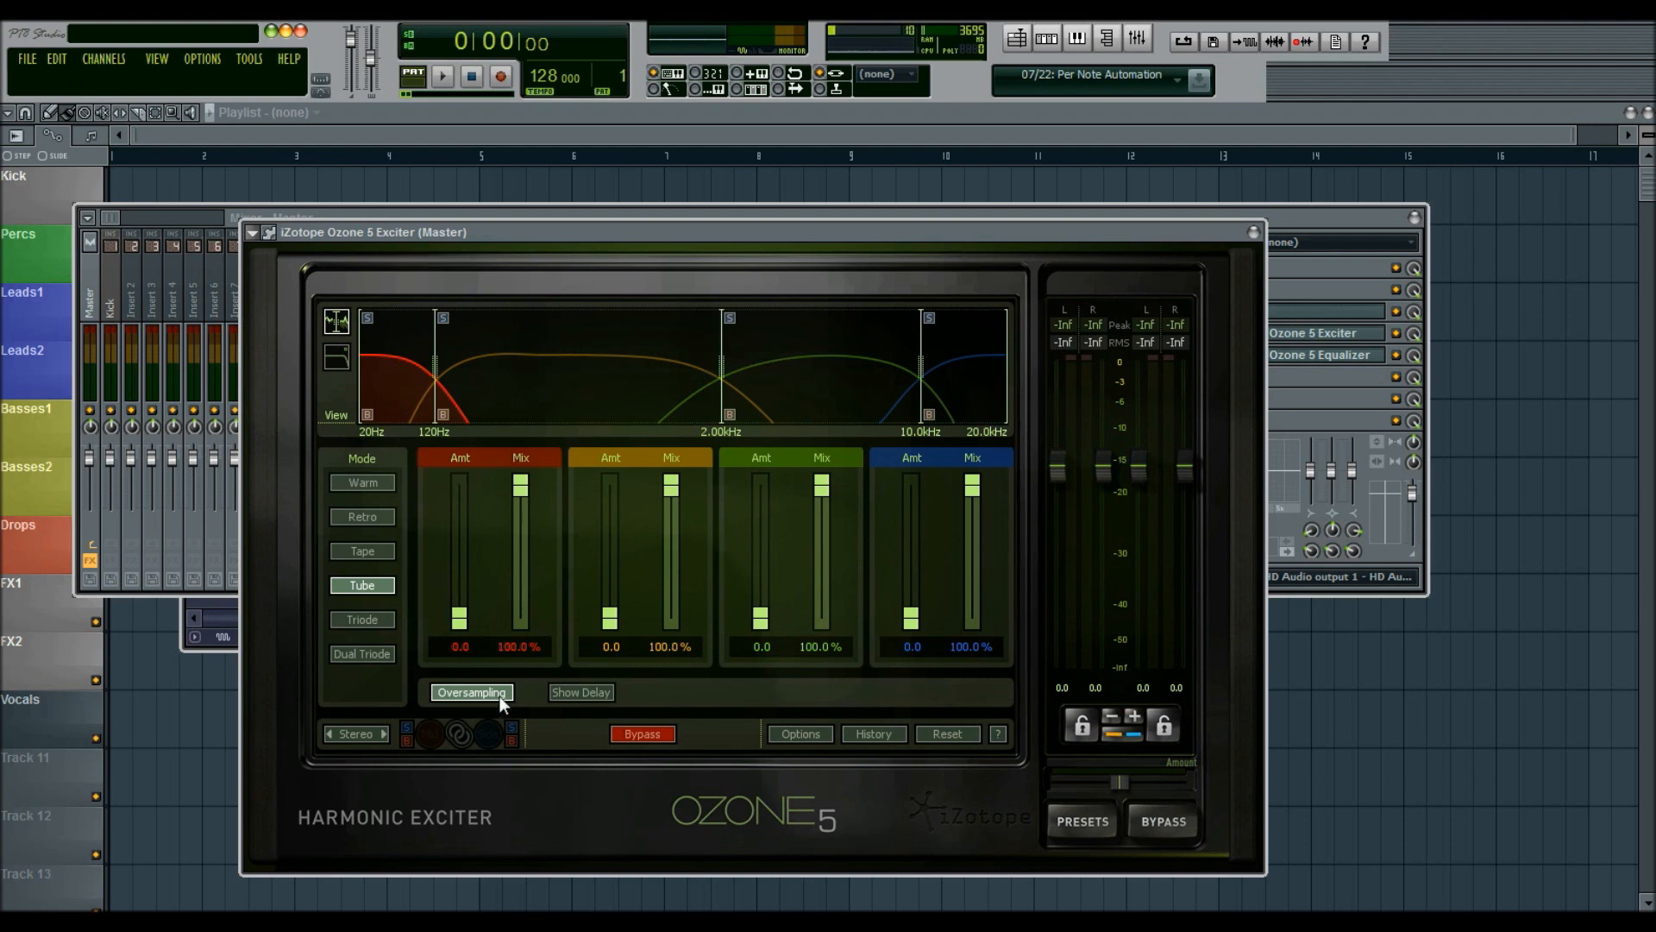
pyautogui.moveTo(532, 695)
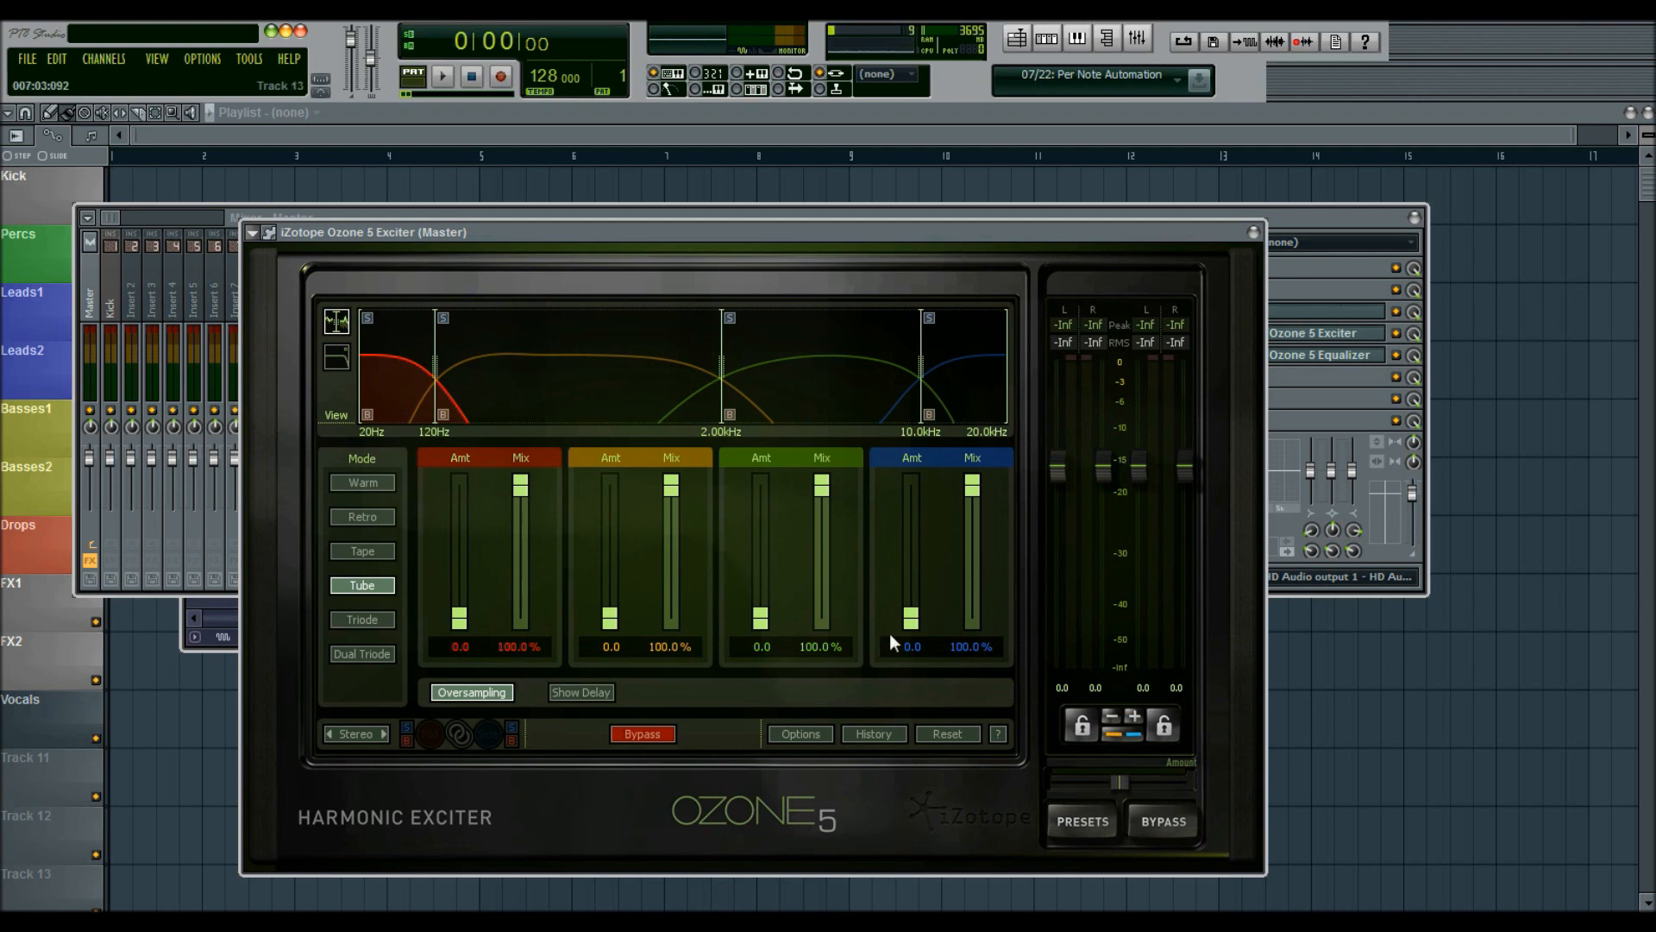
pyautogui.moveTo(723, 512)
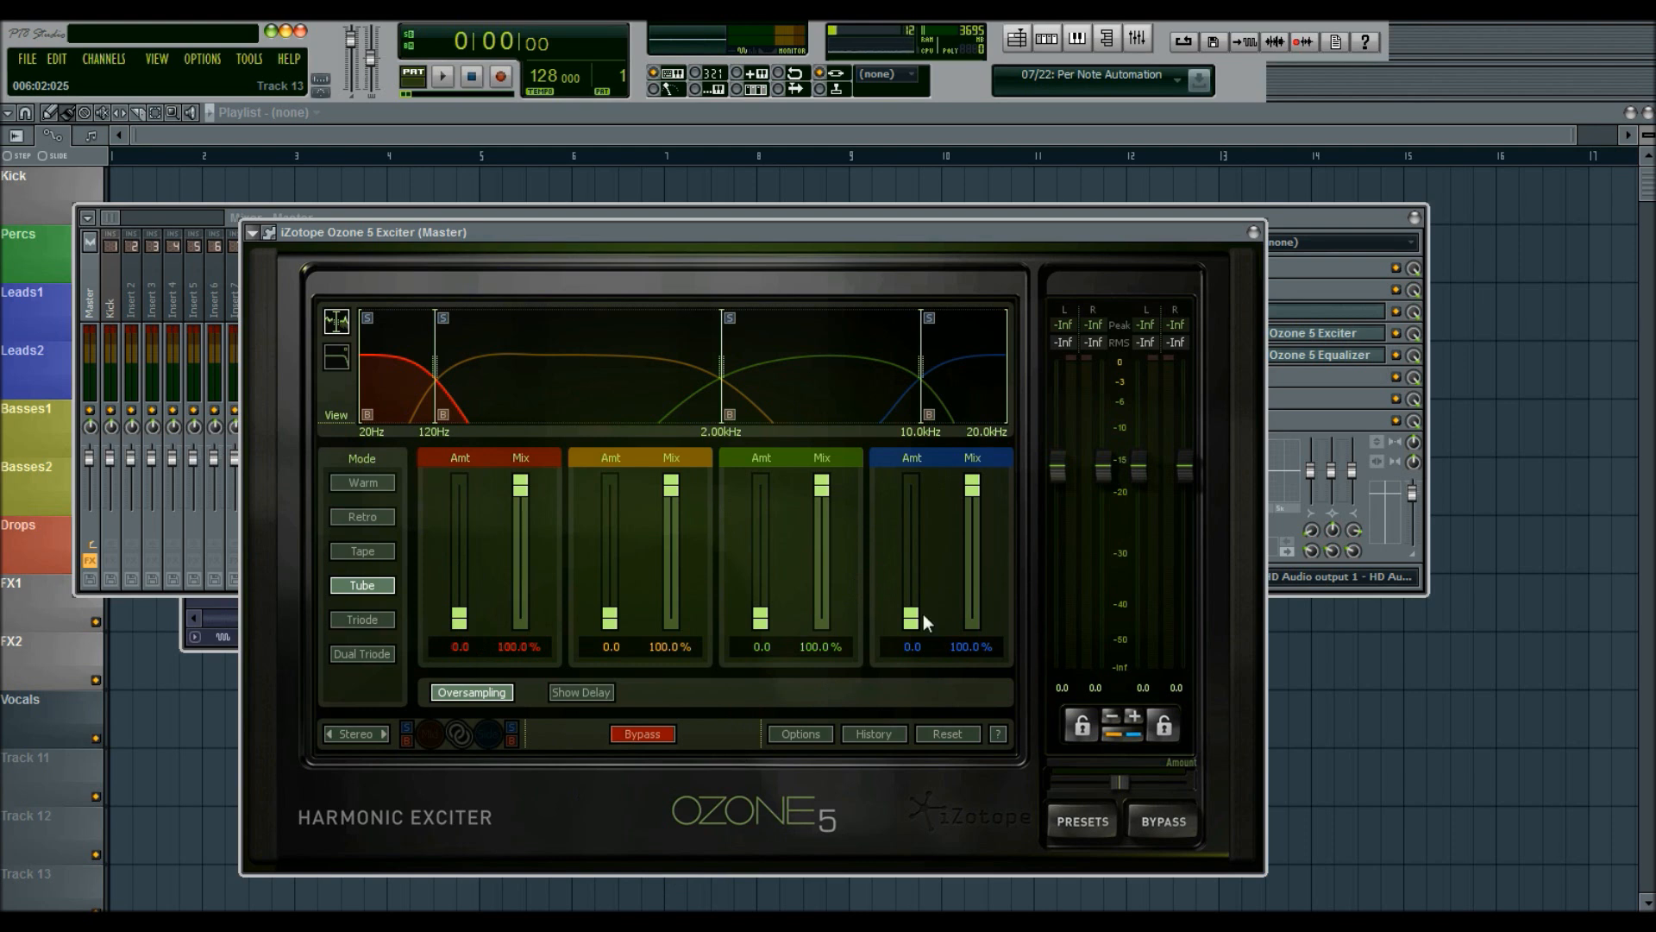
pyautogui.moveTo(748, 529)
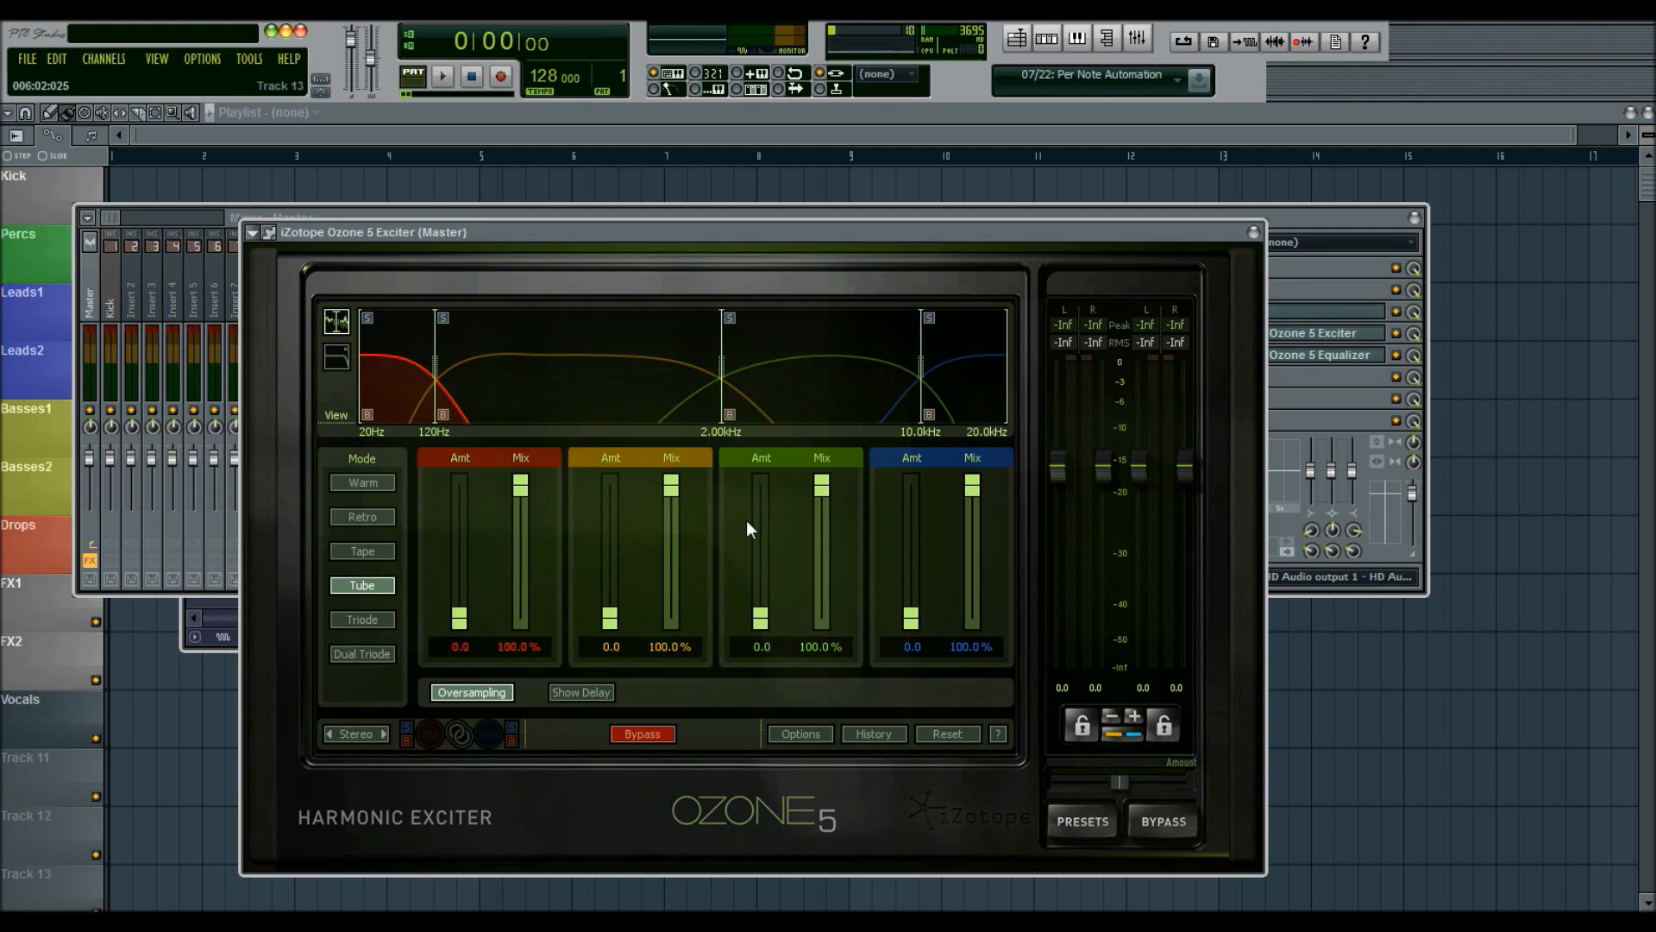
pyautogui.moveTo(1270, 246)
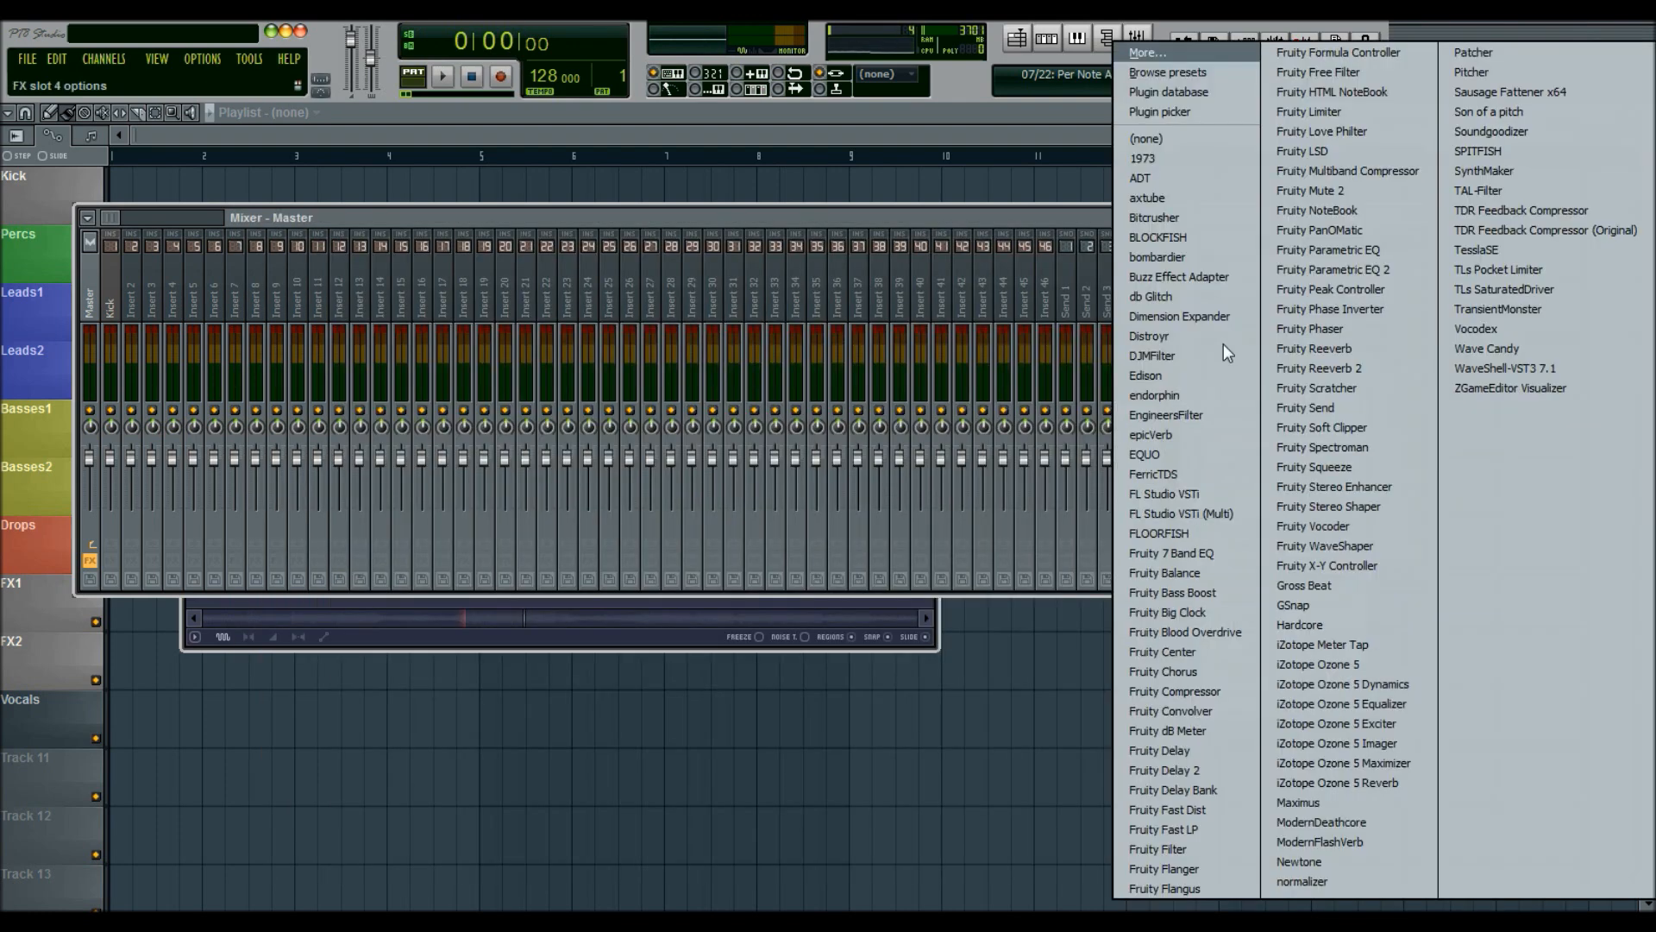
# - Swap the exciter for the X-Tube saturator and show its oversampling choices
pyautogui.click(1147, 196)
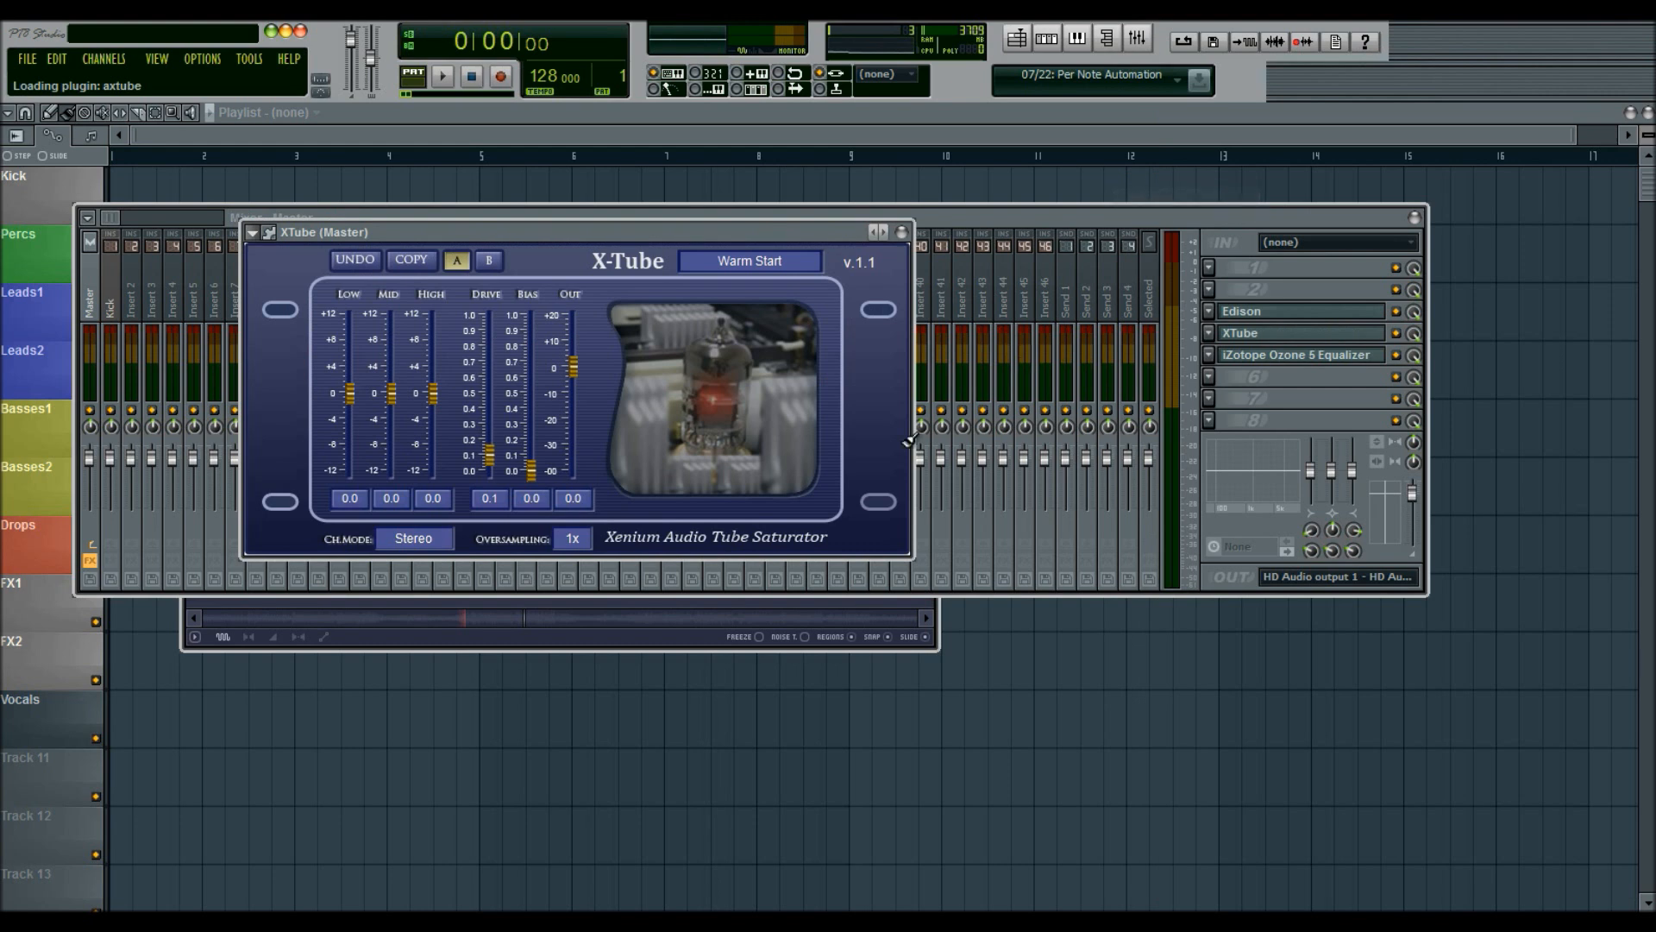
pyautogui.click(571, 538)
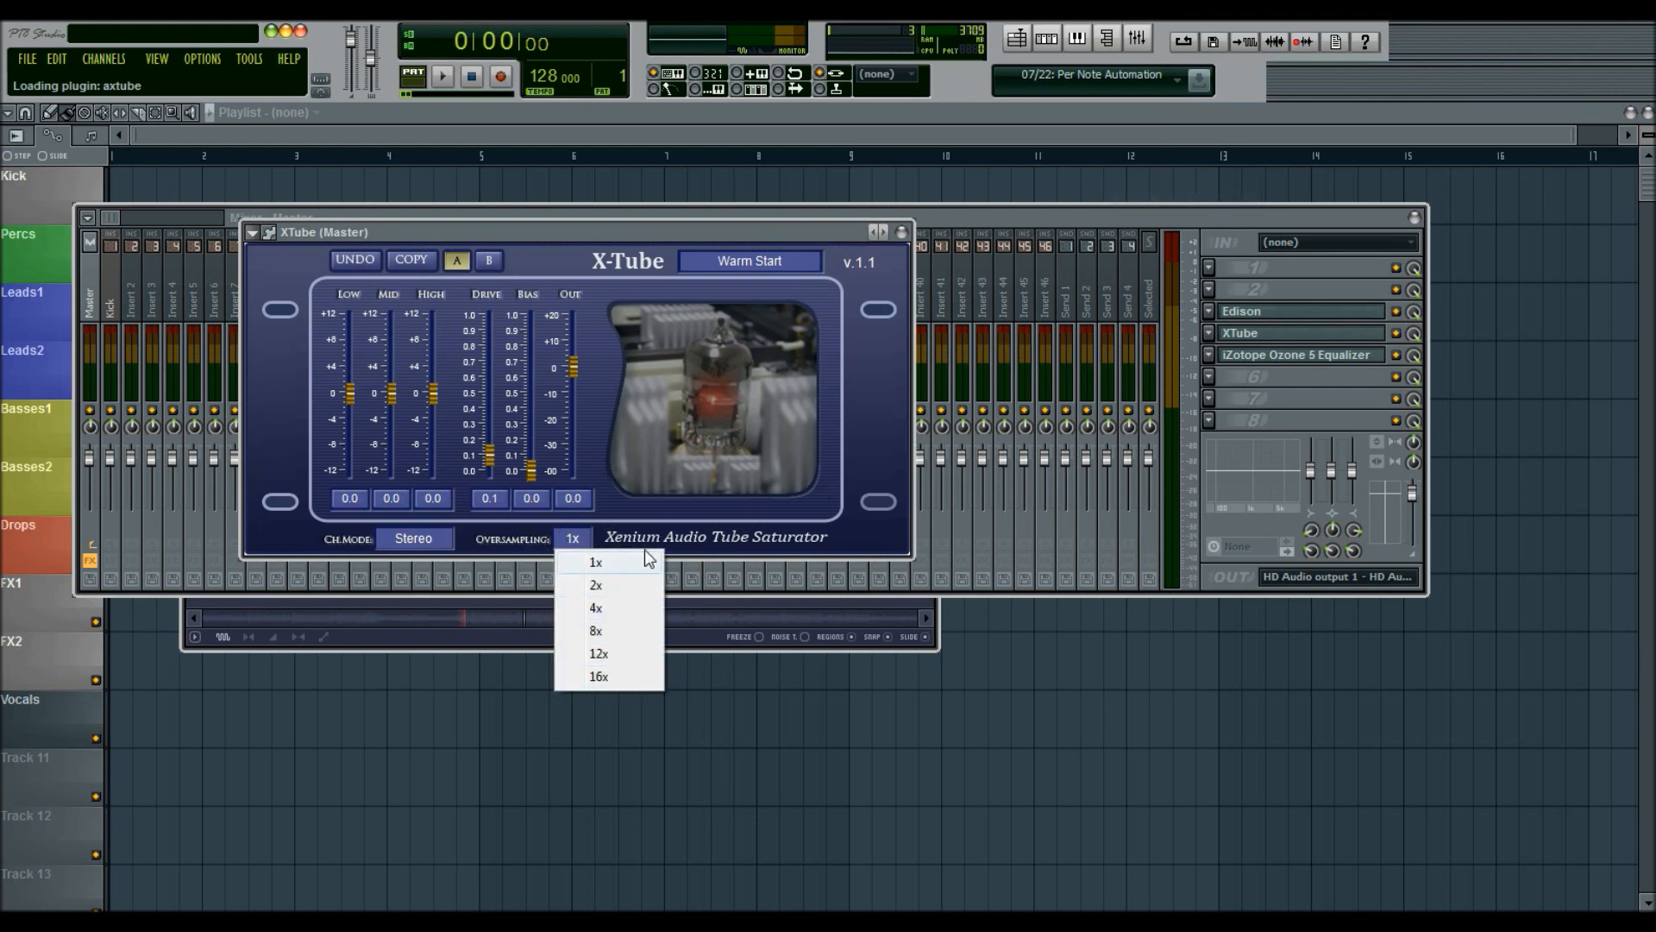
pyautogui.moveTo(641, 563)
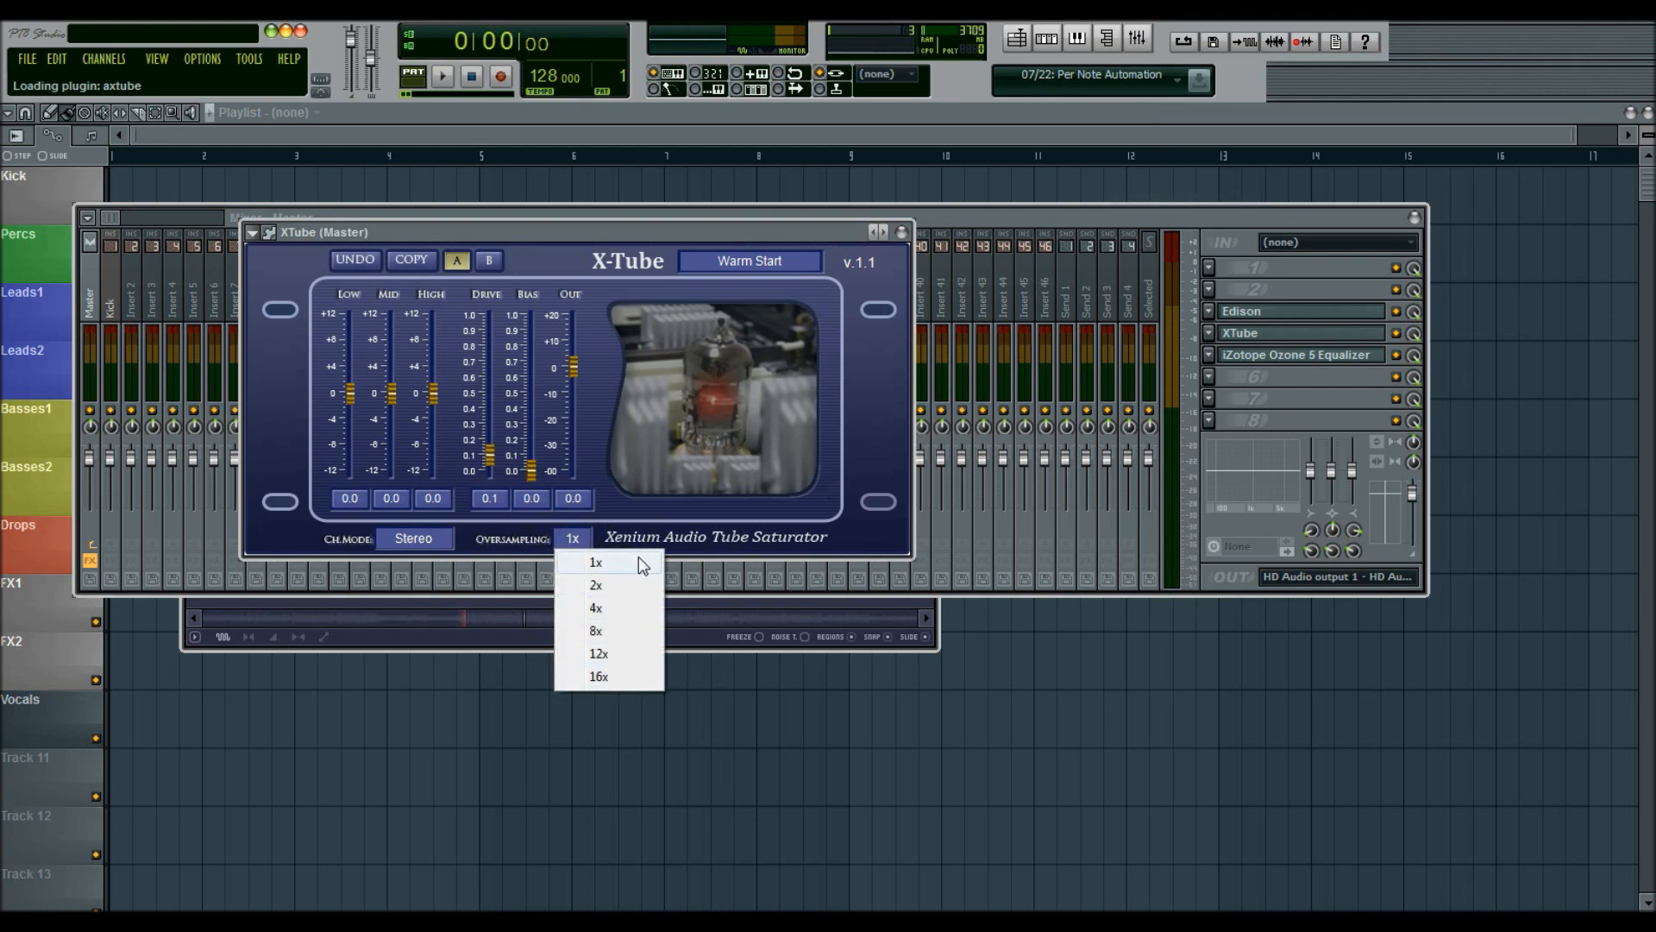
pyautogui.moveTo(784, 462)
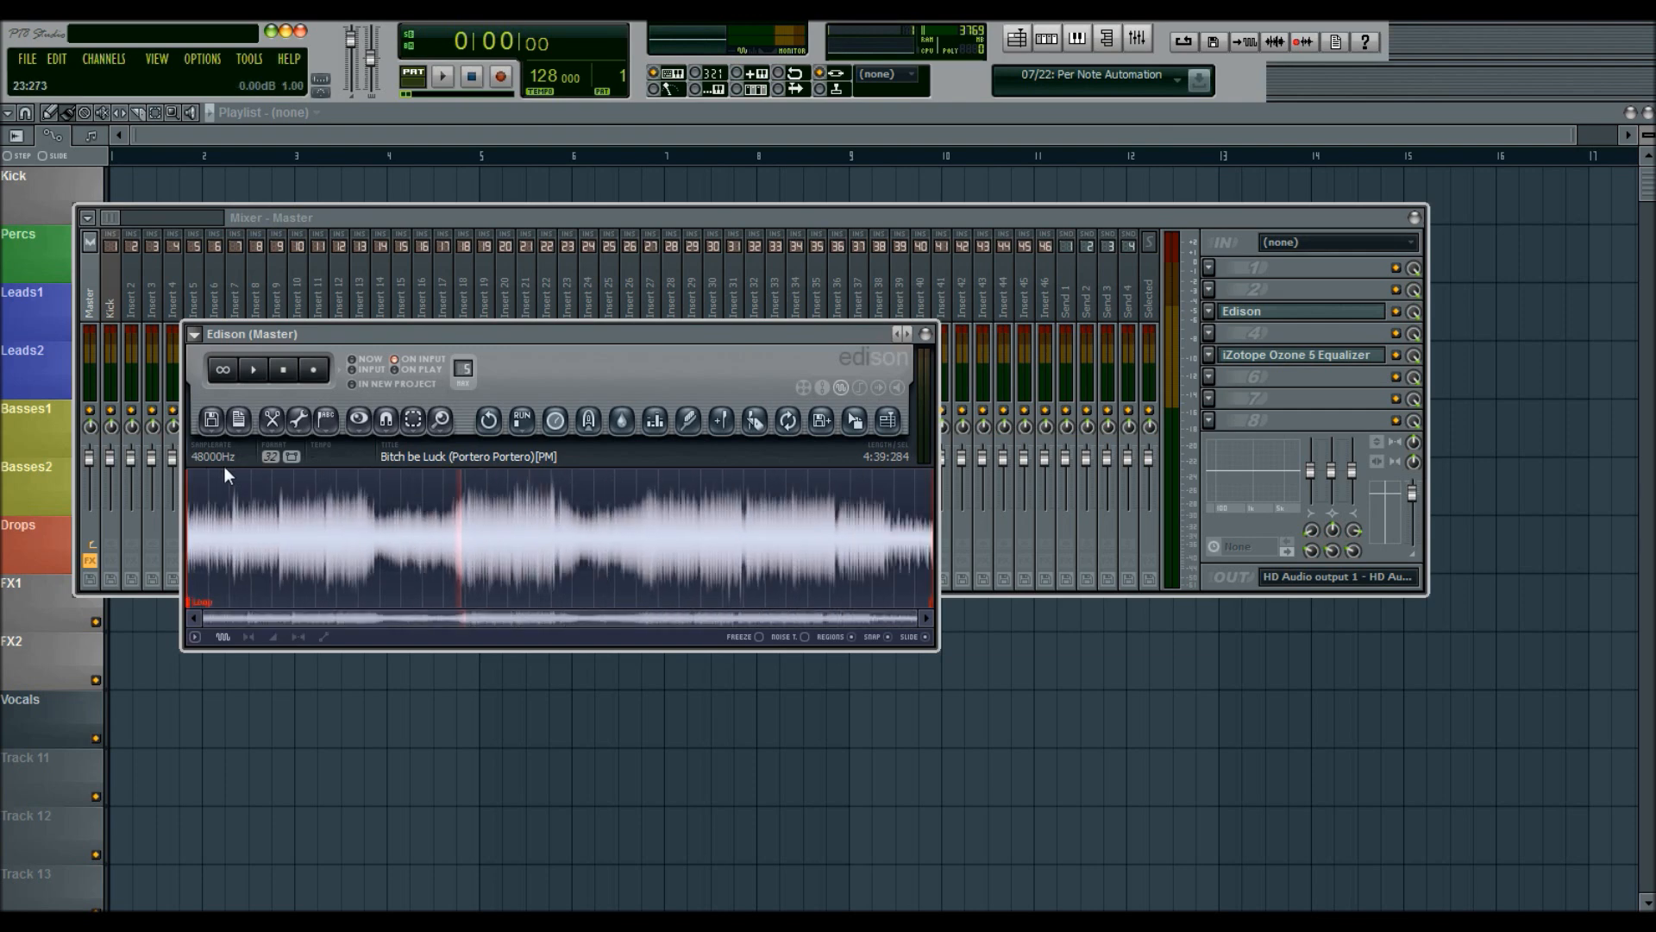
pyautogui.moveTo(213, 456)
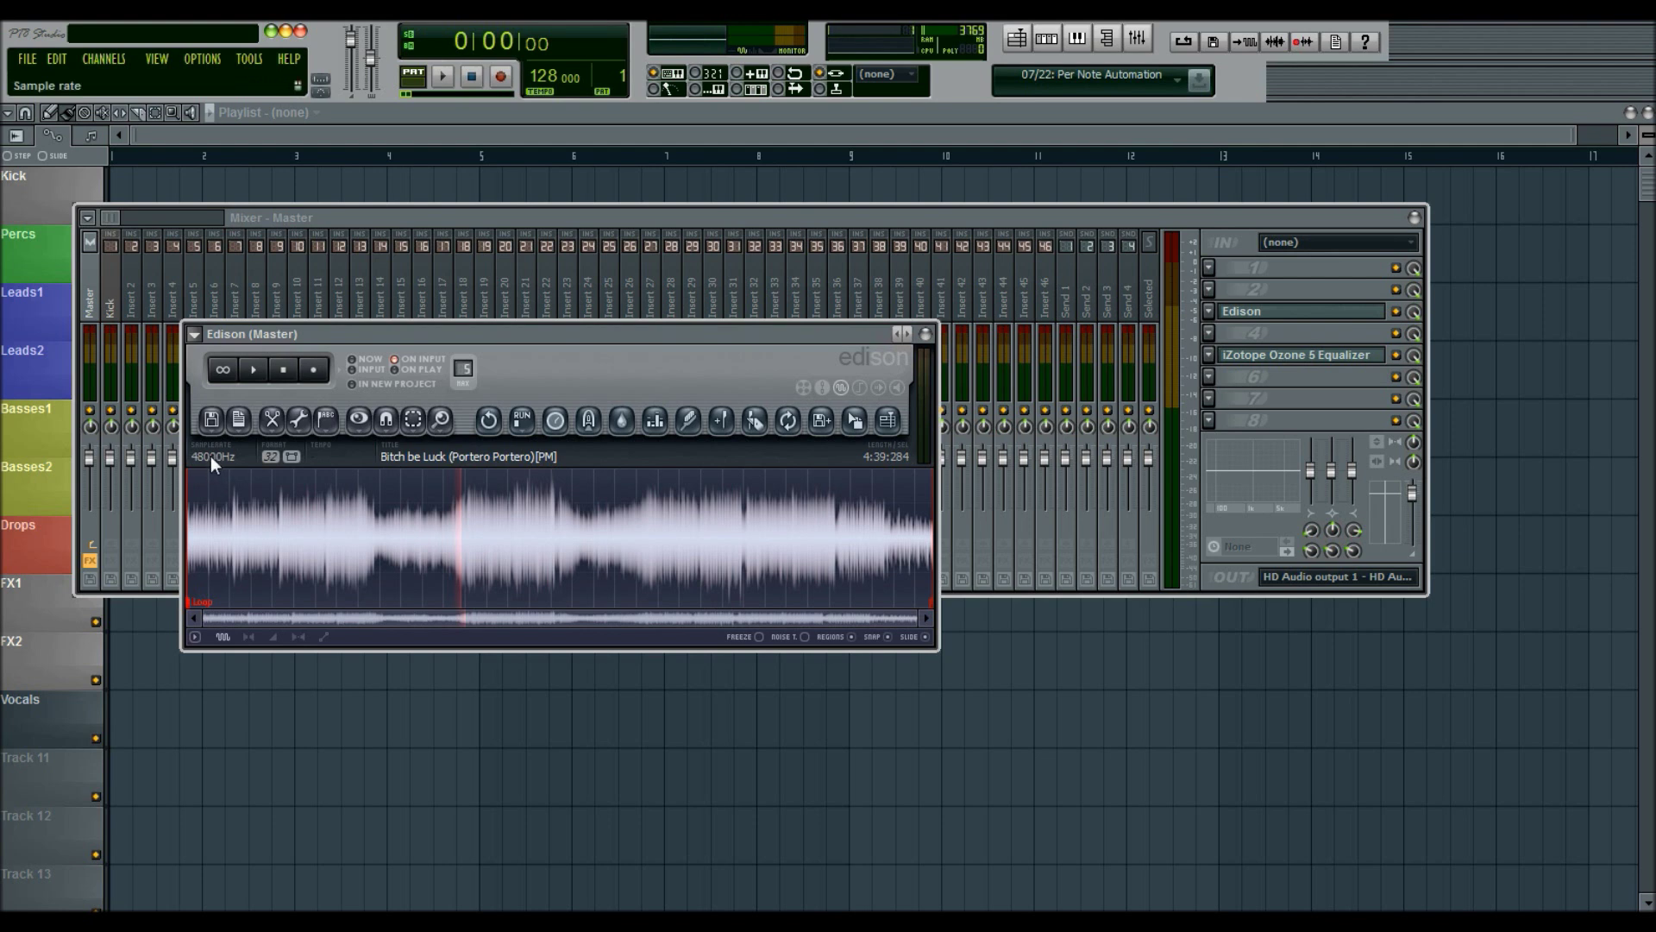
pyautogui.moveTo(853, 420)
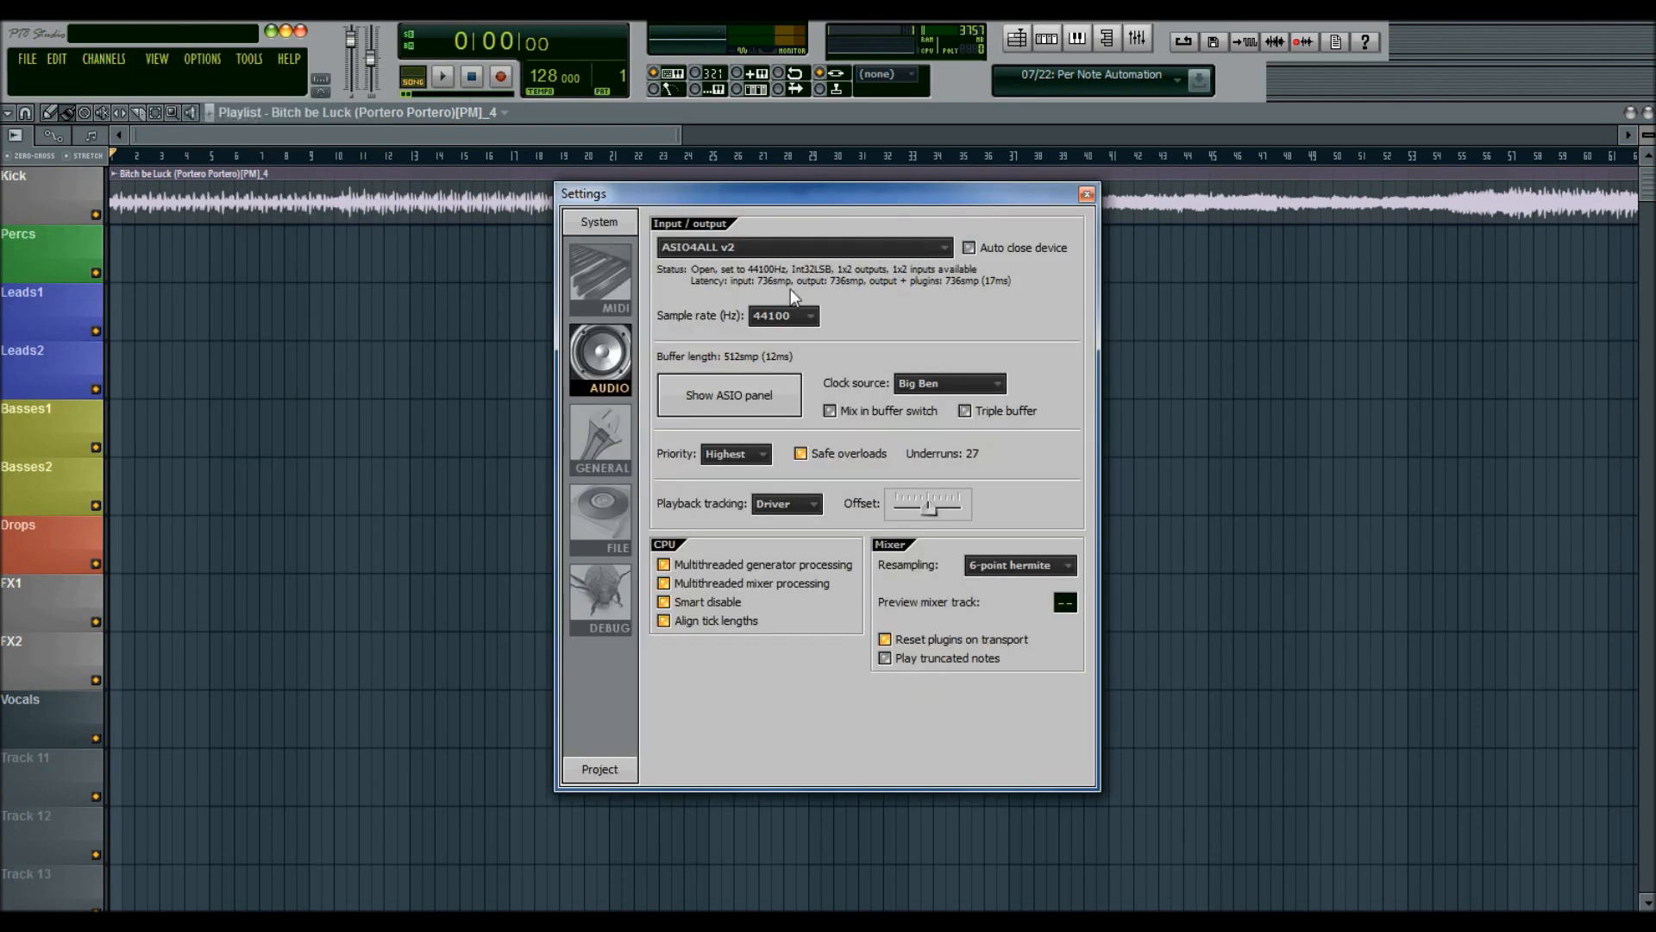
# - Set the audio interface sample rate to 44100 Hz
pyautogui.click(781, 314)
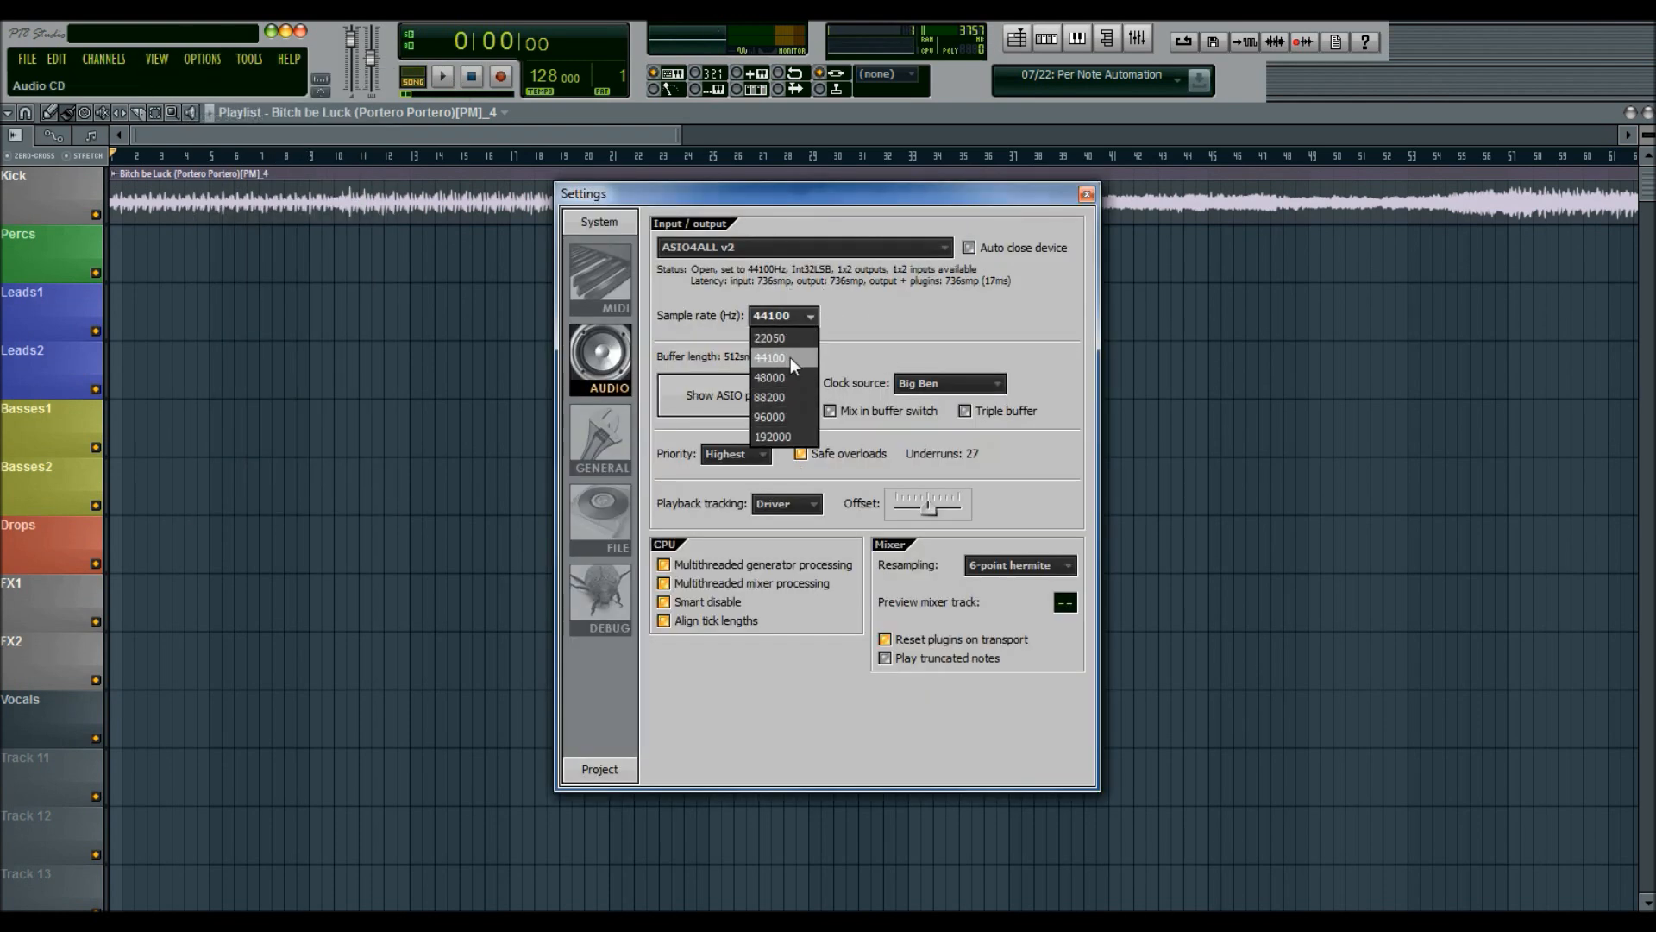
pyautogui.click(770, 357)
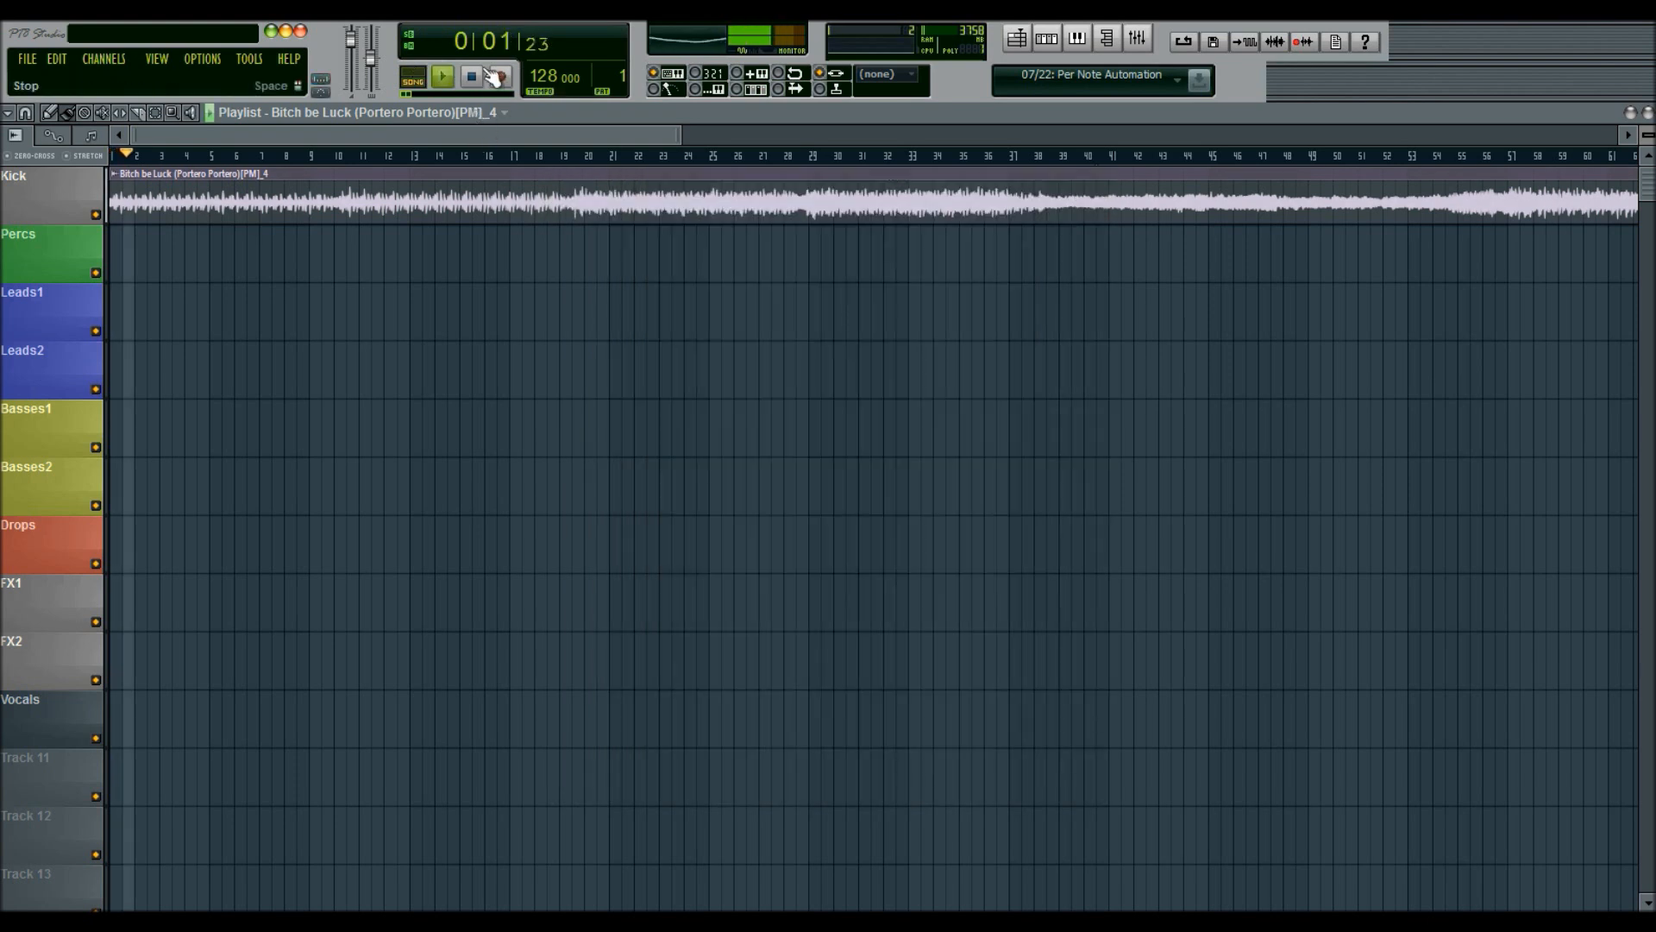
# - Stop the song and return playback to the start in the transport and Edison
pyautogui.click(441, 76)
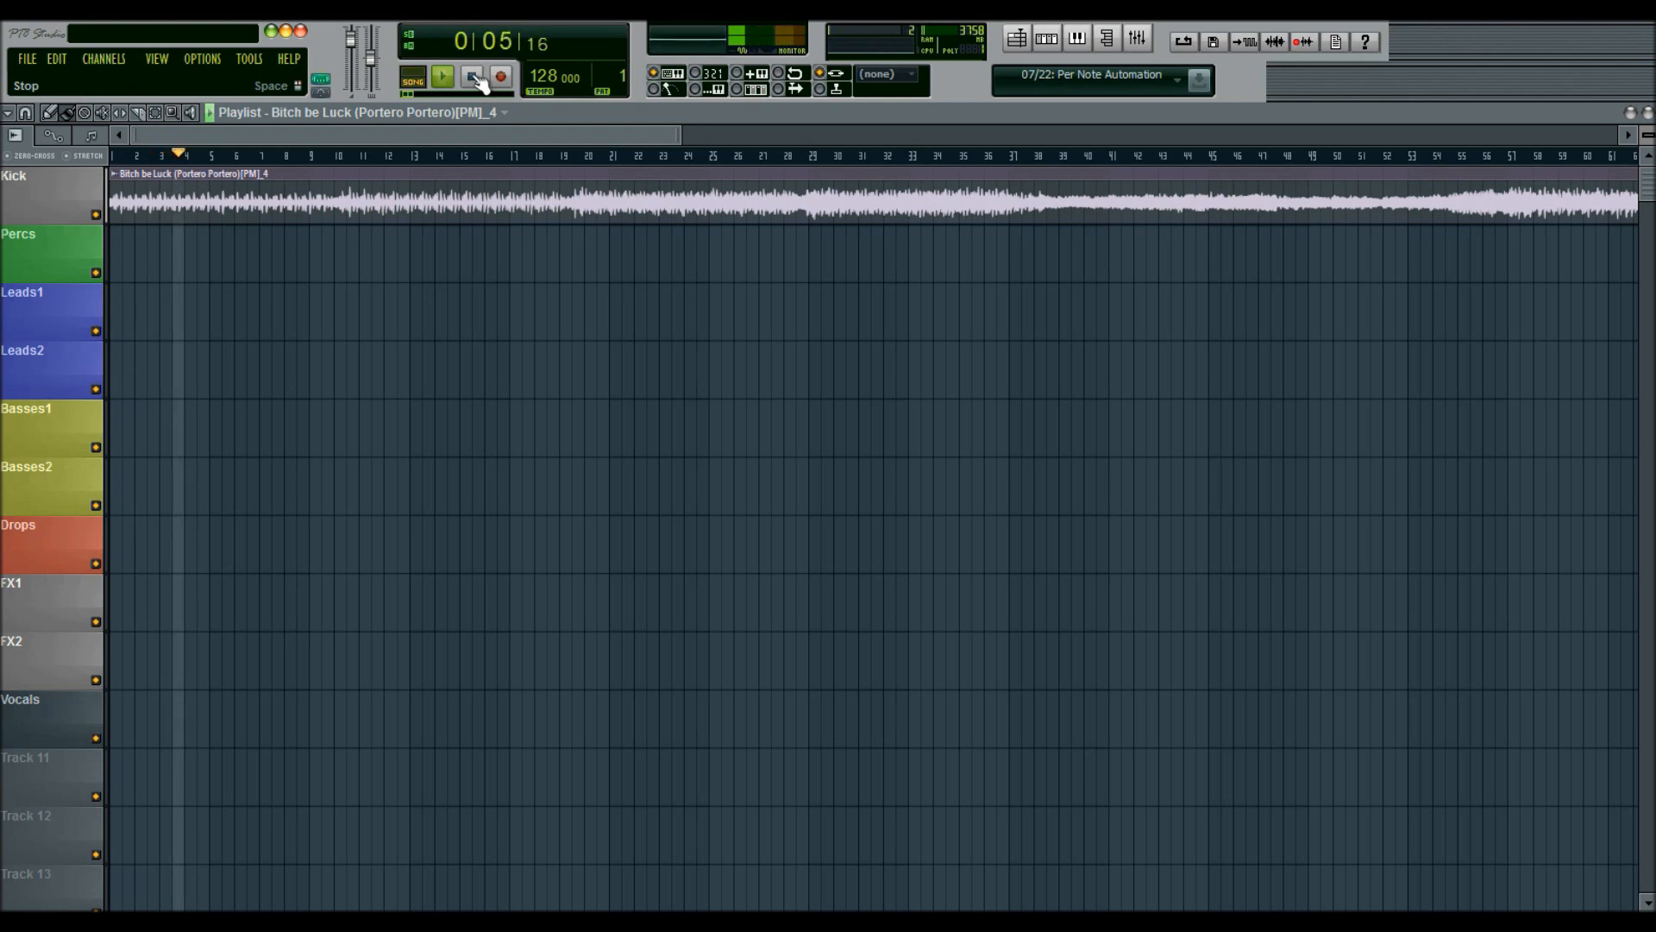
pyautogui.click(1135, 41)
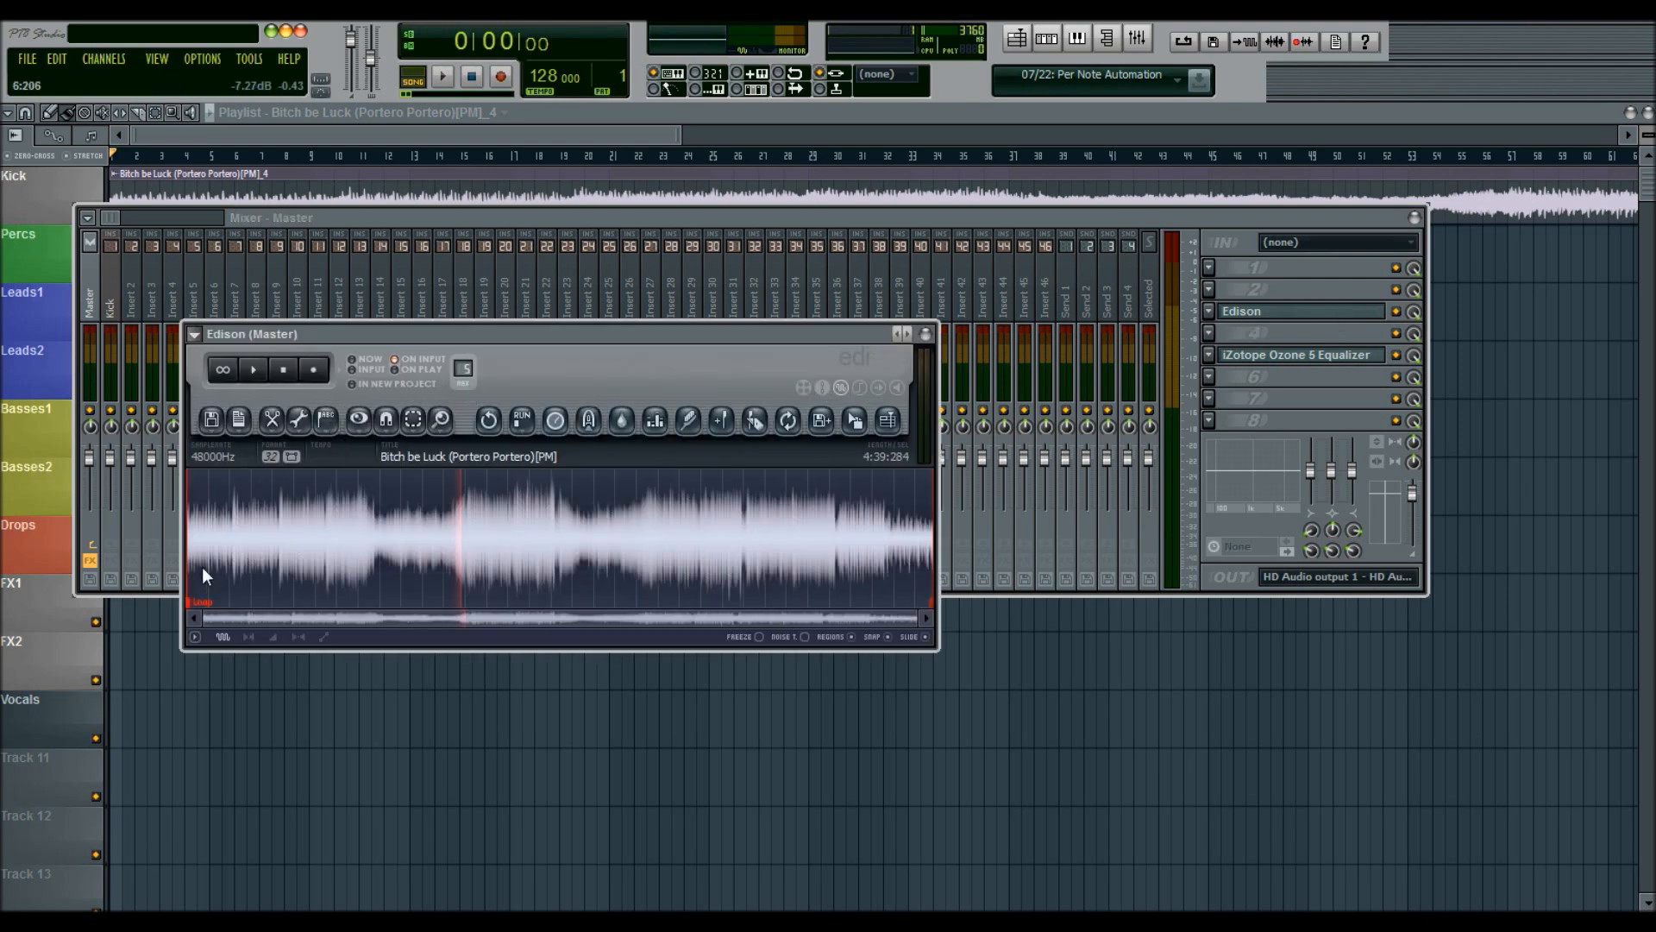
pyautogui.click(253, 370)
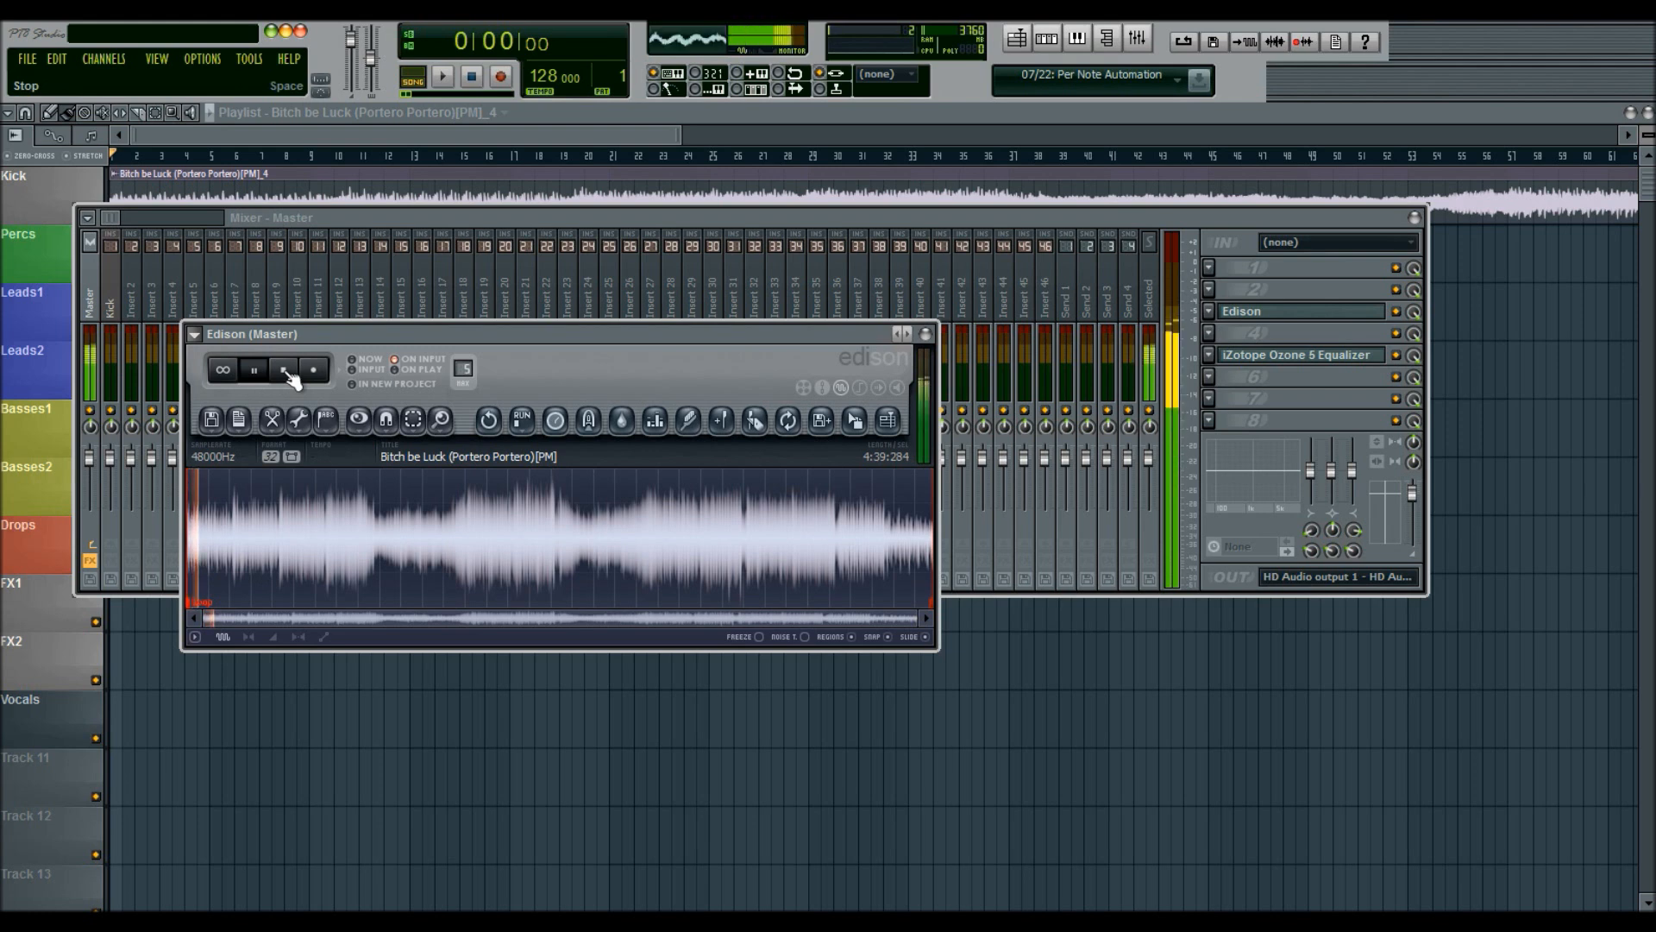
pyautogui.click(251, 370)
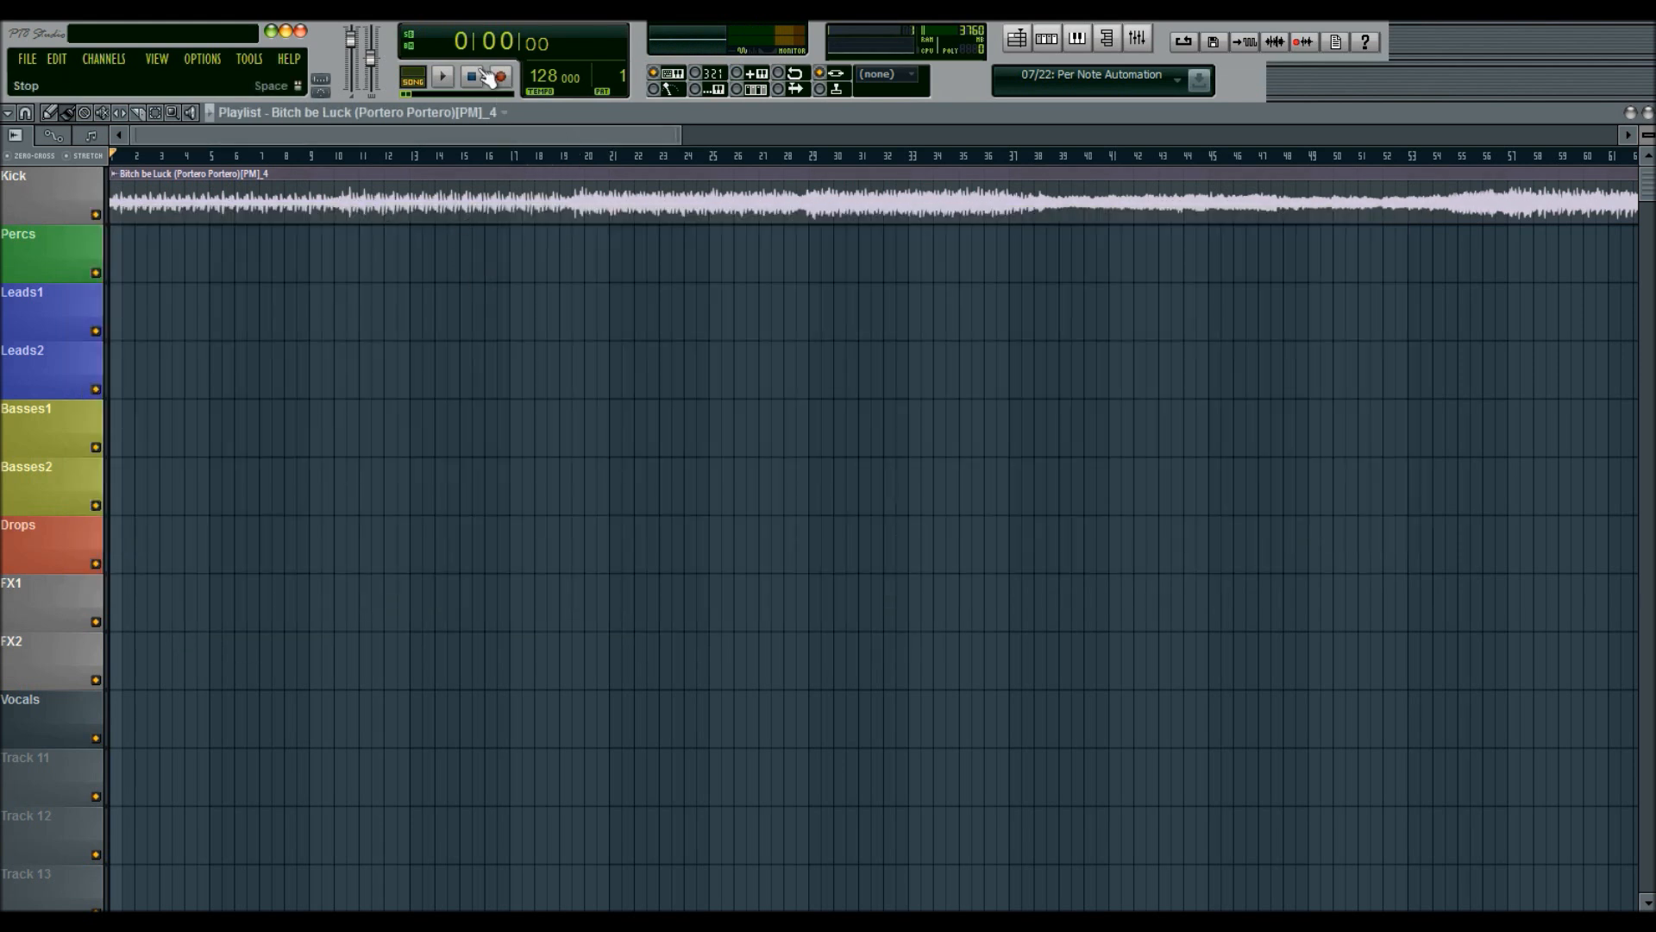
pyautogui.click(1051, 38)
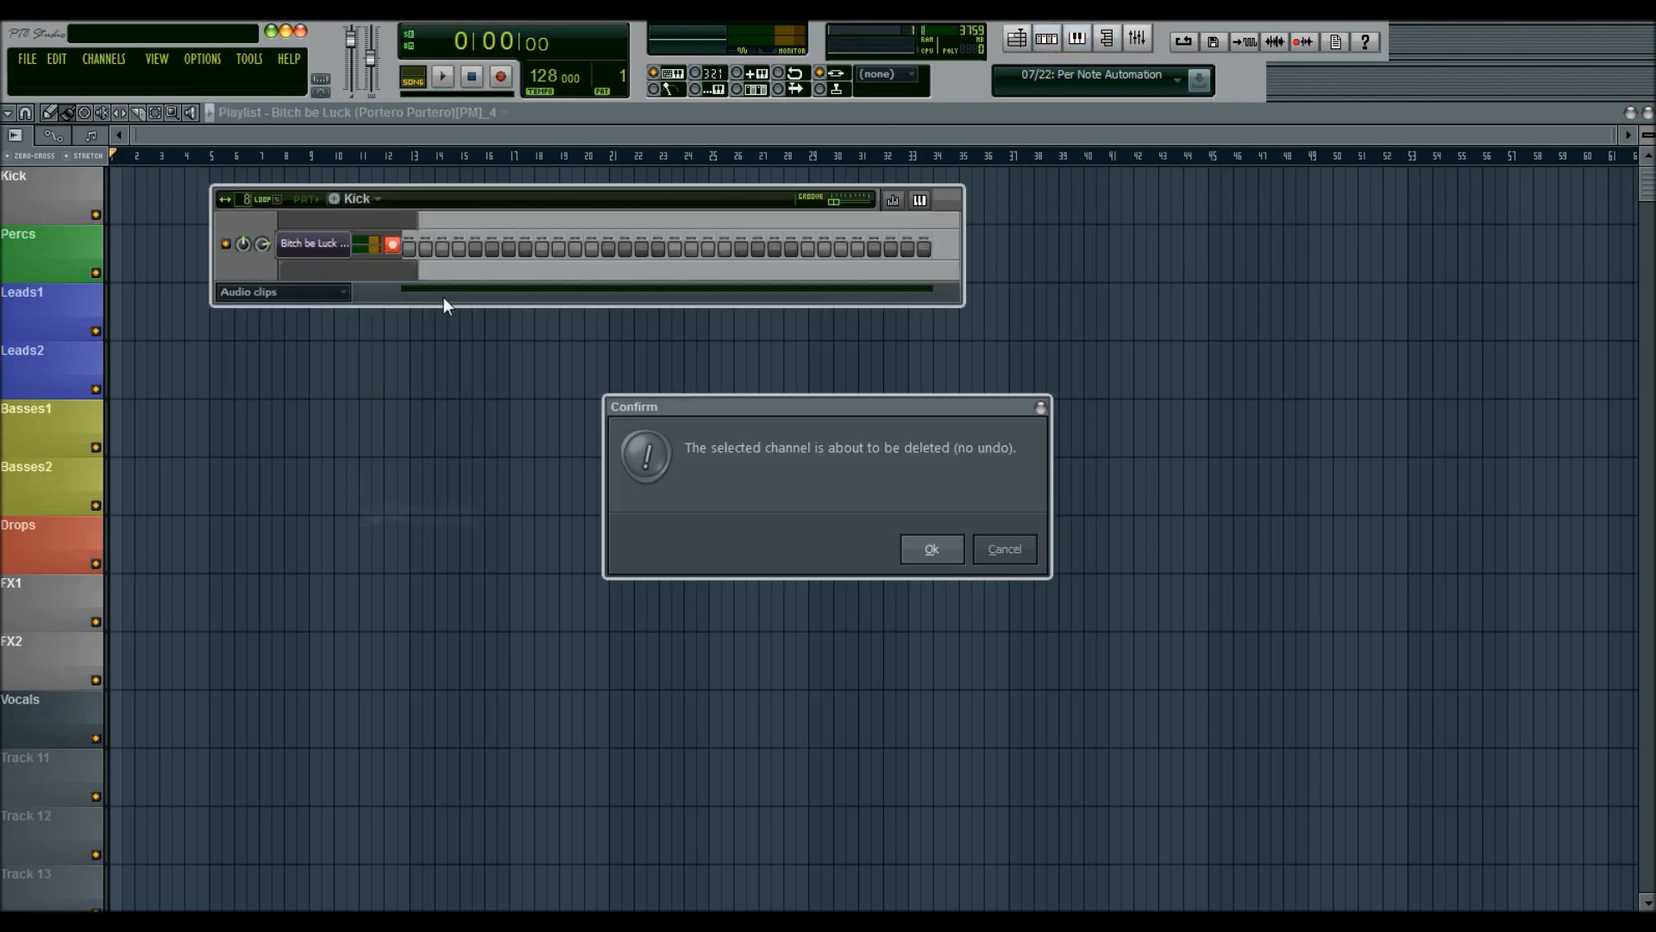
# - Confirm deleting the song's audio channel and reopen Edison on the master track
pyautogui.click(930, 548)
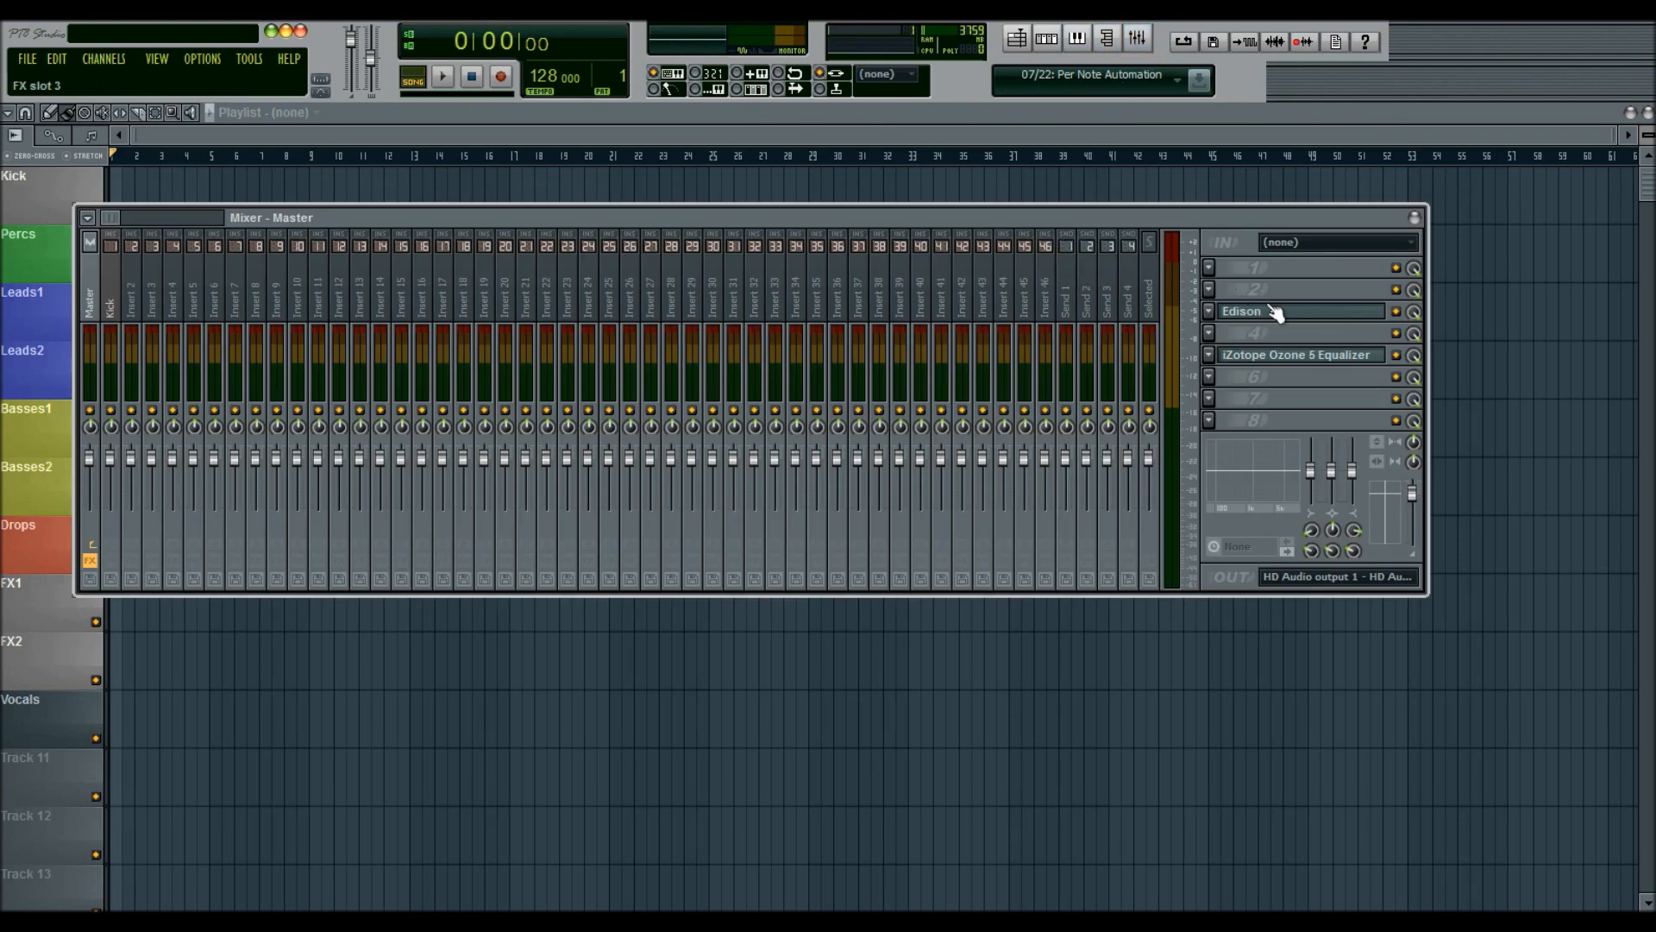
pyautogui.click(1241, 310)
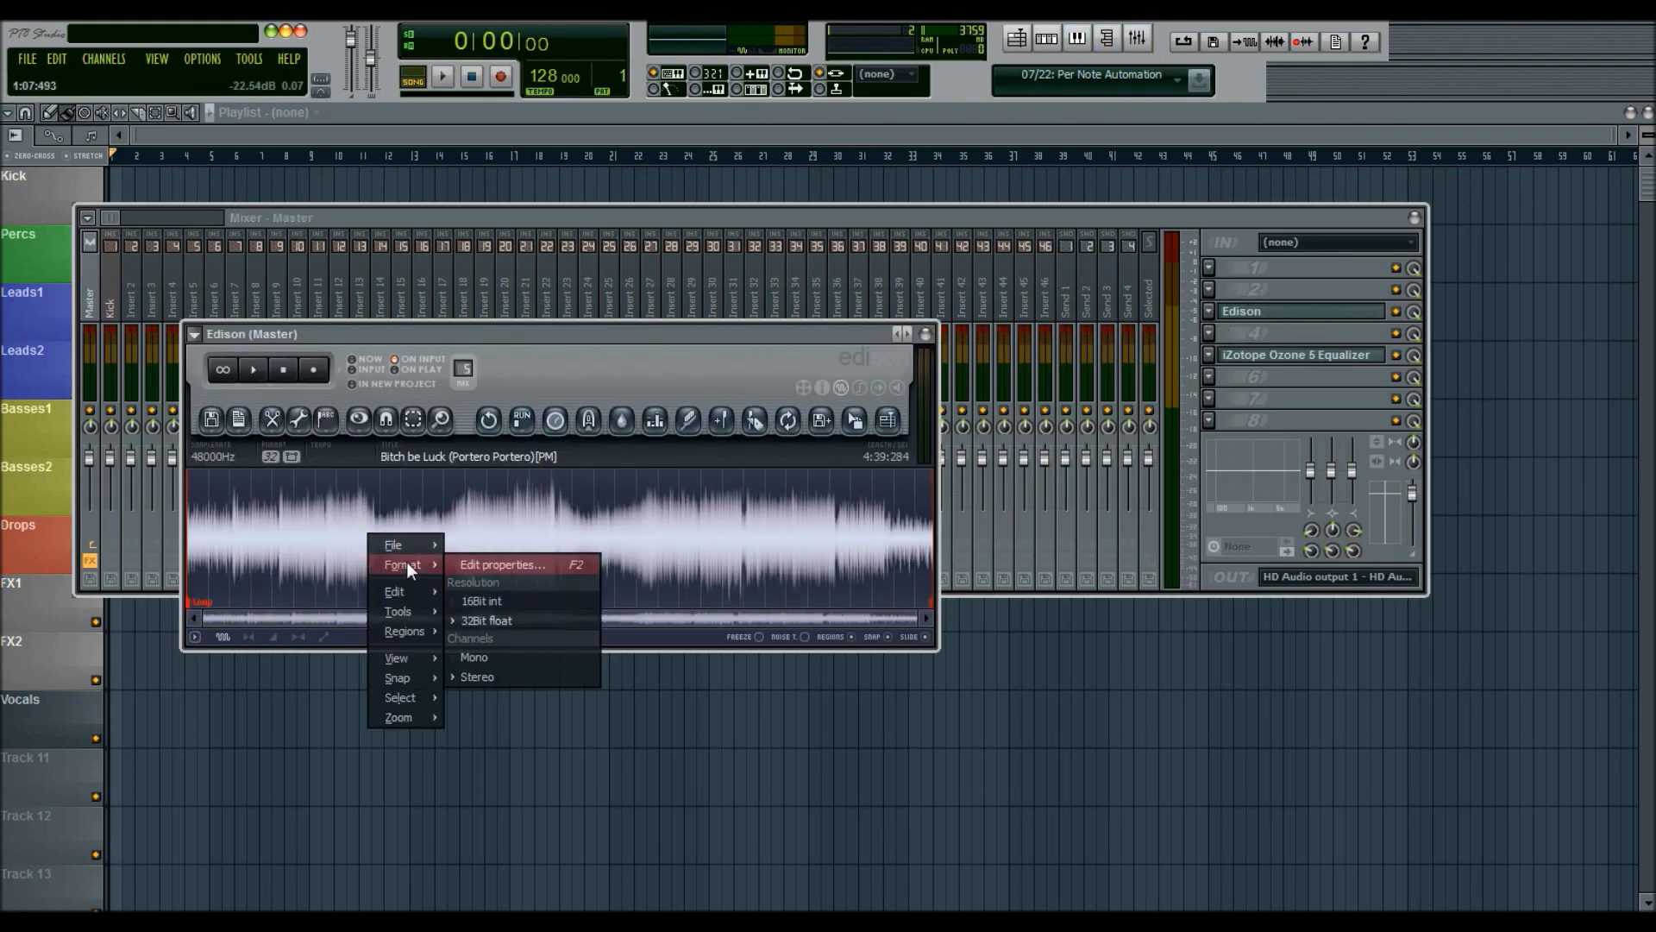
# - Resample the Edison recording from 48000 Hz to 44100 Hz via Edit properties and play it back
pyautogui.click(500, 565)
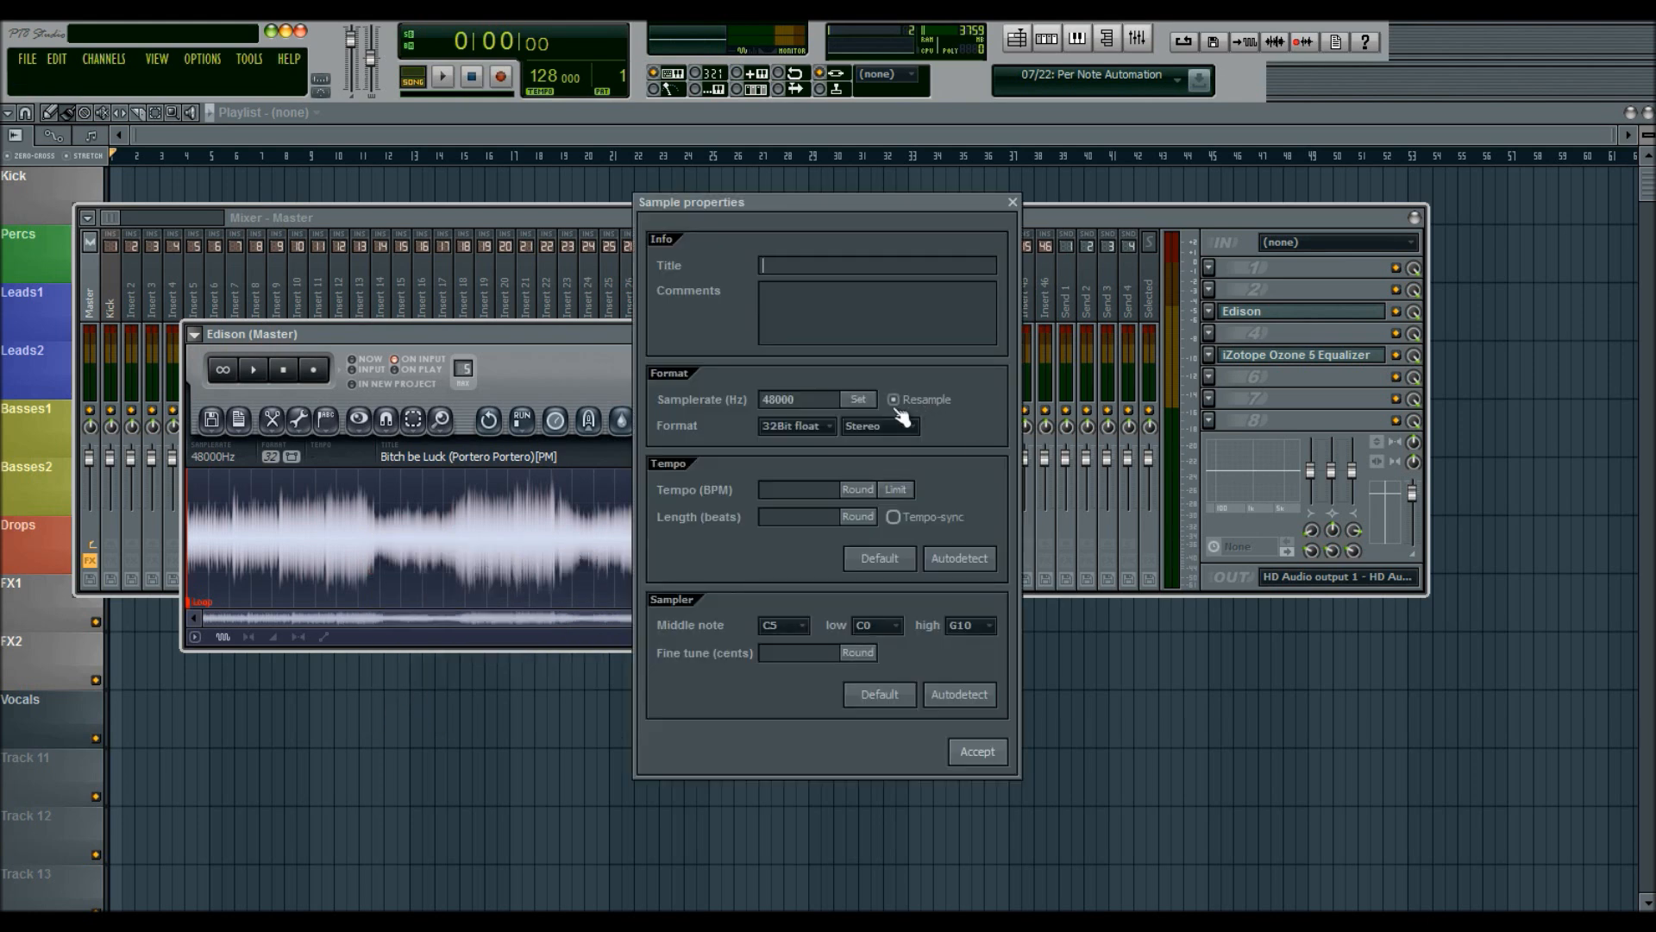
pyautogui.click(797, 399)
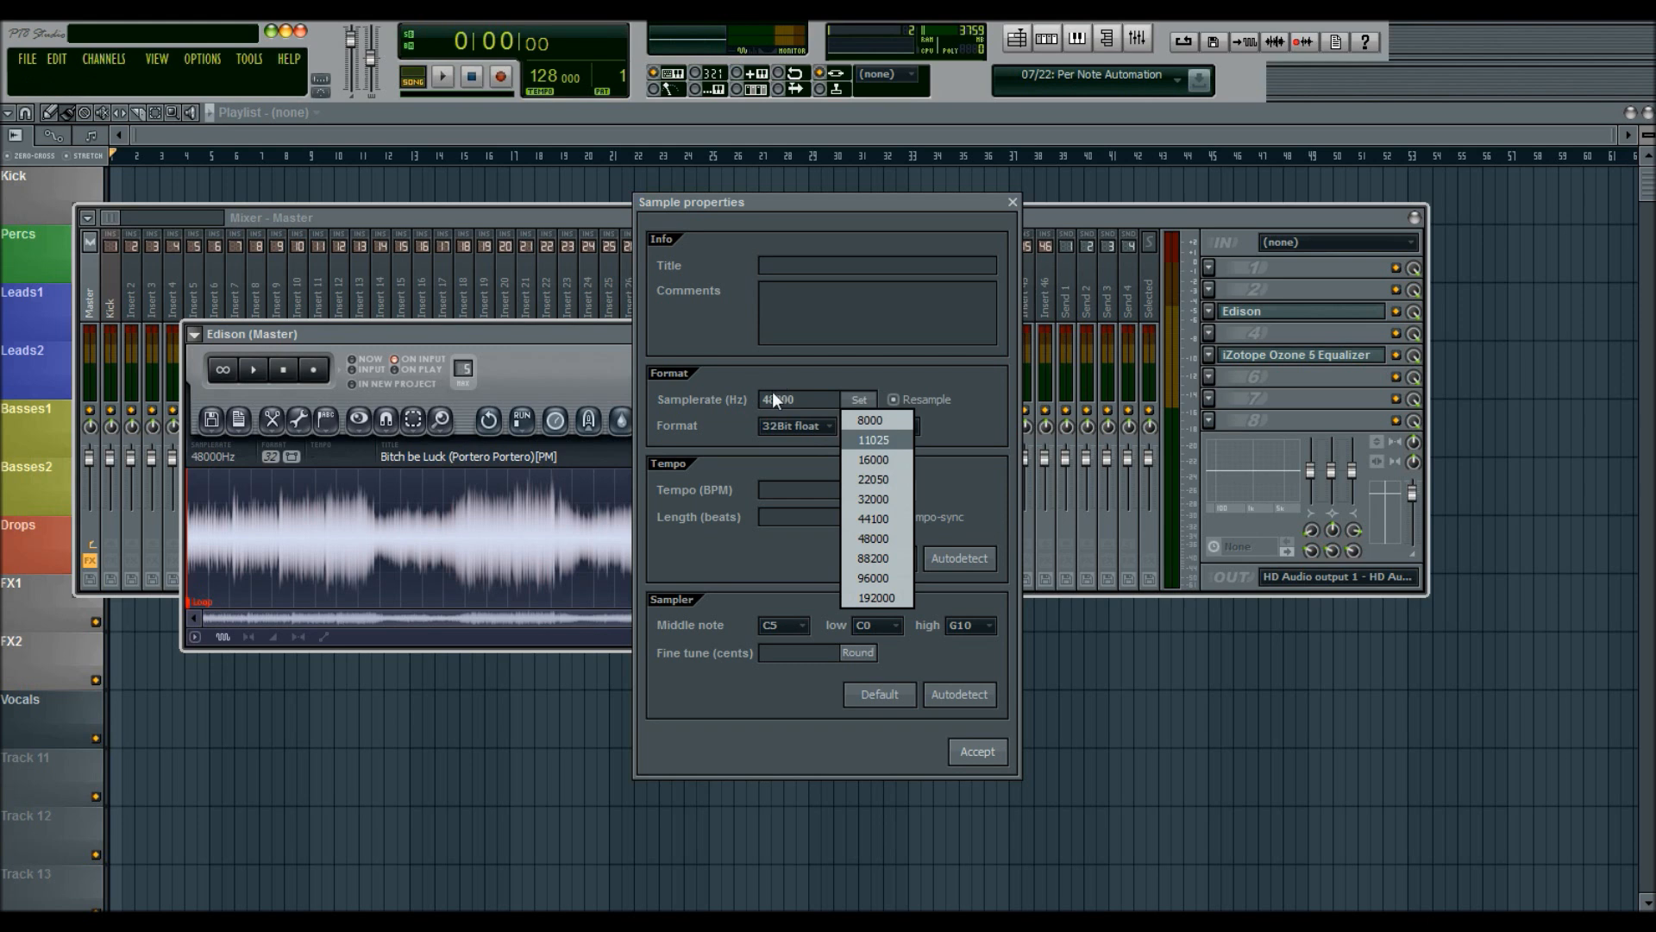
pyautogui.click(872, 519)
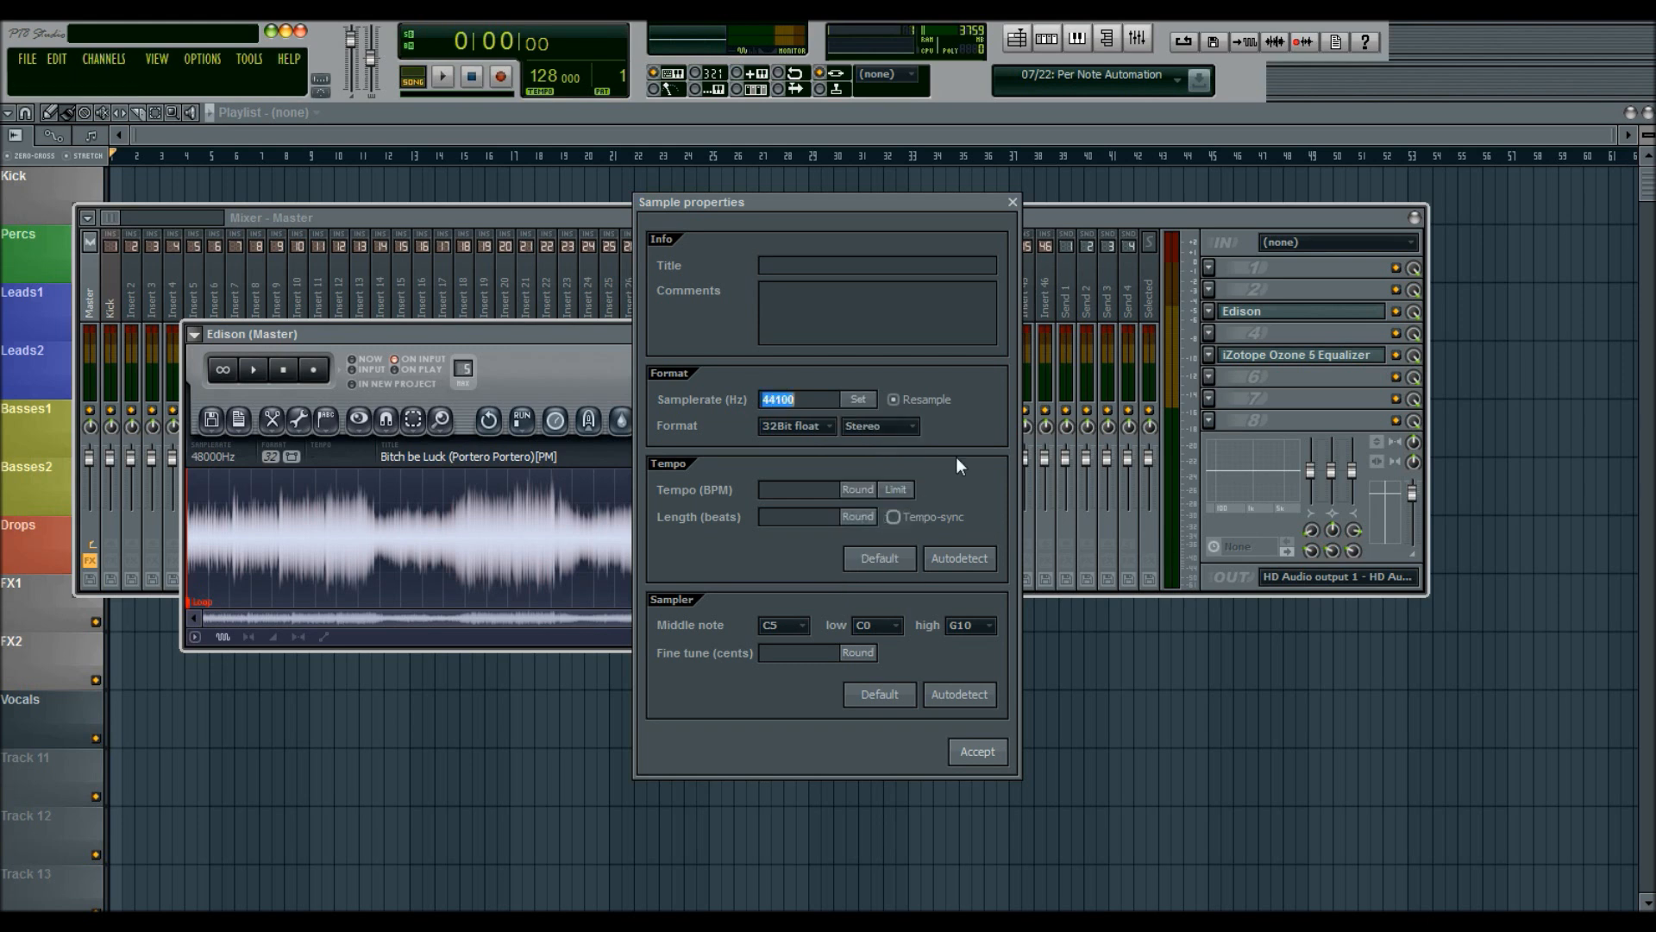
pyautogui.click(975, 751)
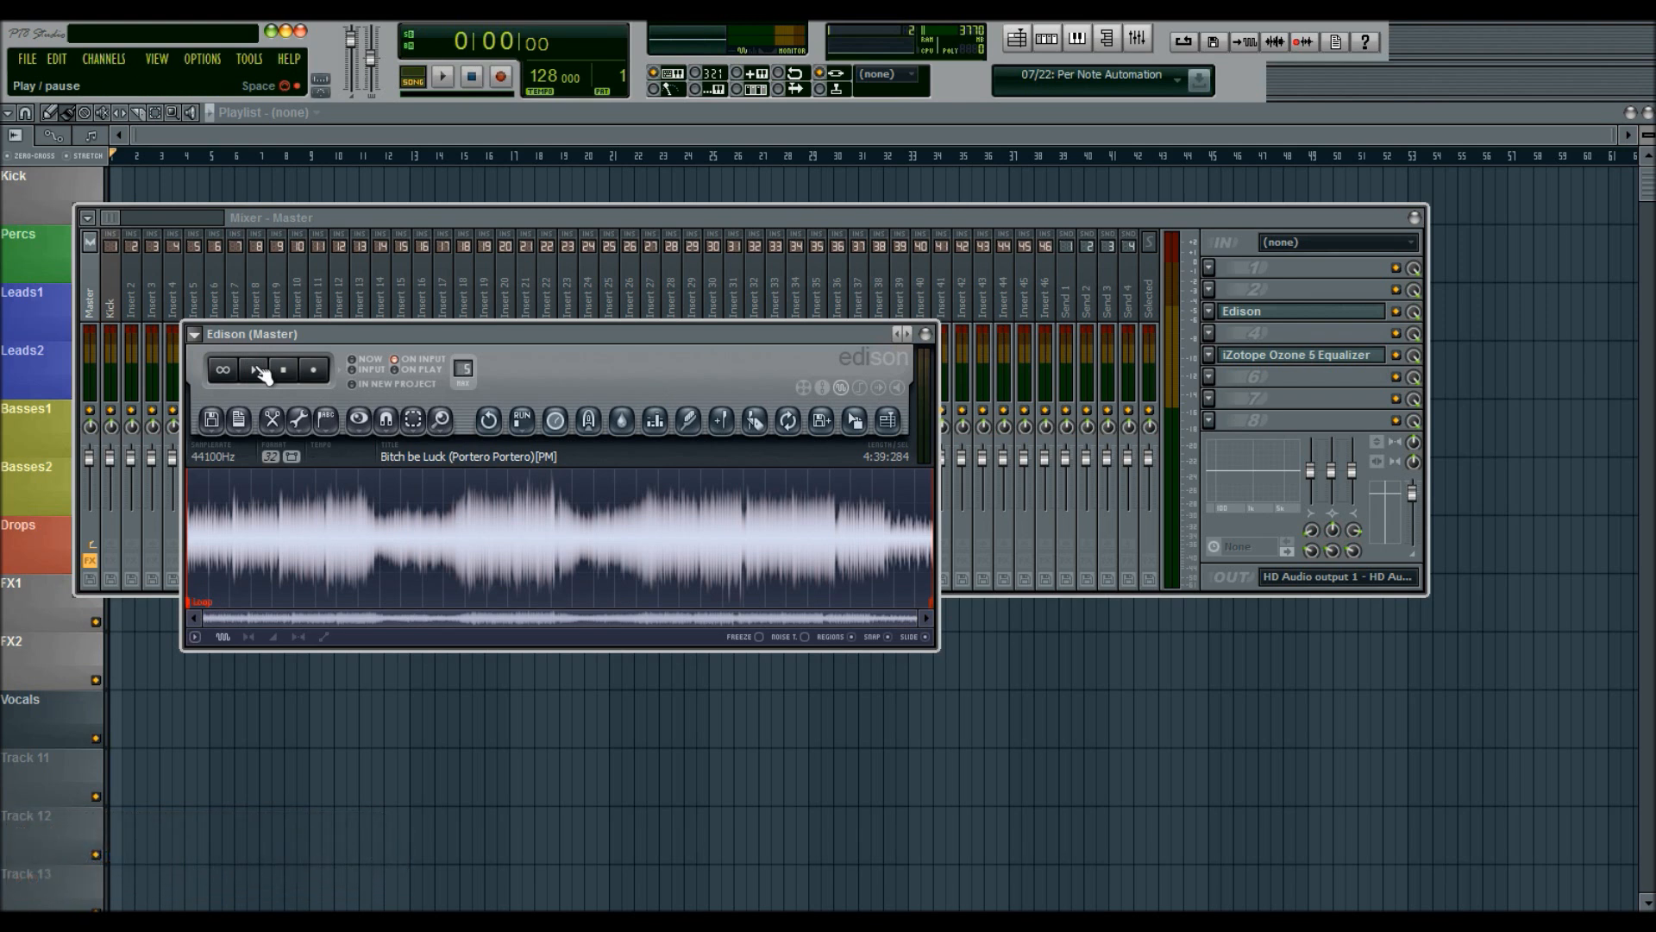
pyautogui.click(254, 370)
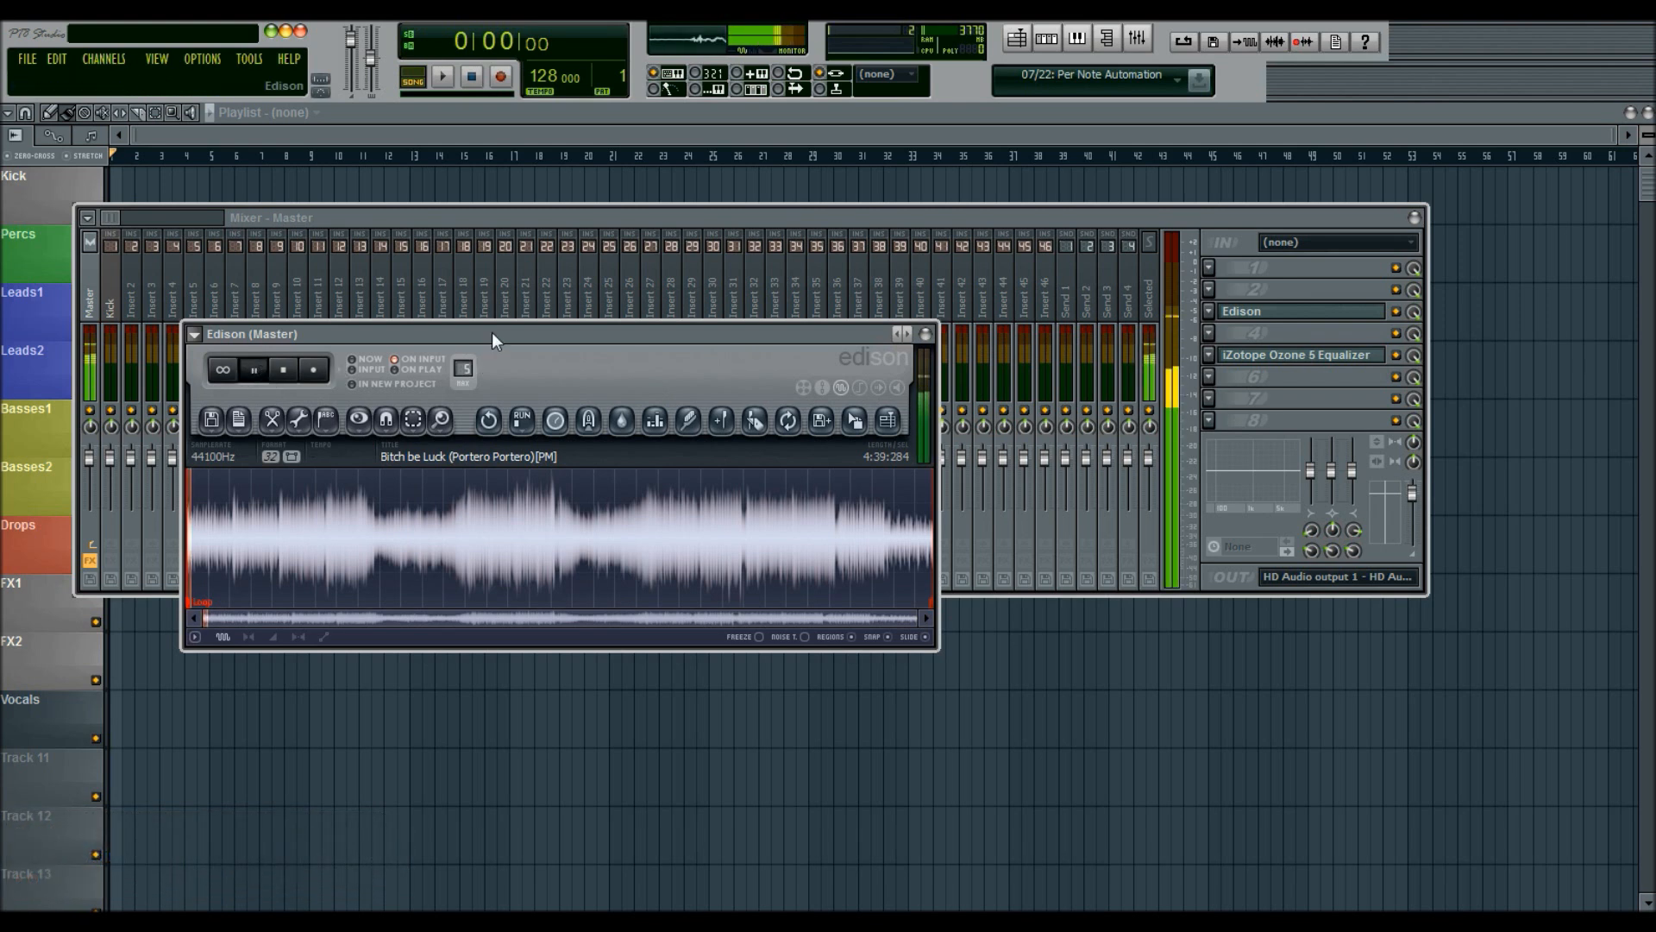
pyautogui.click(283, 370)
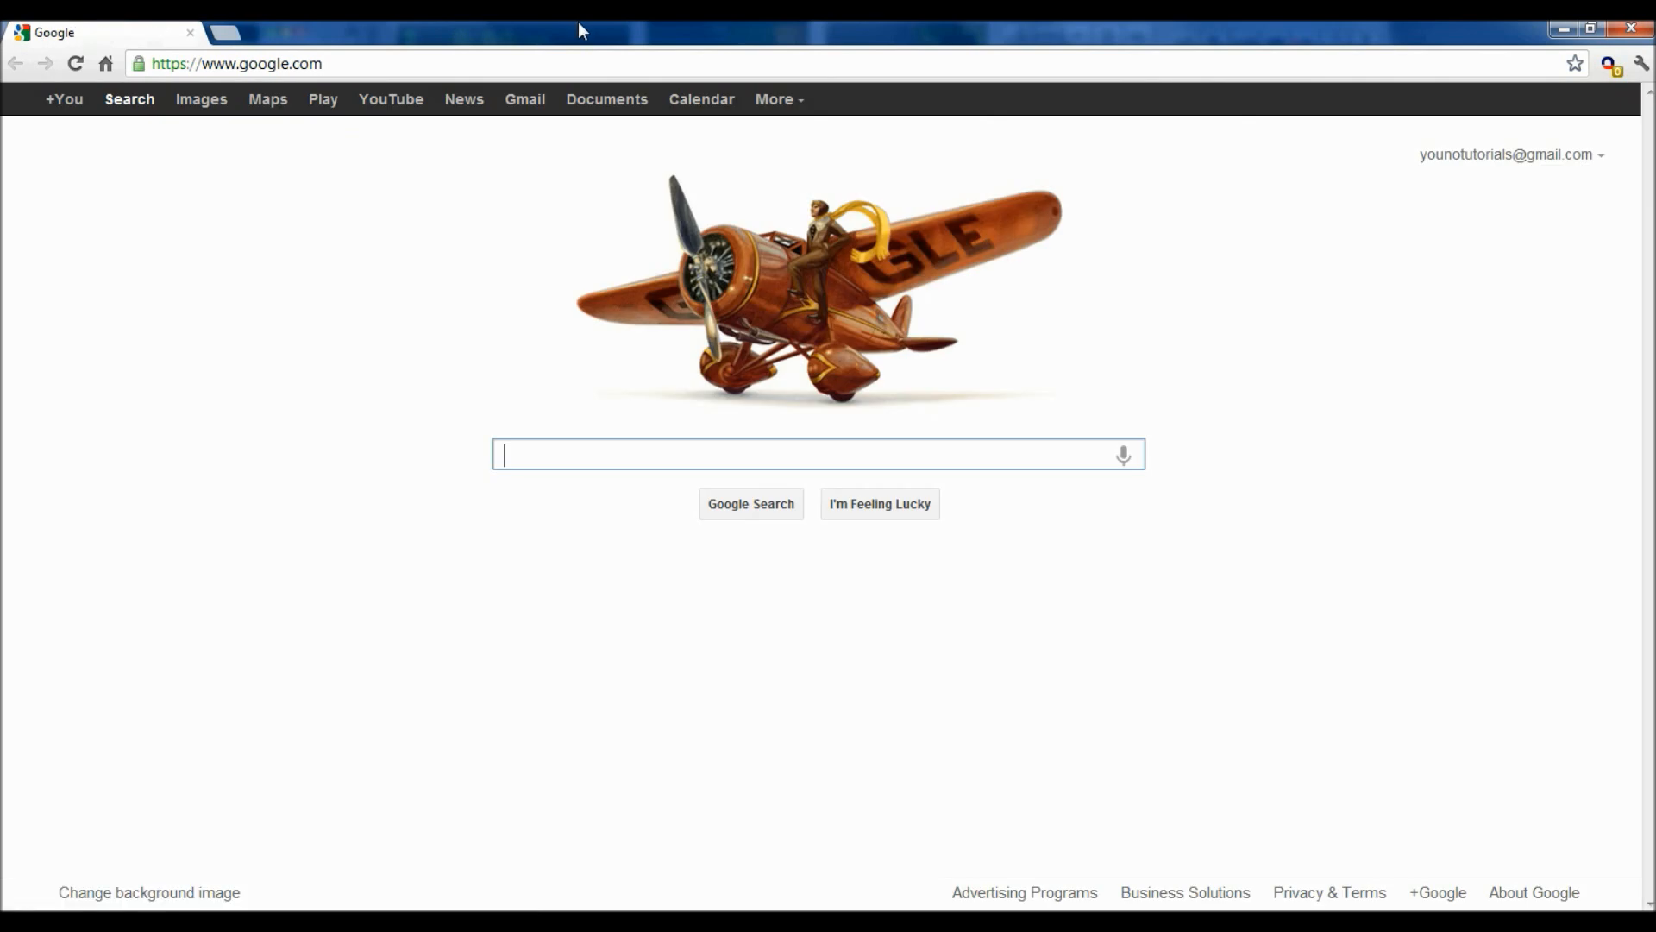
# - Google 'compare sample rate converters' and open the SRC Comparisons site
pyautogui.write('compar')
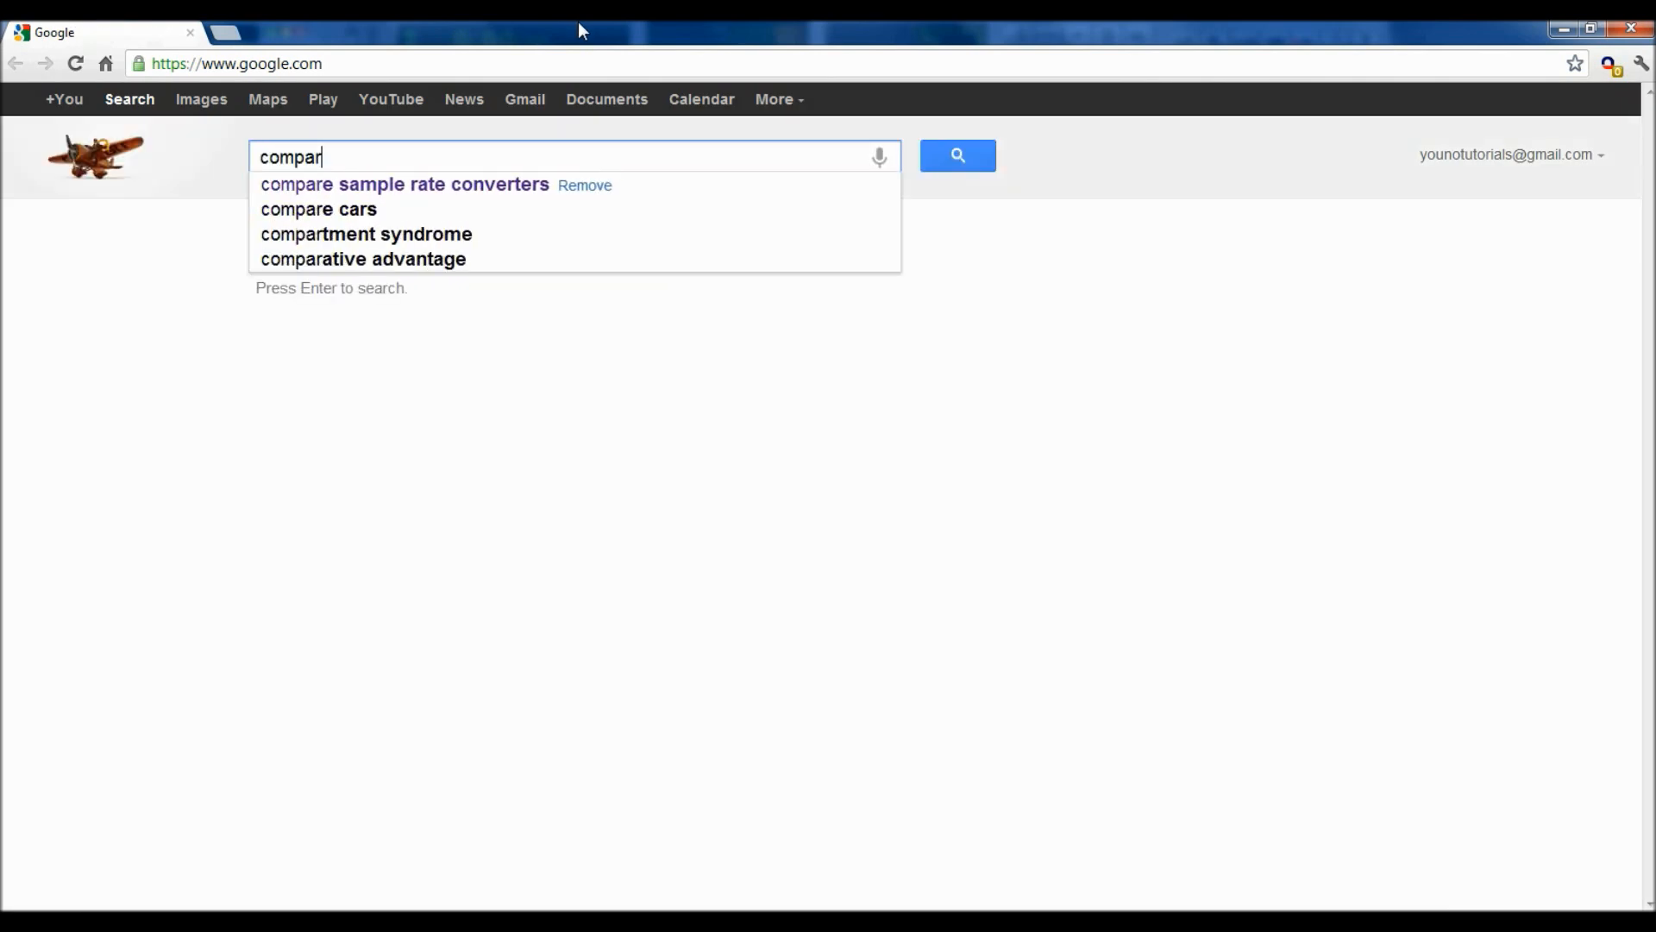
pyautogui.click(405, 184)
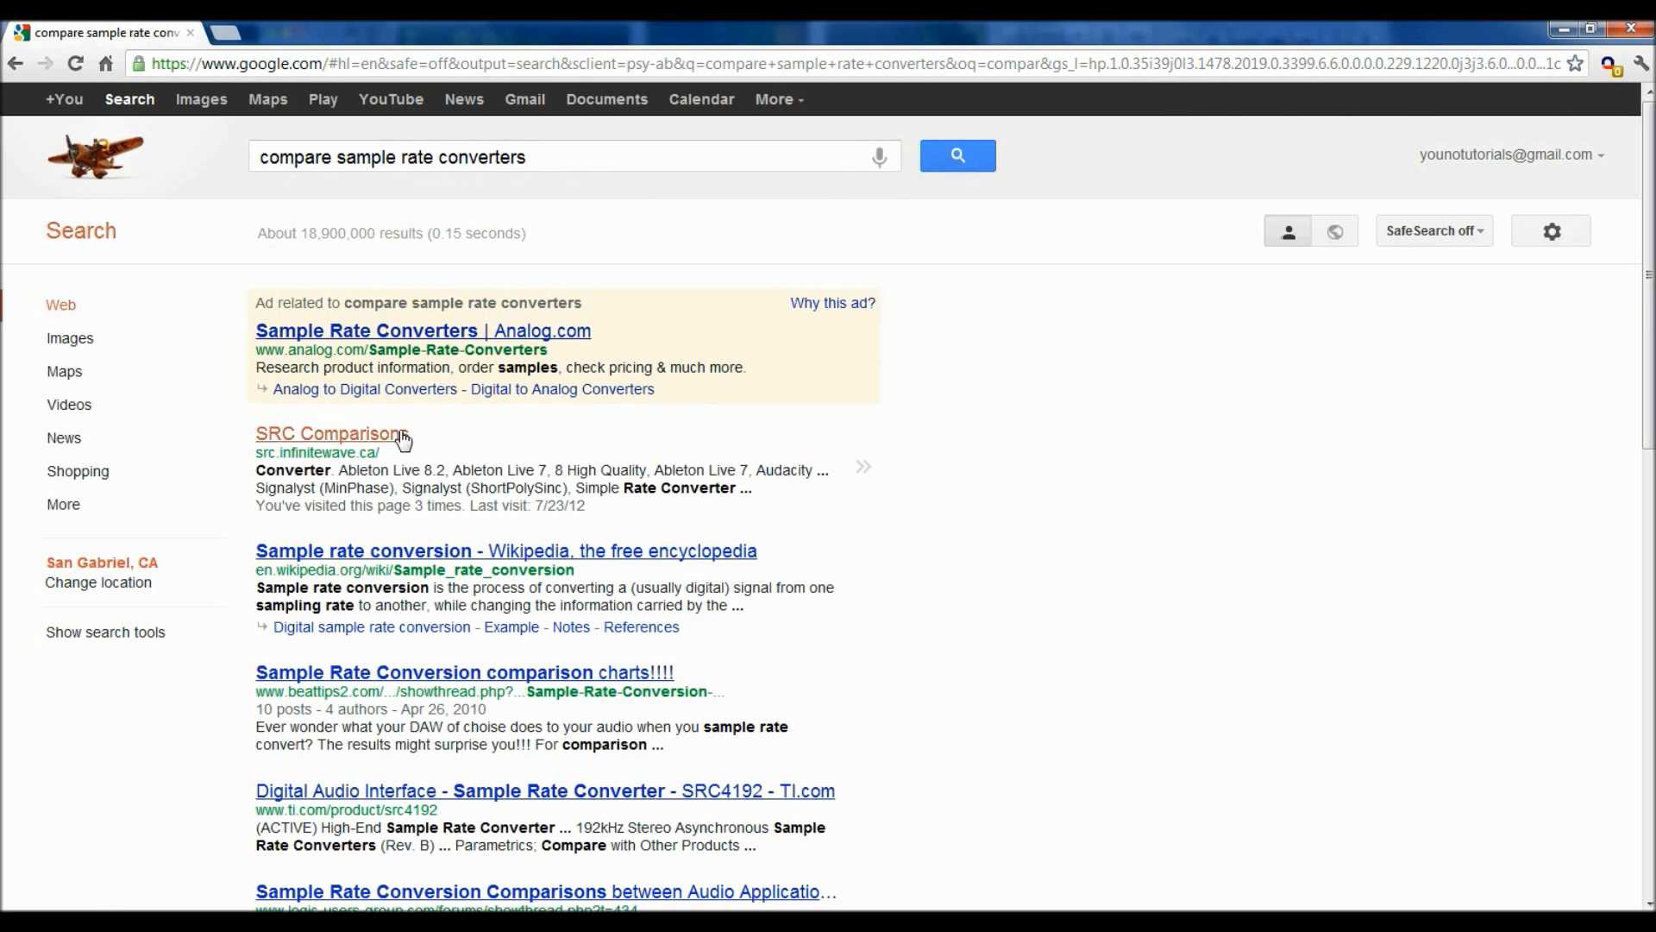
pyautogui.click(329, 433)
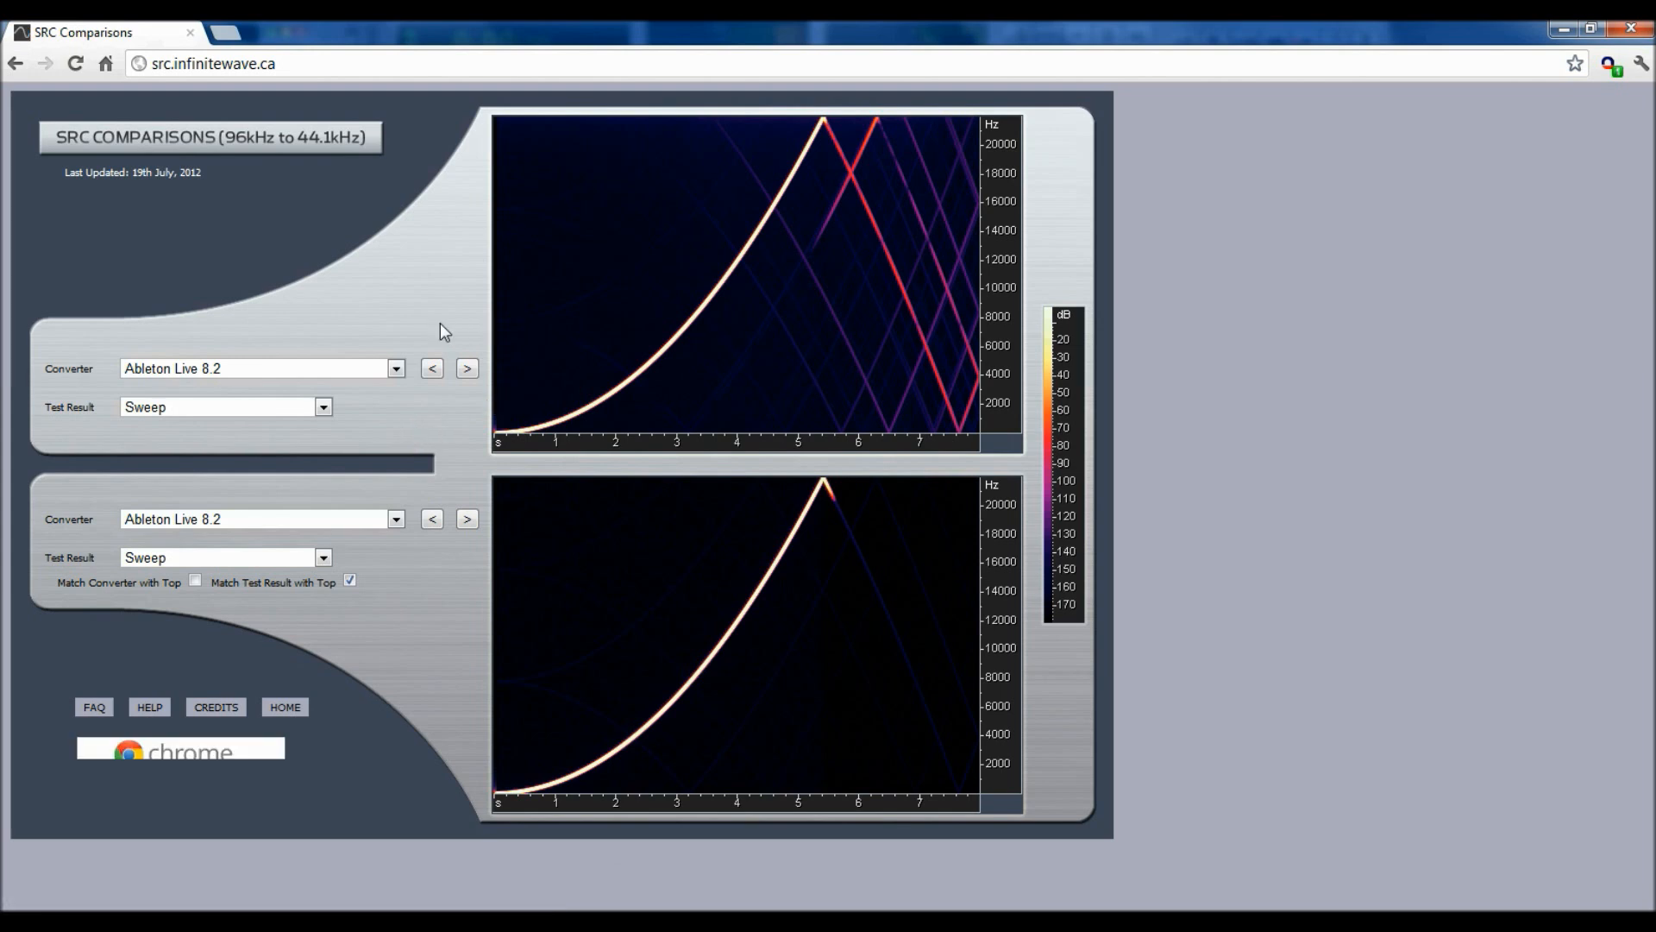
pyautogui.click(212, 63)
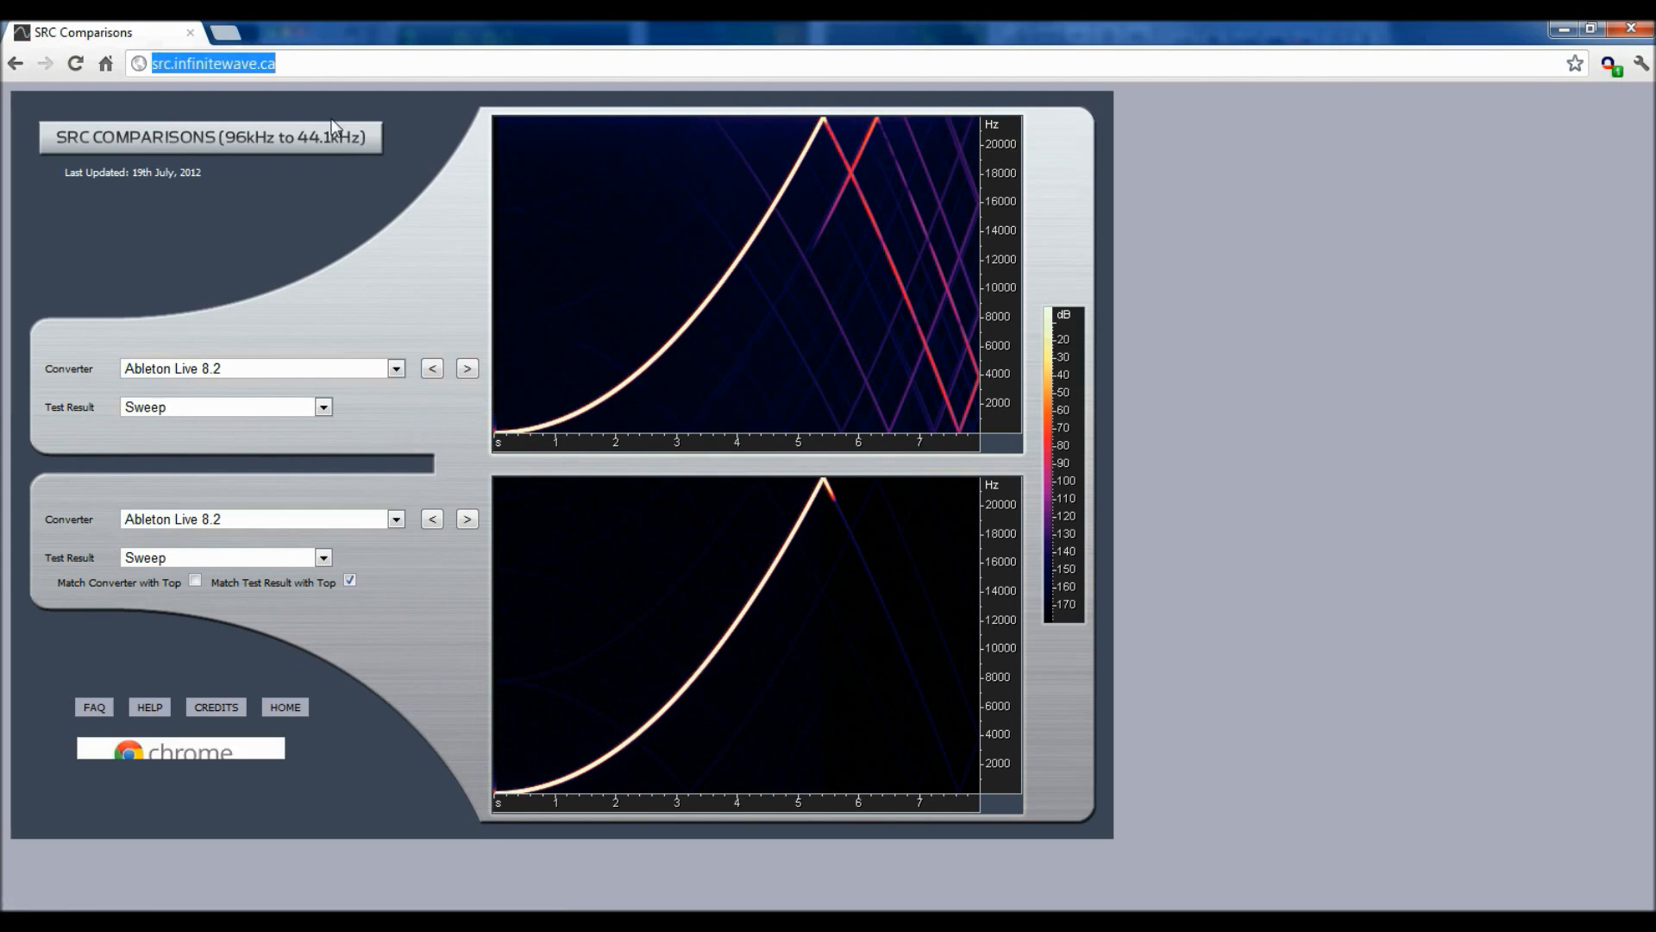
pyautogui.click(395, 367)
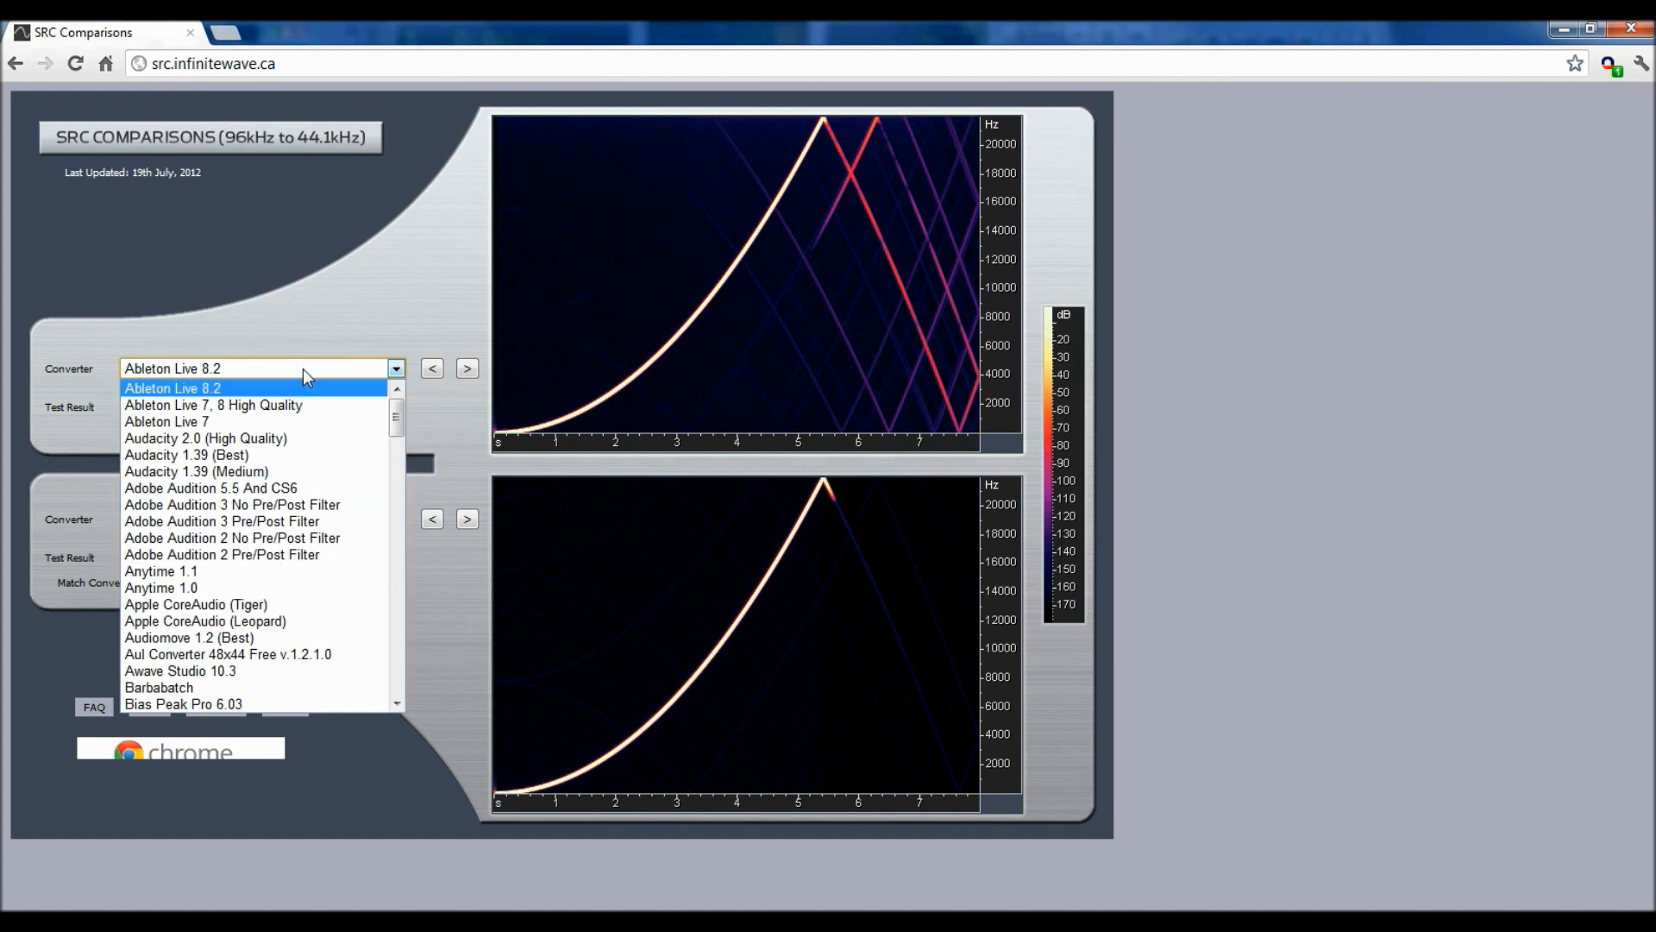
pyautogui.click(172, 387)
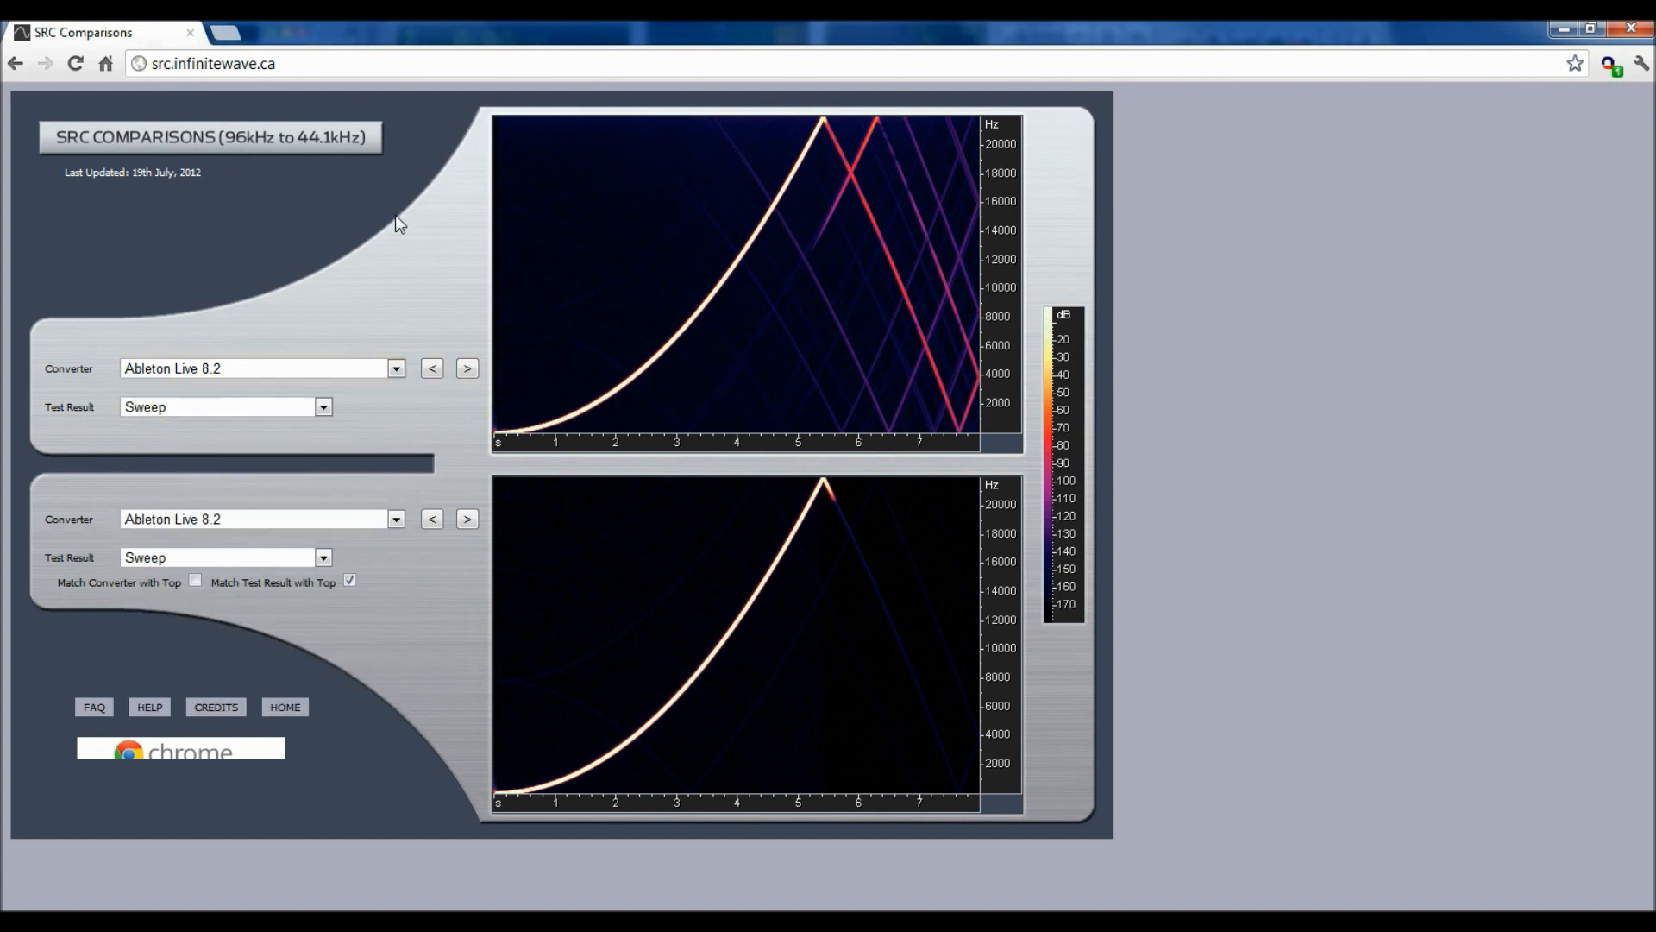
pyautogui.moveTo(951, 222)
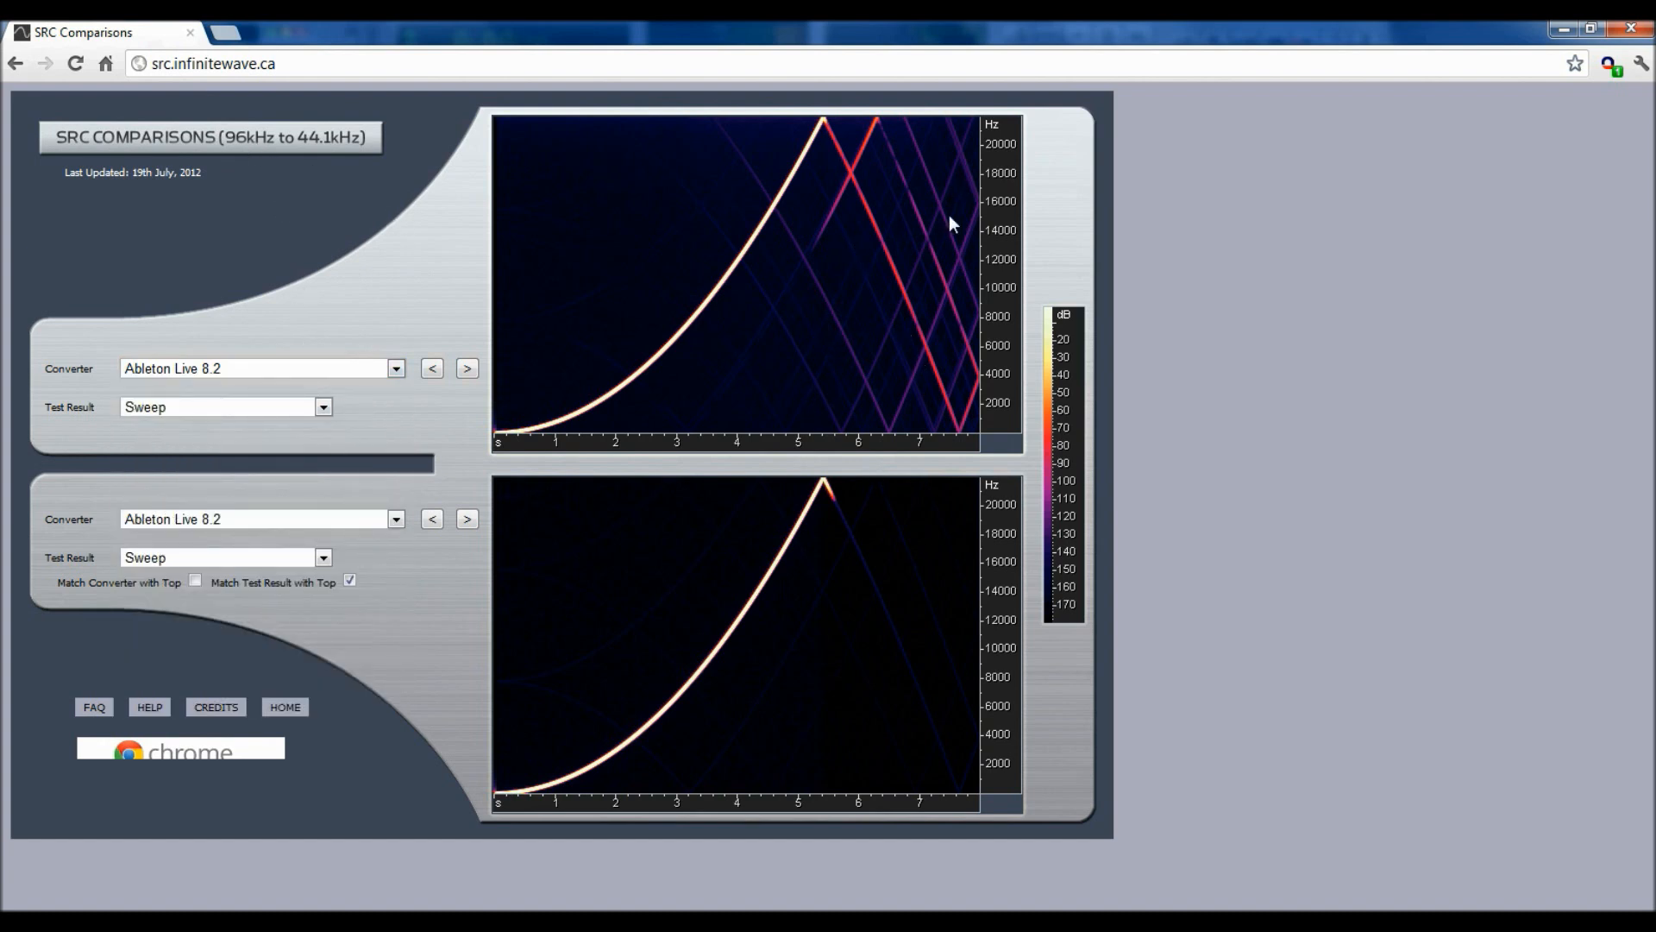
pyautogui.moveTo(894, 276)
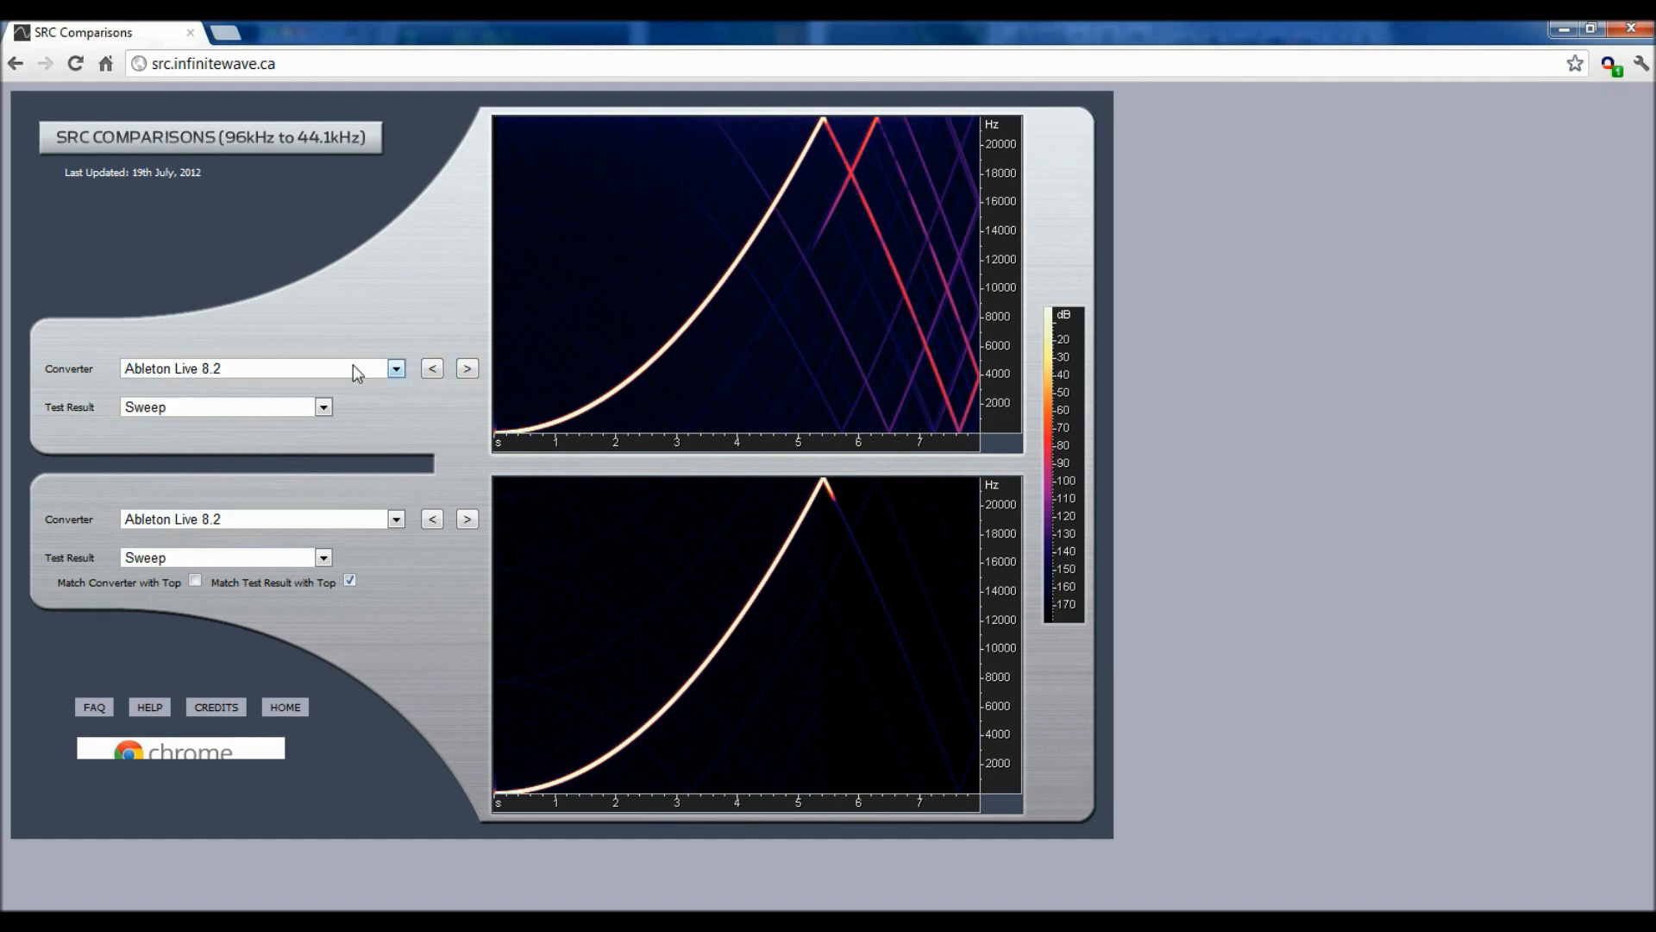
# - Step the top chart through converters up to the Anytime 1.0 sweep
pyautogui.click(466, 367)
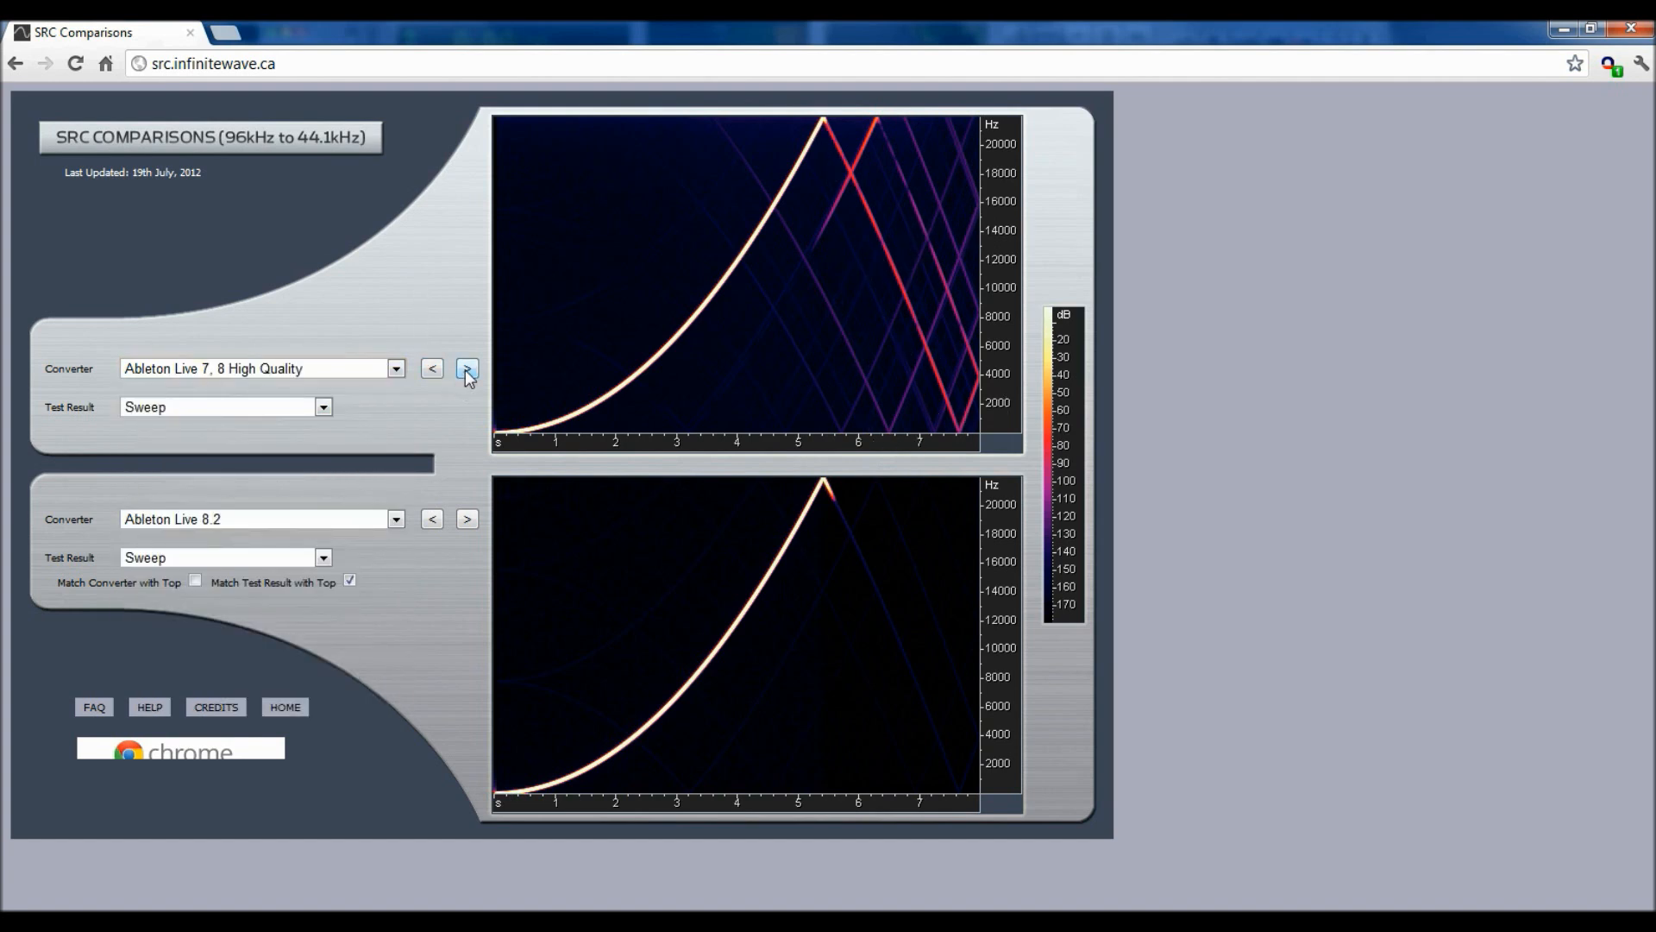
pyautogui.click(466, 369)
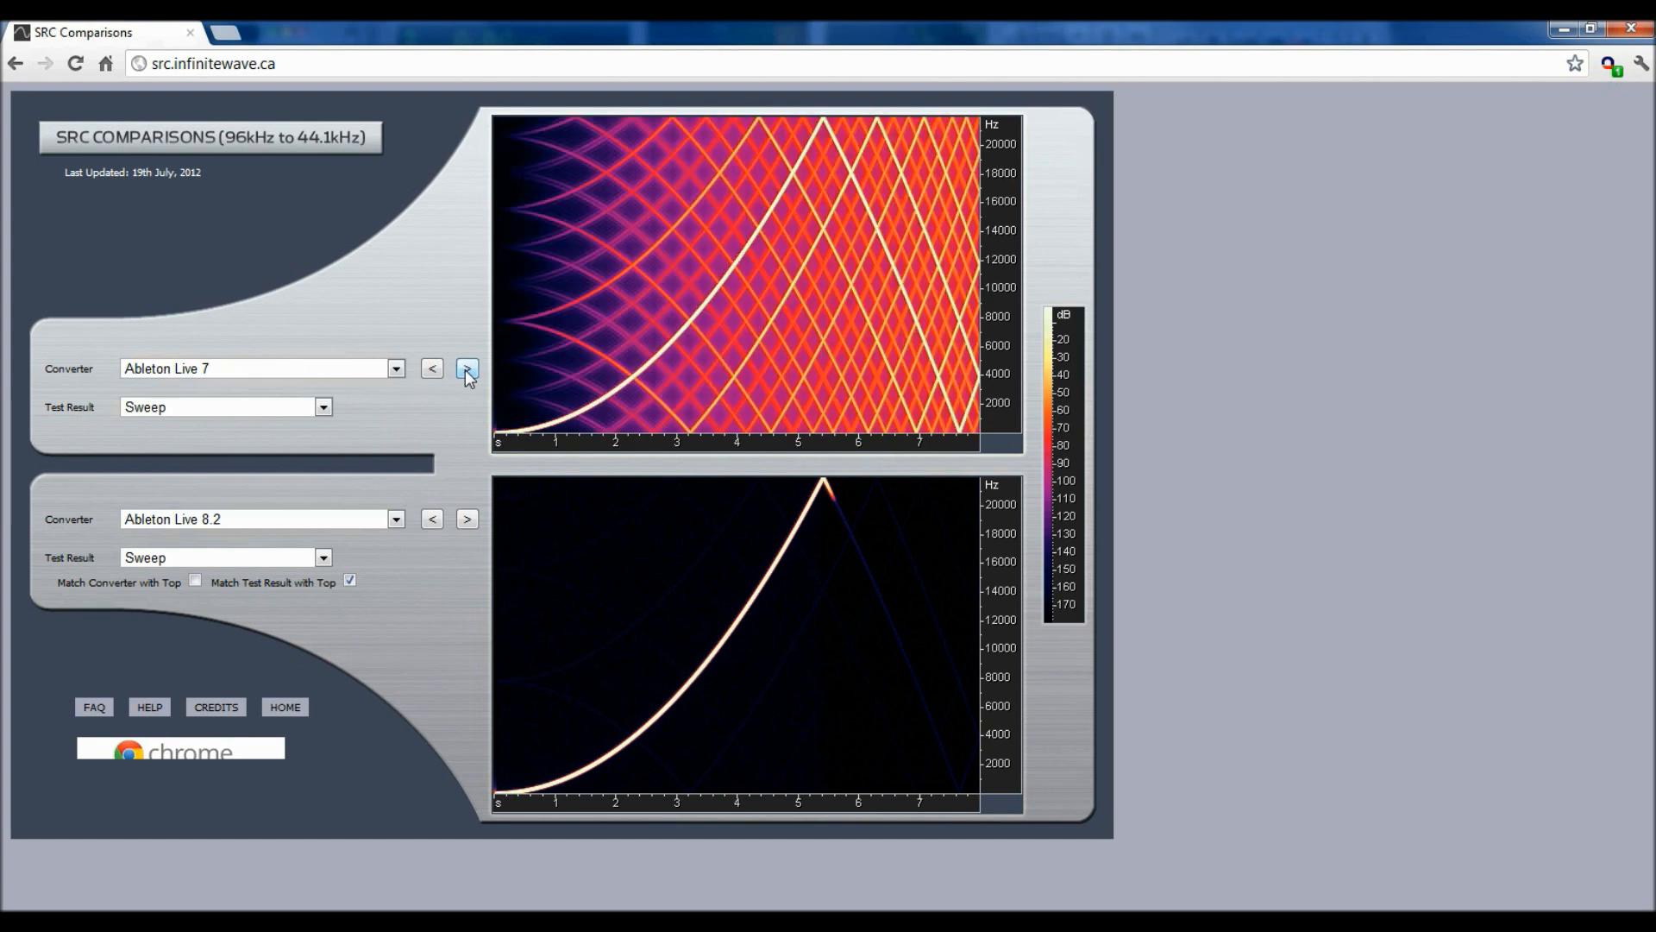
pyautogui.click(466, 368)
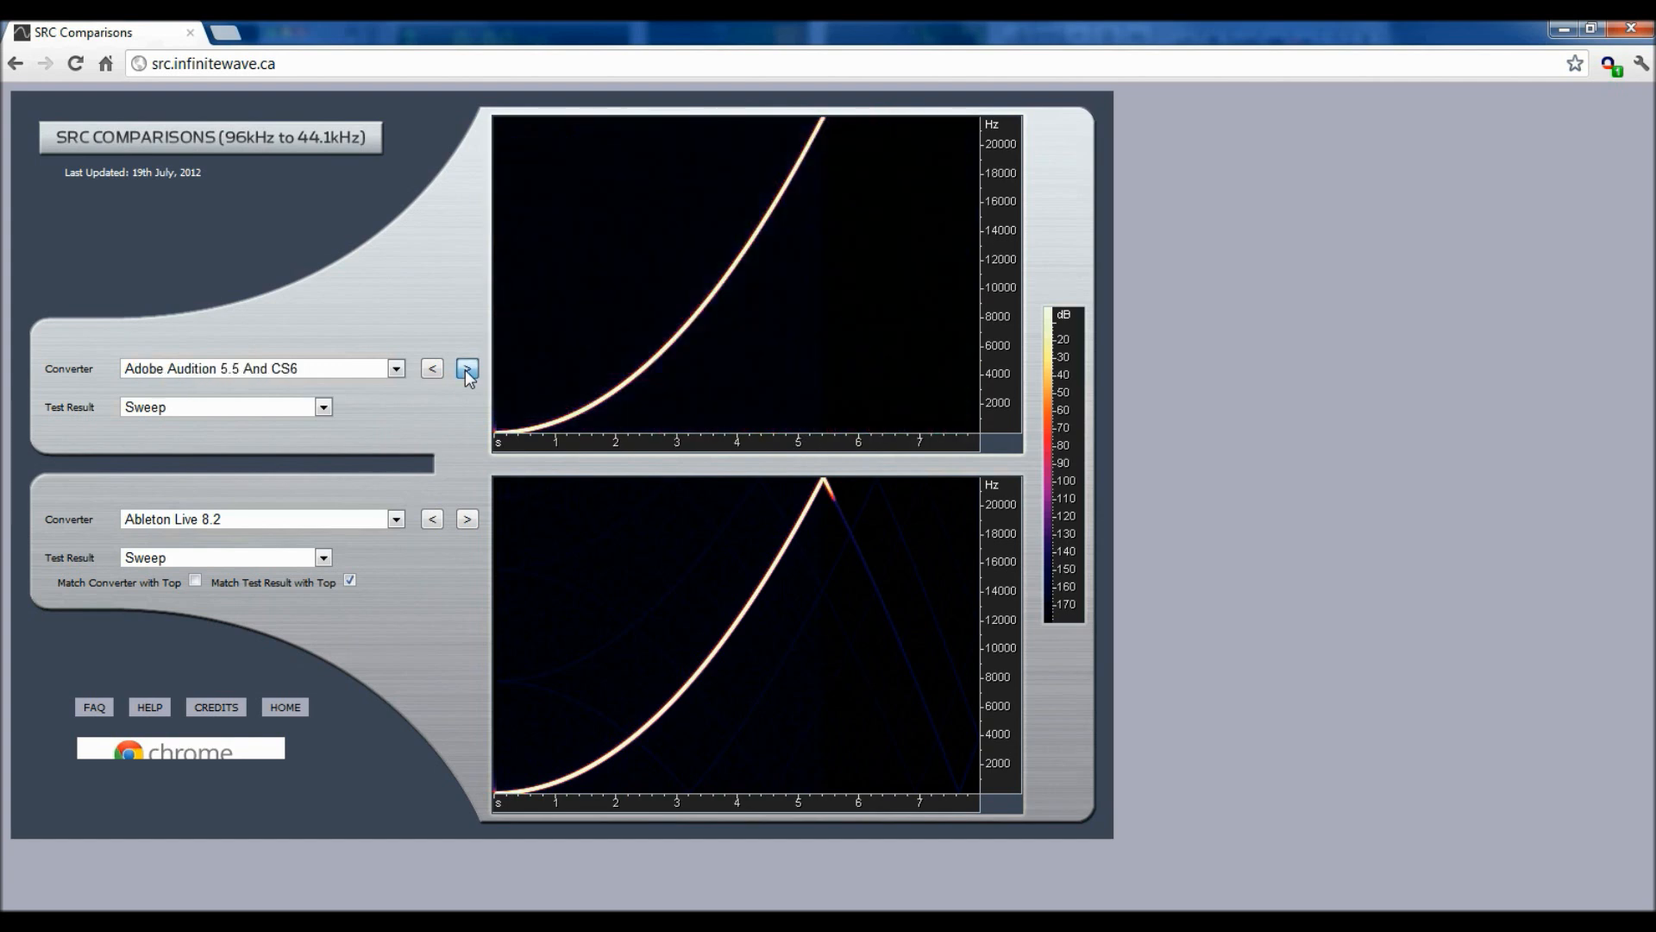
pyautogui.click(465, 367)
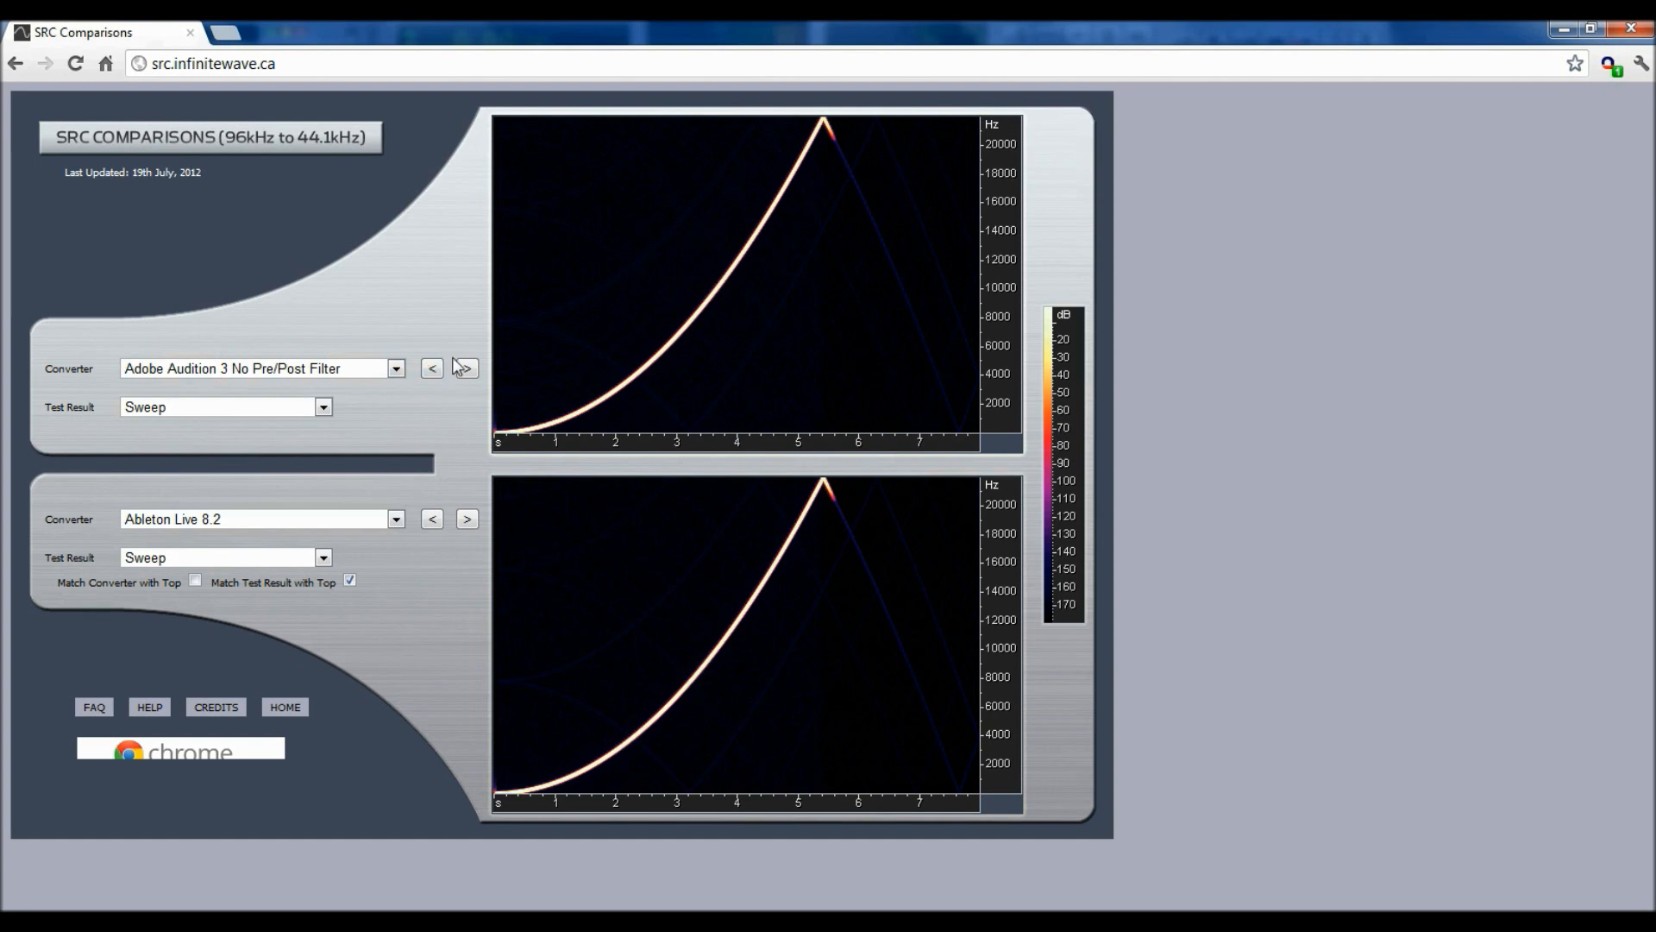
pyautogui.click(466, 367)
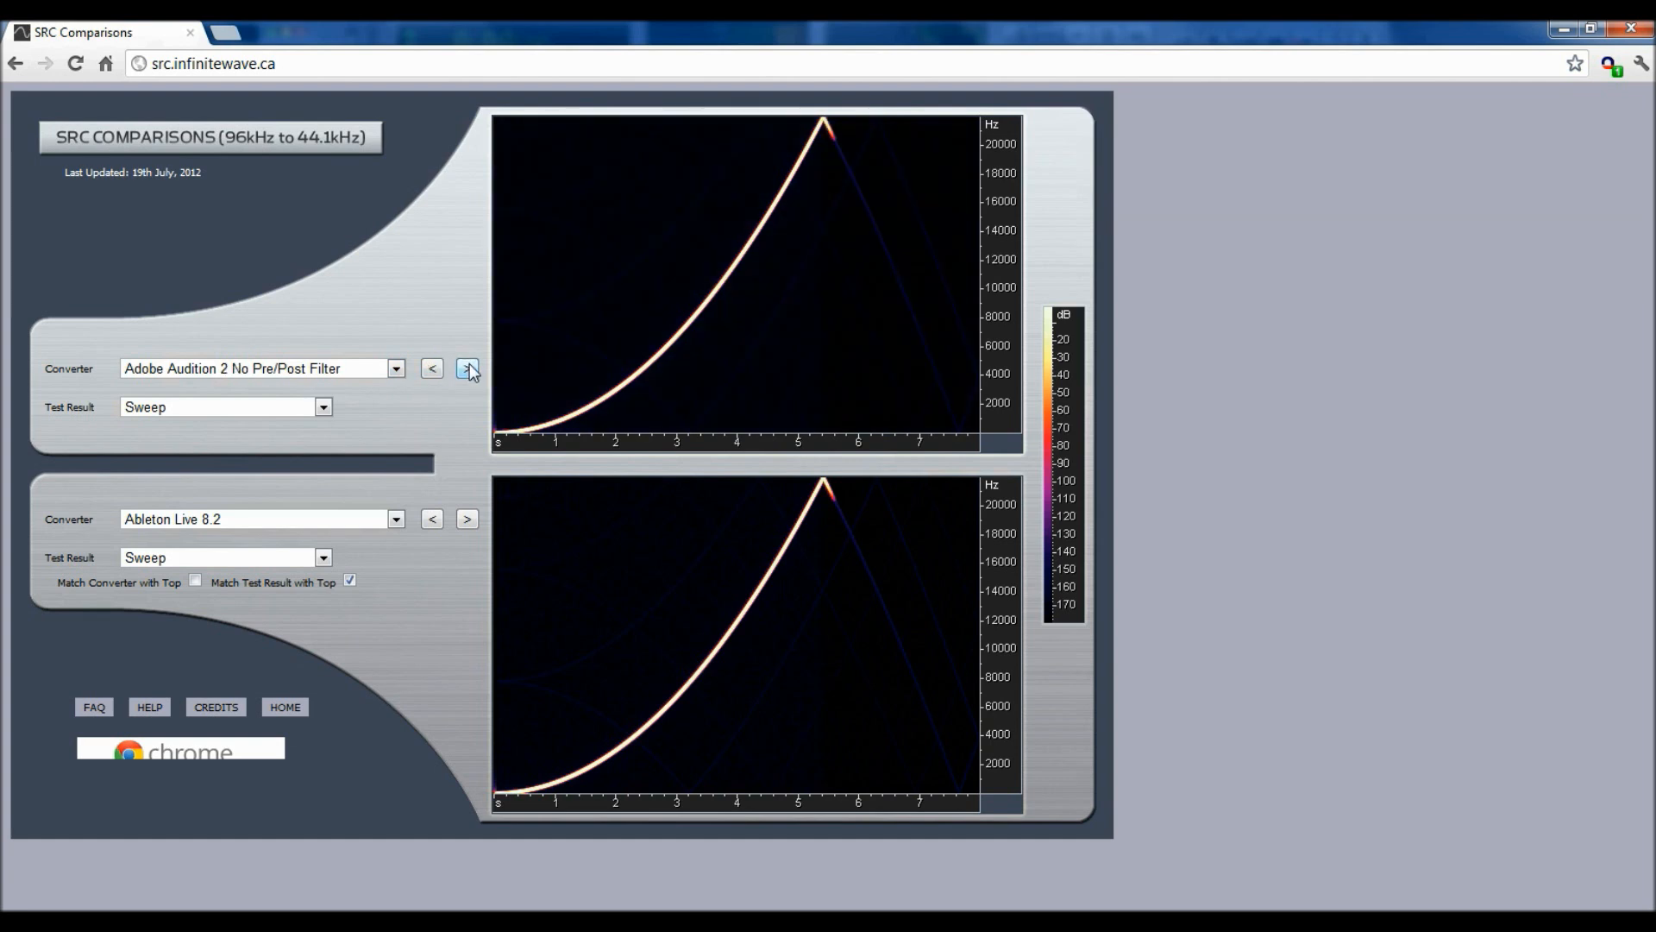
pyautogui.click(466, 367)
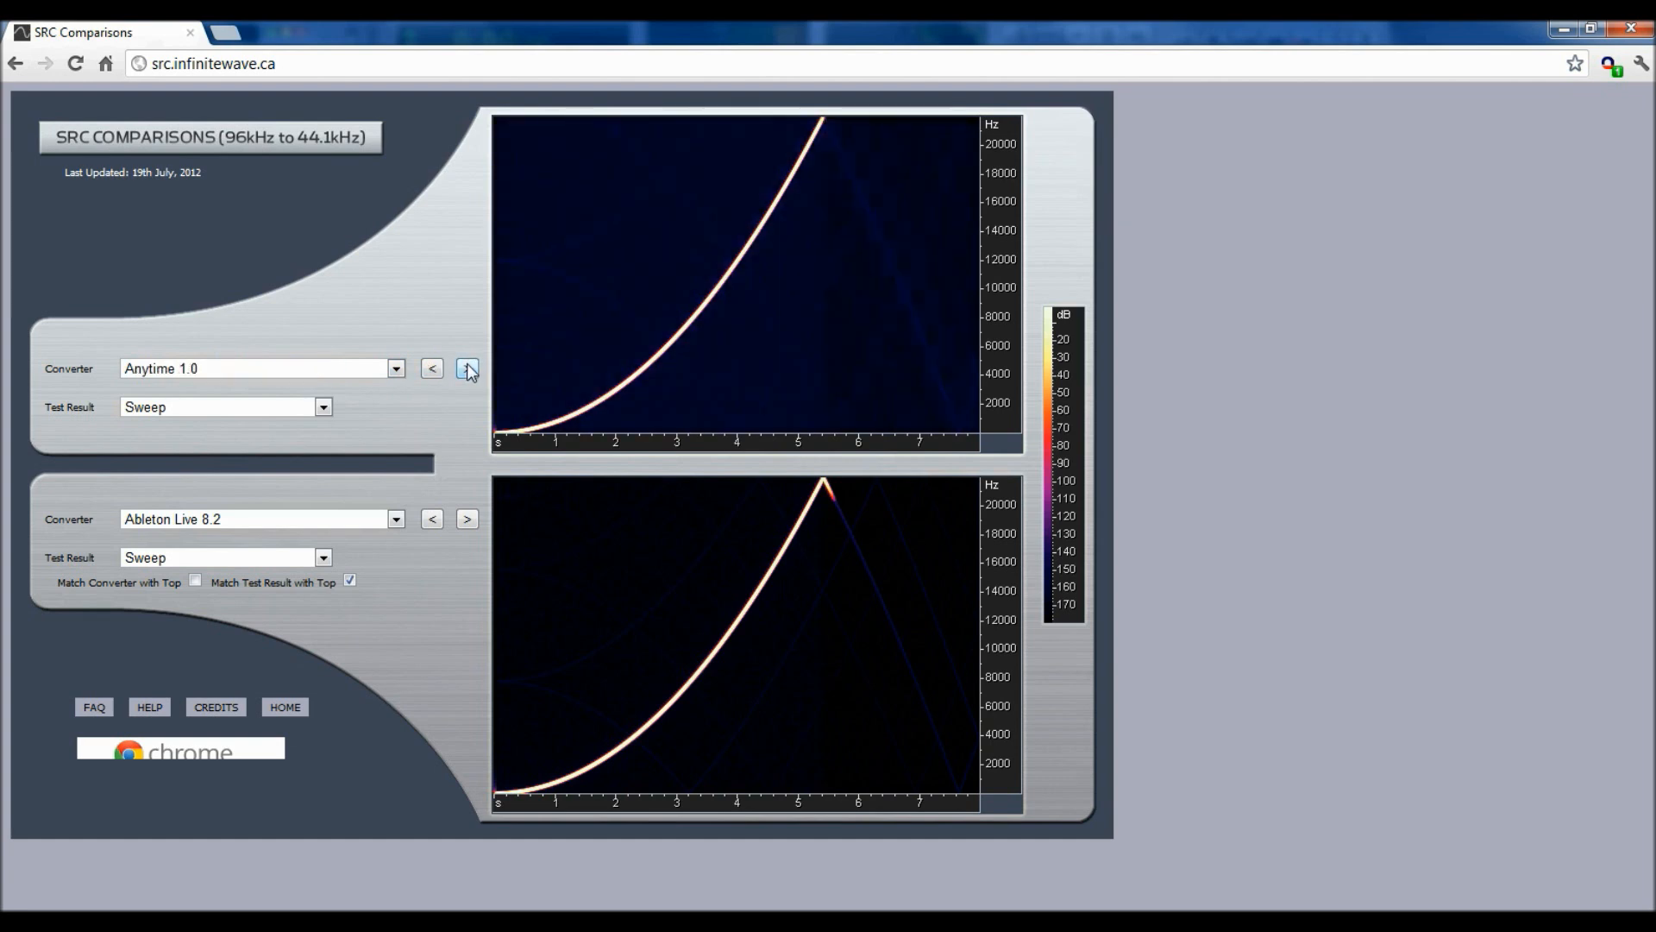
pyautogui.click(465, 368)
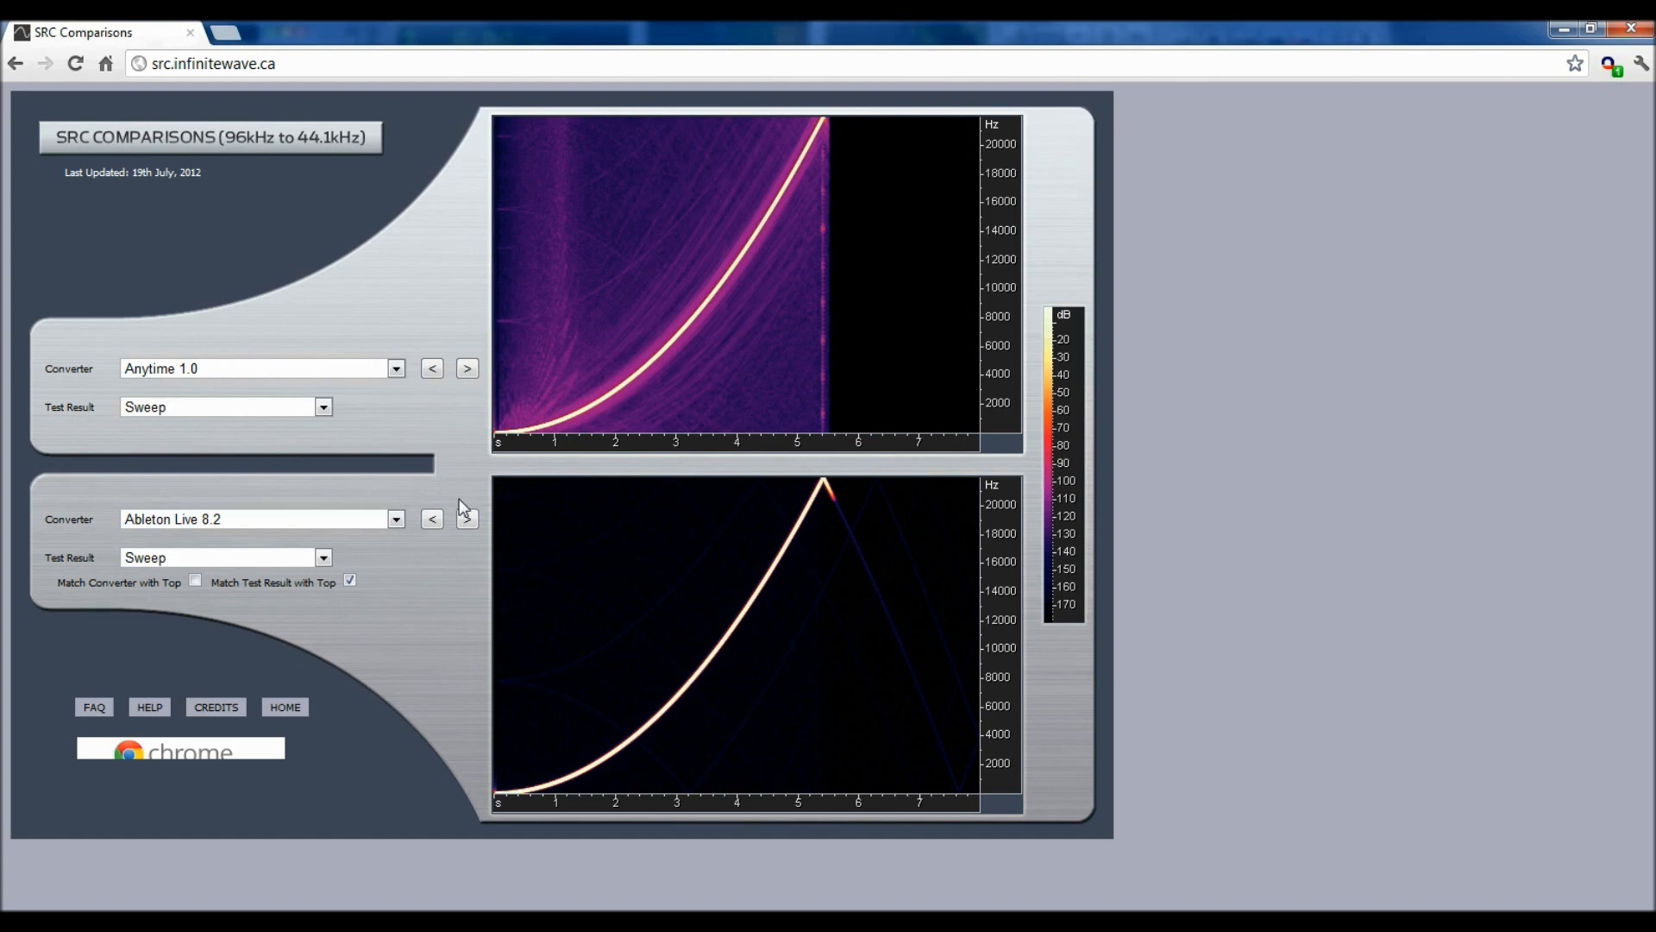
# - Show the Barbabatch sweep in the bottom chart for comparison
pyautogui.click(396, 518)
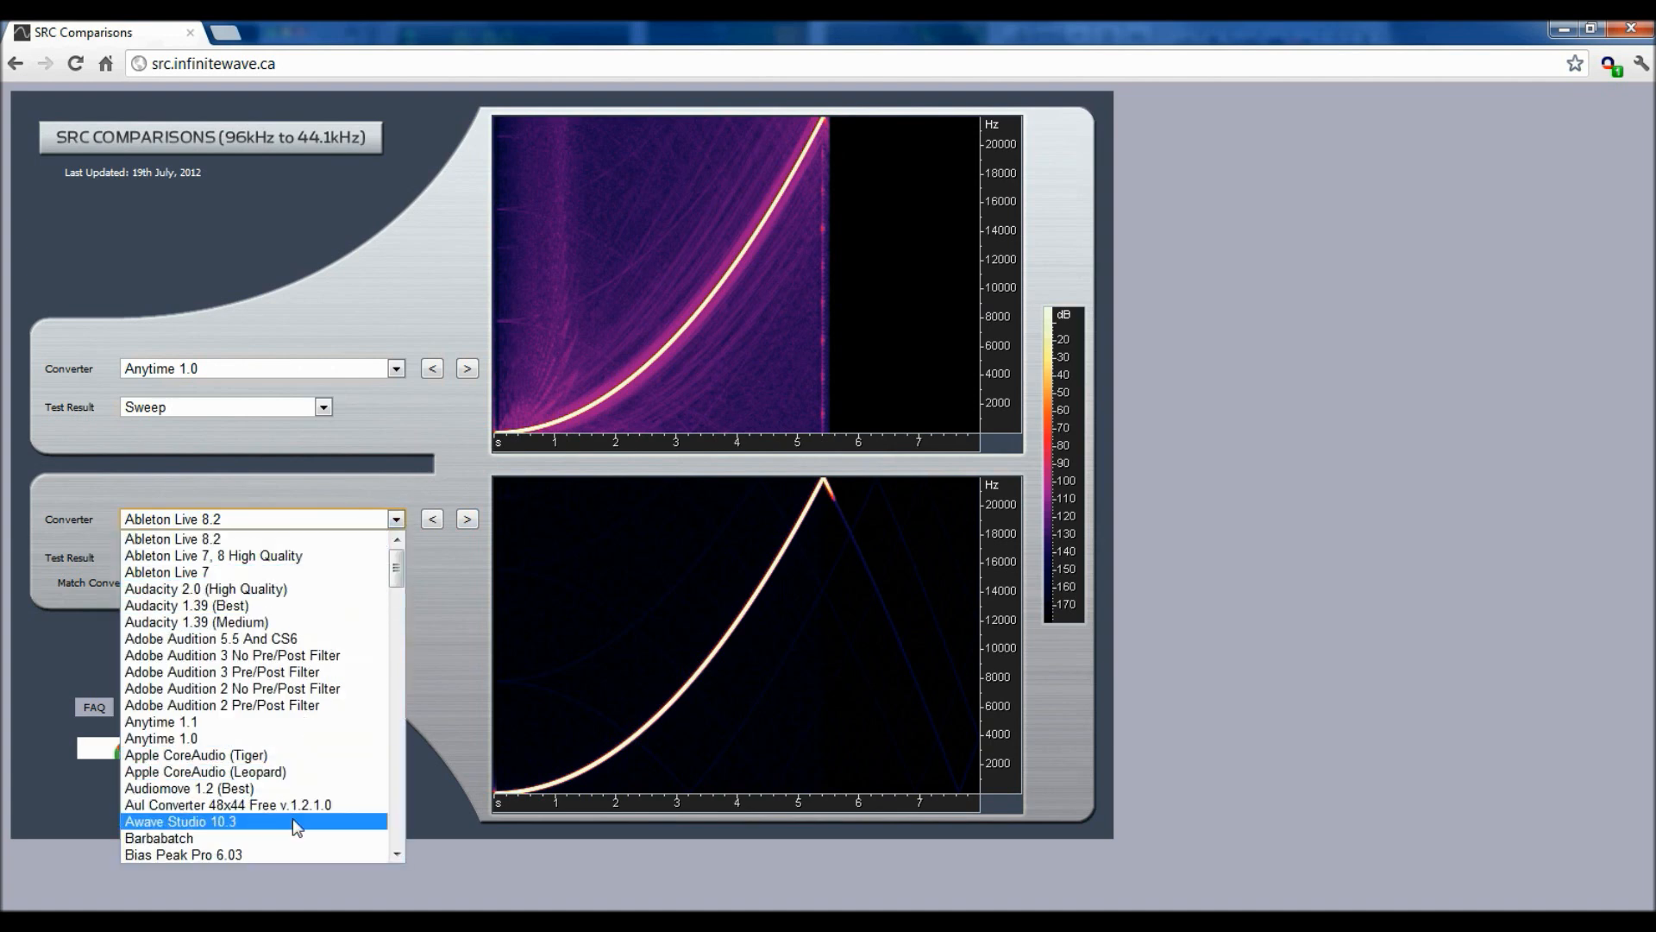
pyautogui.click(159, 838)
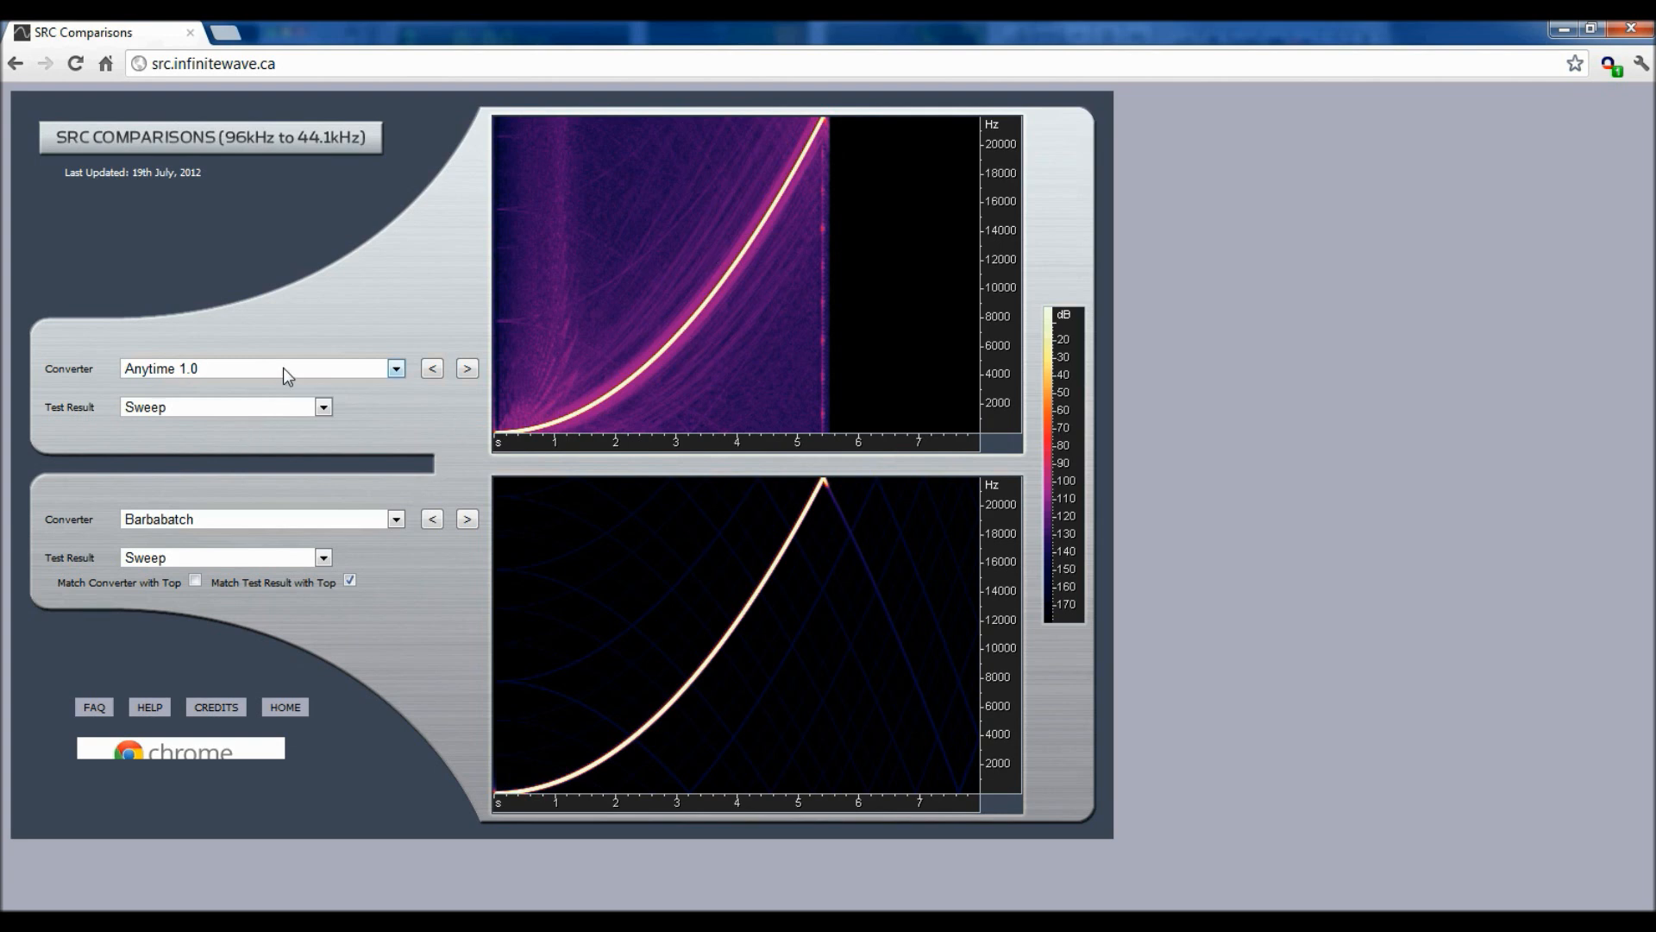
pyautogui.click(395, 367)
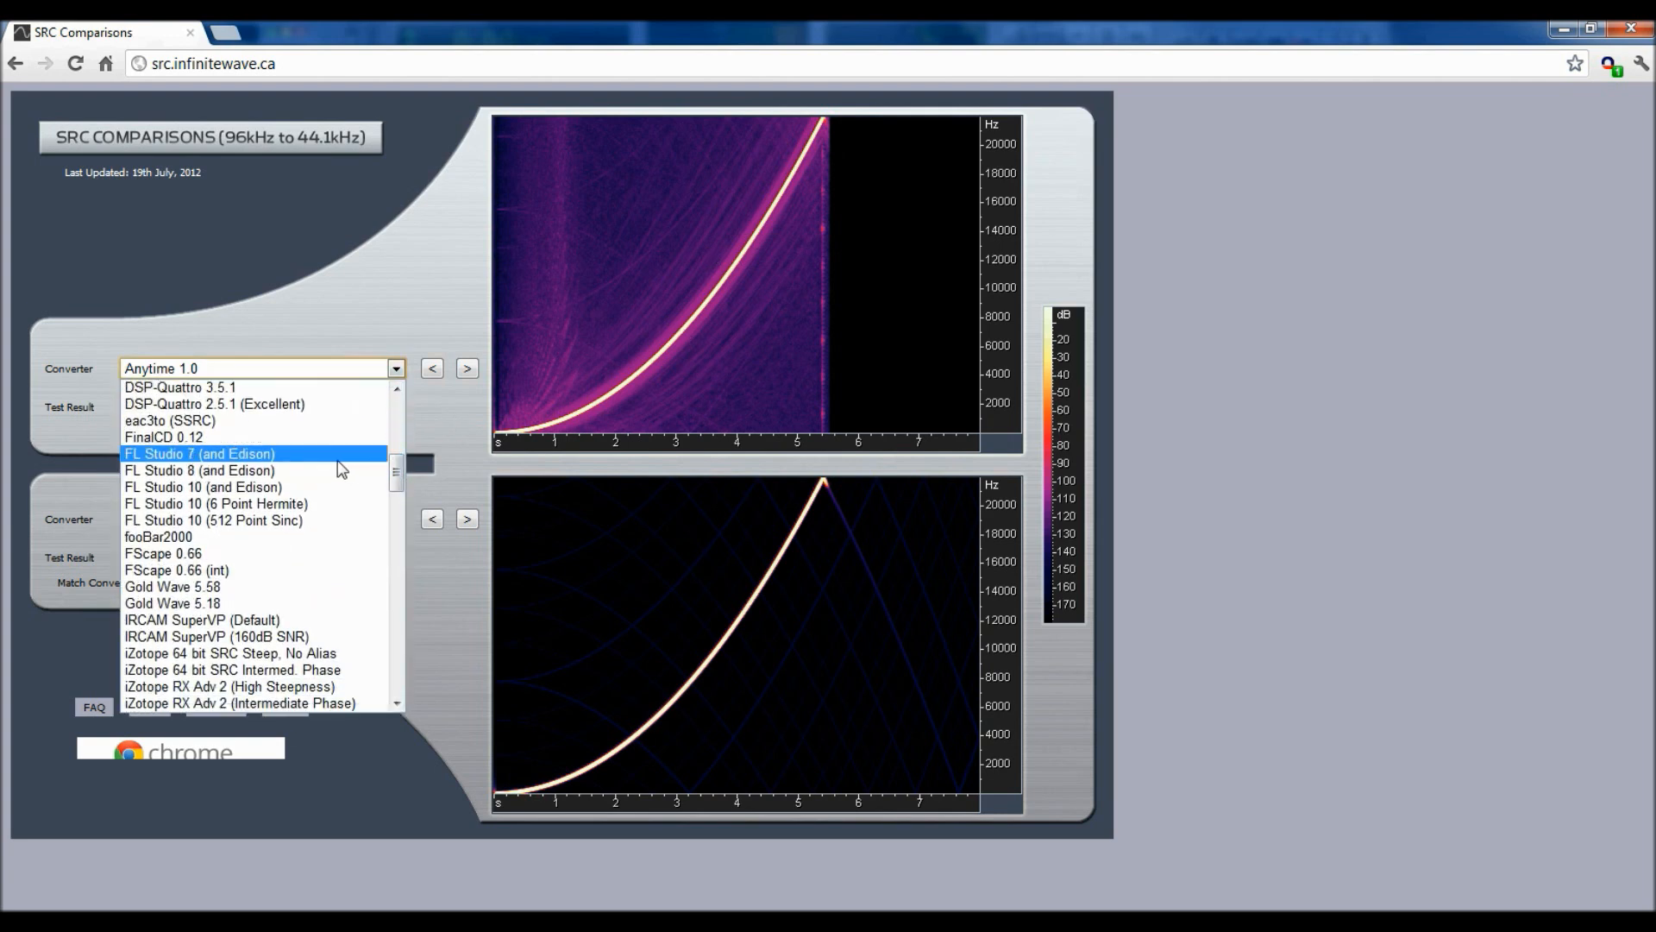
# - Step the top chart through FL Studio versions to the FL Studio 10 (512 Point Sinc) sweep
pyautogui.click(200, 453)
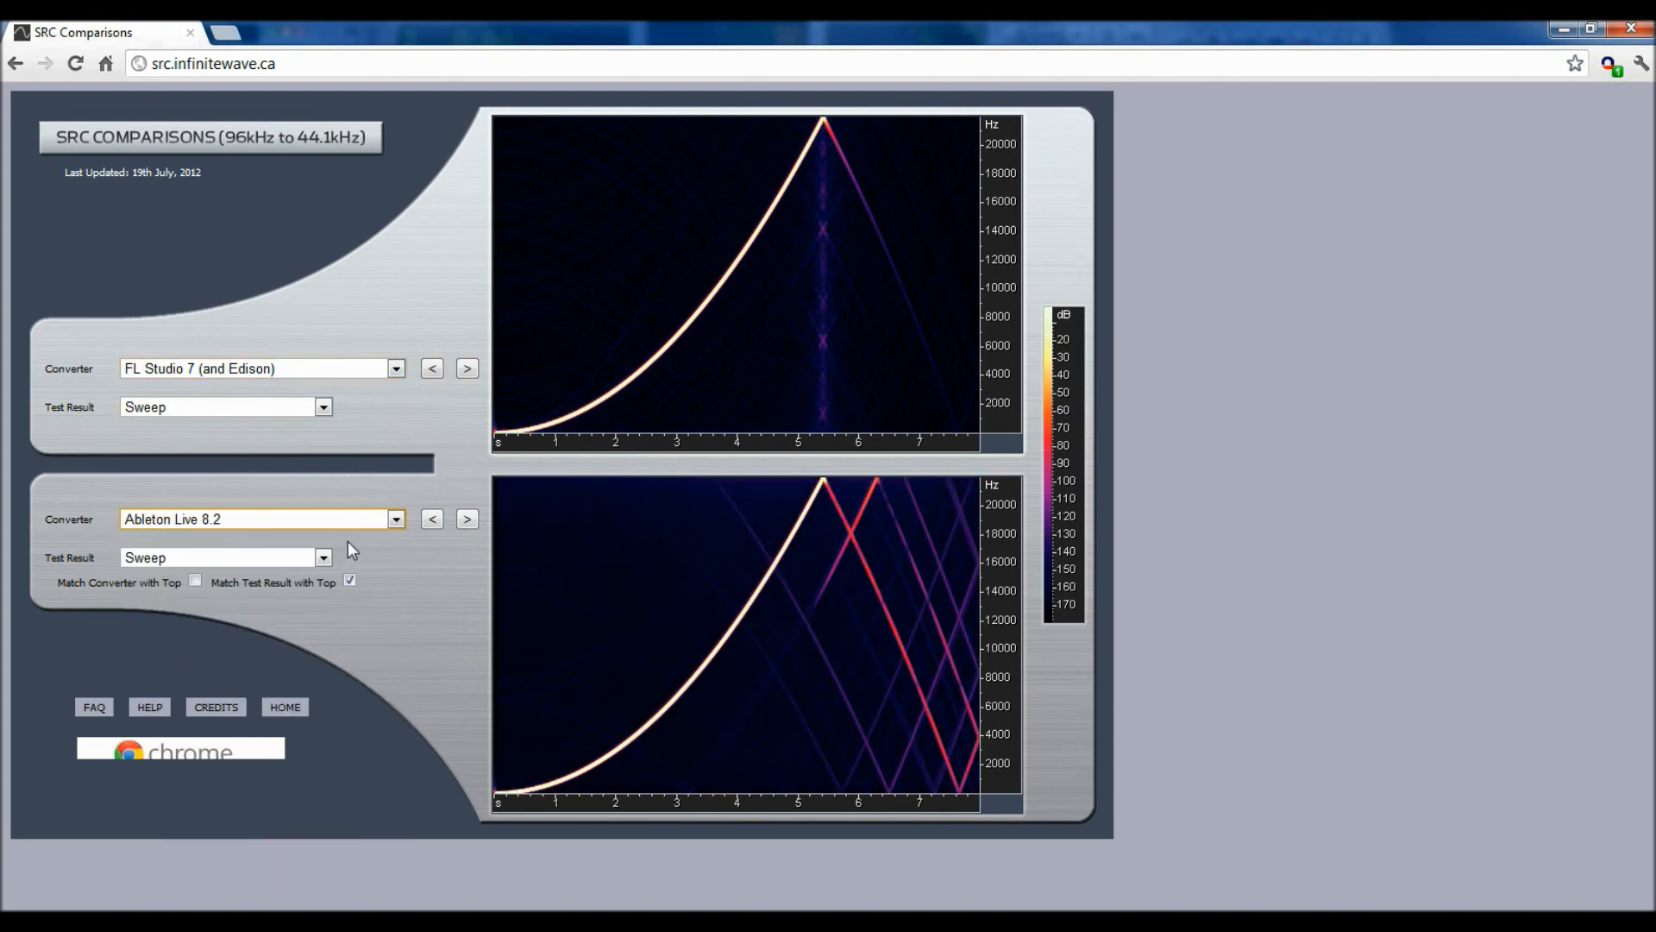
pyautogui.moveTo(293, 377)
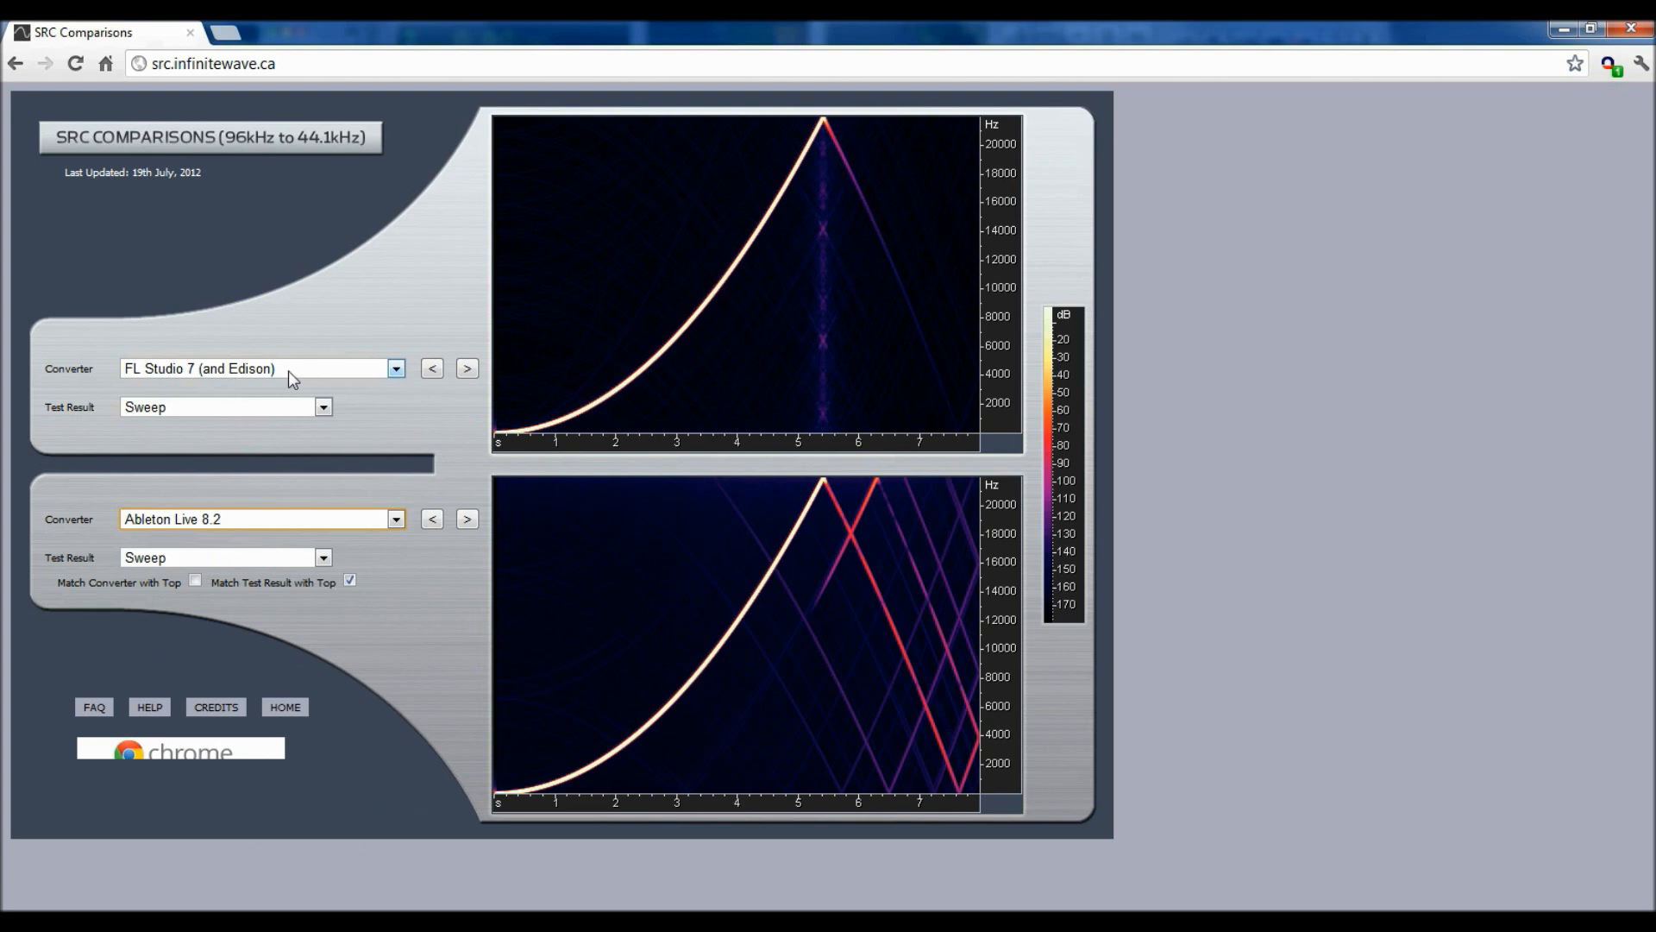
pyautogui.click(467, 368)
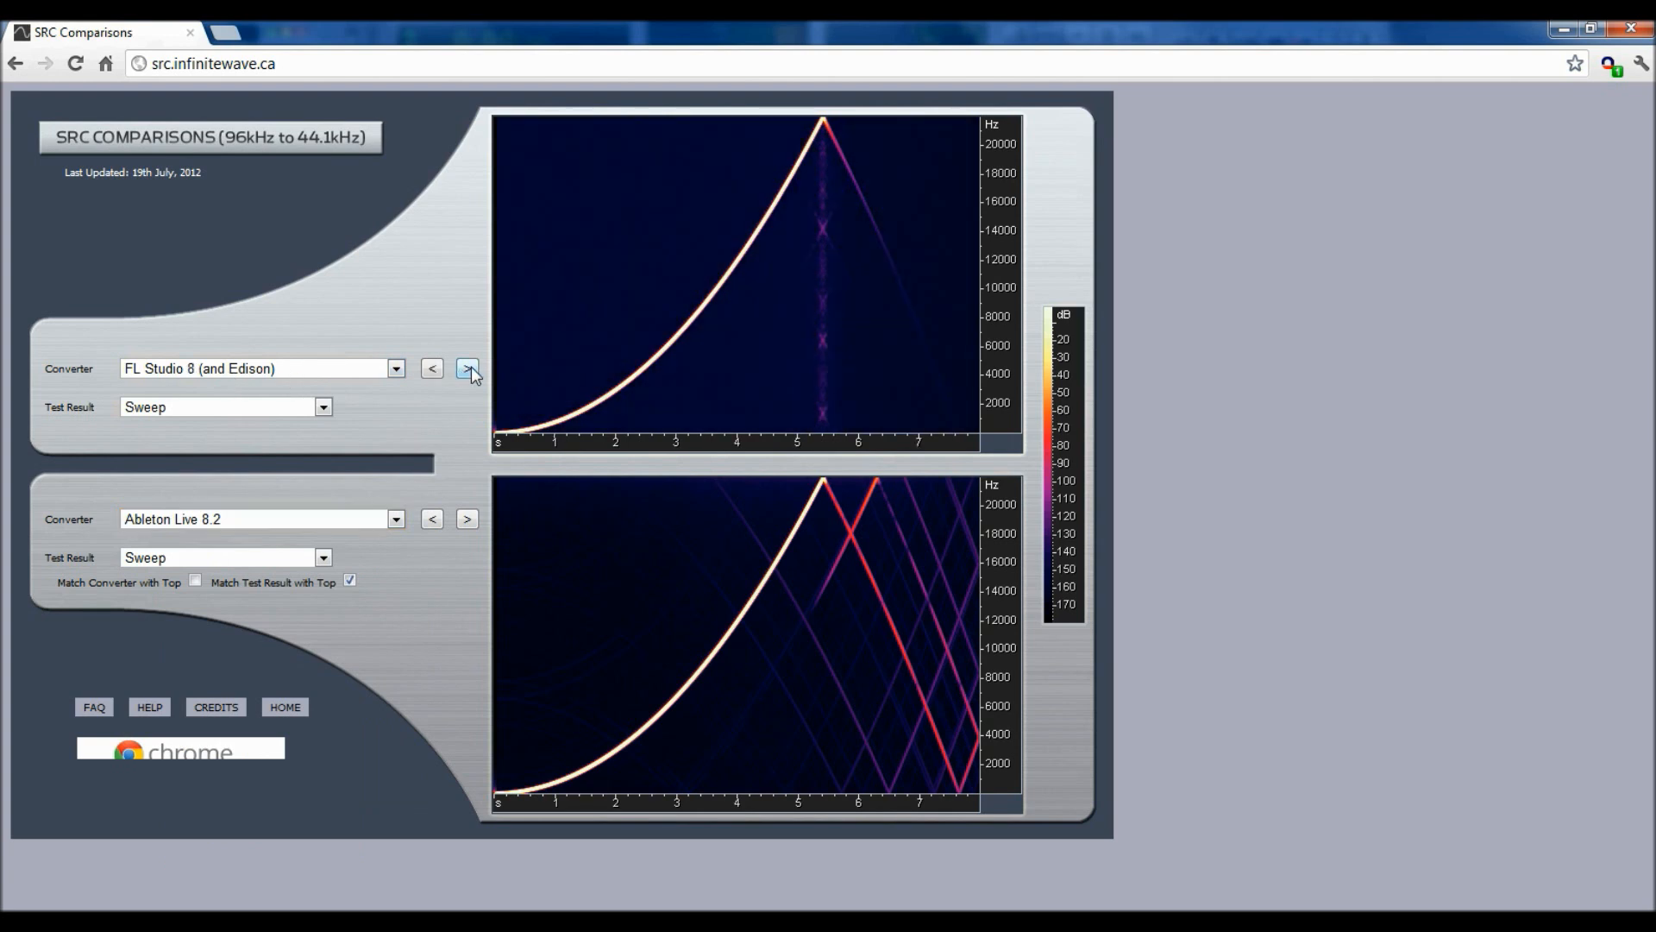
pyautogui.click(467, 368)
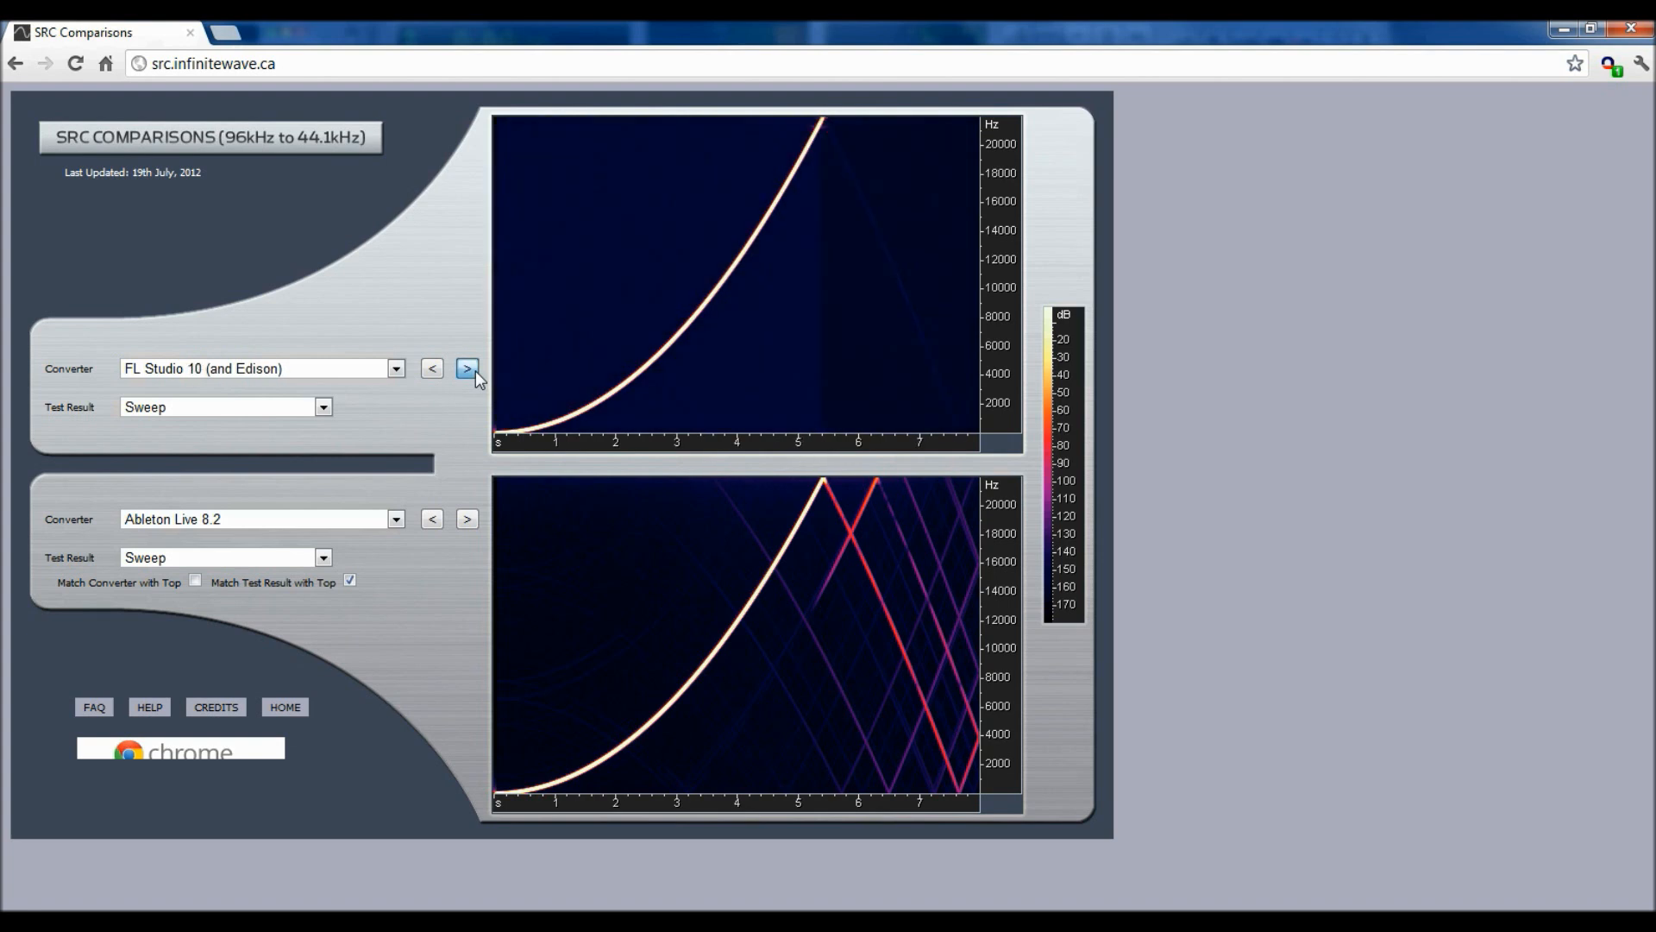
pyautogui.click(466, 368)
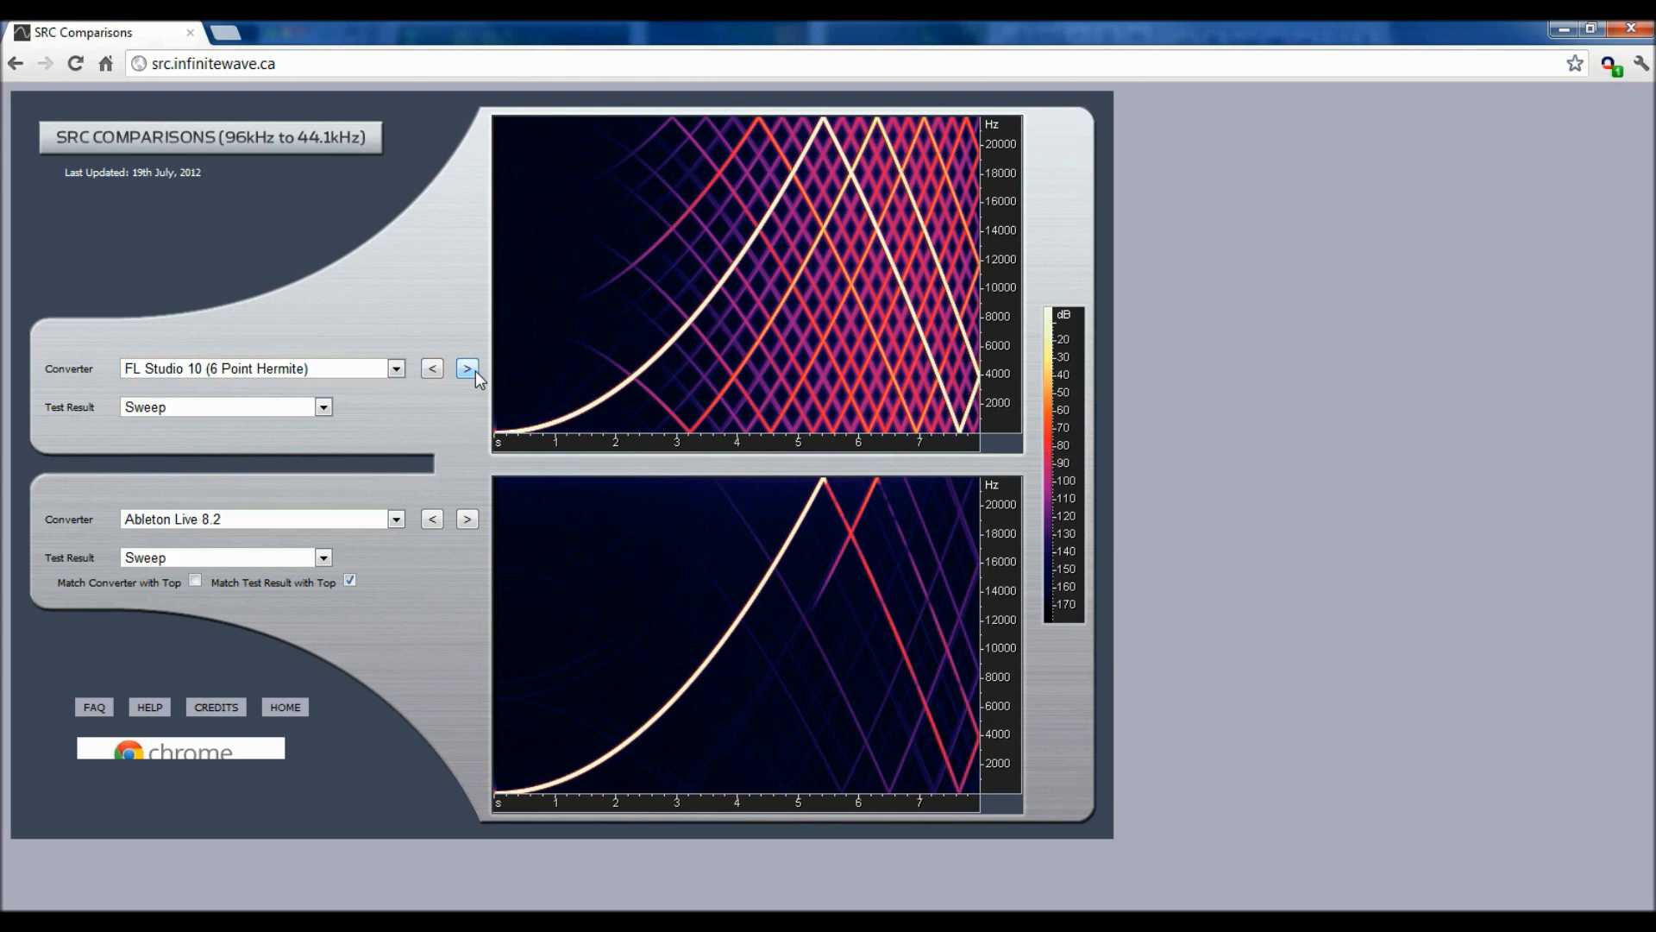
pyautogui.click(465, 369)
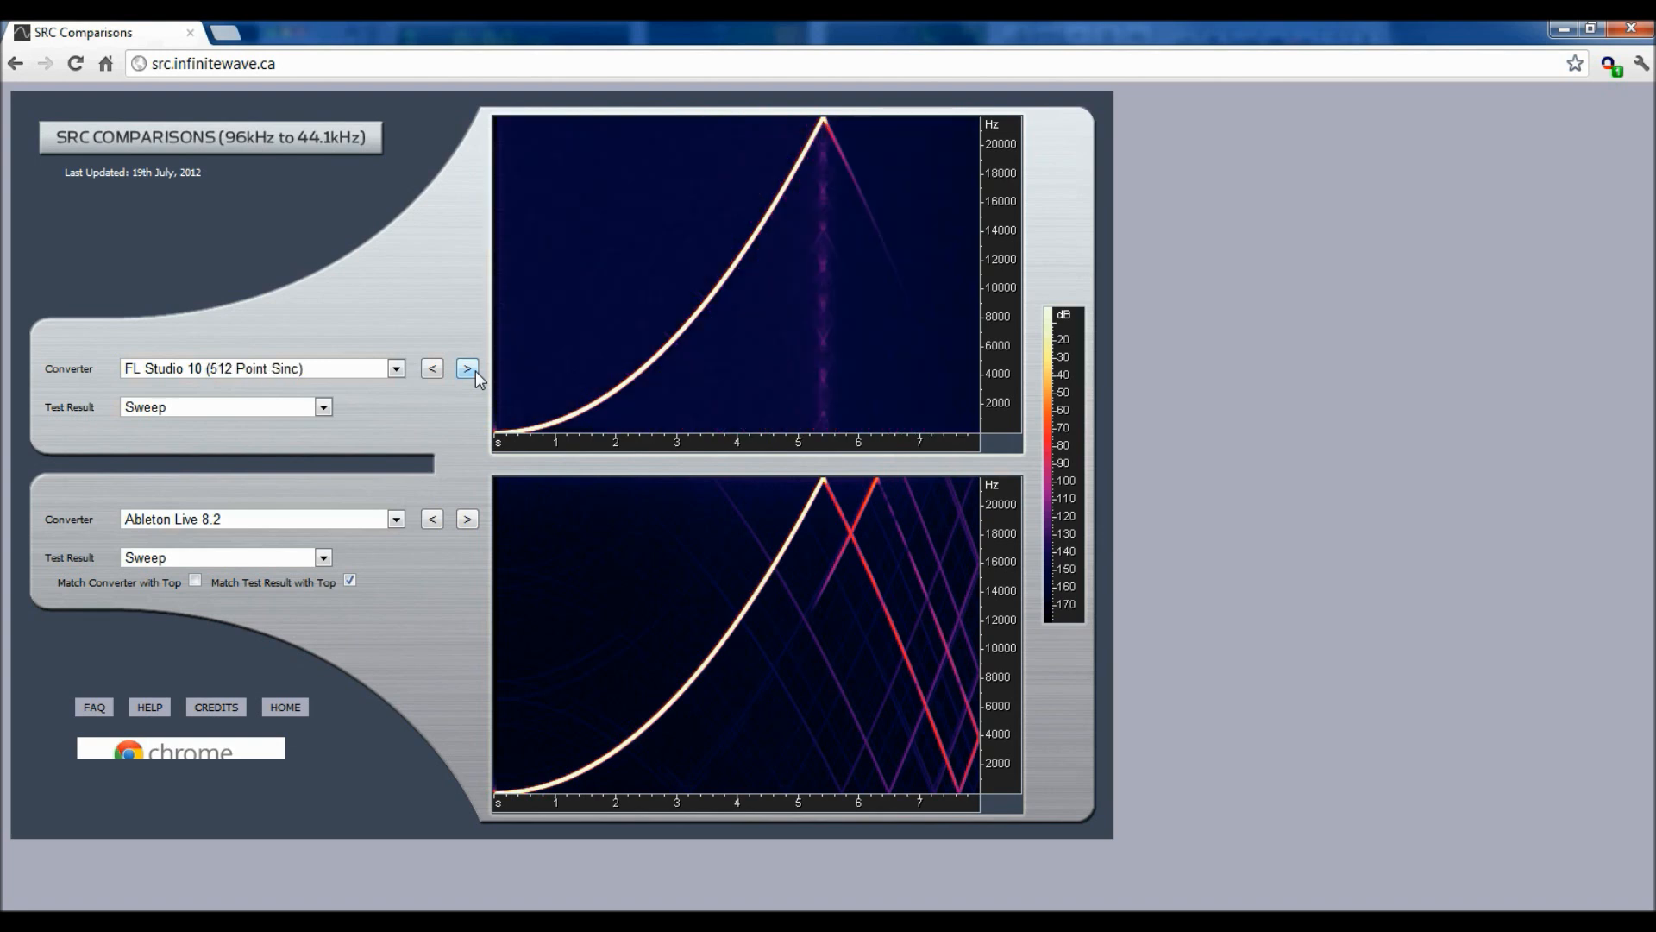
pyautogui.click(465, 369)
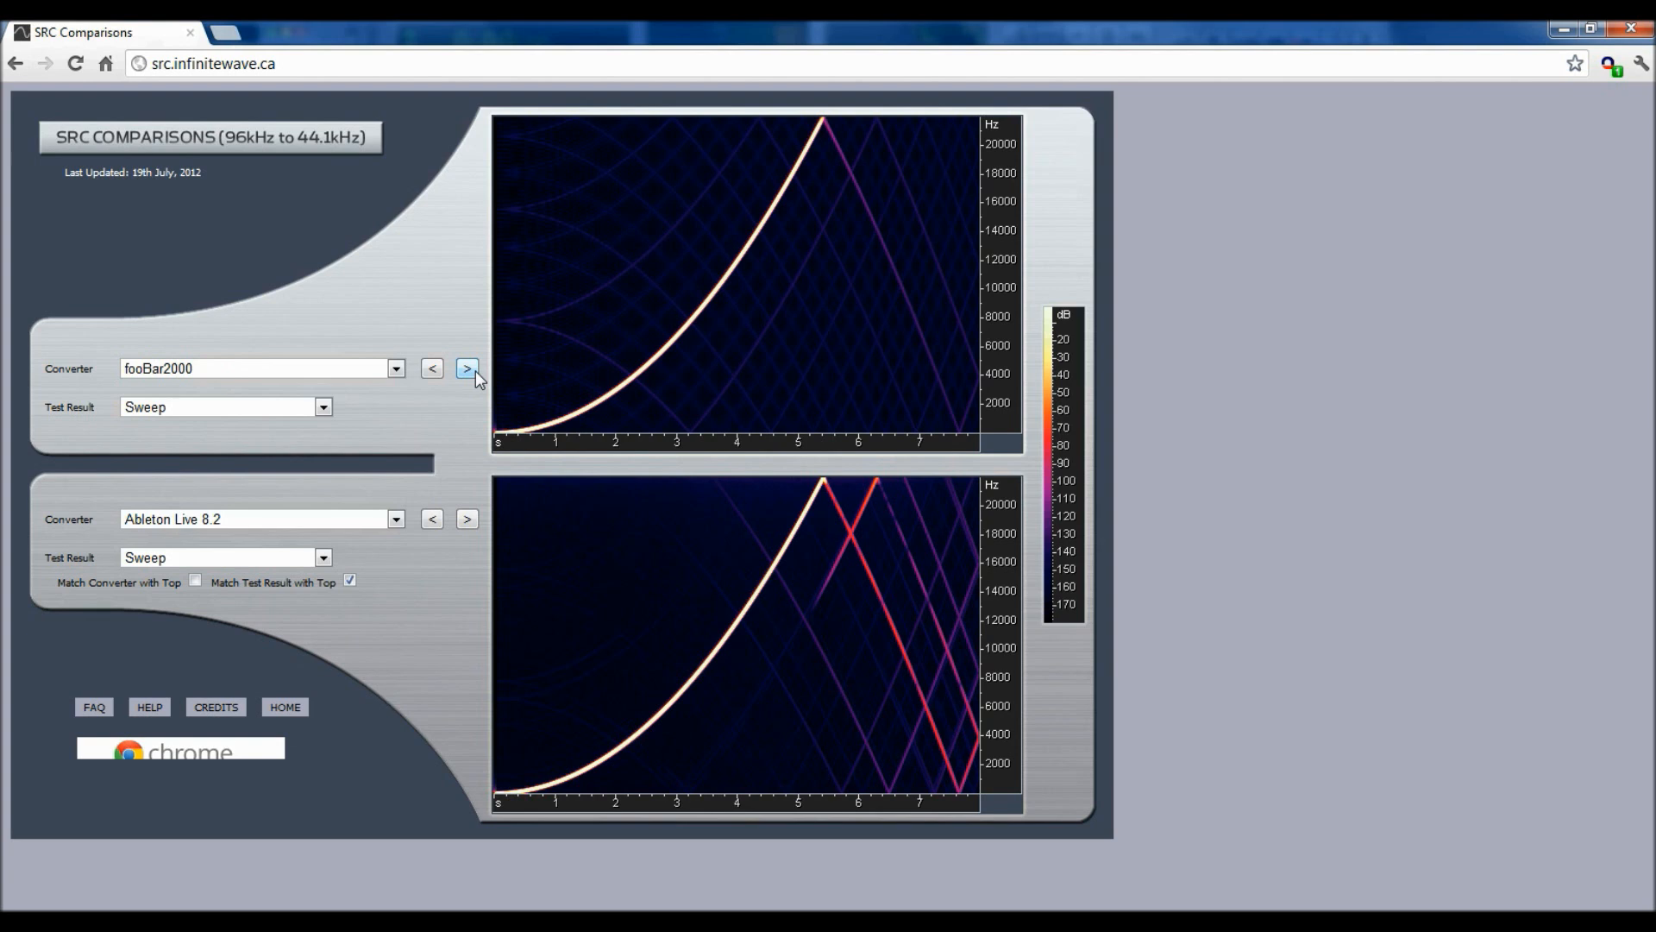
pyautogui.click(466, 368)
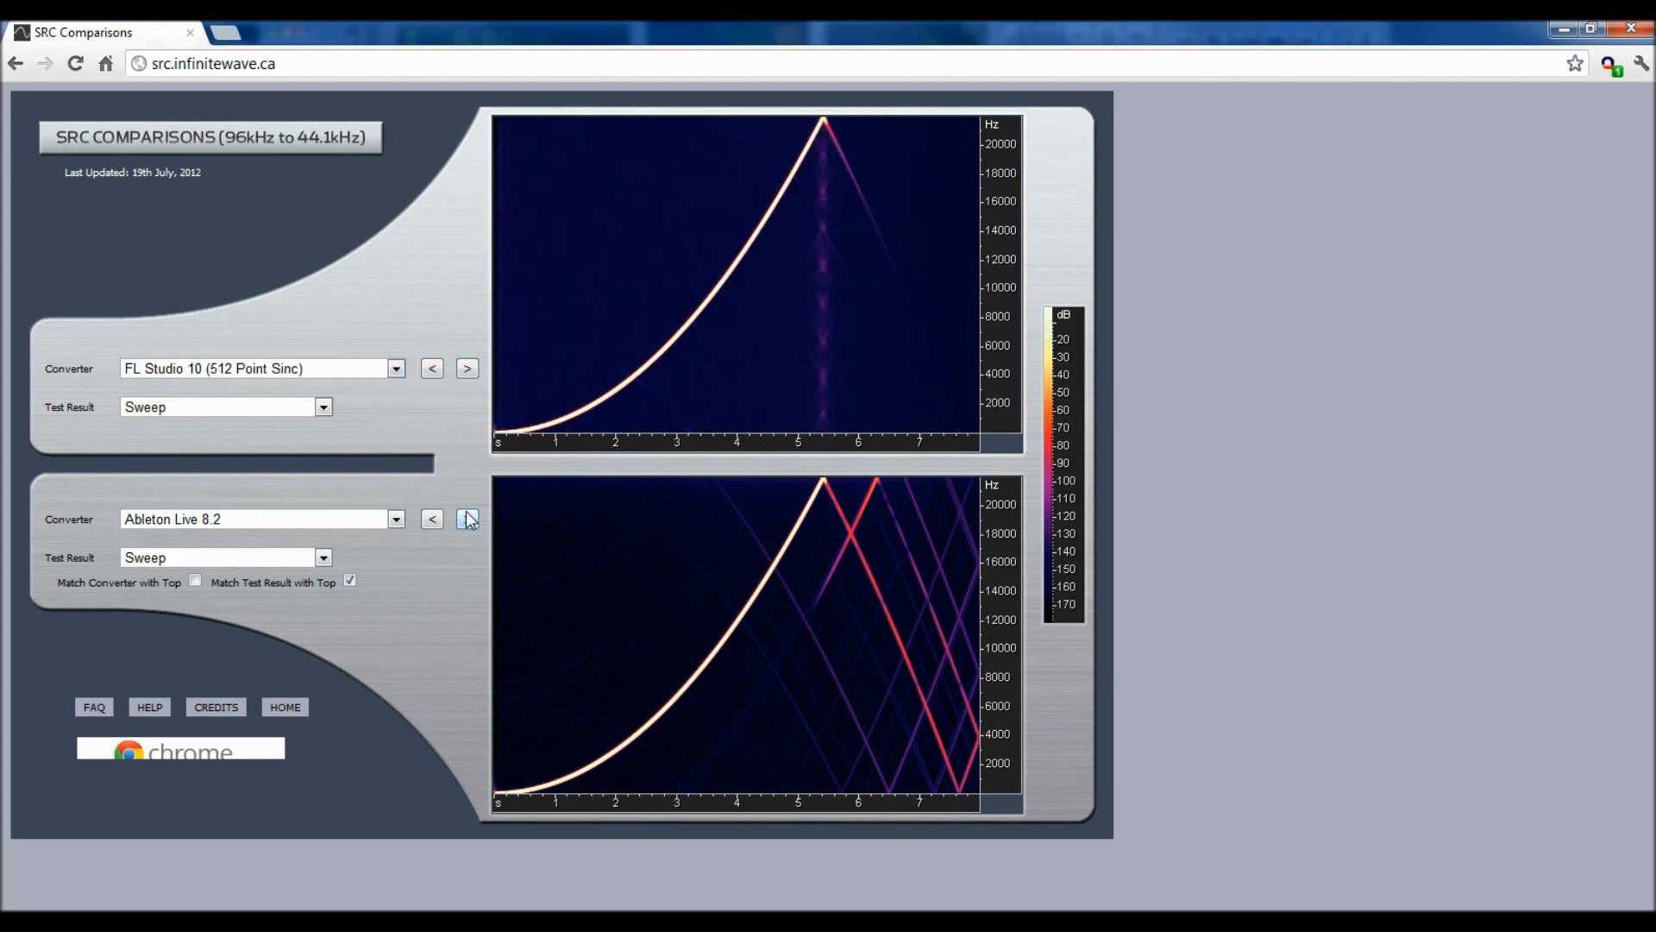
# - Switch the bottom chart to the Ableton Live 7 sweep
pyautogui.click(465, 518)
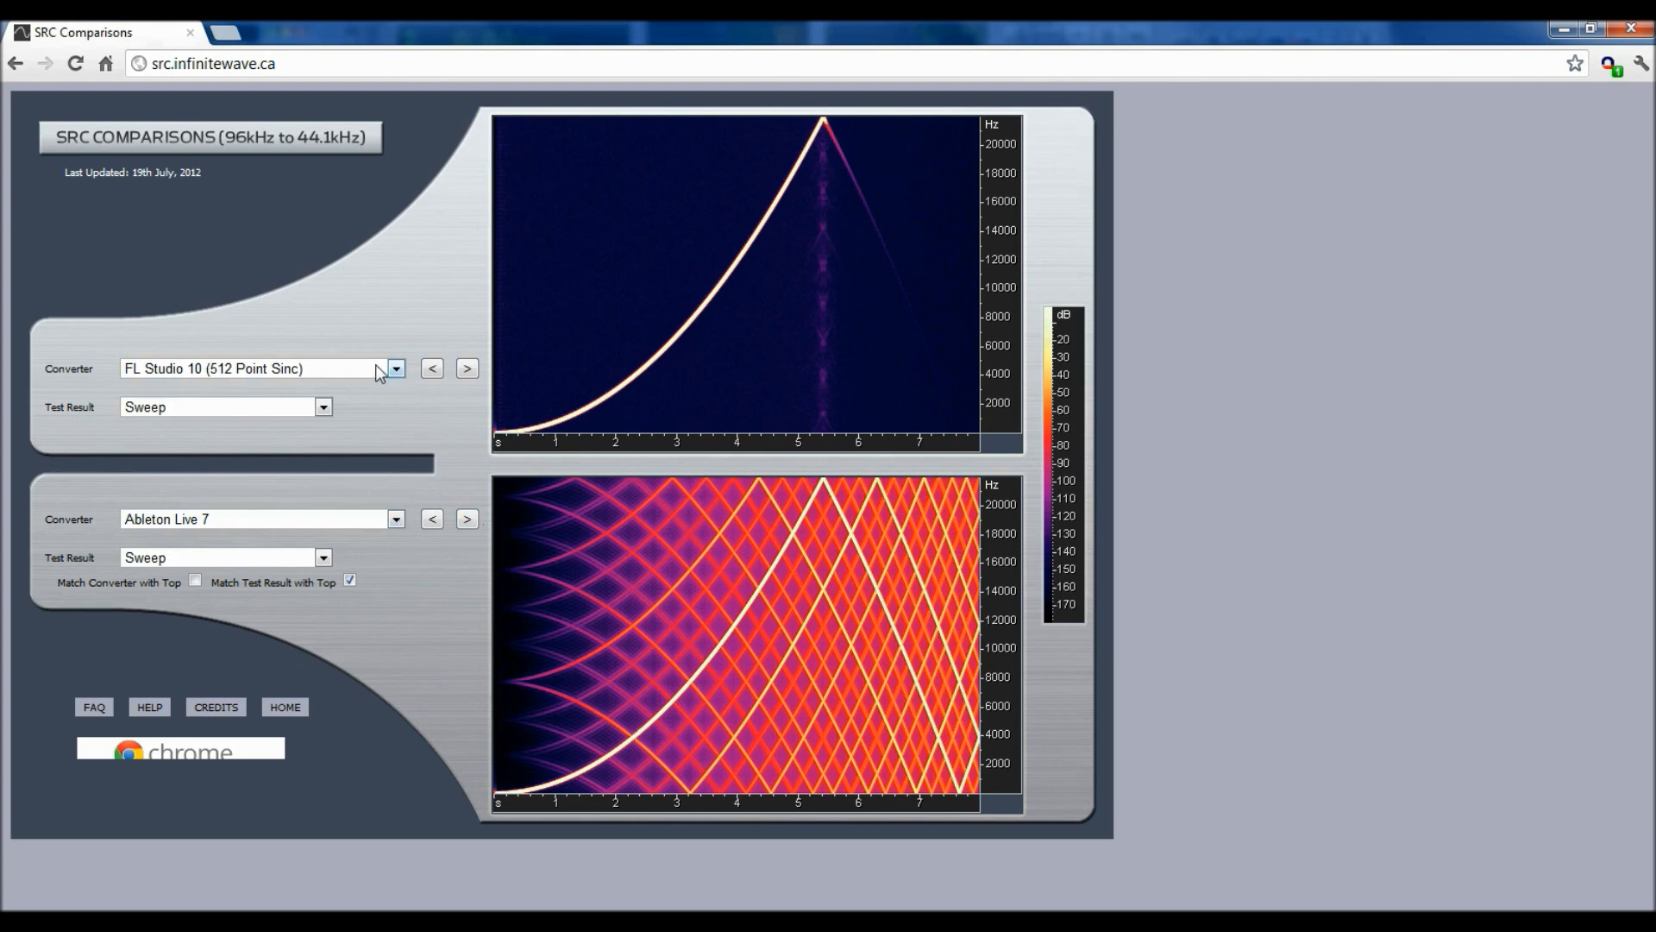
# - Compare the r8brain Free, r8brain Pro and Reaper sweeps in the top chart
pyautogui.click(395, 368)
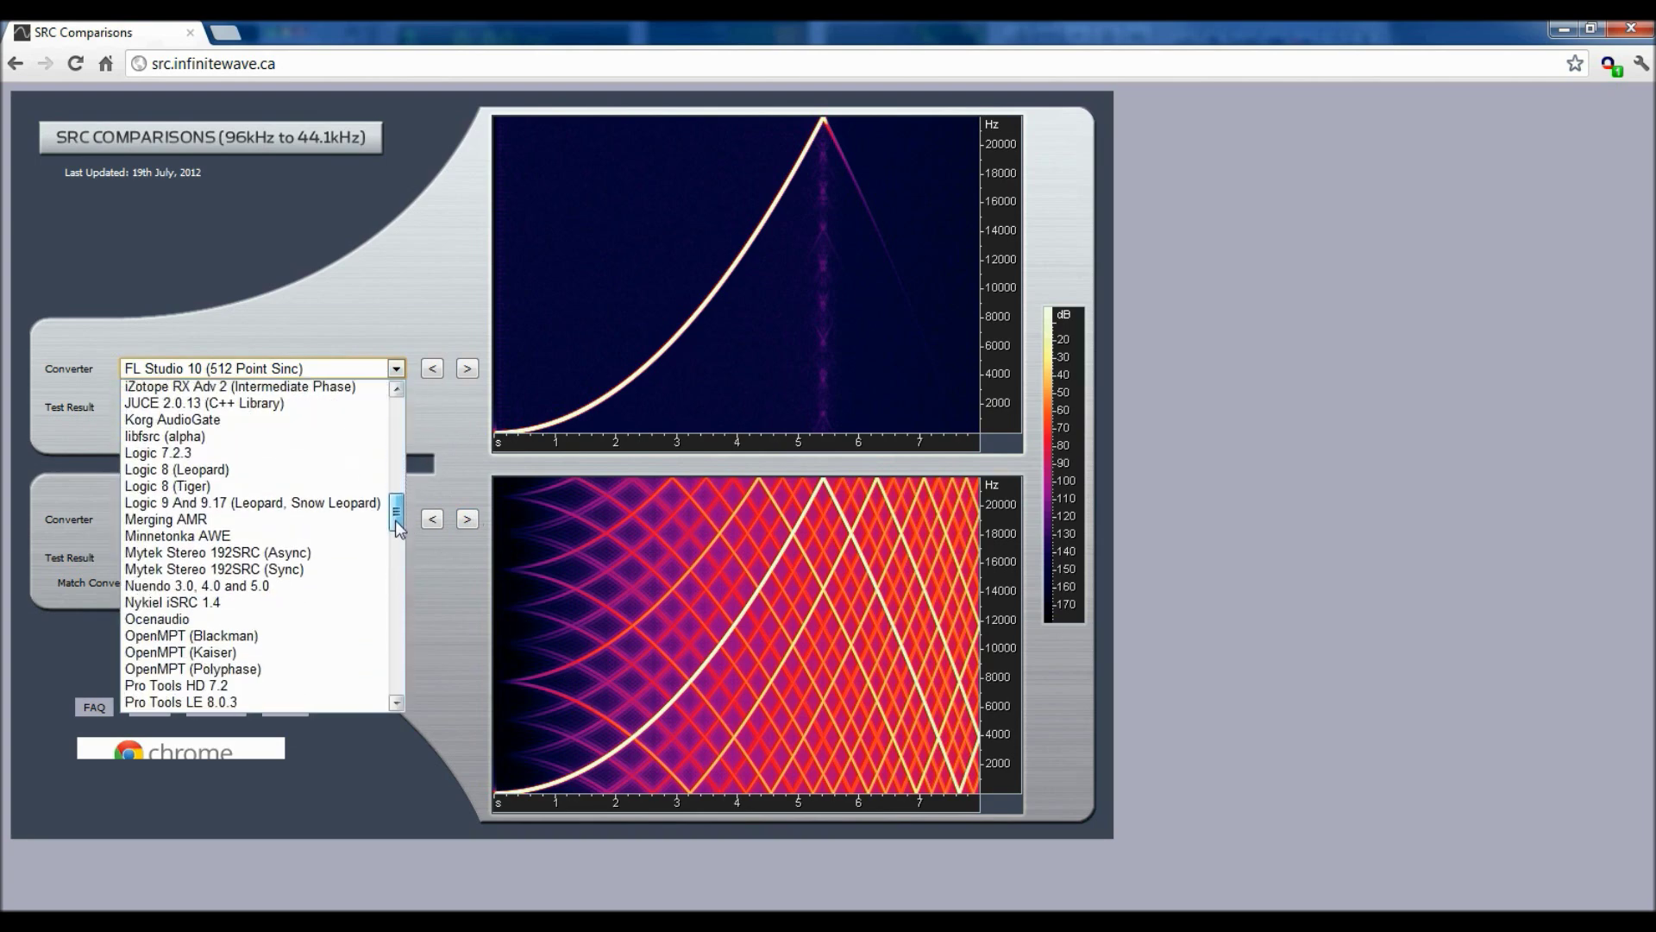
pyautogui.scroll(-3)
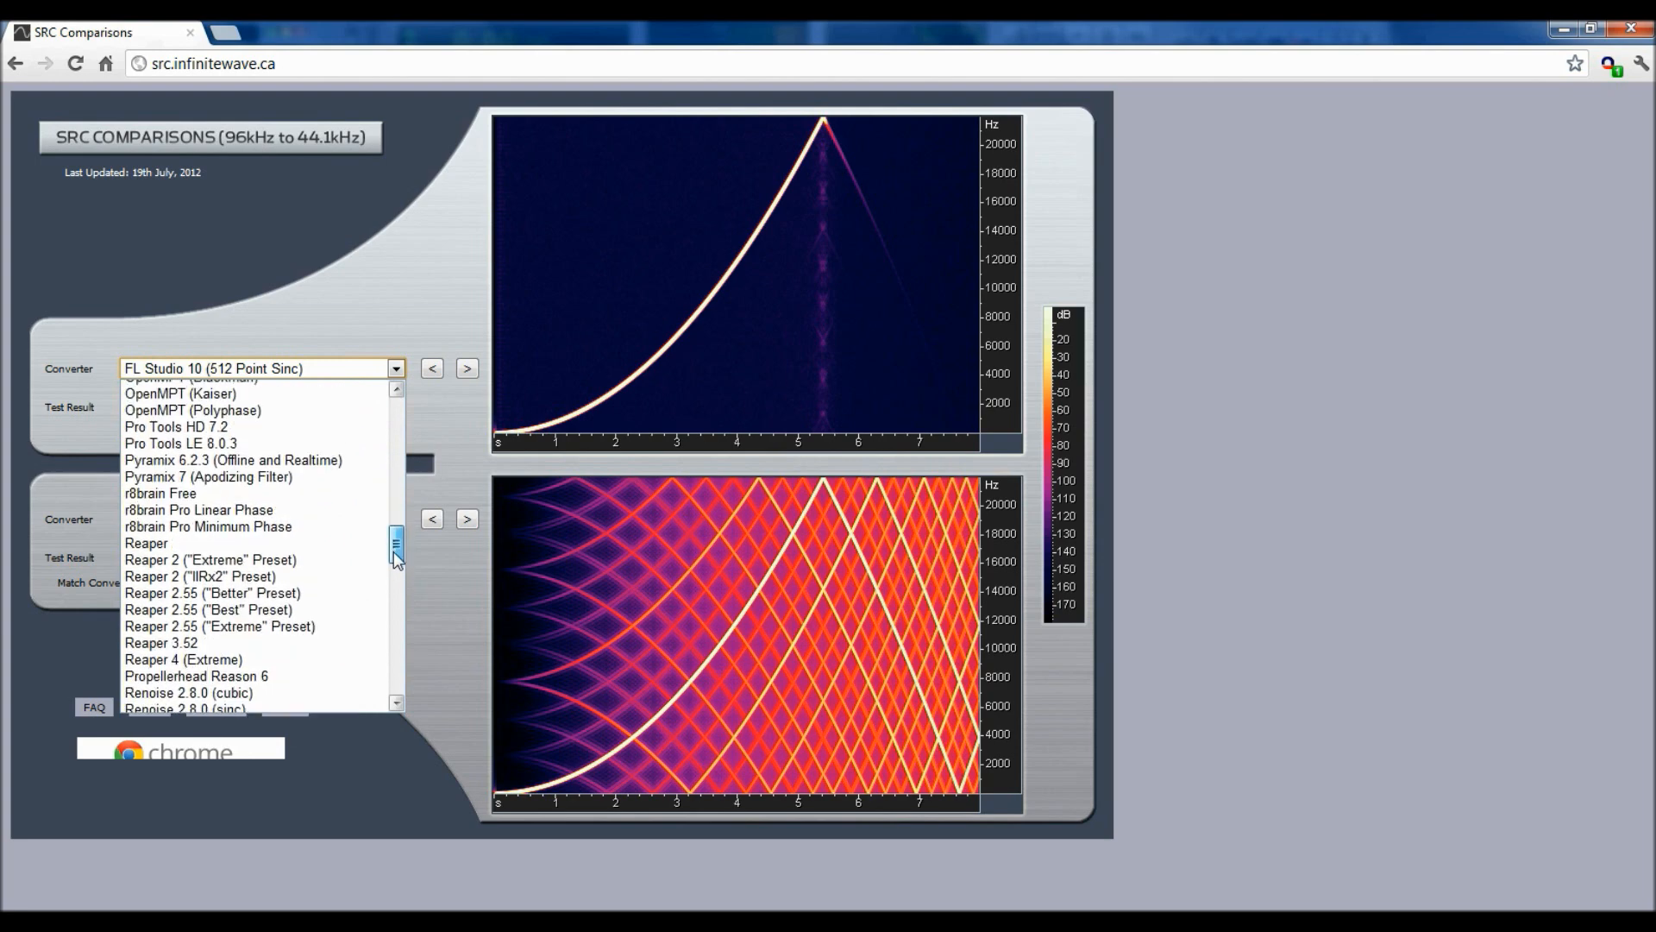
pyautogui.click(160, 492)
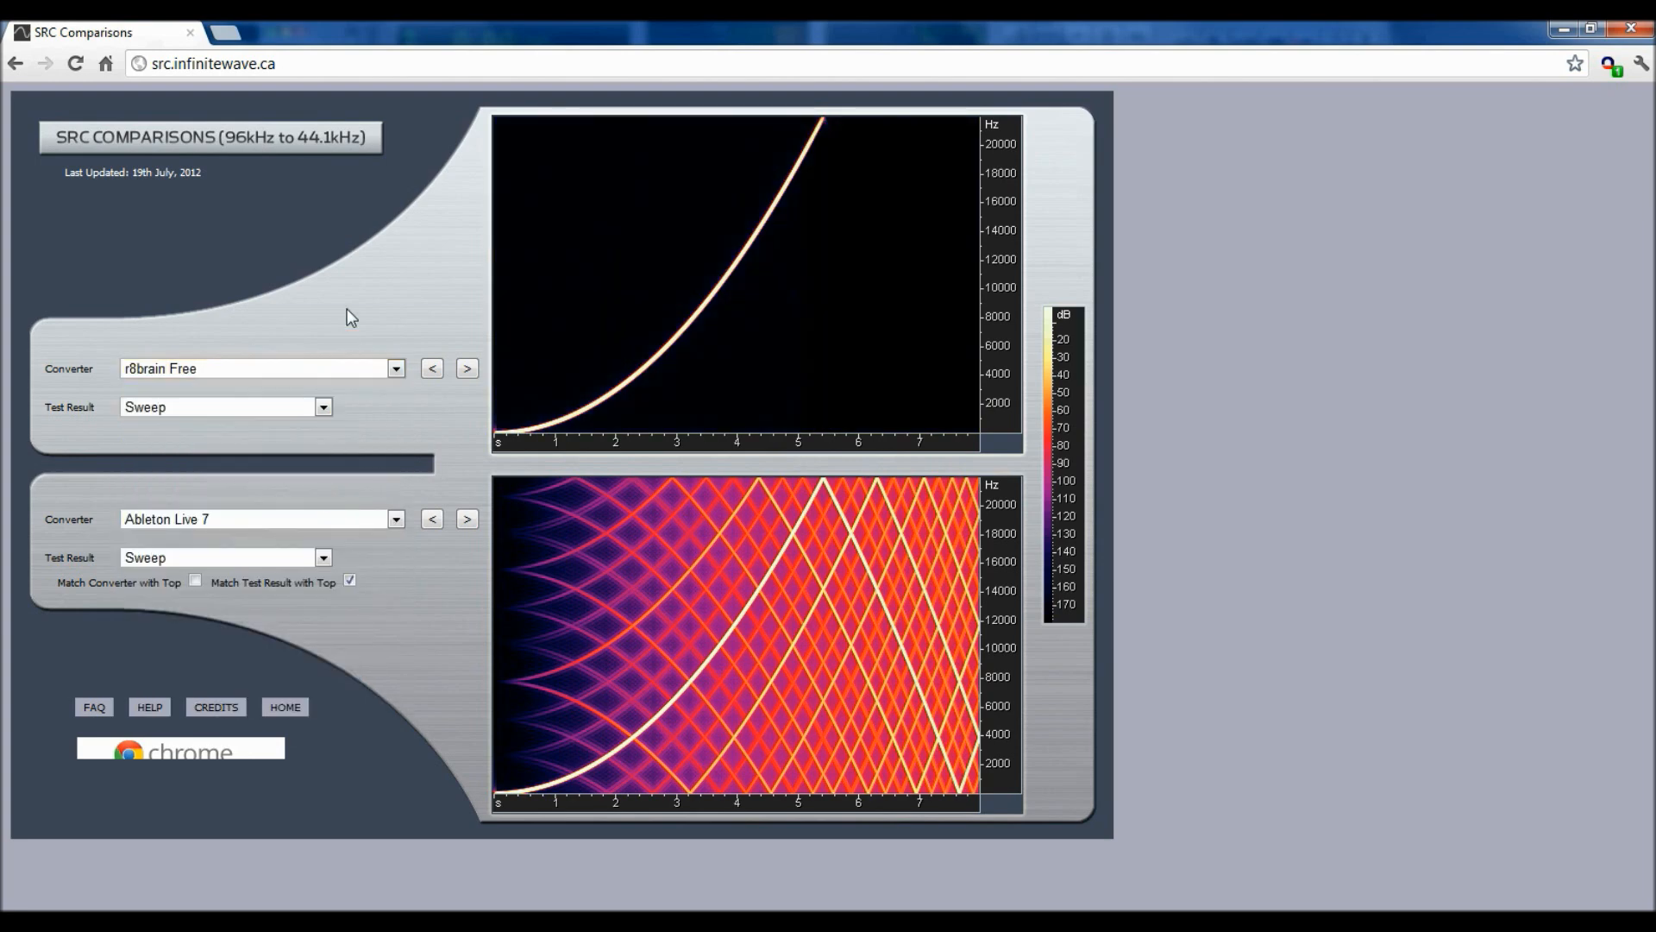
pyautogui.moveTo(665, 307)
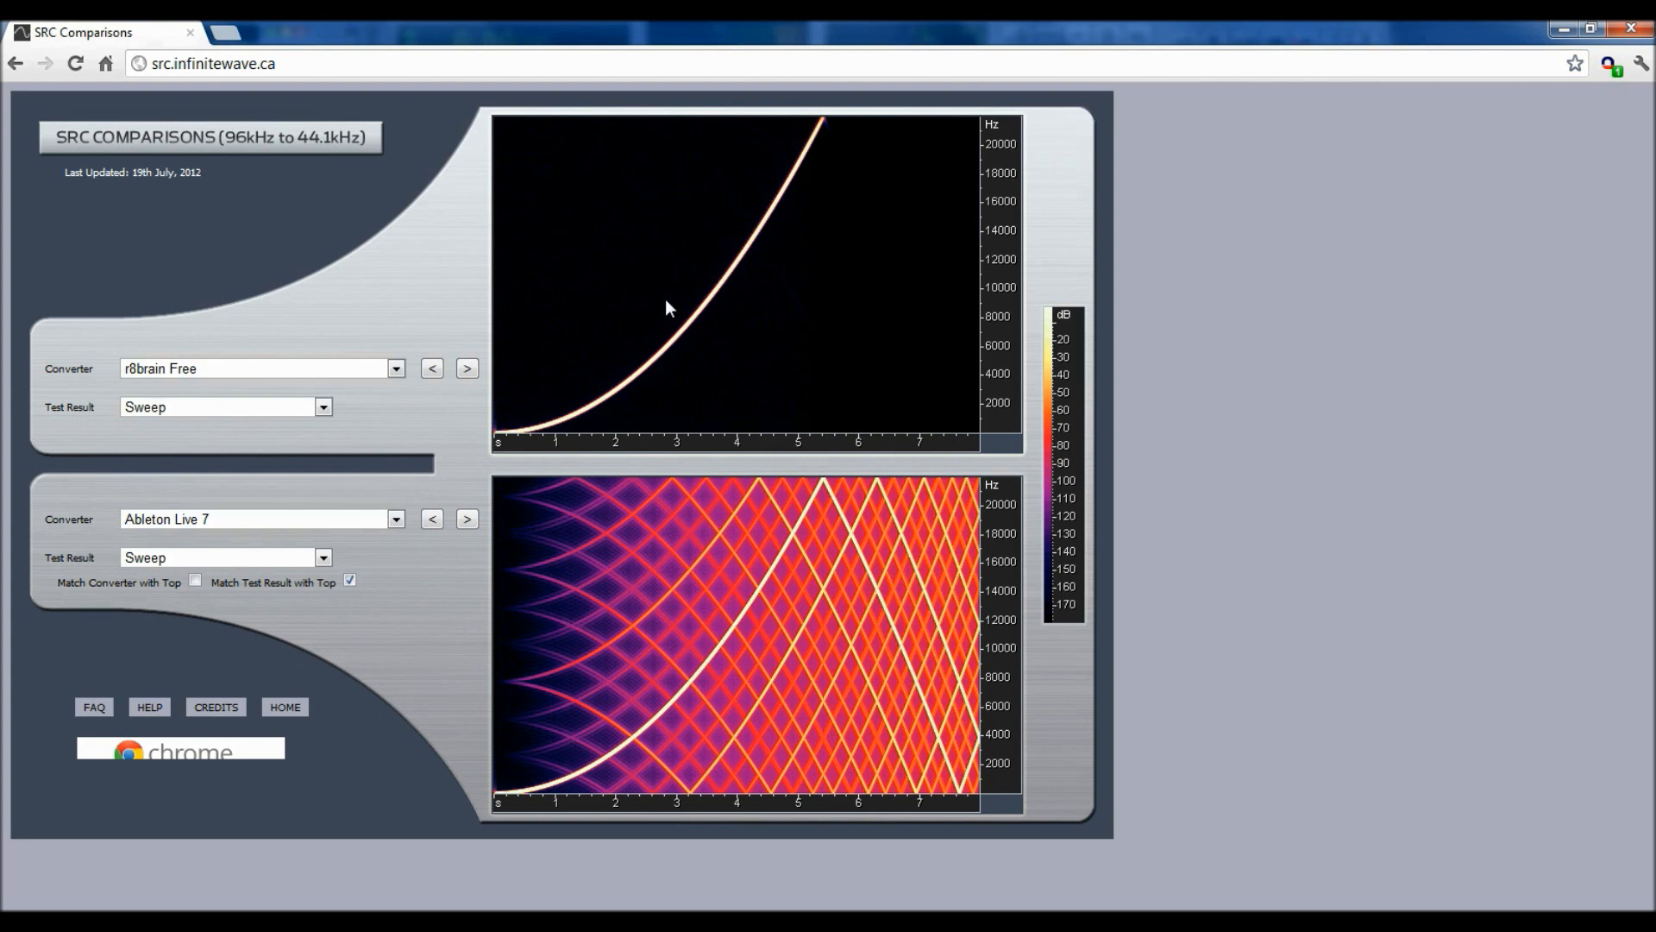
pyautogui.moveTo(349, 367)
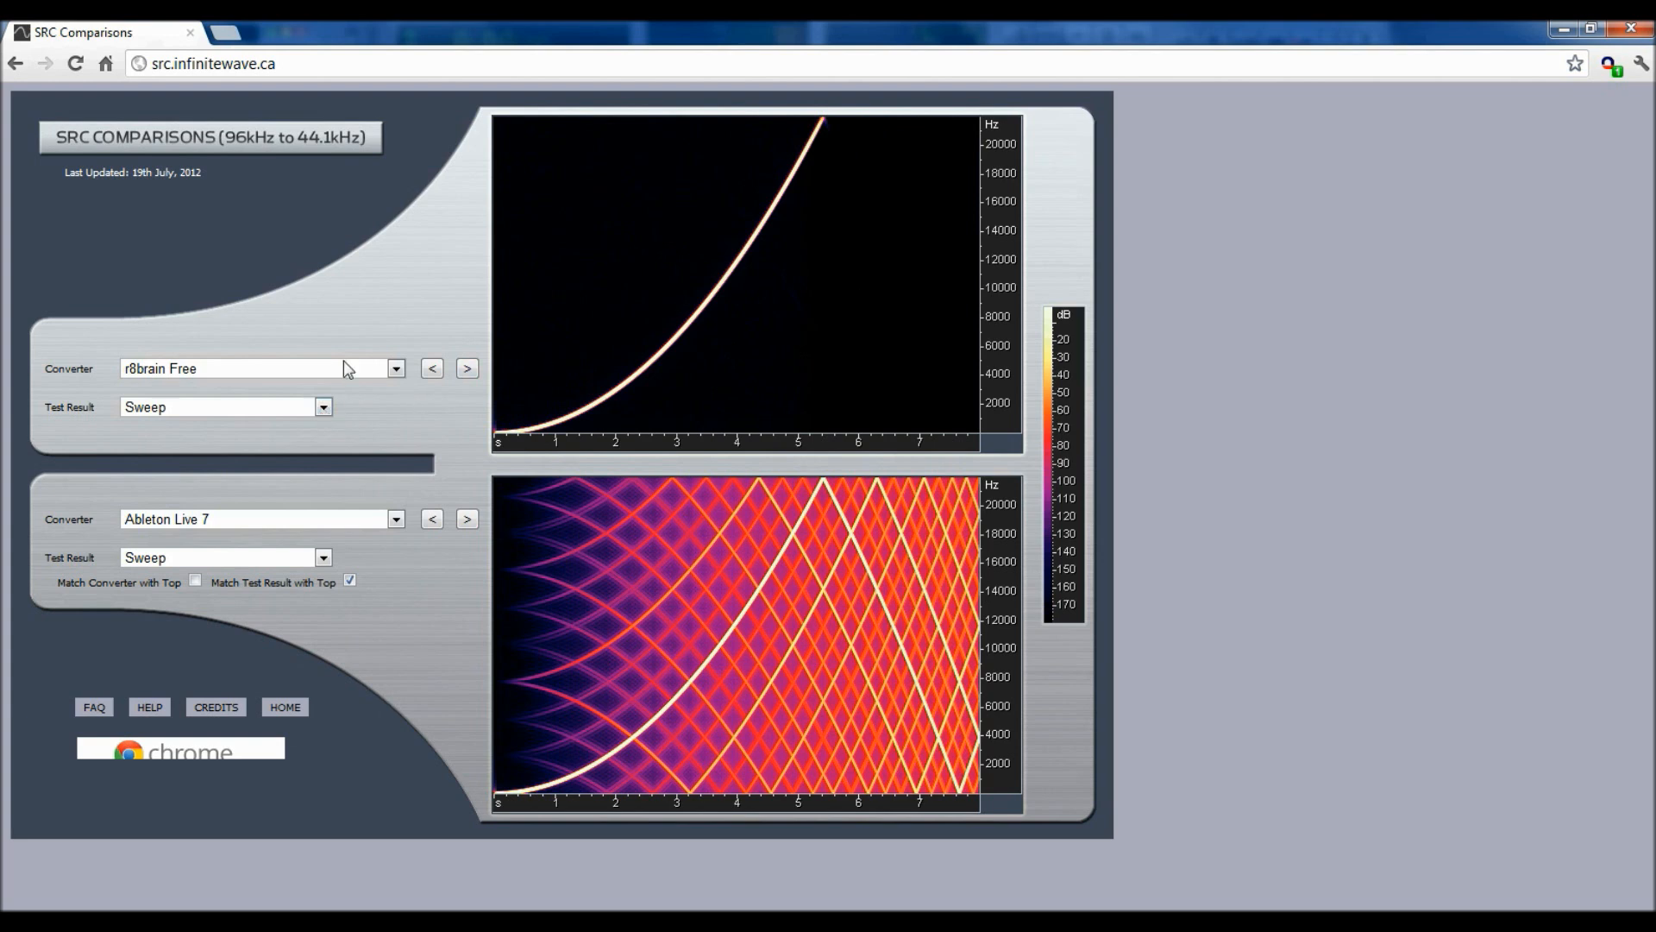
pyautogui.moveTo(364, 346)
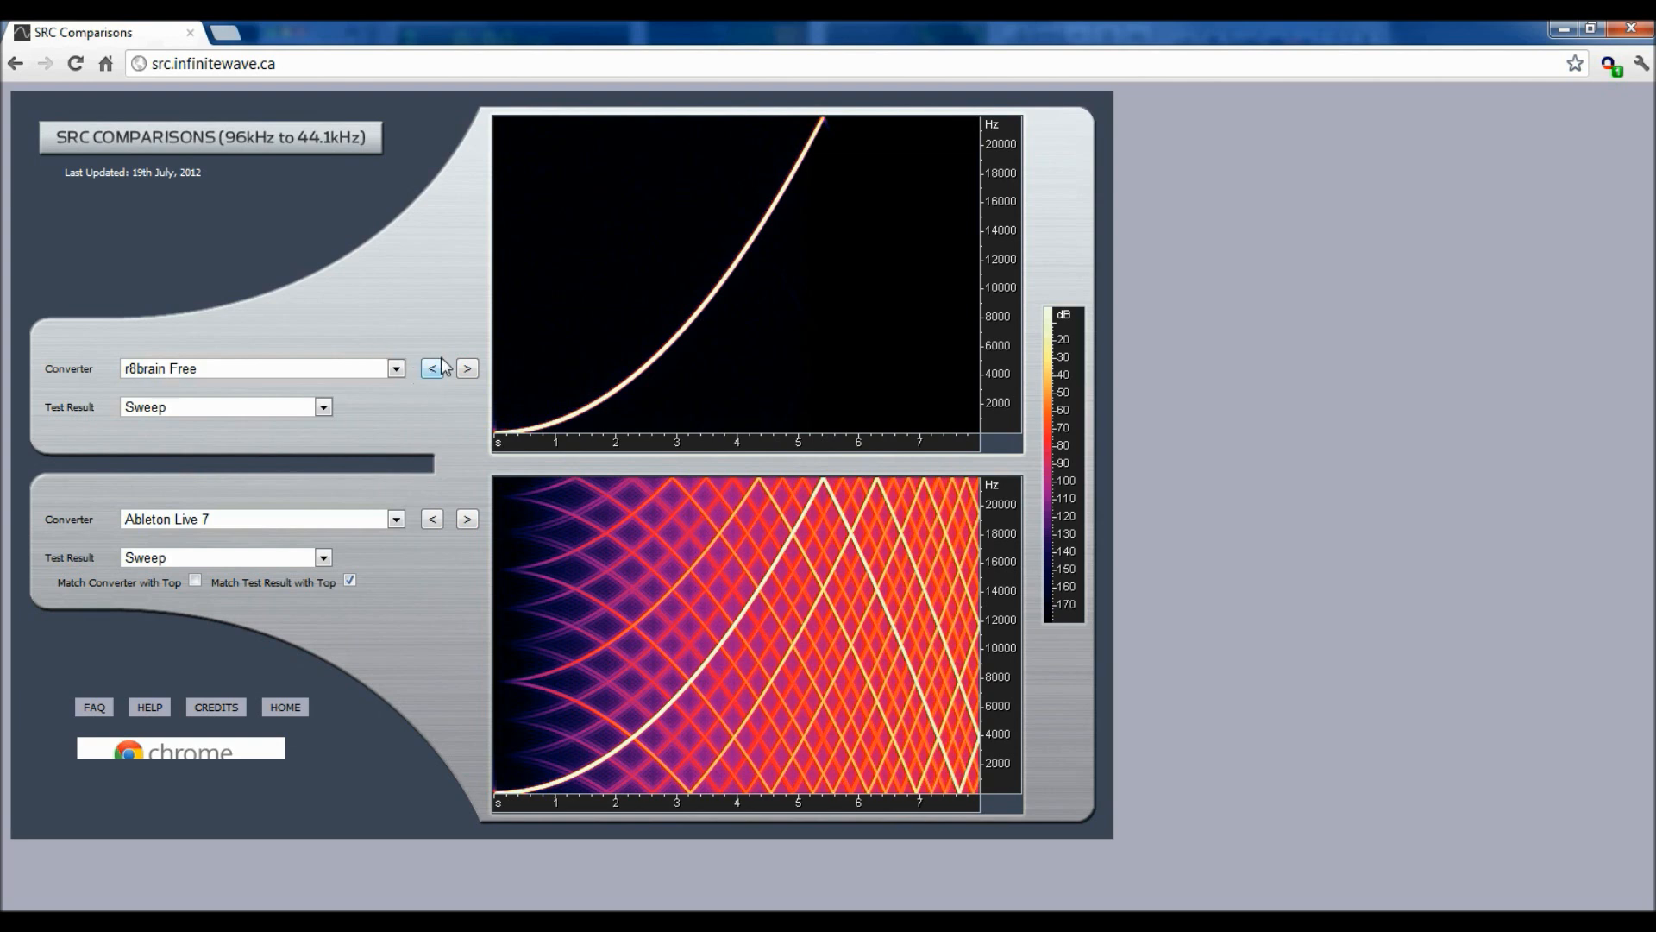
pyautogui.moveTo(447, 359)
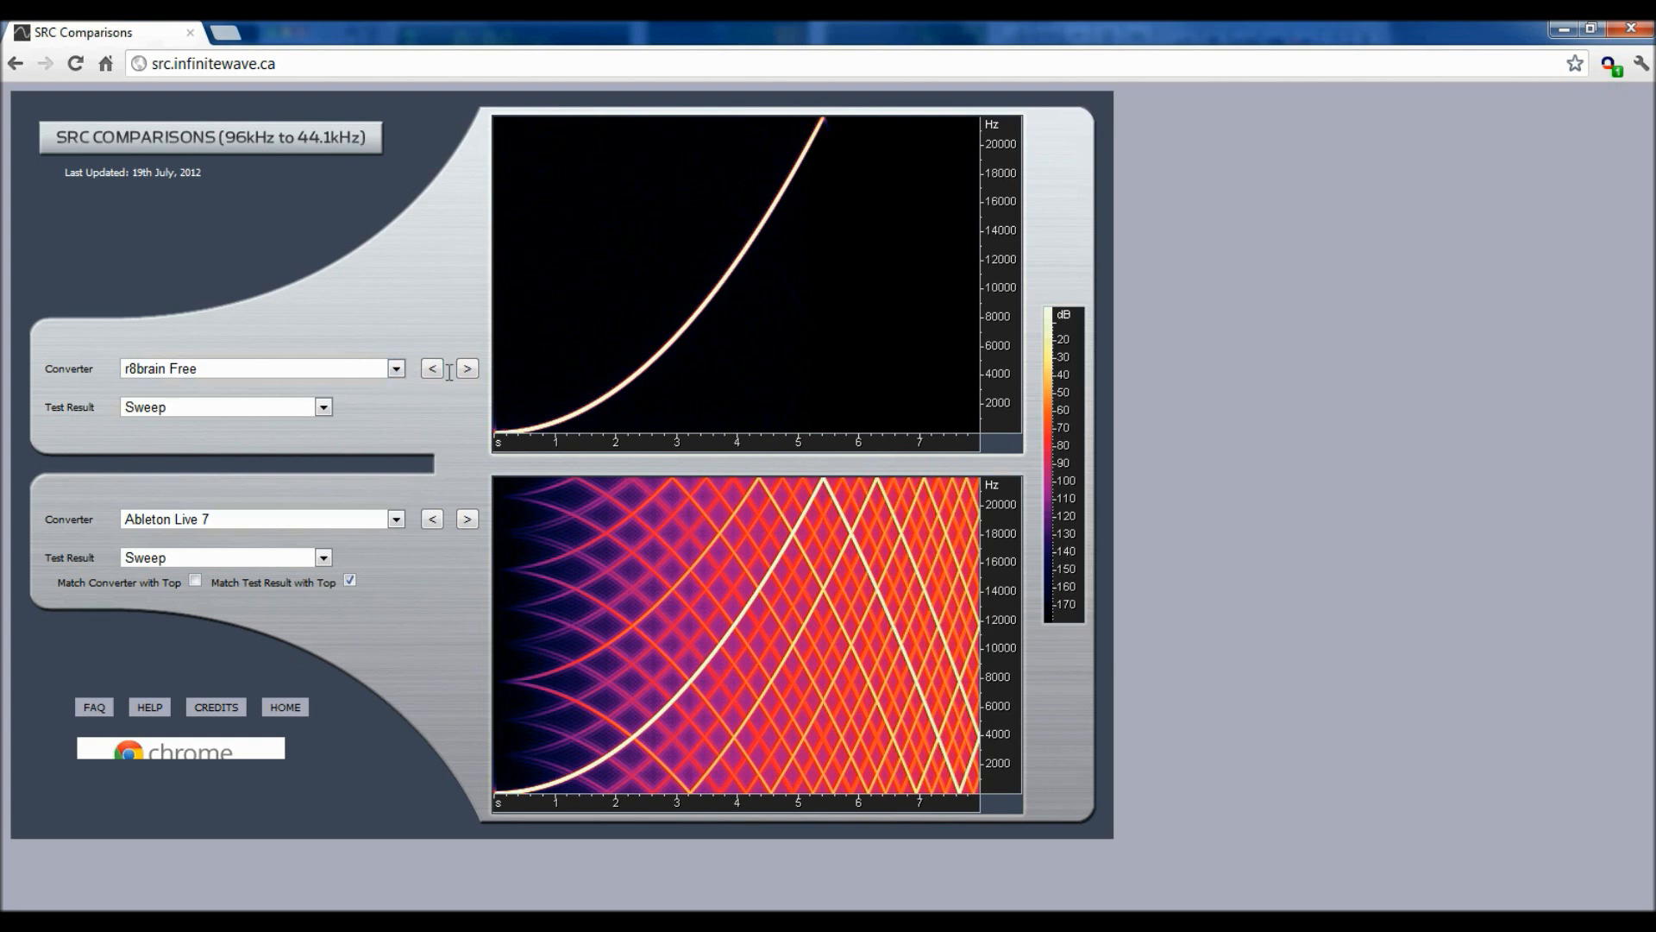
pyautogui.click(466, 368)
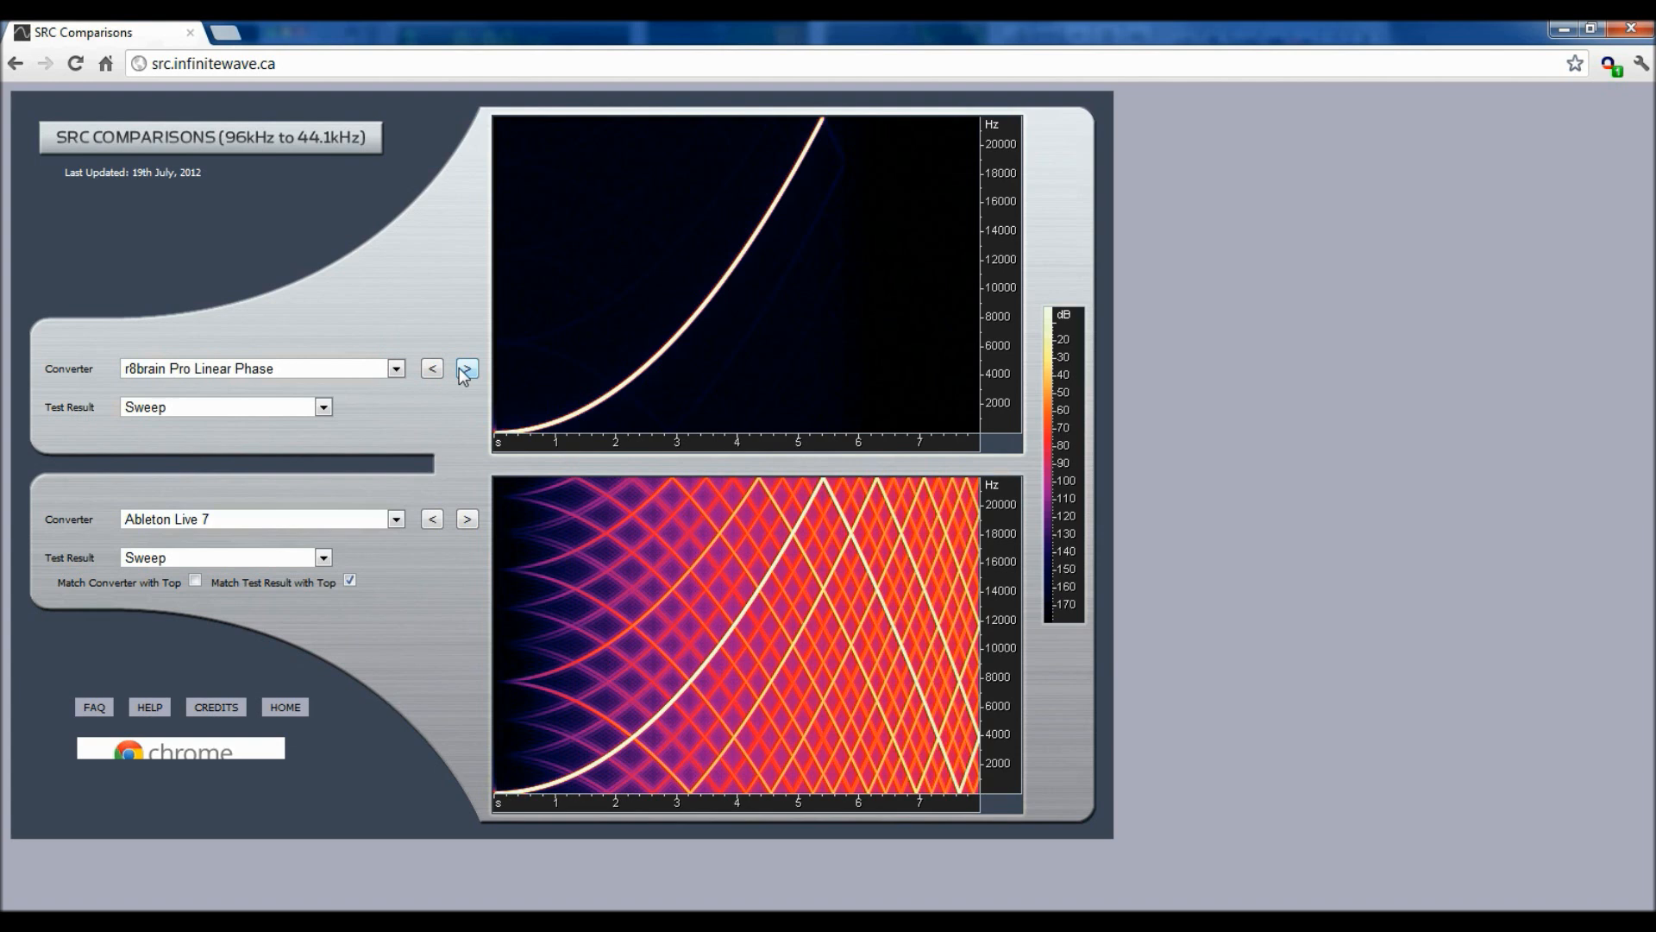
pyautogui.click(466, 368)
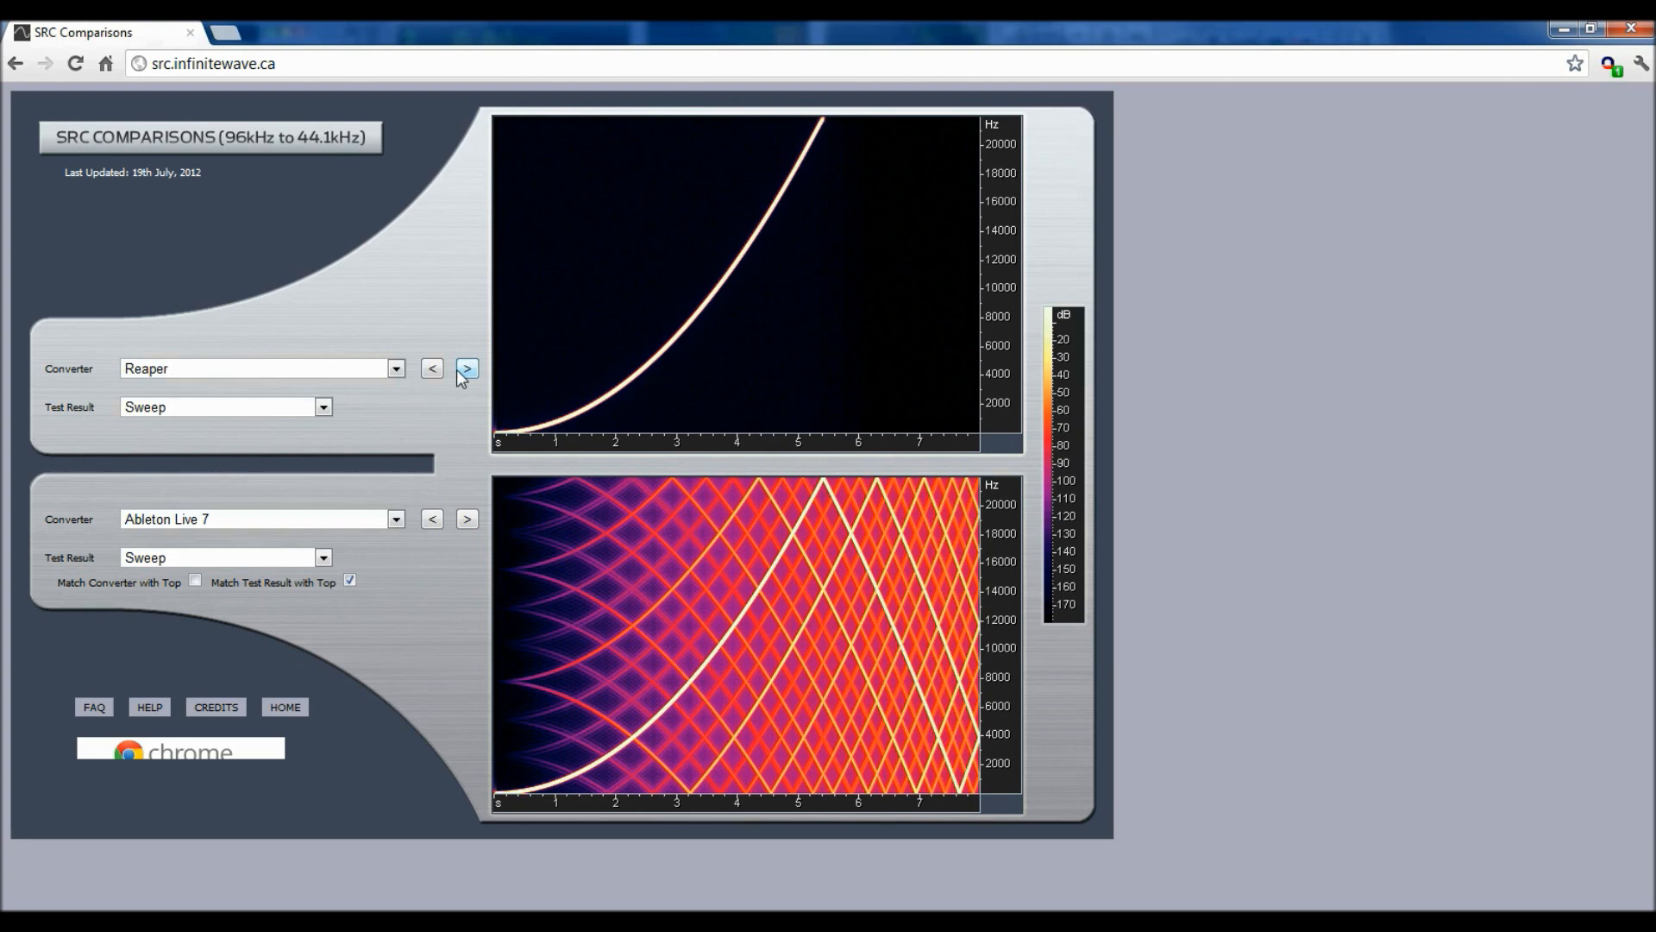
pyautogui.click(431, 368)
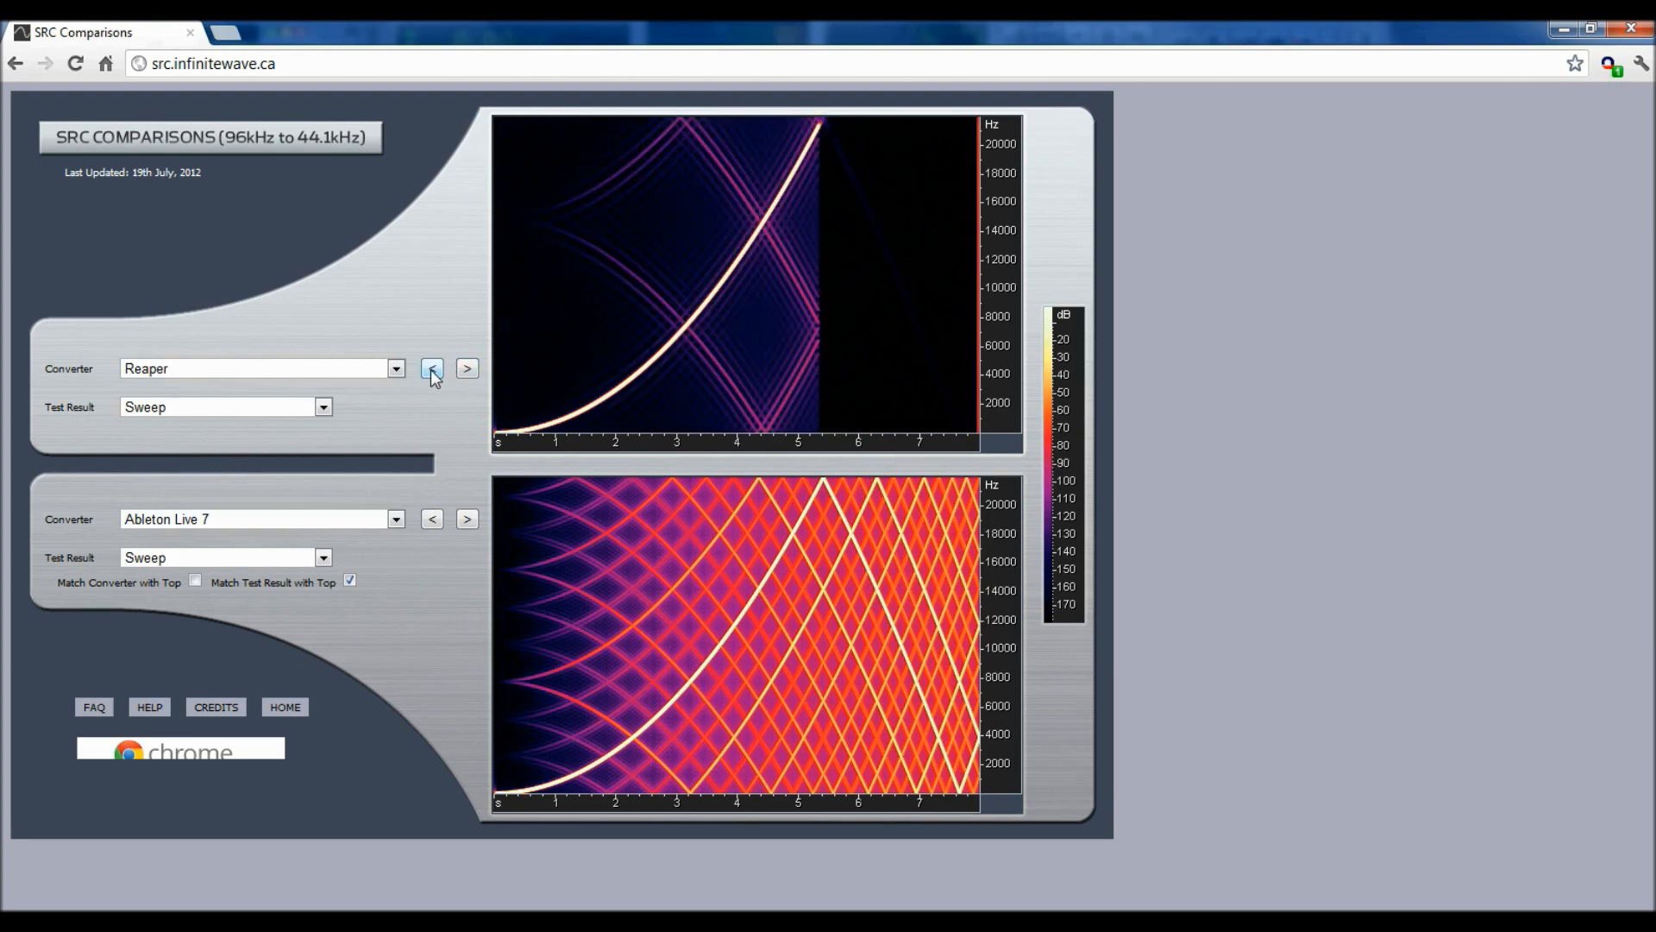
pyautogui.click(431, 368)
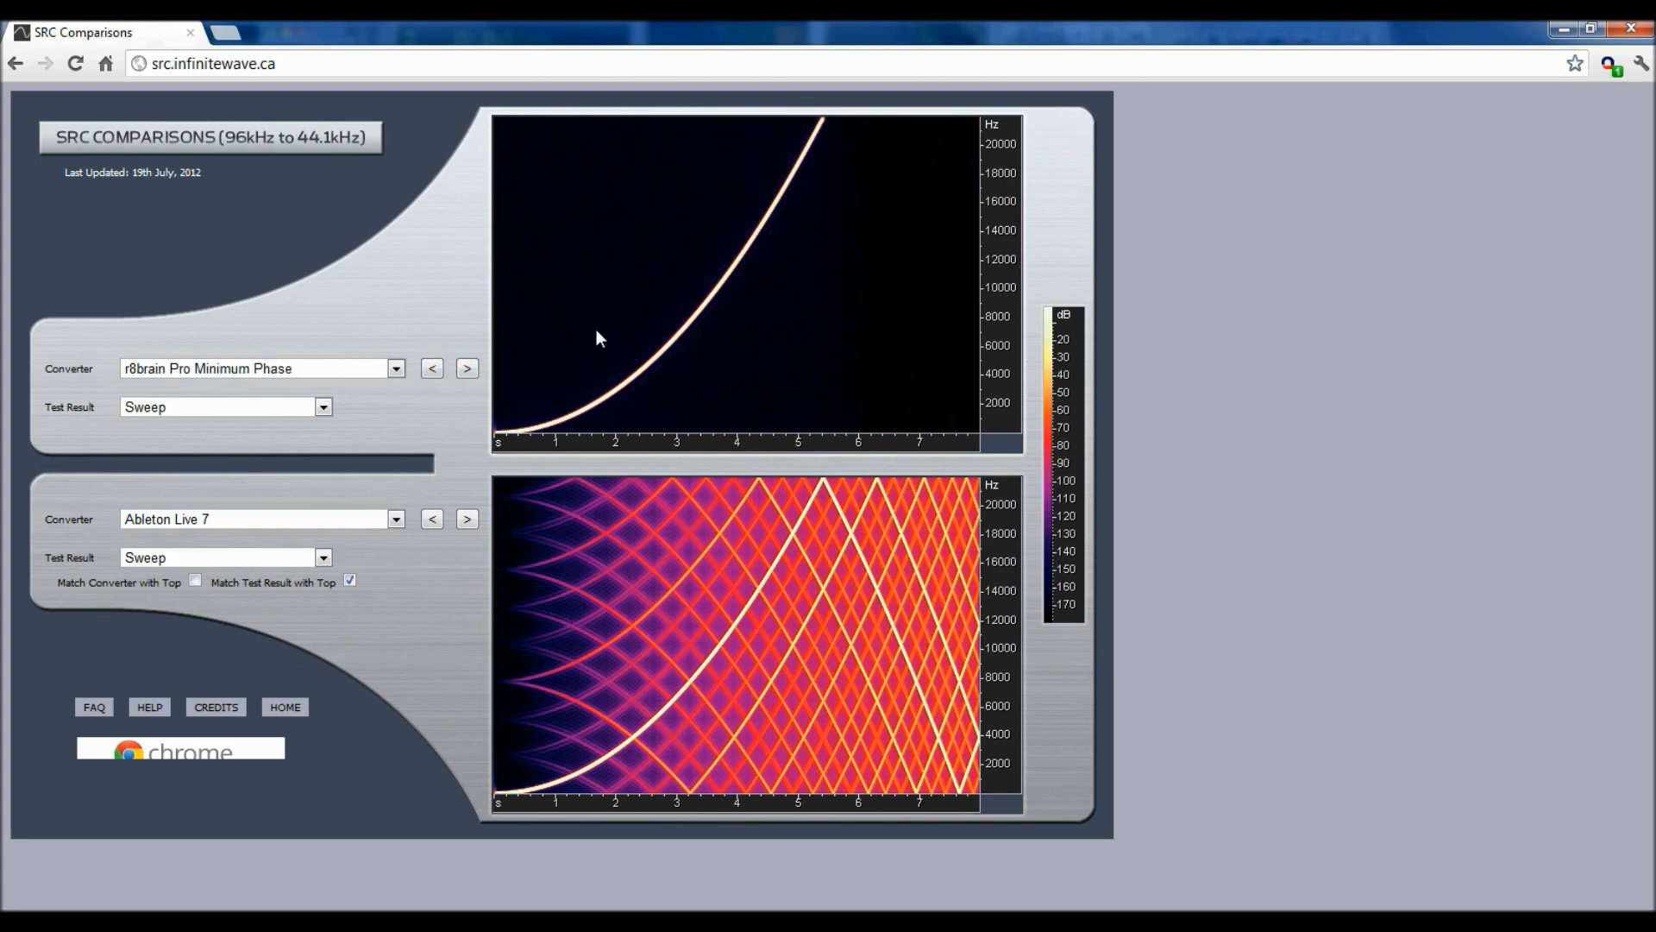
pyautogui.moveTo(602, 400)
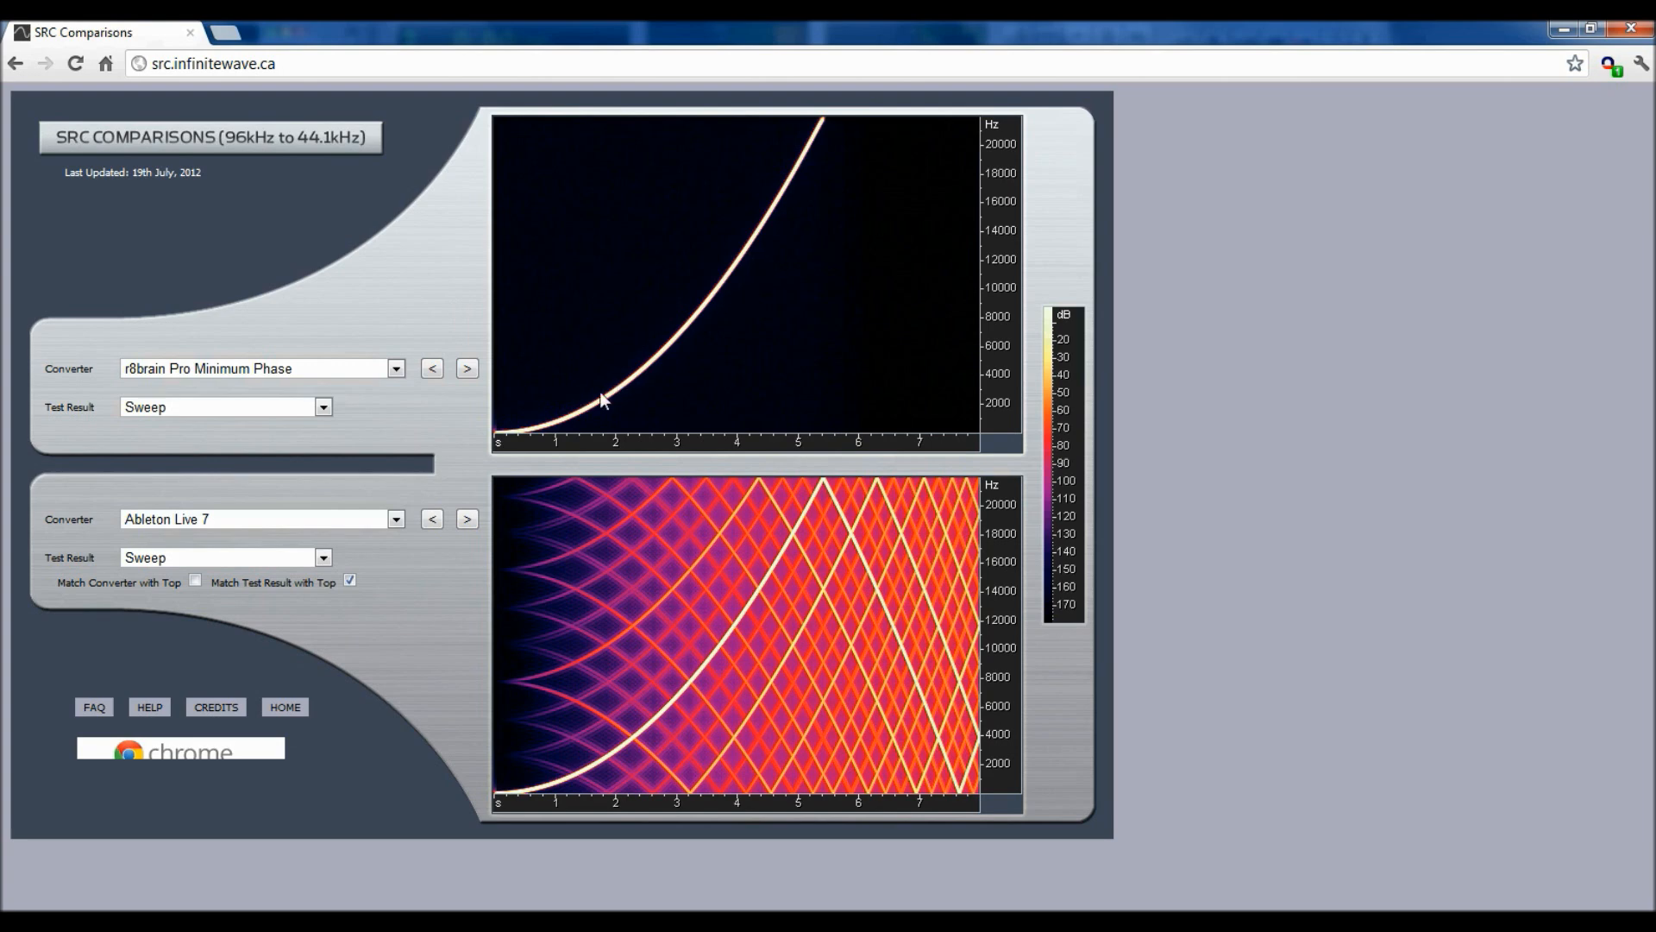
pyautogui.click(395, 368)
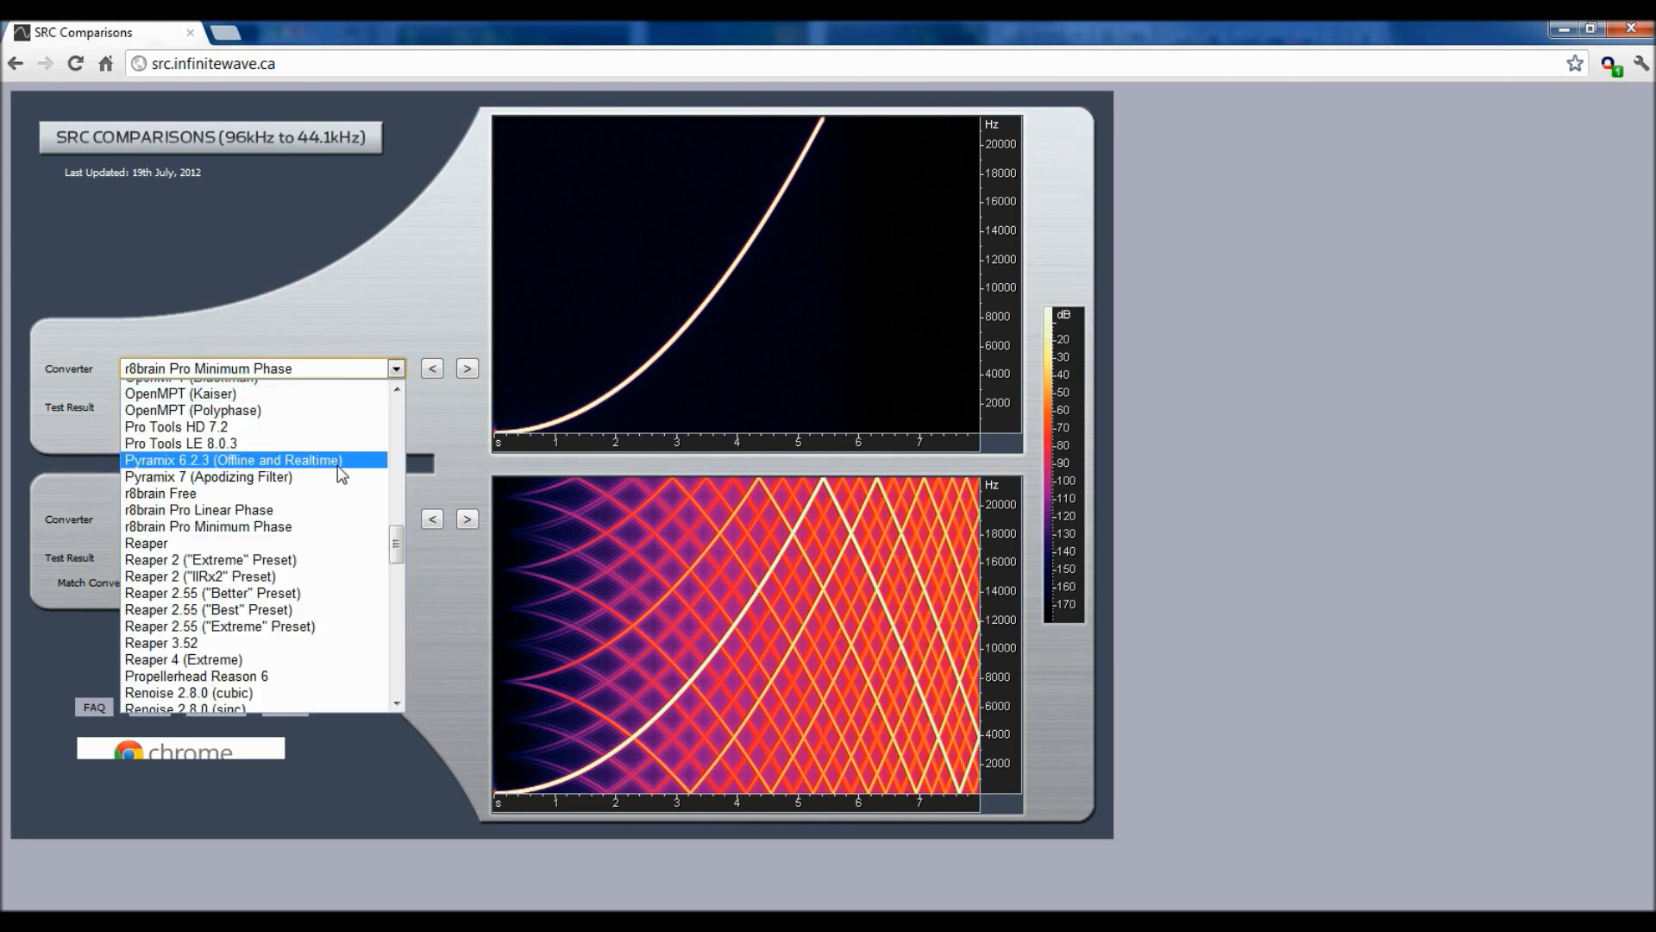
pyautogui.click(160, 493)
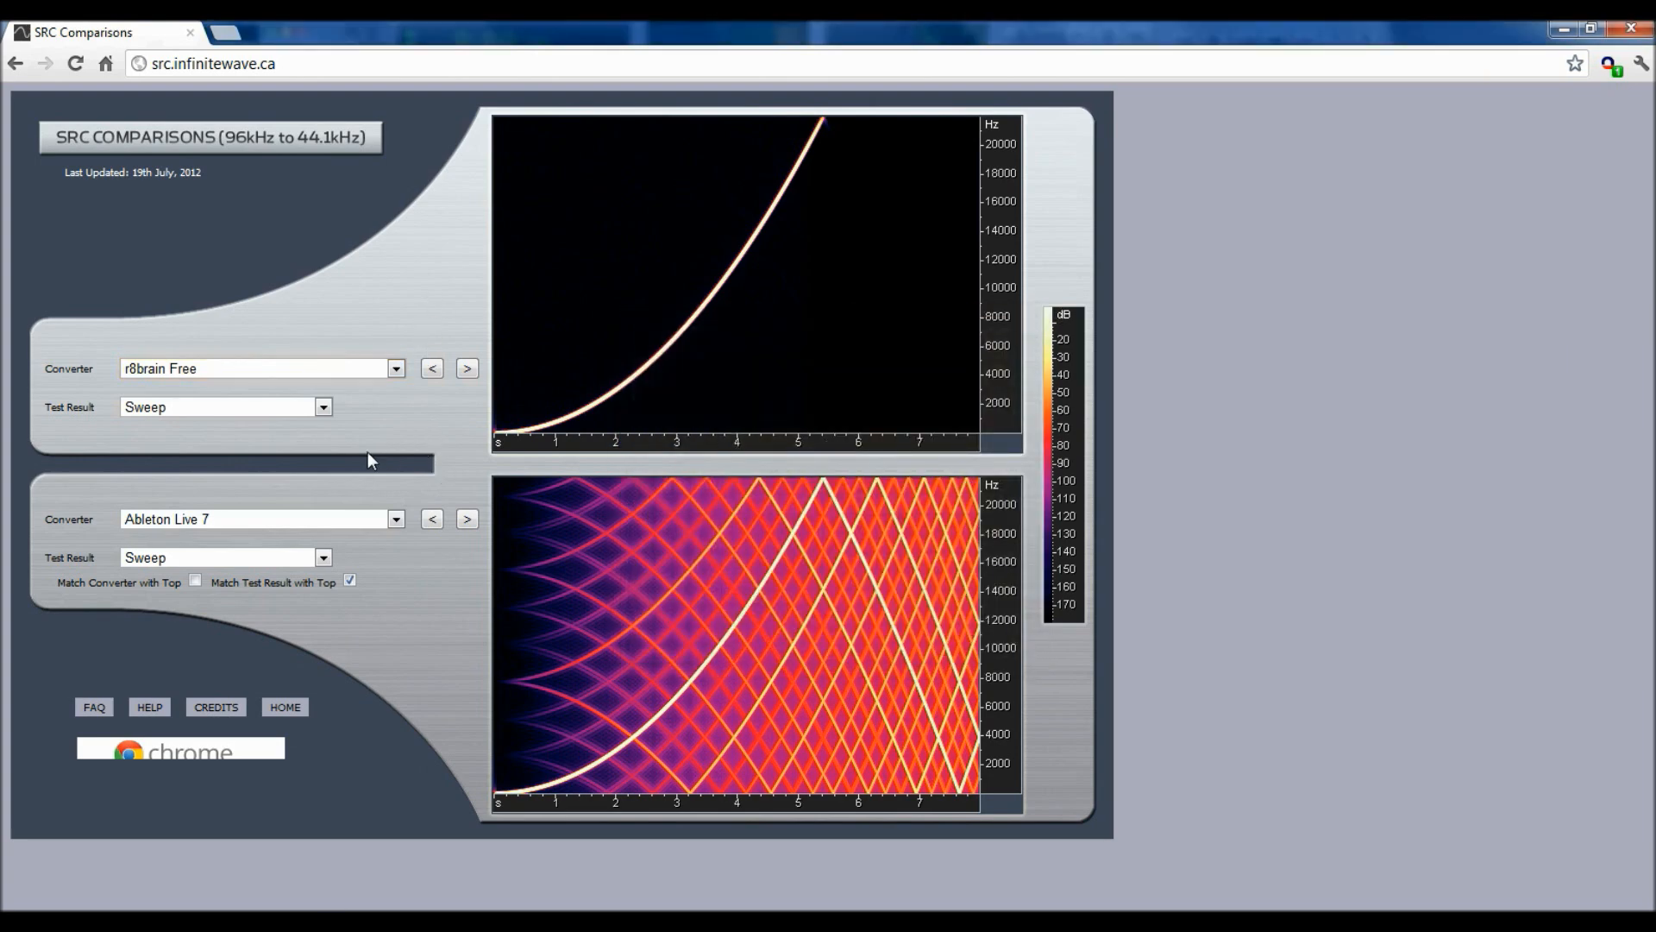
# - Set the top chart converter to Weiss Saracon 1.6 against Ableton Live 7
pyautogui.click(395, 367)
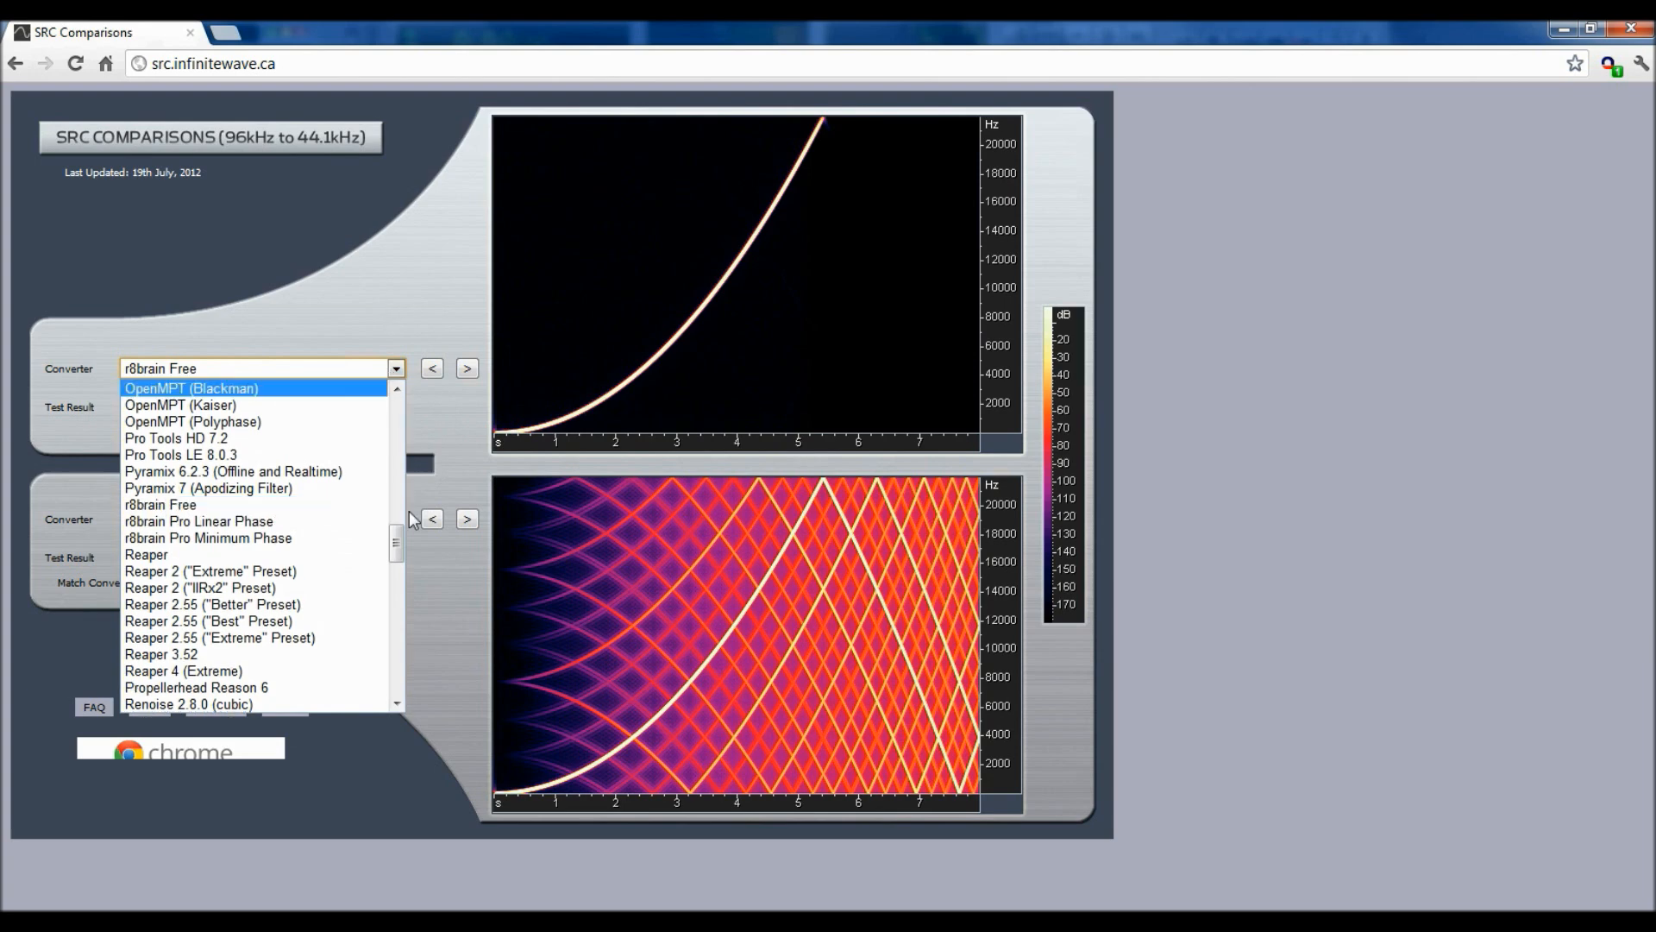
pyautogui.scroll(-3)
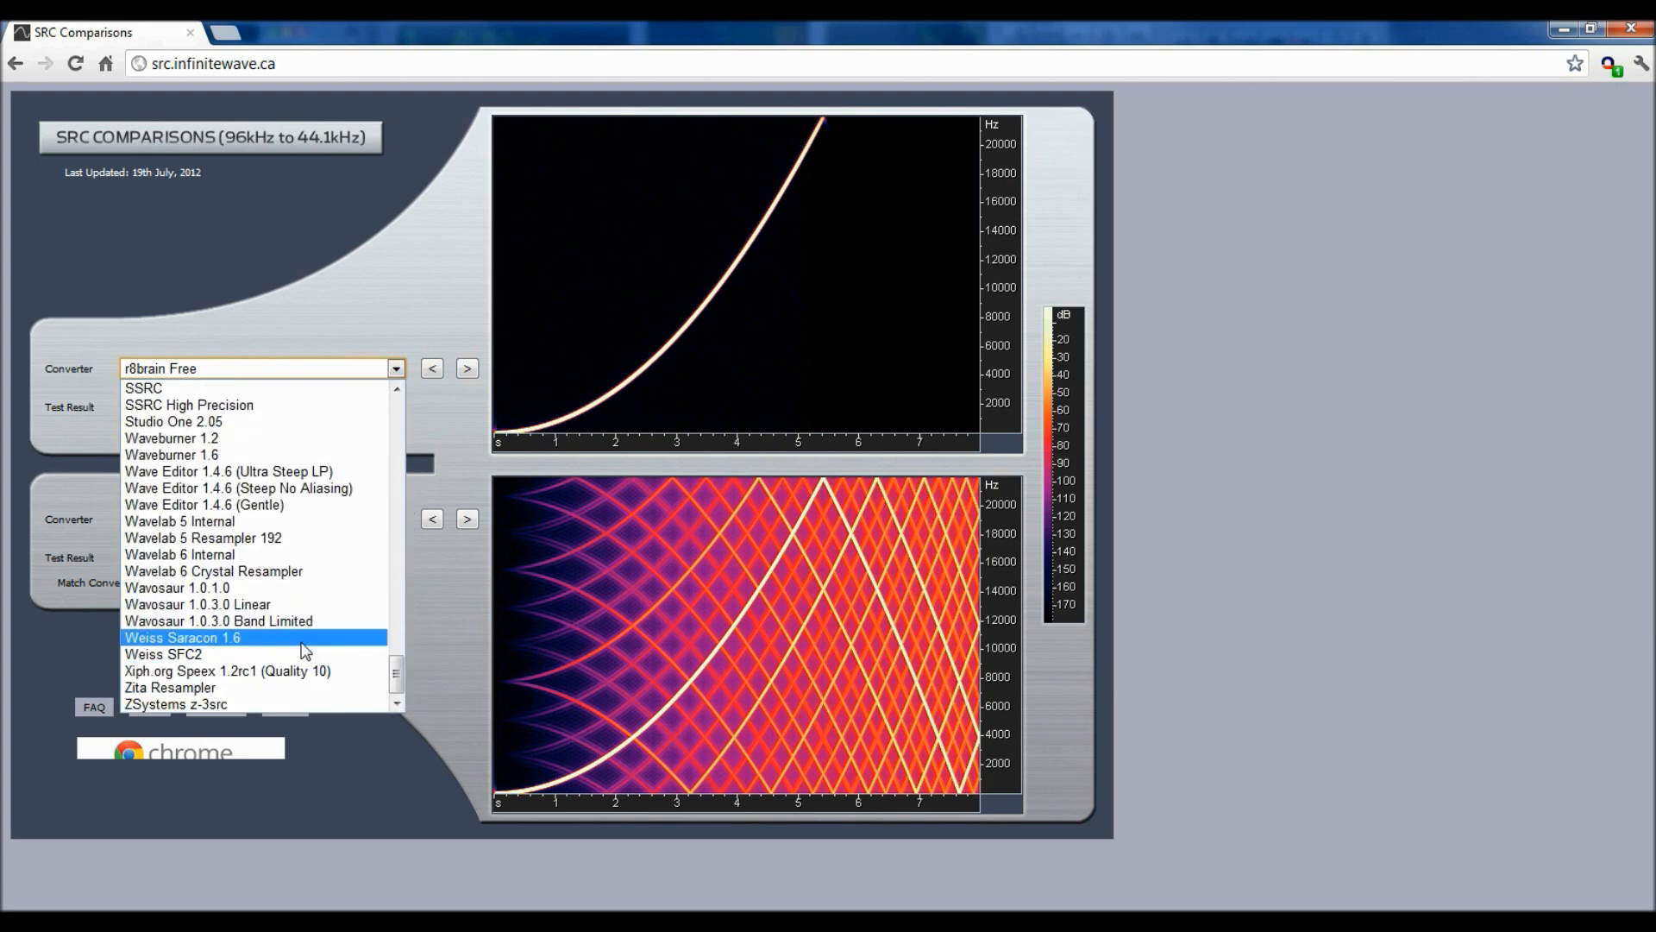
pyautogui.click(182, 637)
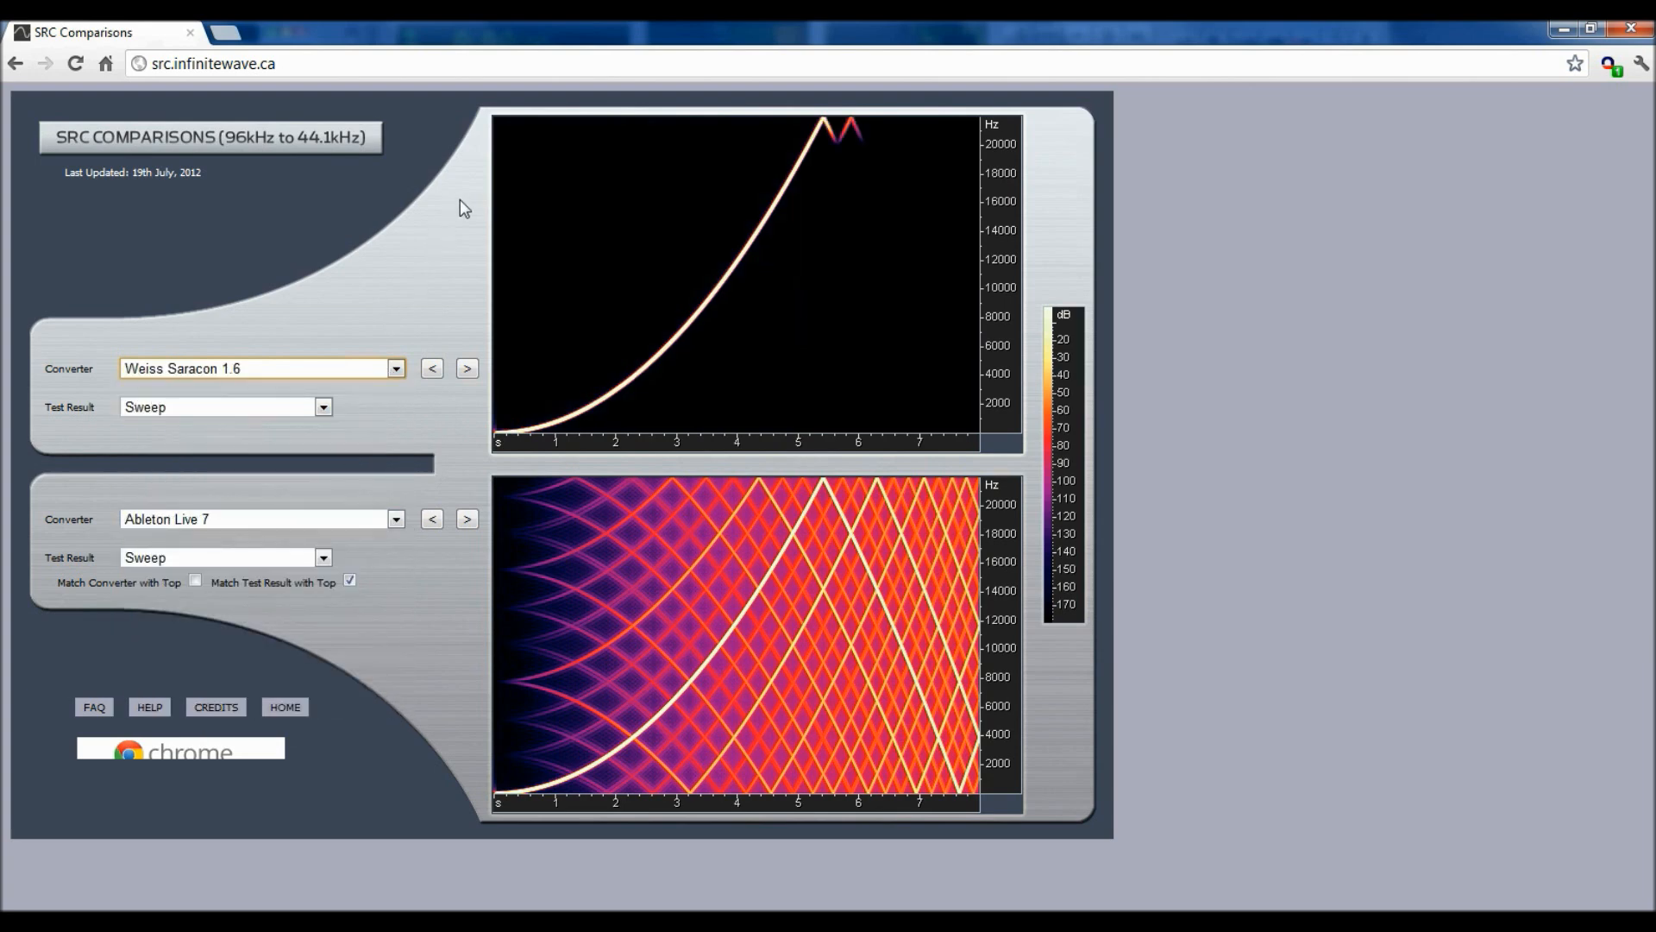
pyautogui.moveTo(469, 212)
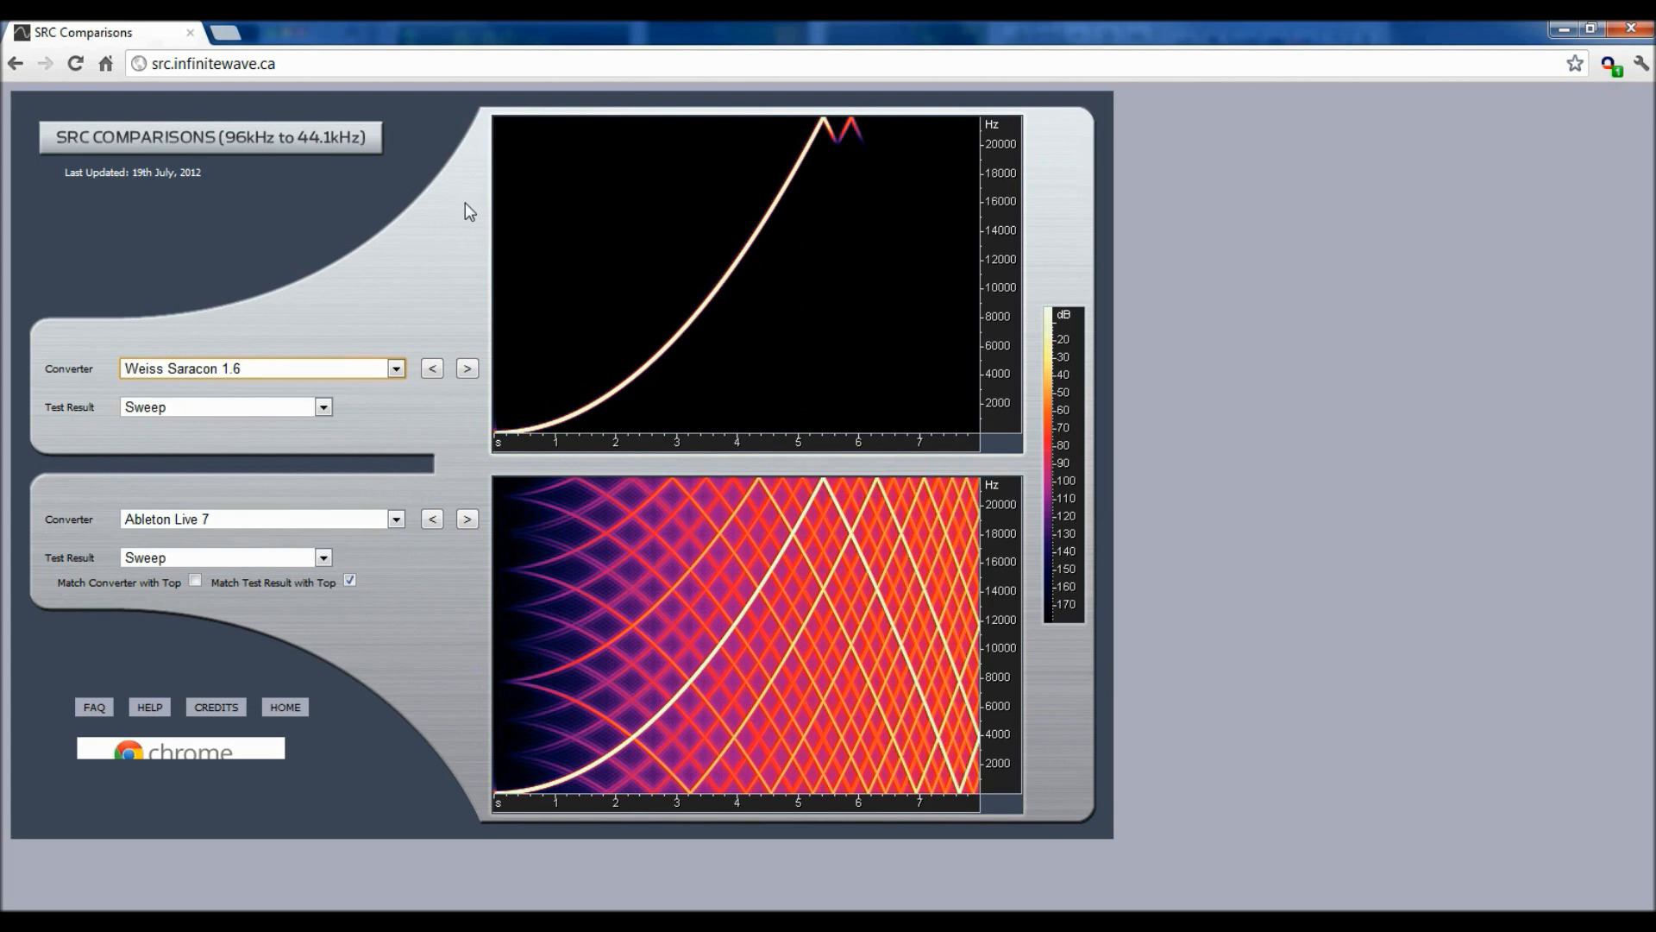
pyautogui.moveTo(833, 140)
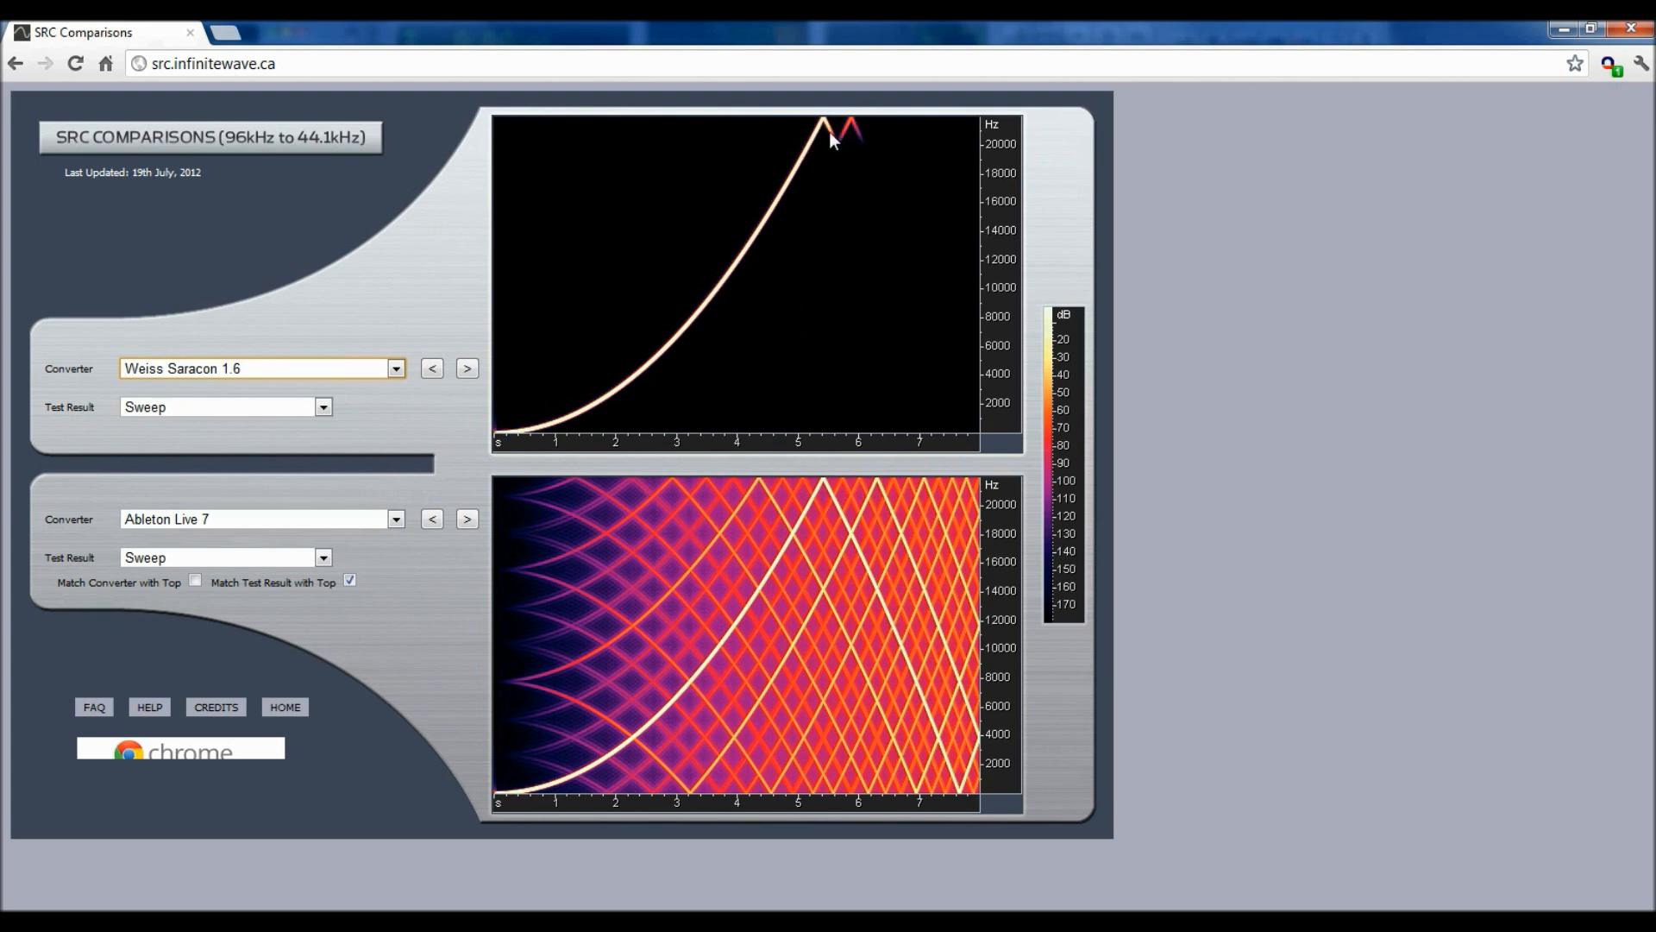
pyautogui.moveTo(836, 175)
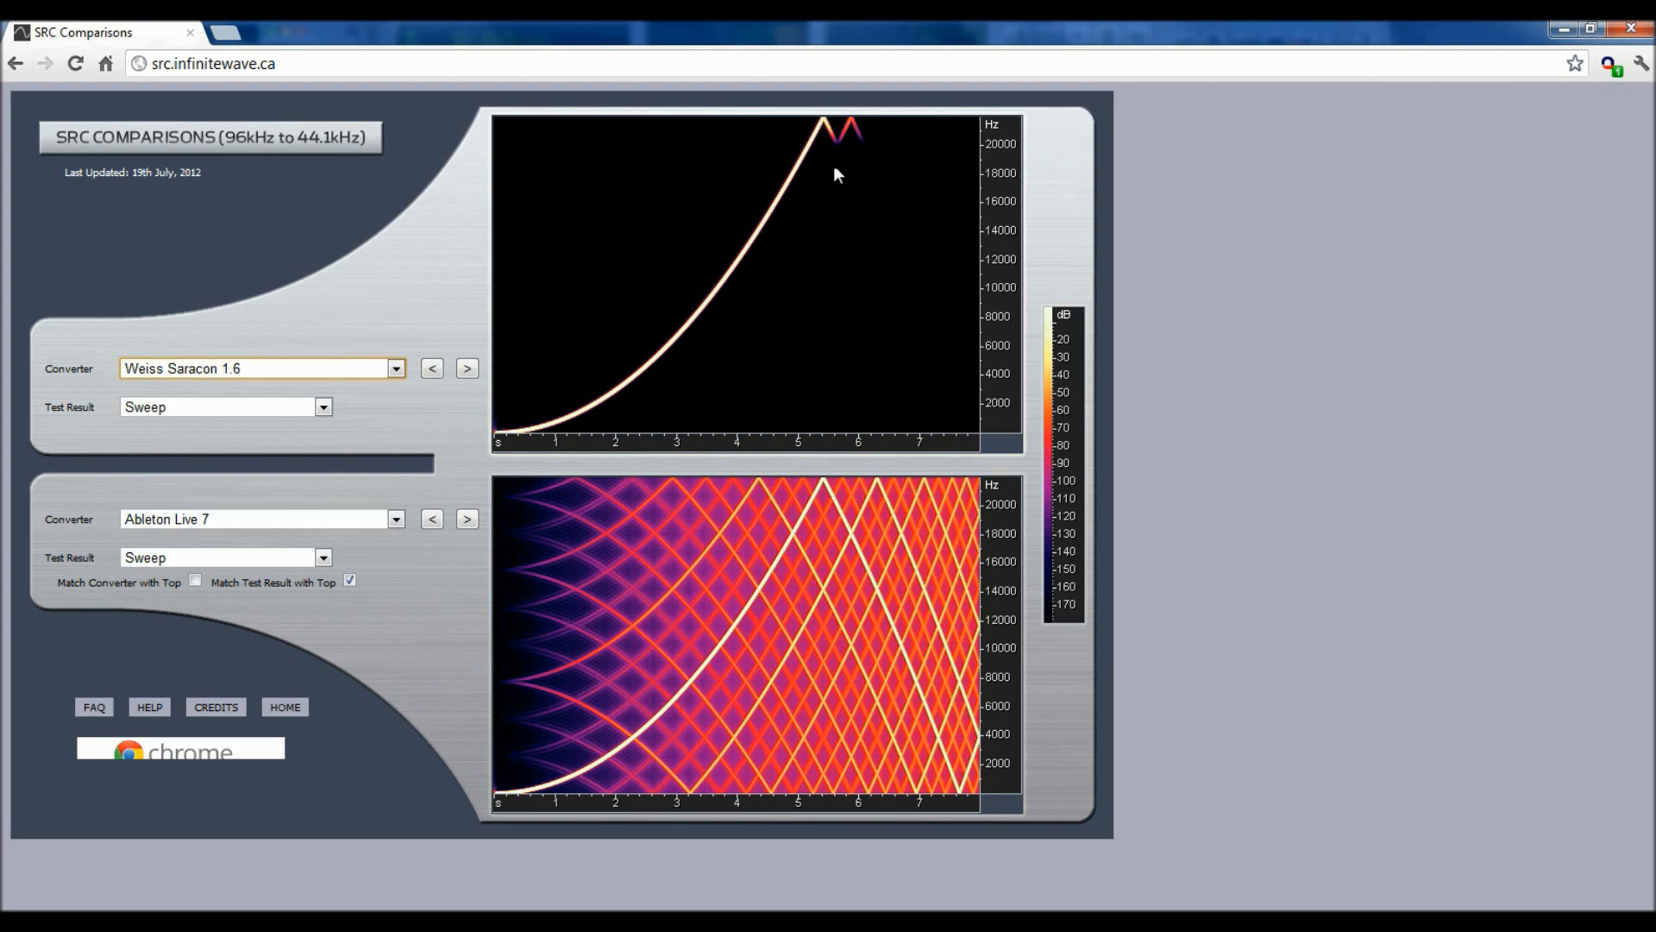
pyautogui.moveTo(806, 422)
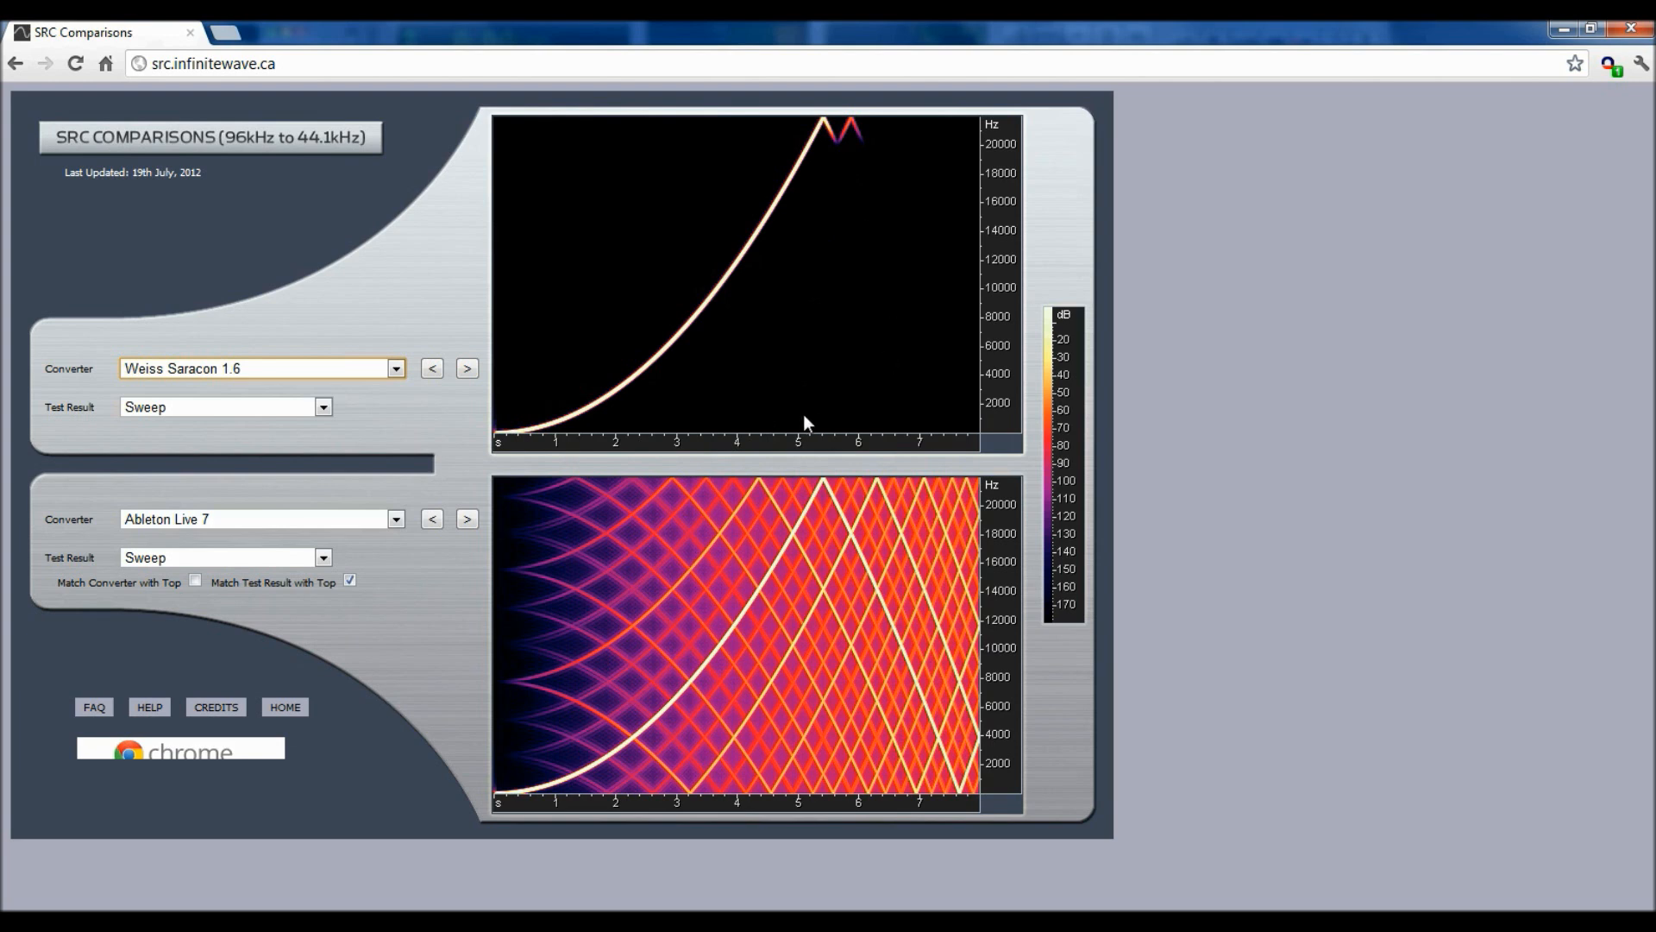
pyautogui.moveTo(894, 193)
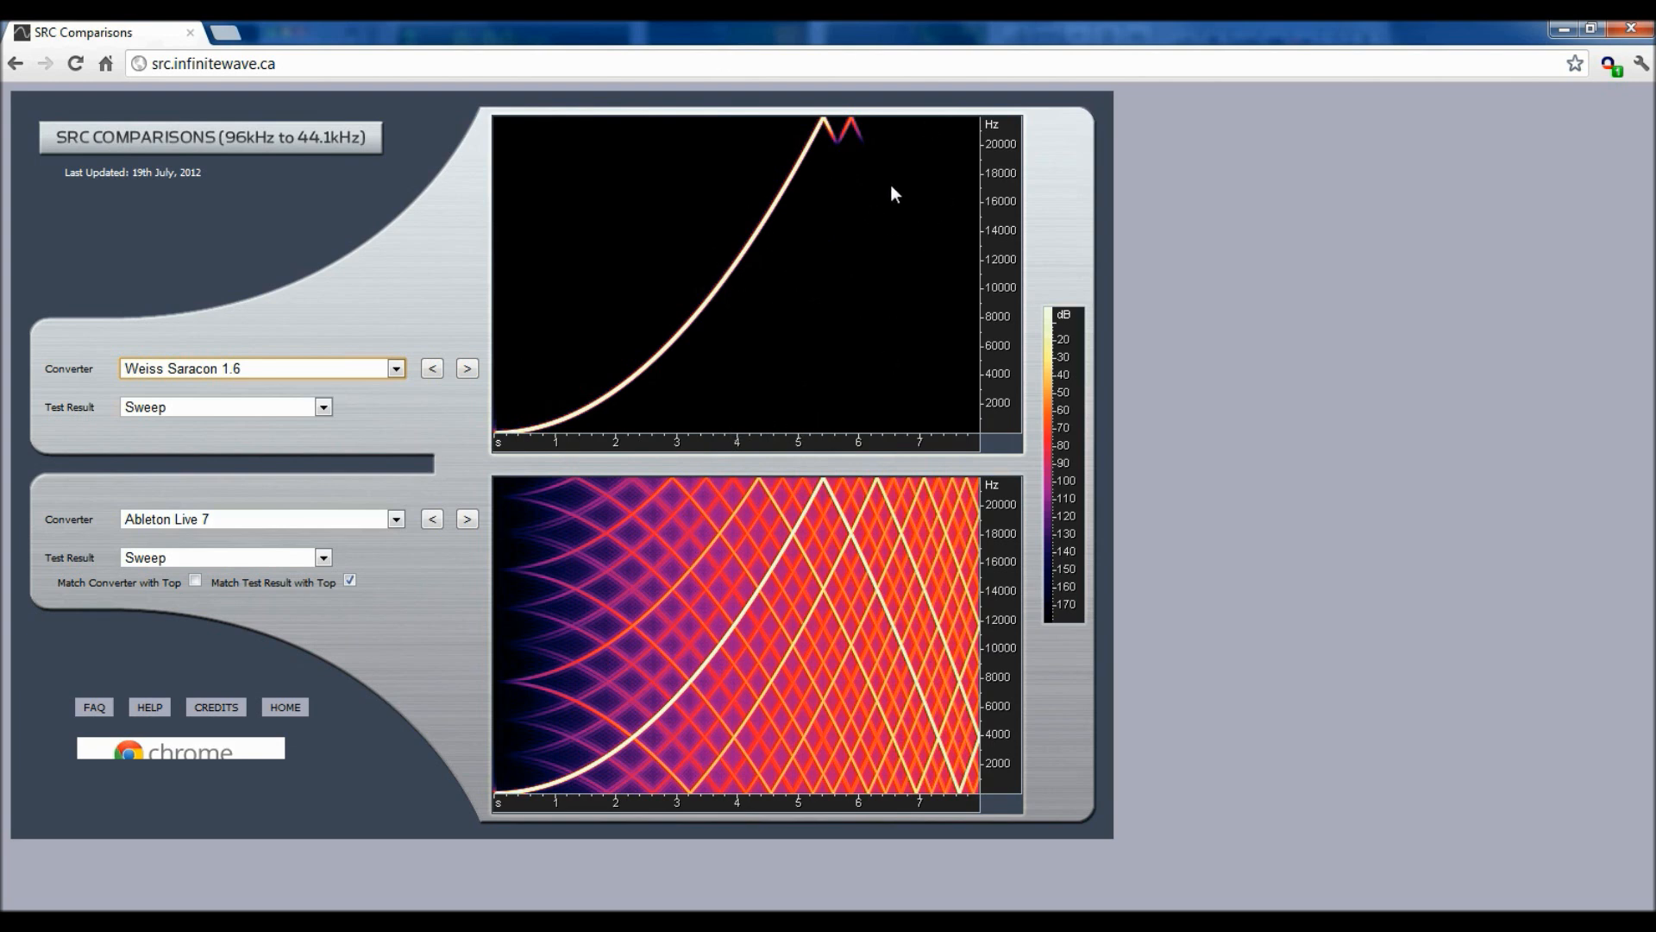
pyautogui.moveTo(467, 228)
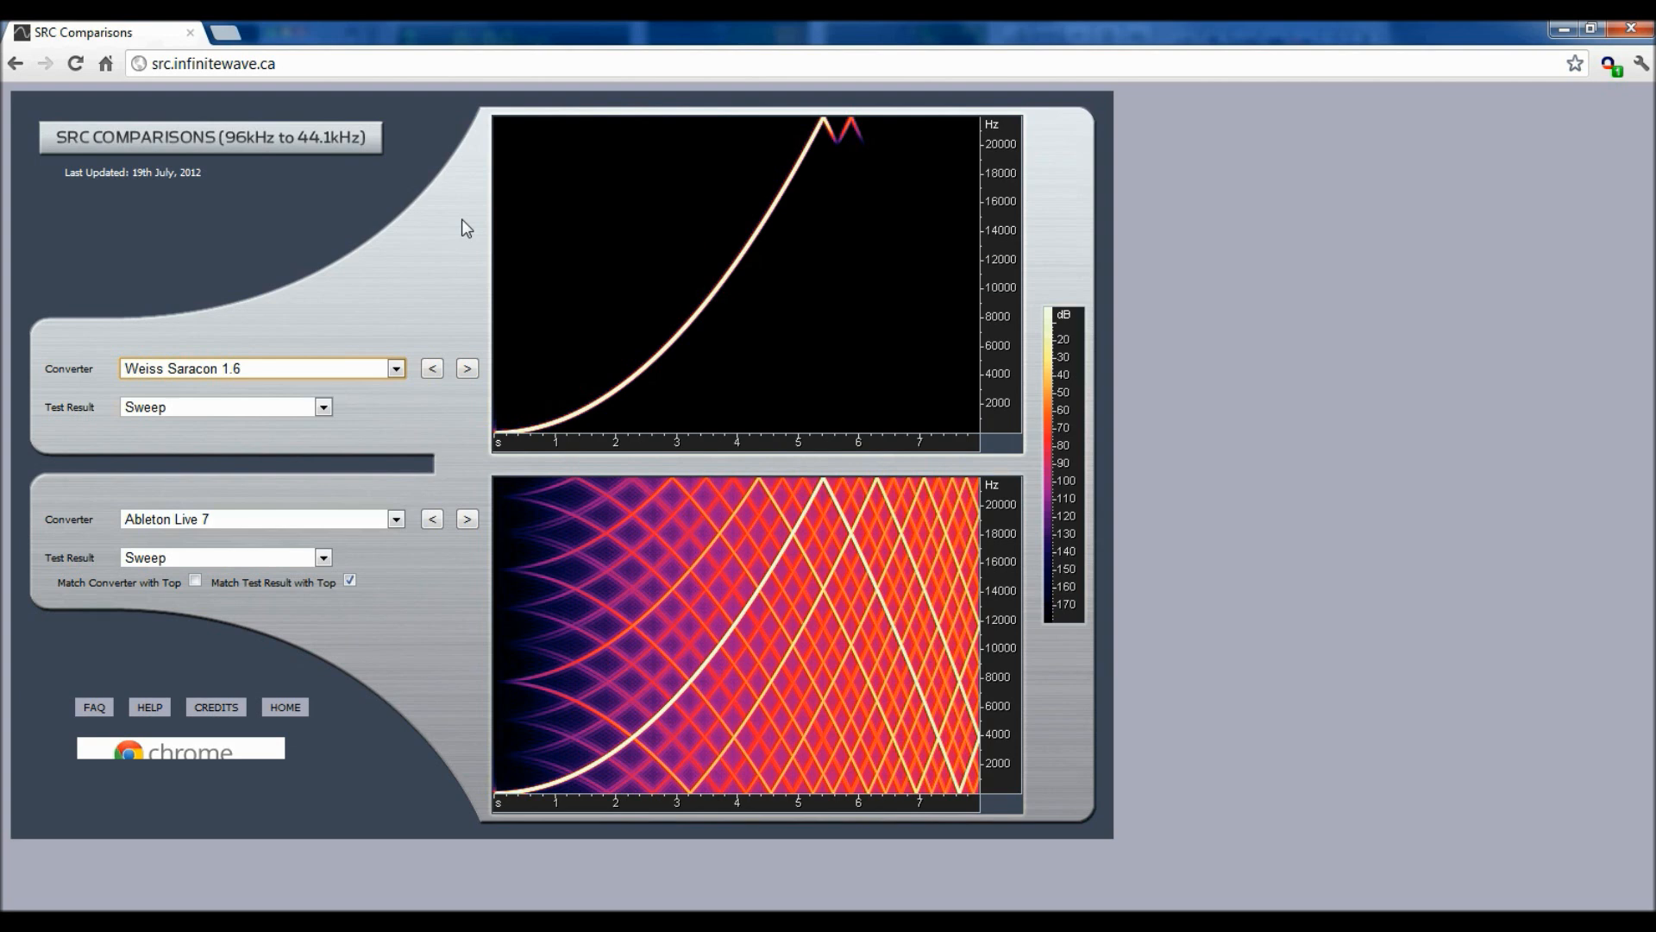
pyautogui.moveTo(657, 403)
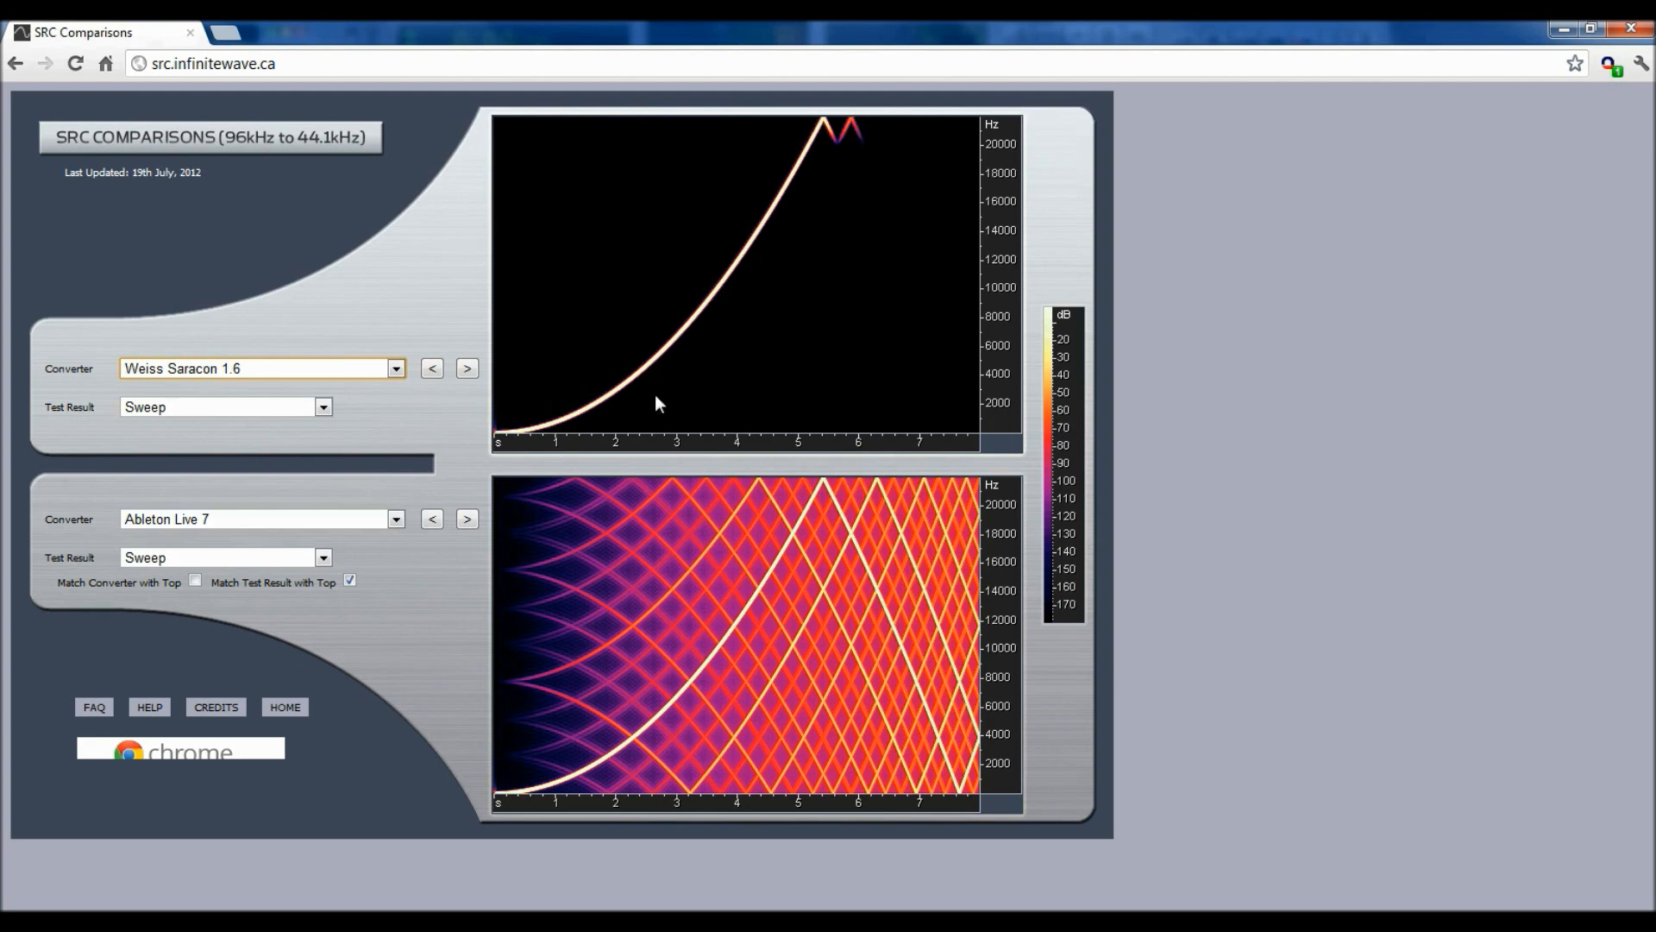
pyautogui.moveTo(777, 95)
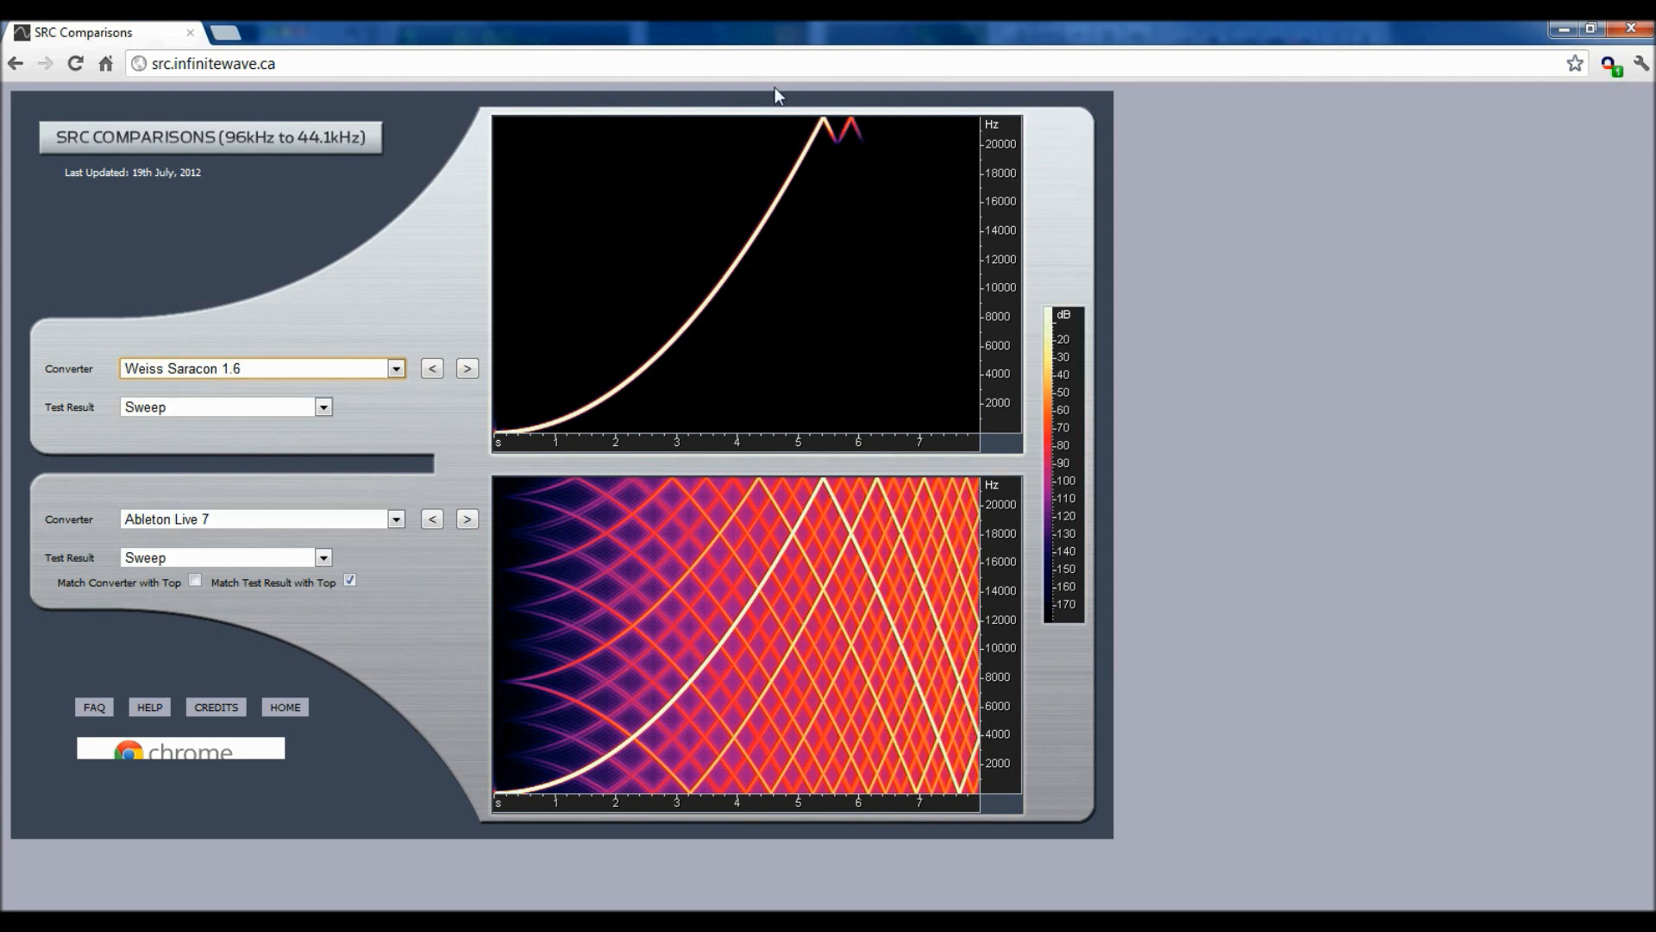
pyautogui.moveTo(419, 297)
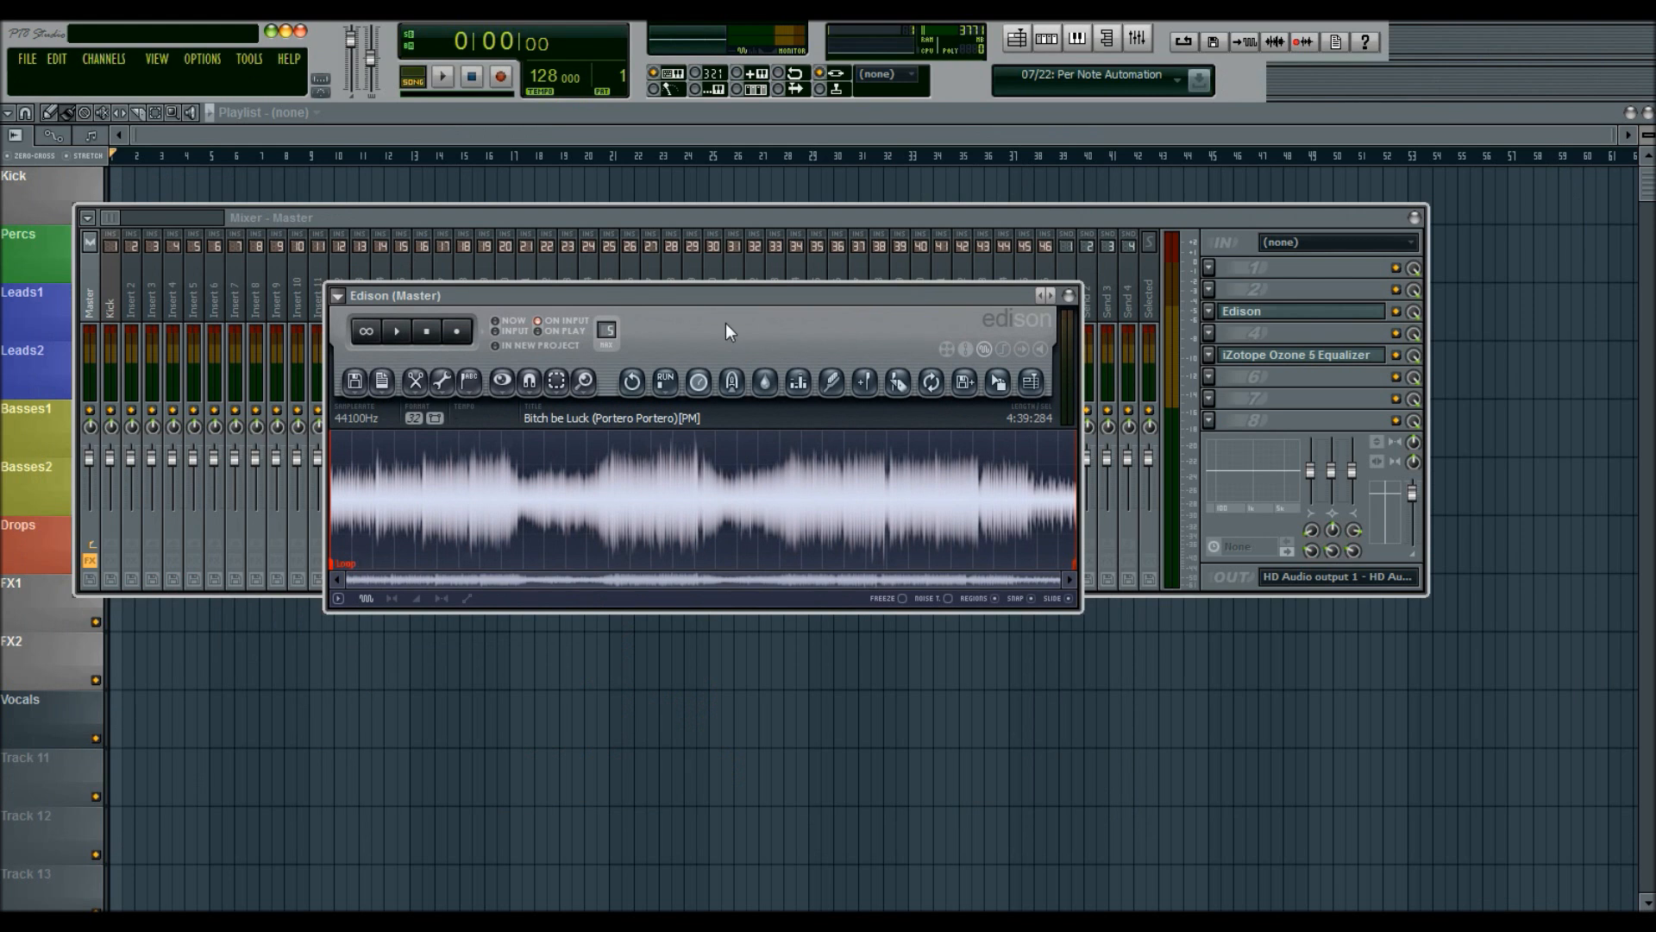
pyautogui.moveTo(728, 313)
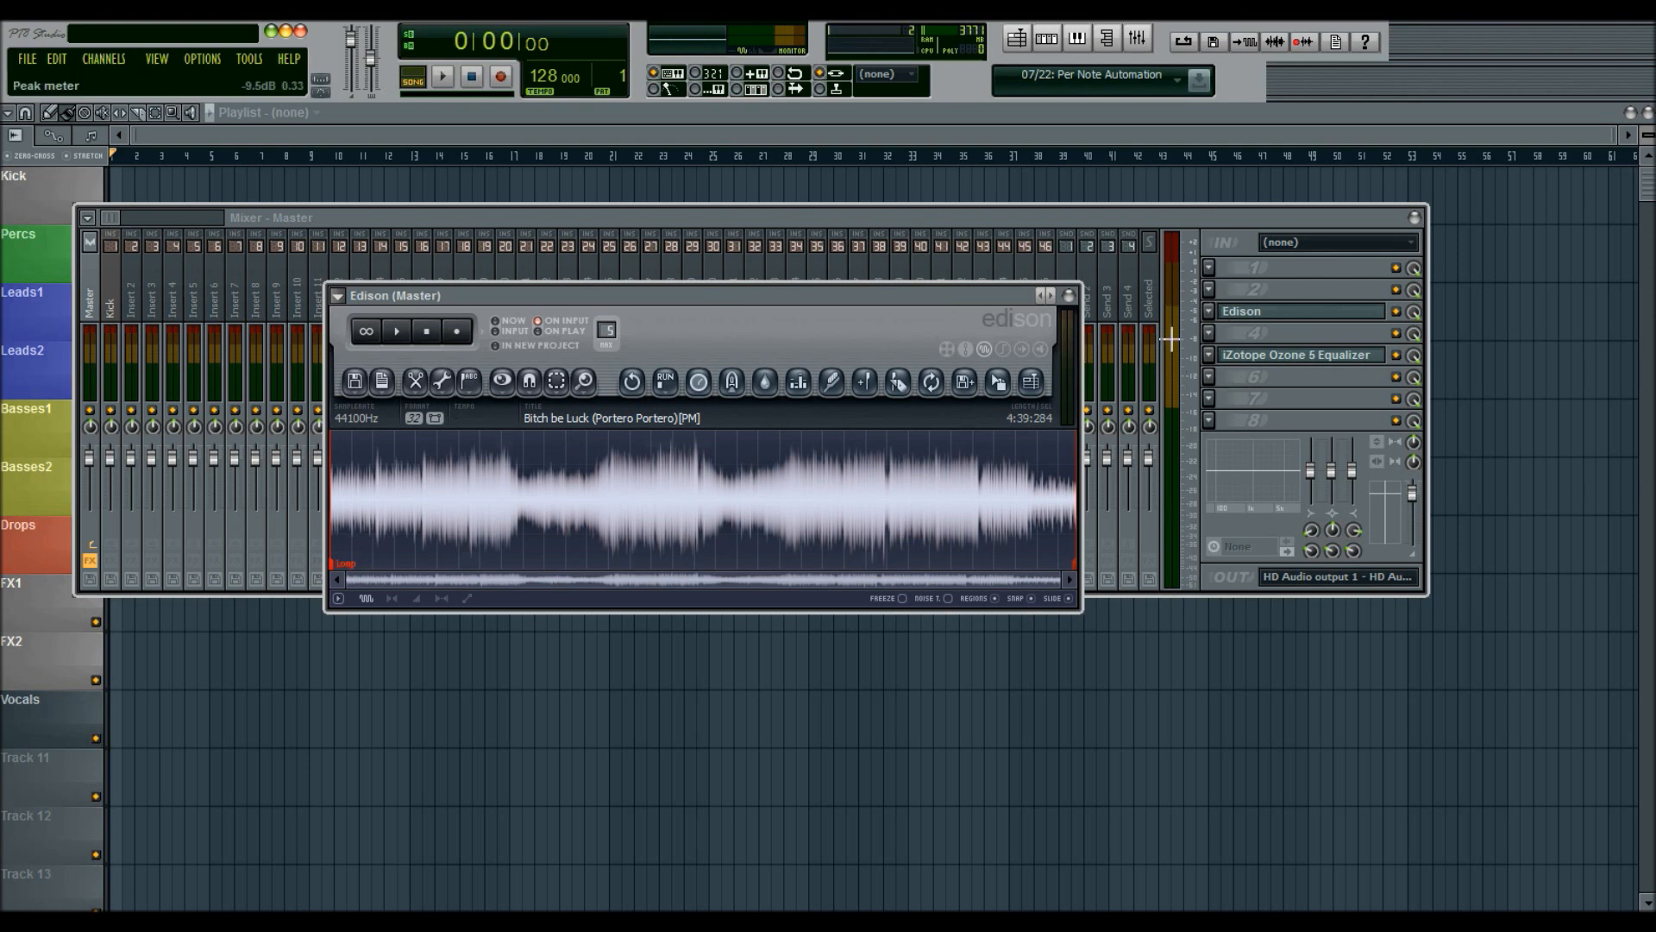
pyautogui.moveTo(1191, 378)
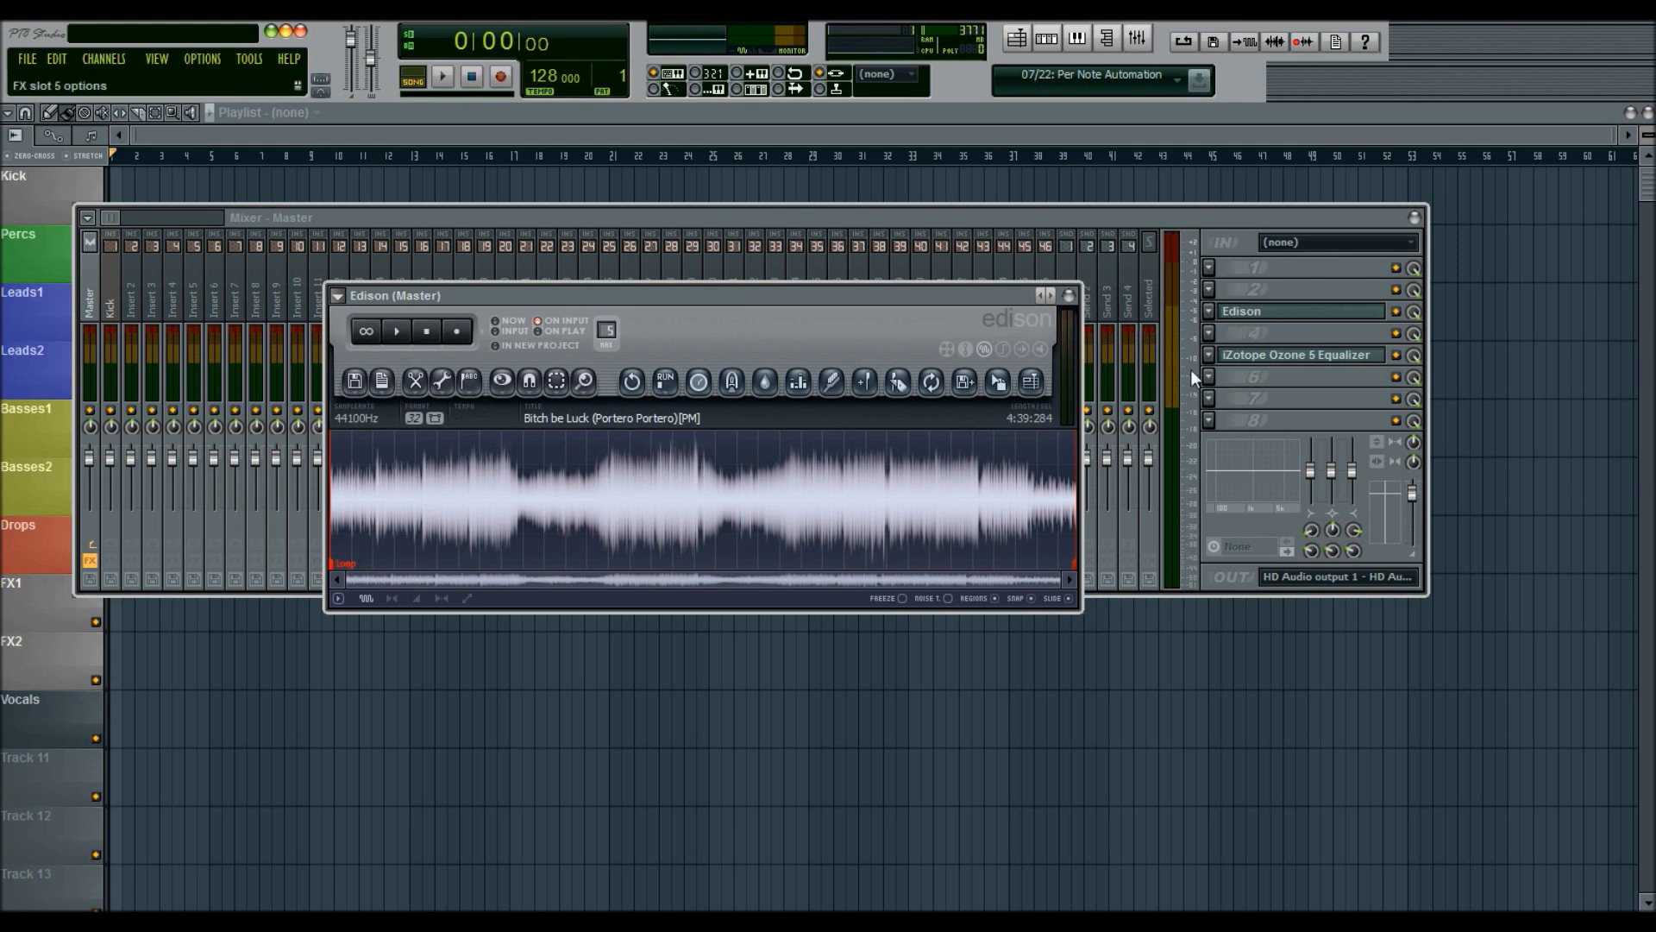
pyautogui.moveTo(1182, 208)
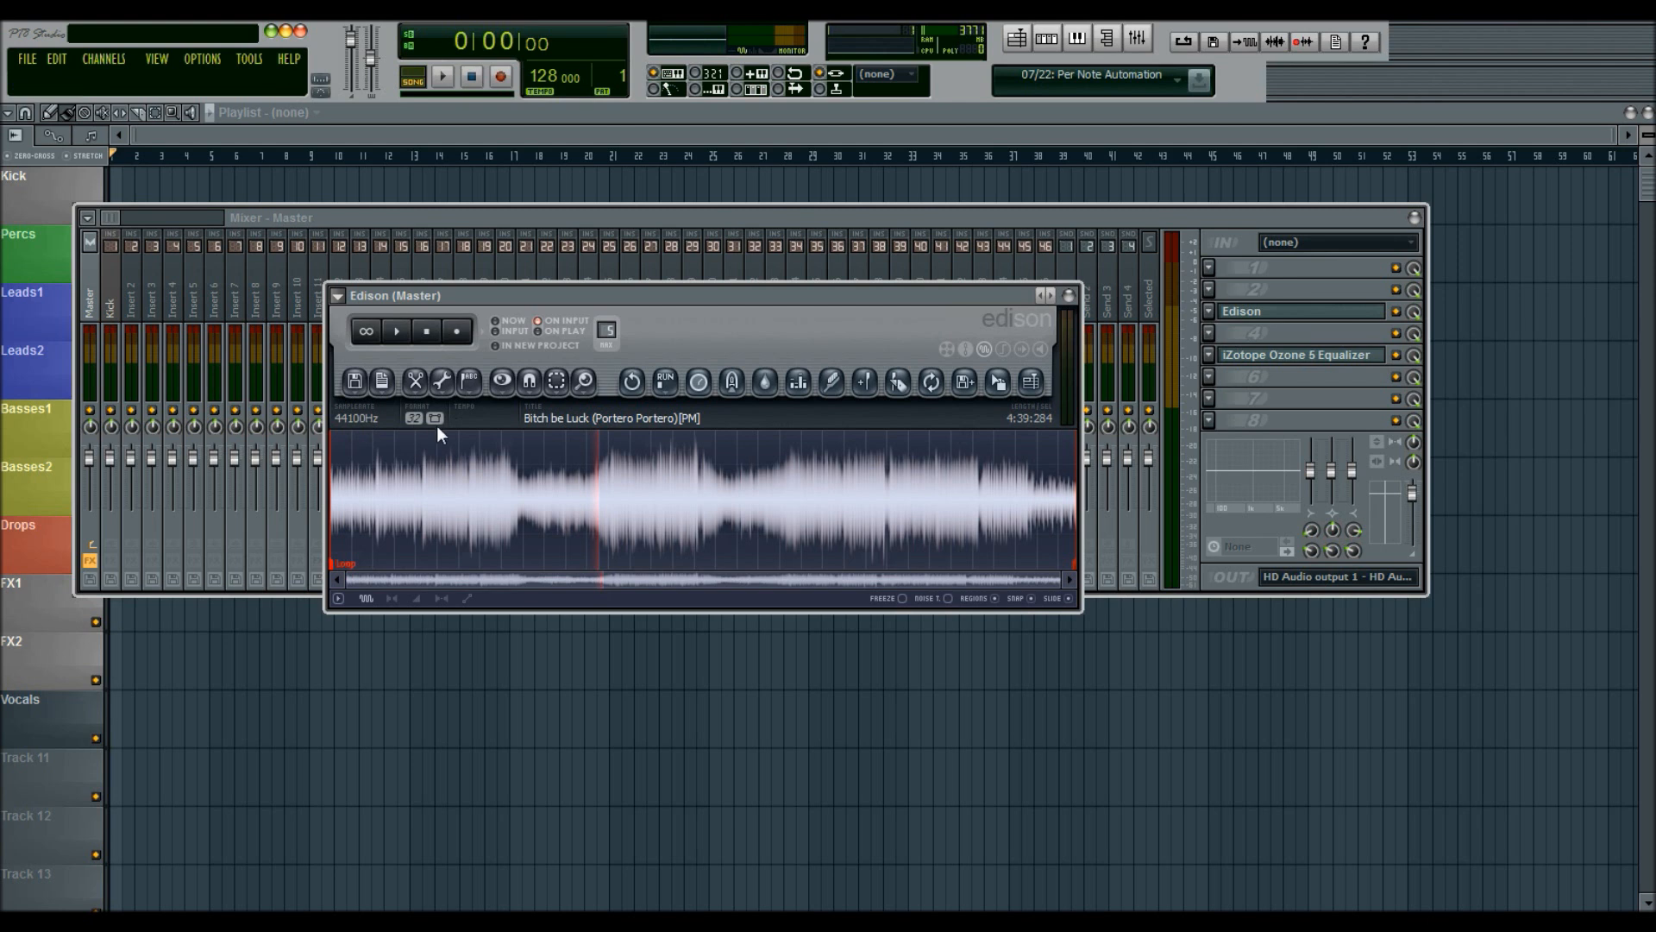
pyautogui.moveTo(404, 441)
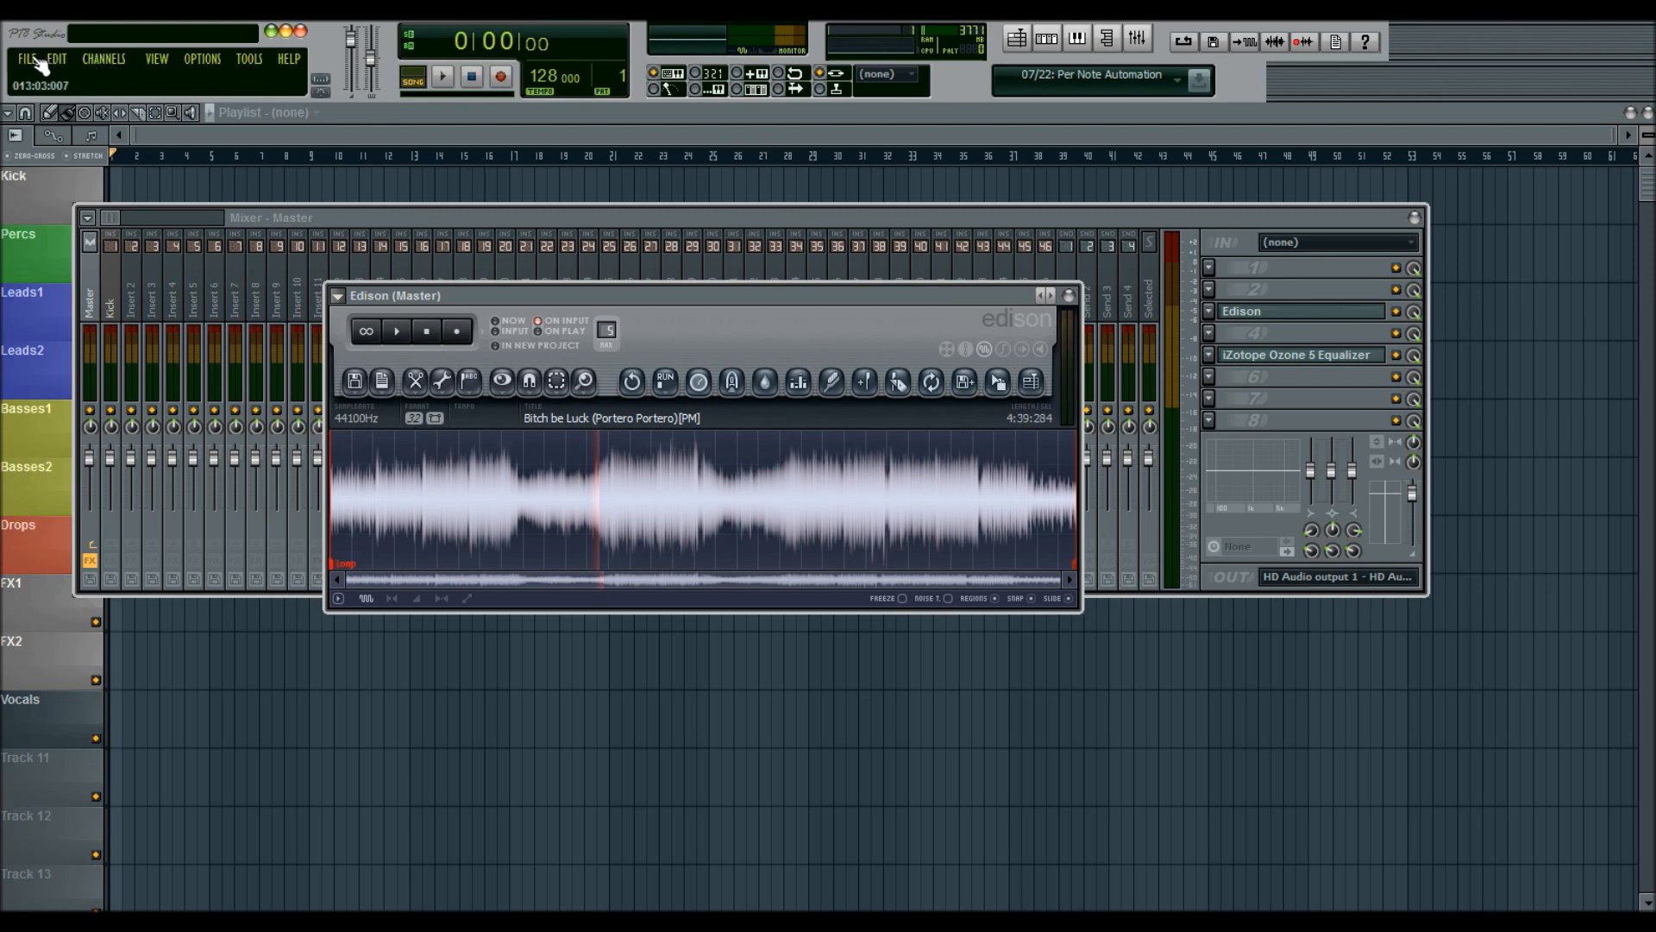
# - Start a WAV export and set the render bit depth to 32-bit float, then back to 16-bit integer
pyautogui.click(54, 57)
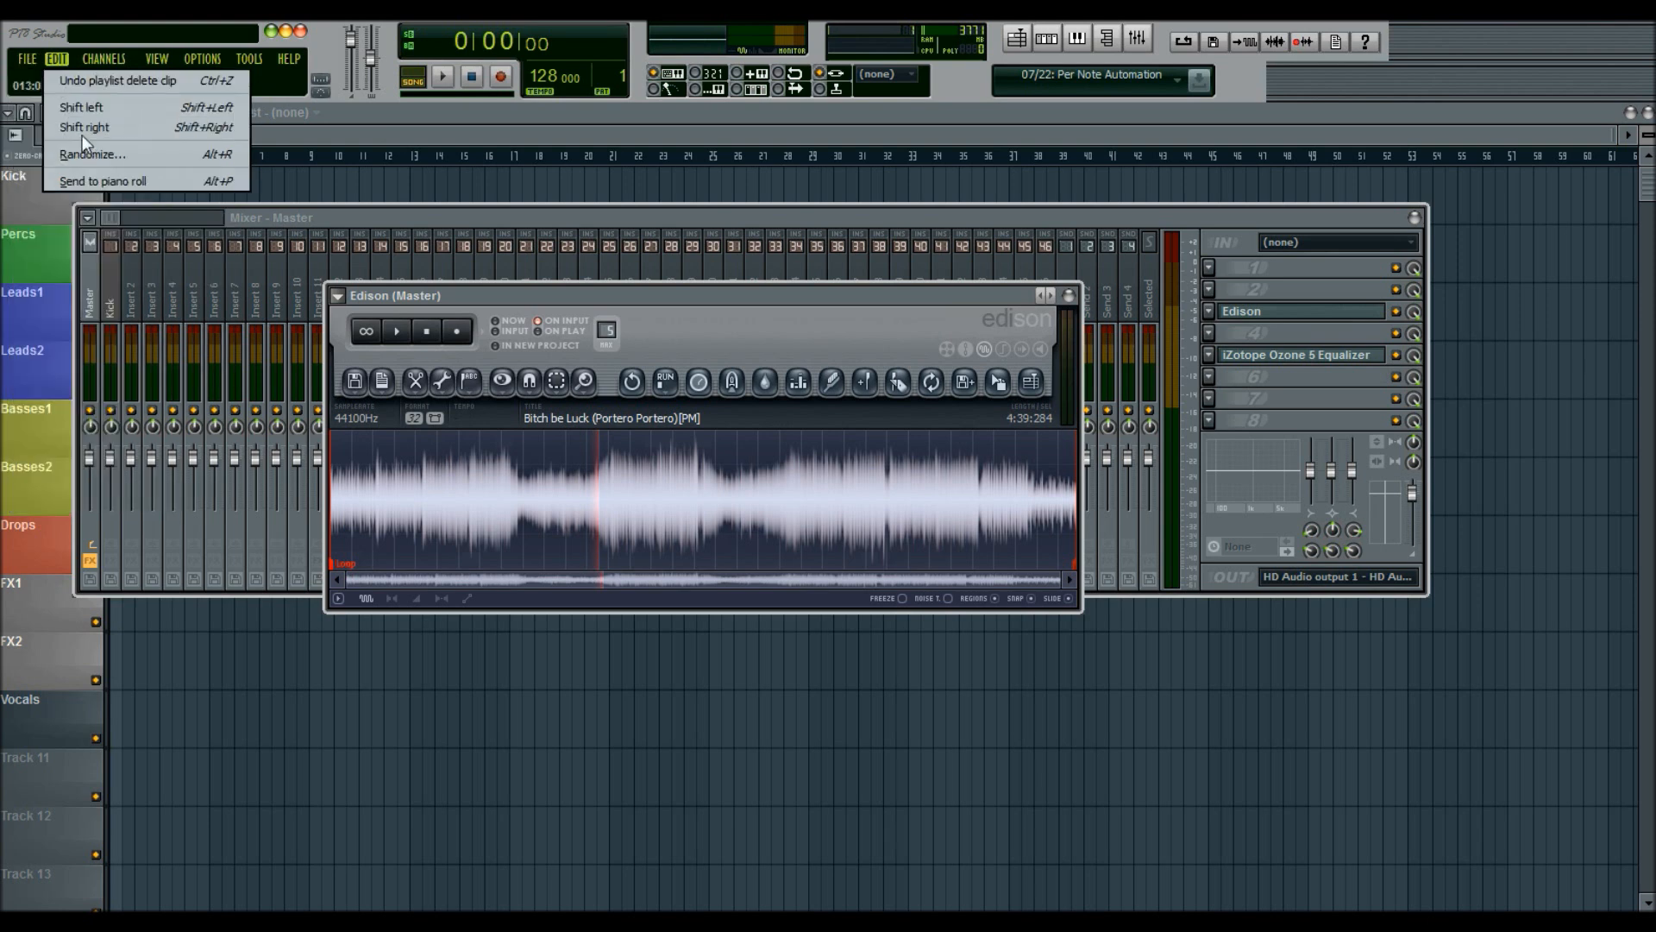
pyautogui.click(27, 58)
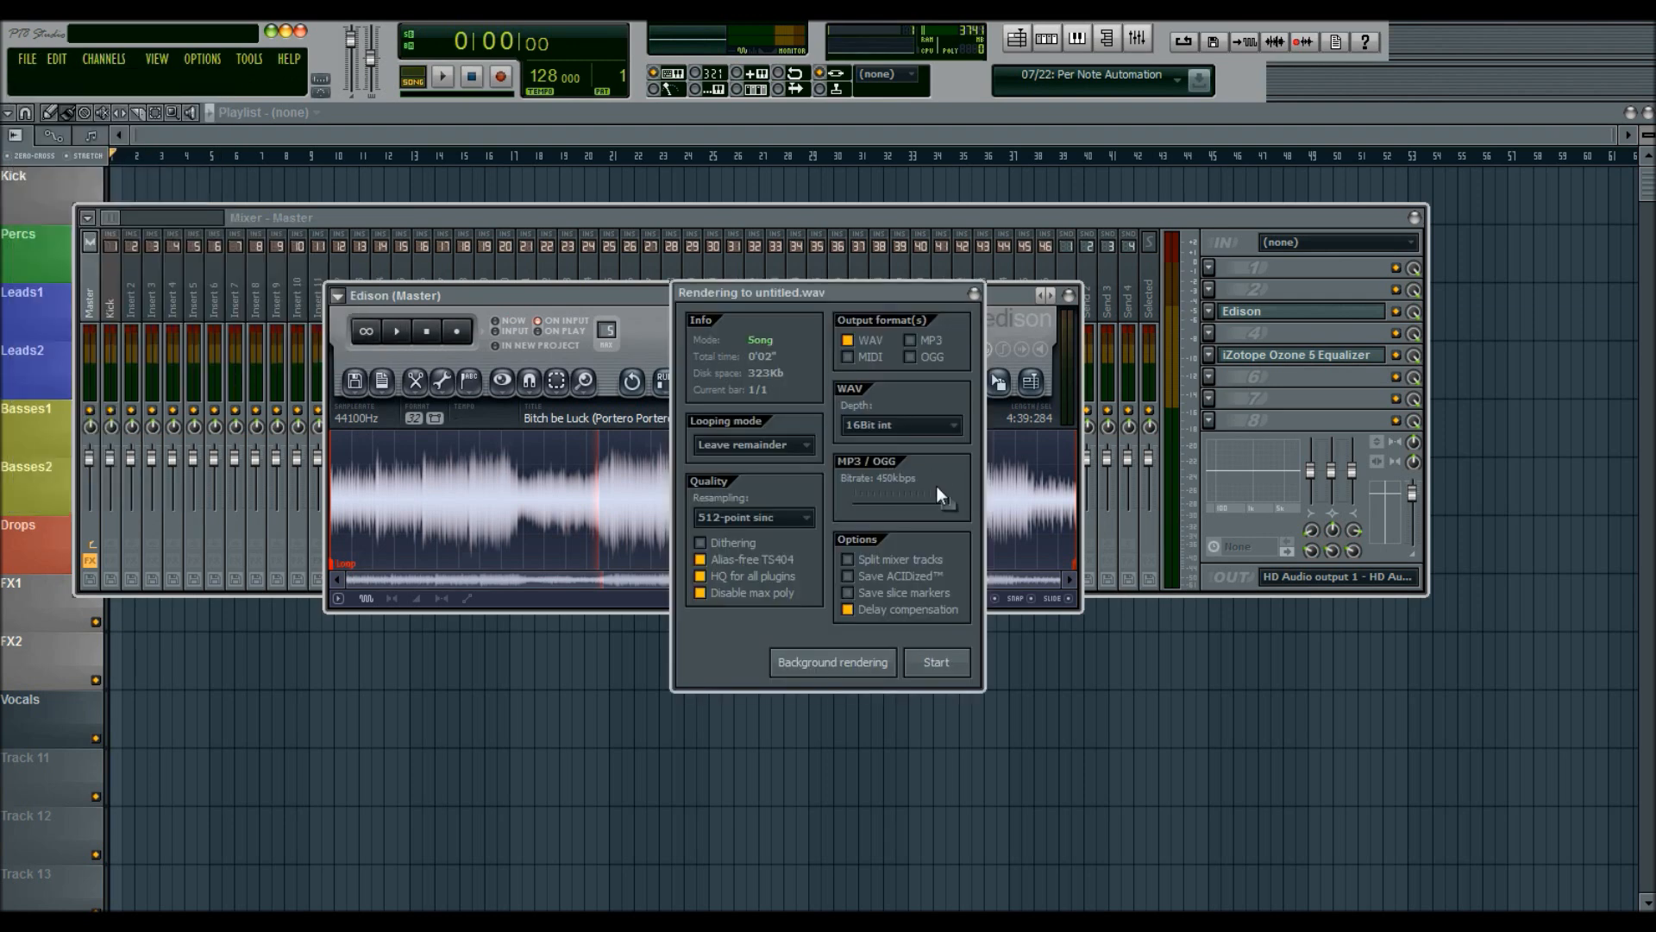
pyautogui.moveTo(822, 427)
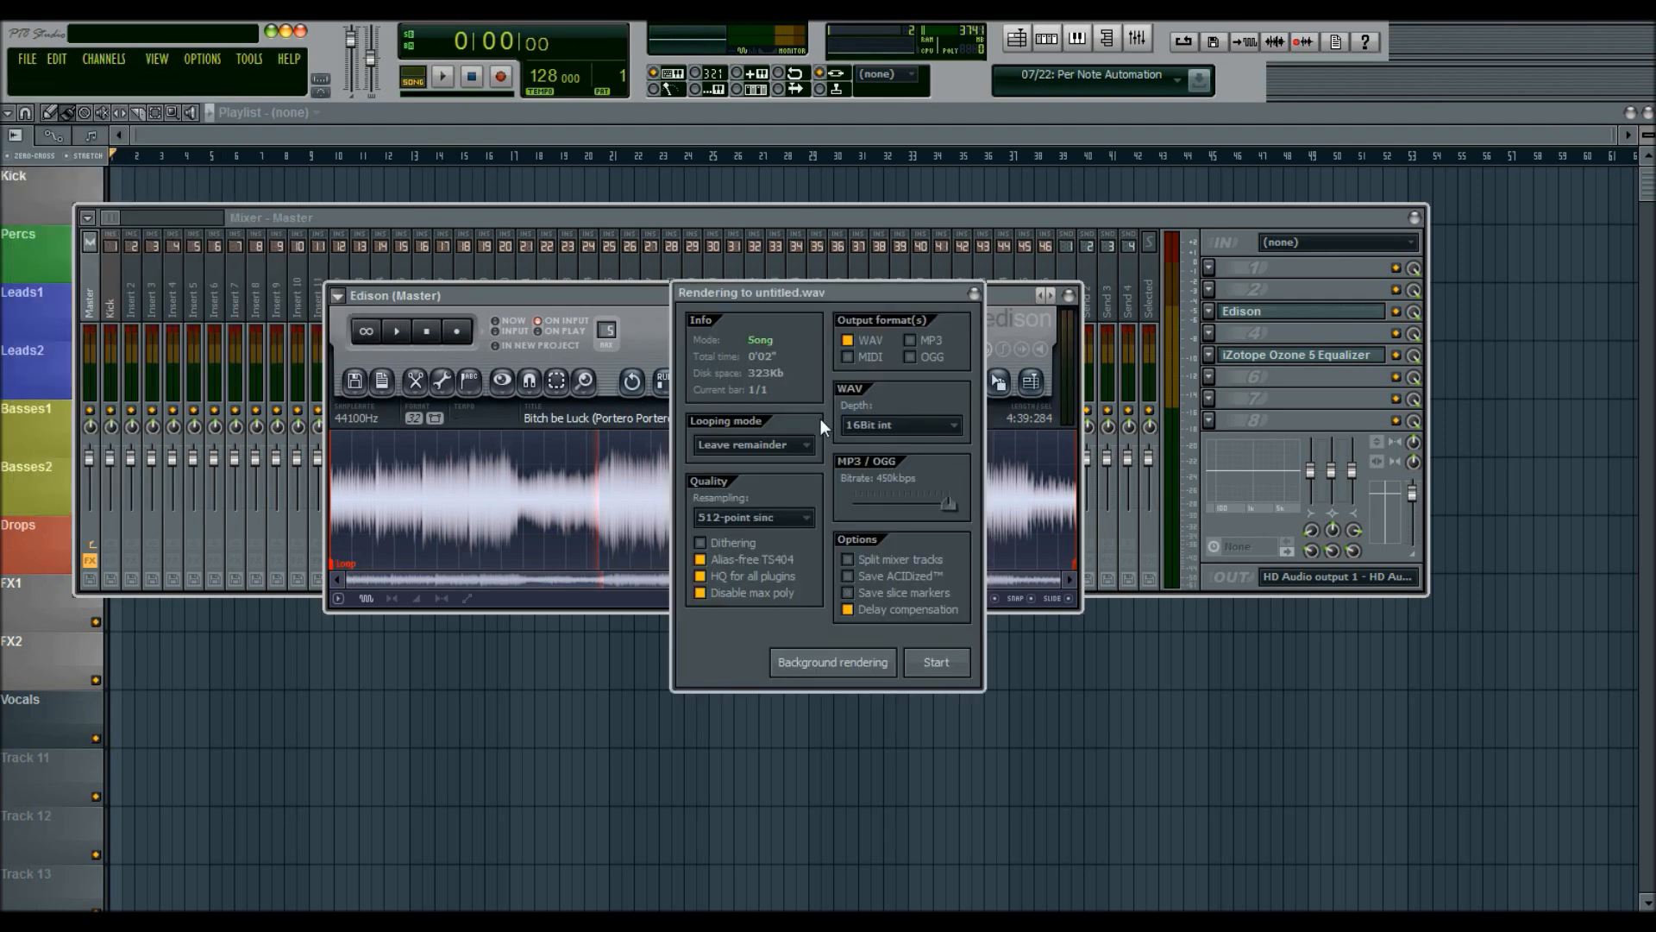
pyautogui.moveTo(913, 424)
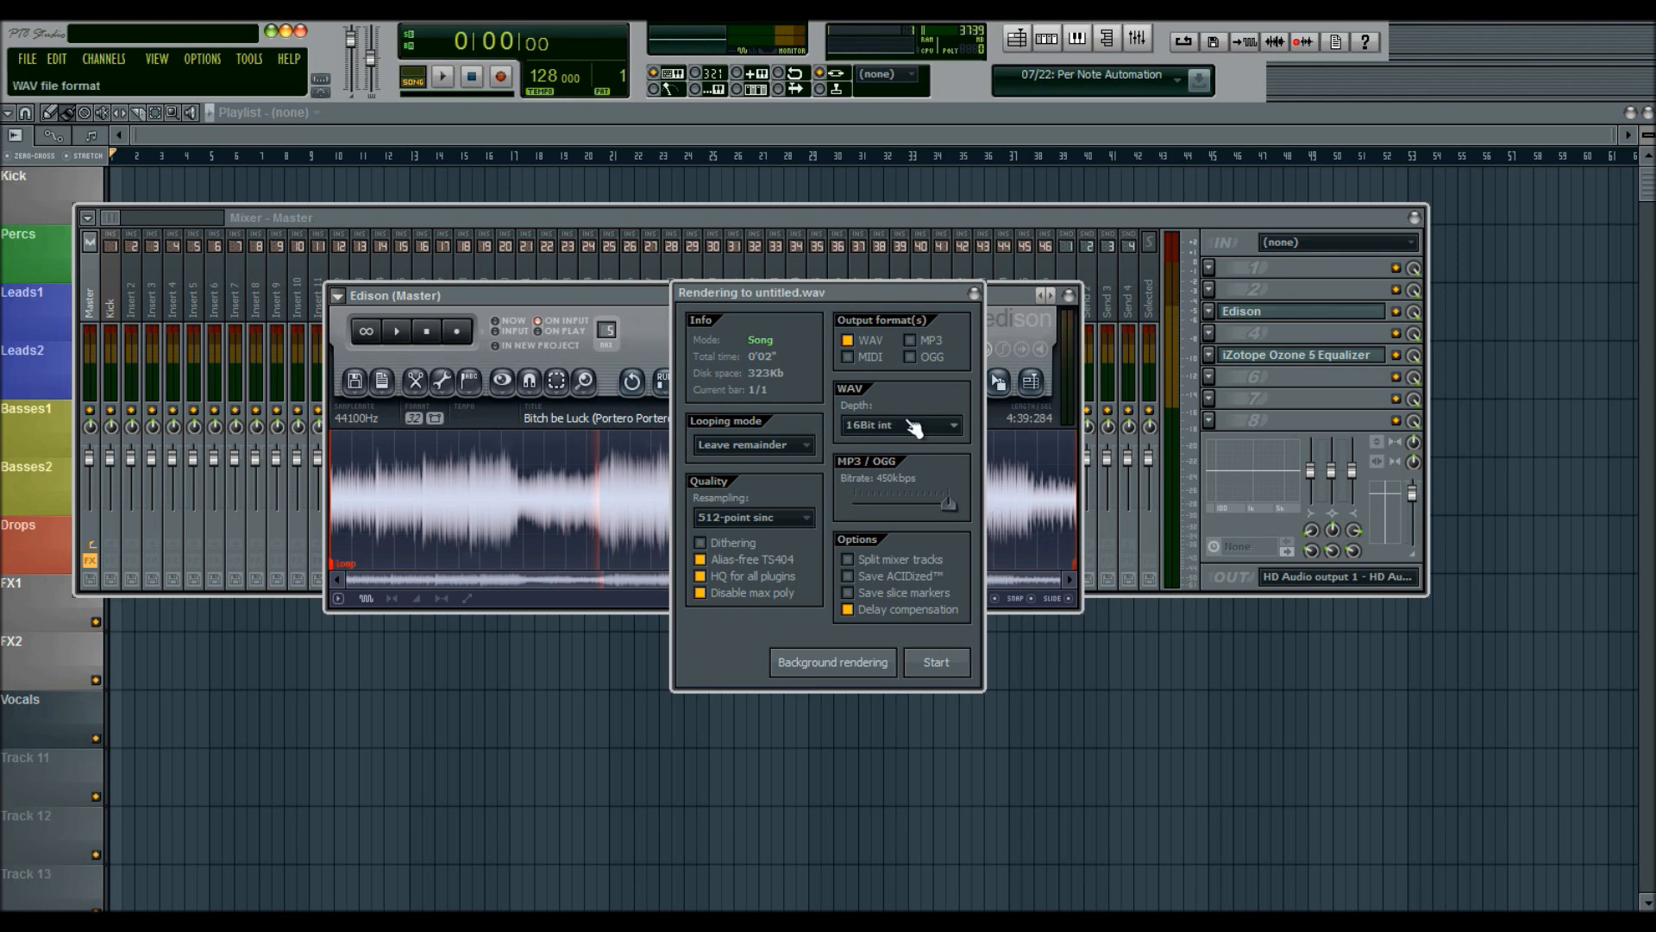
pyautogui.moveTo(859, 376)
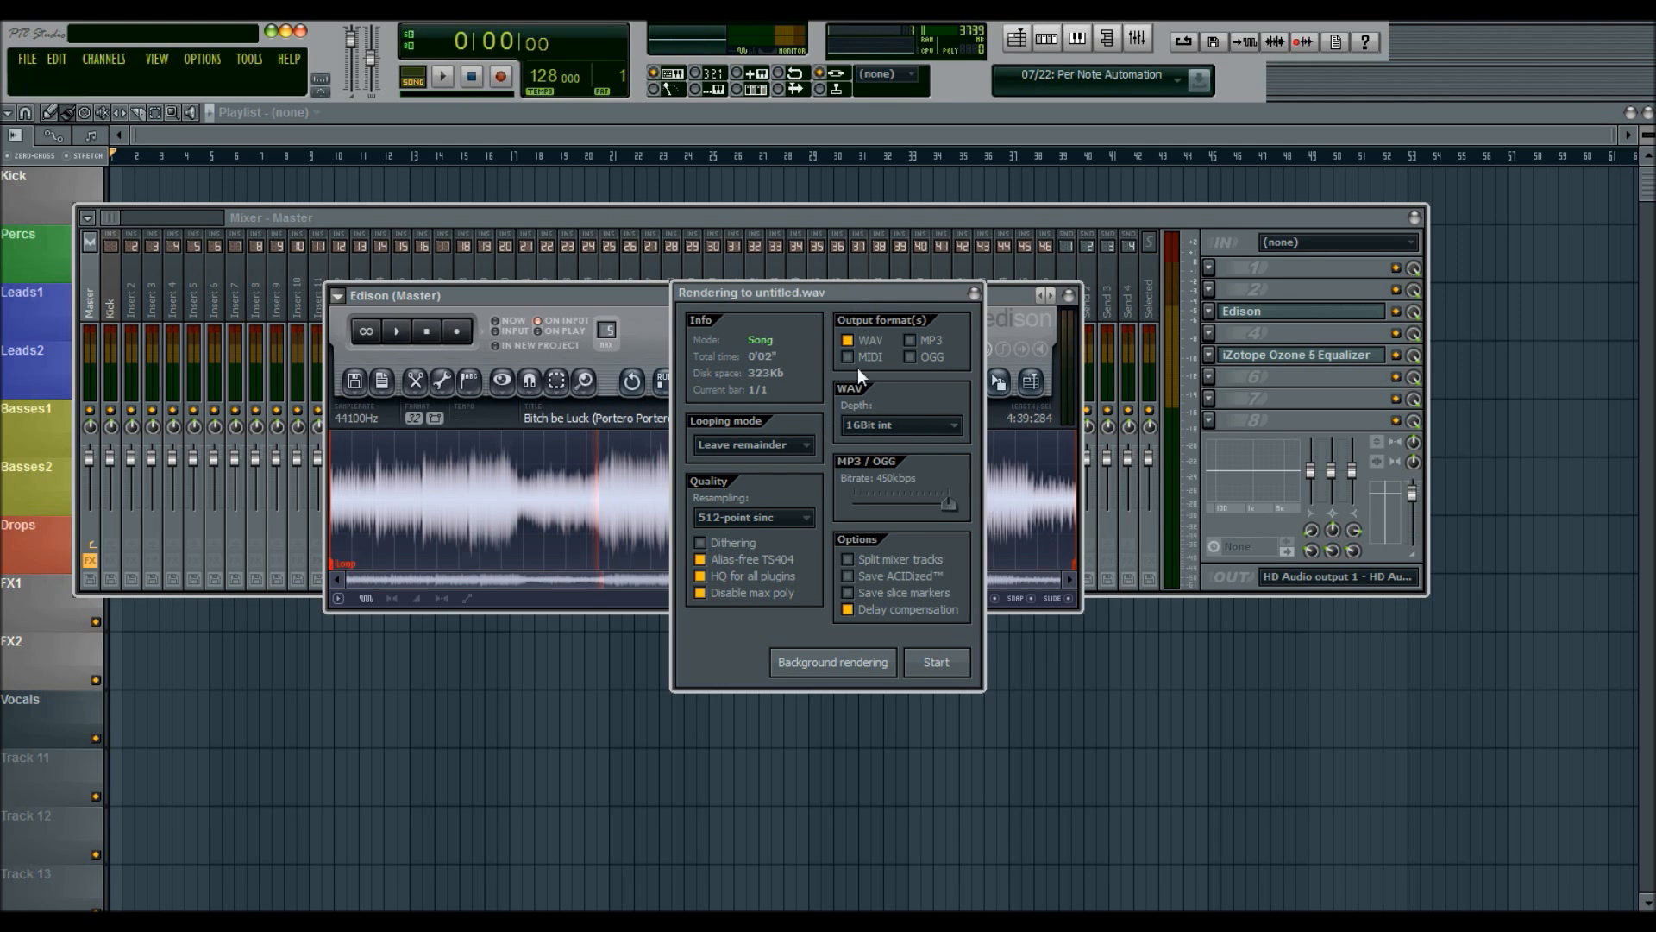
pyautogui.moveTo(972, 401)
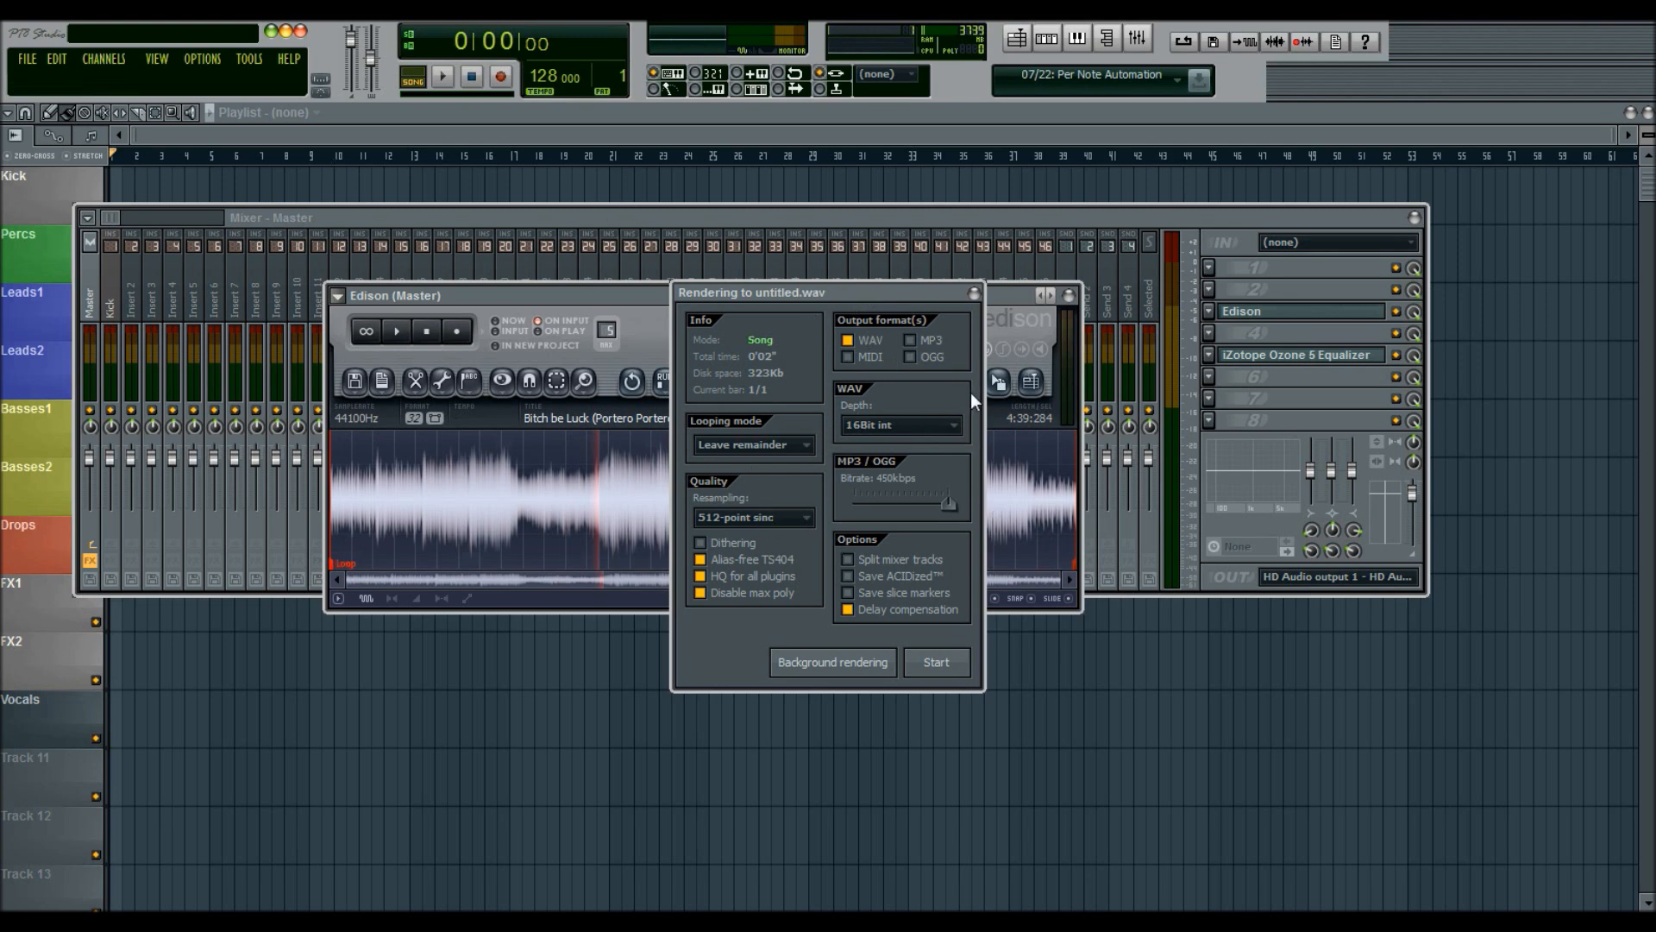
pyautogui.click(898, 423)
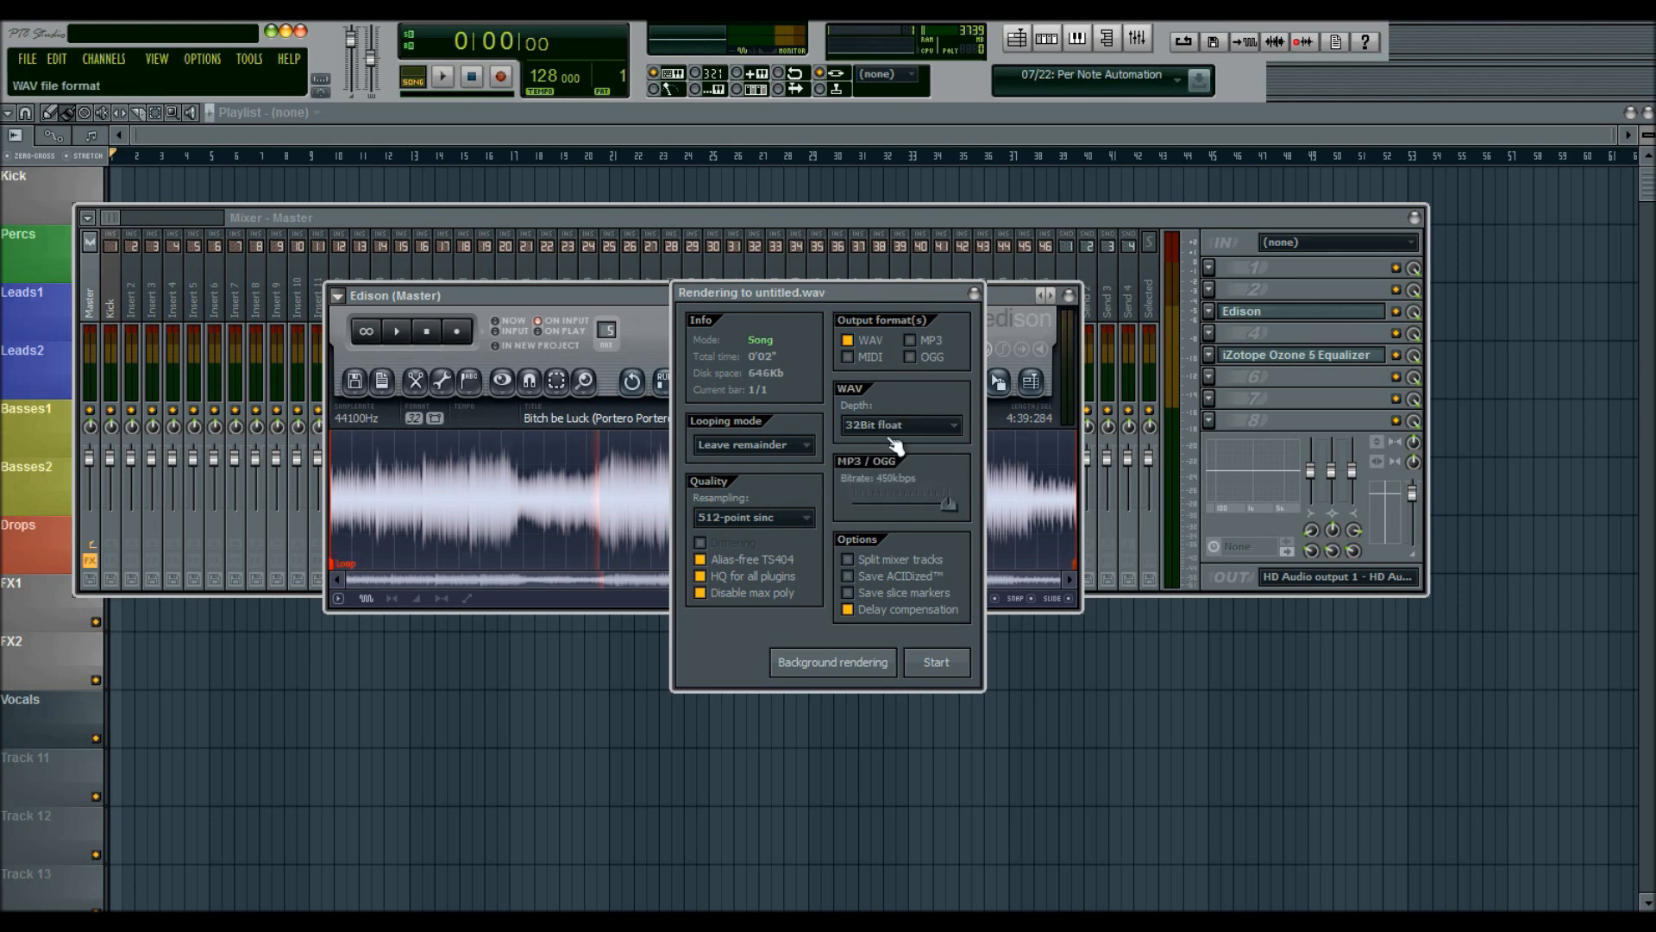
pyautogui.click(898, 423)
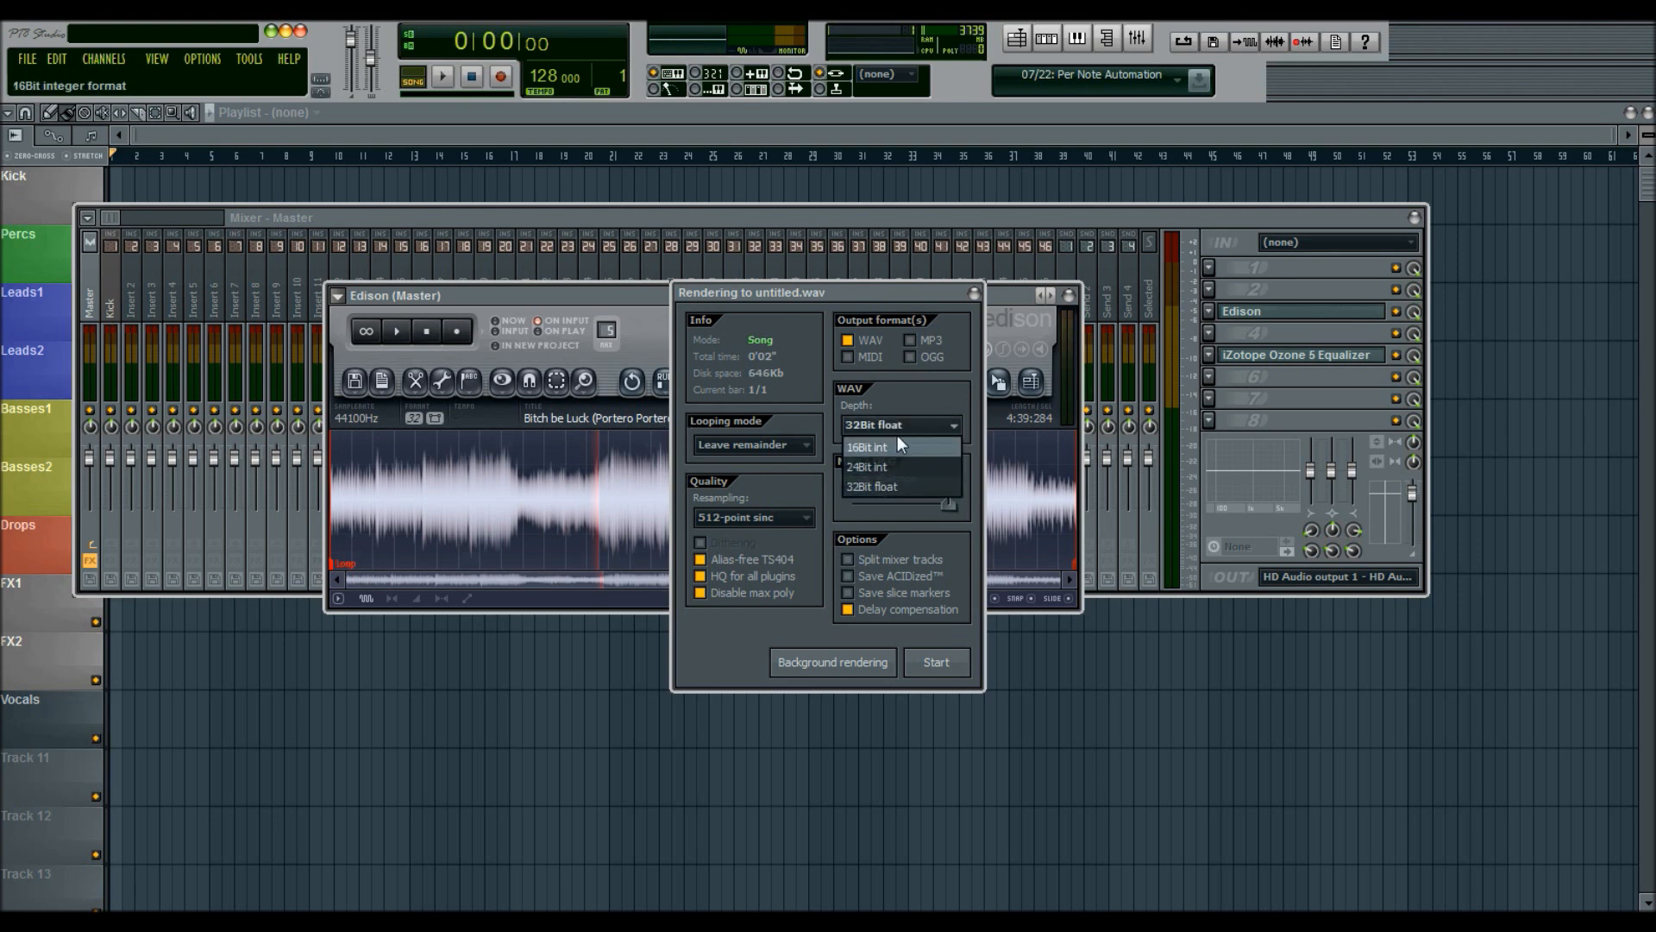
pyautogui.click(866, 446)
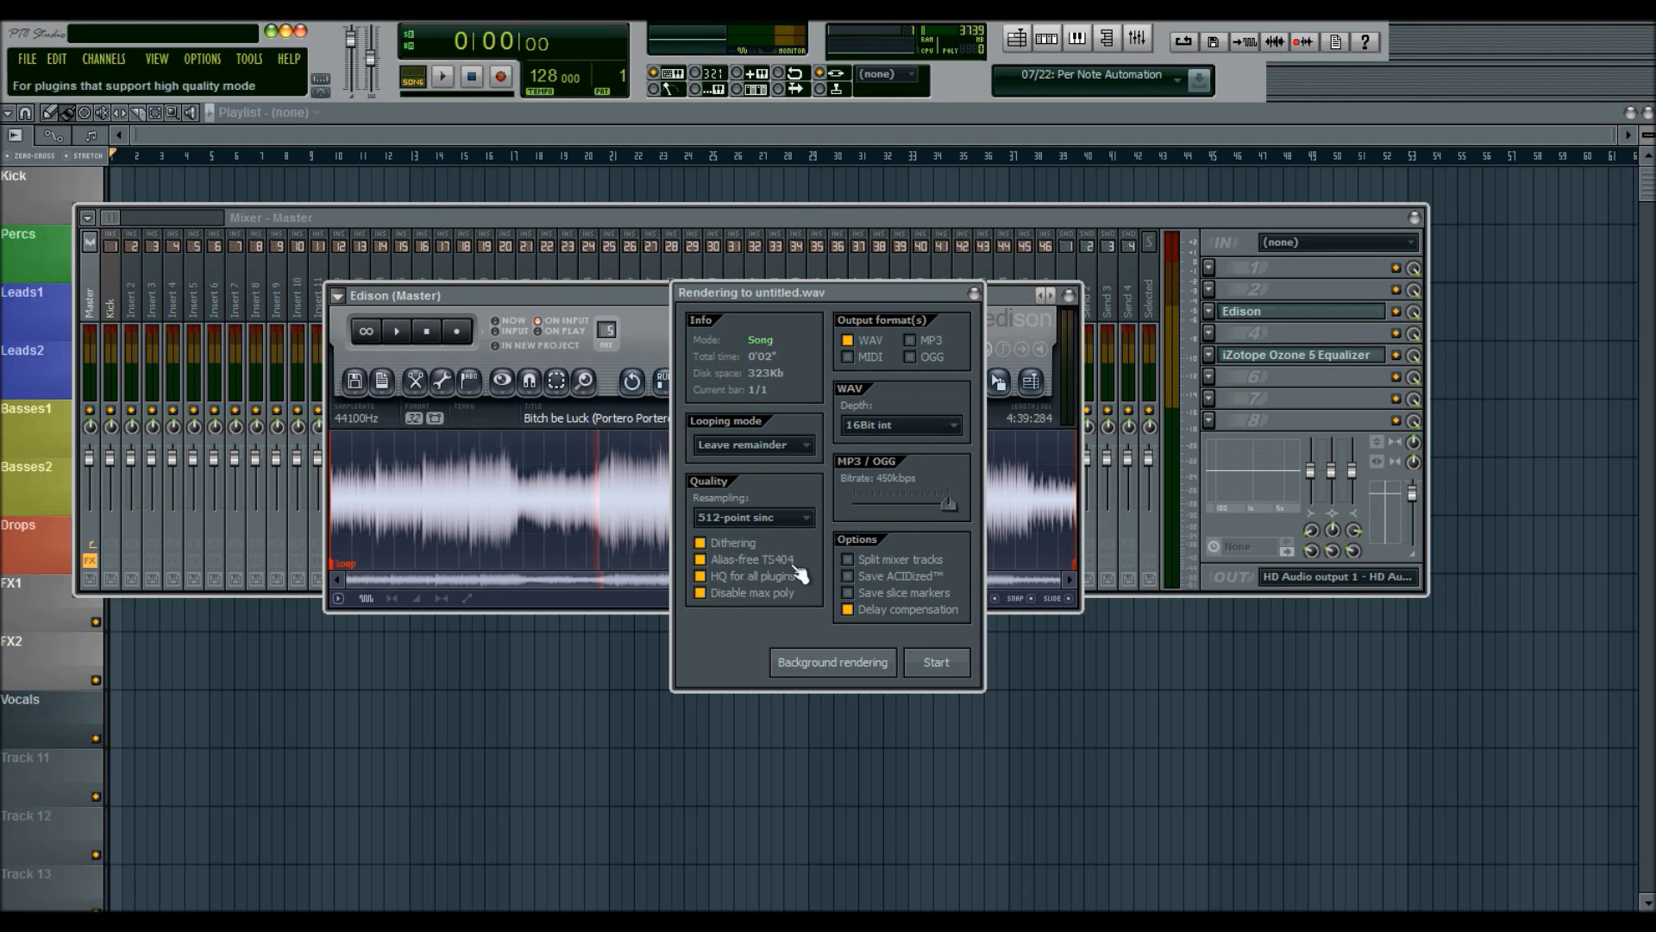
pyautogui.moveTo(803, 550)
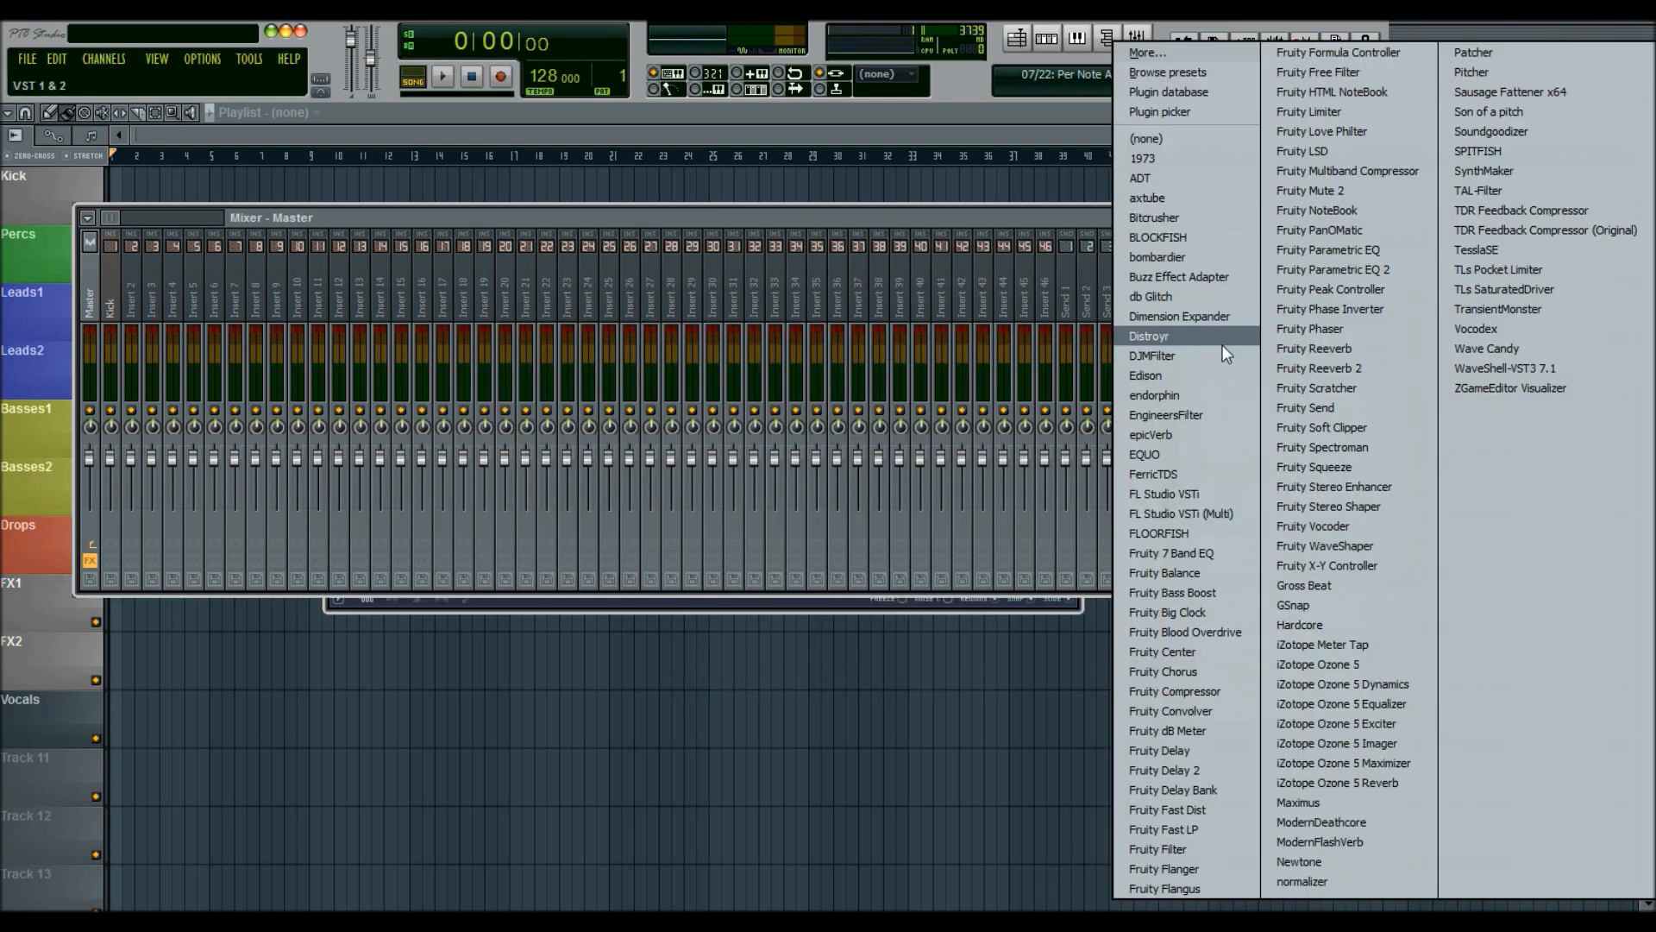
pyautogui.click(1342, 762)
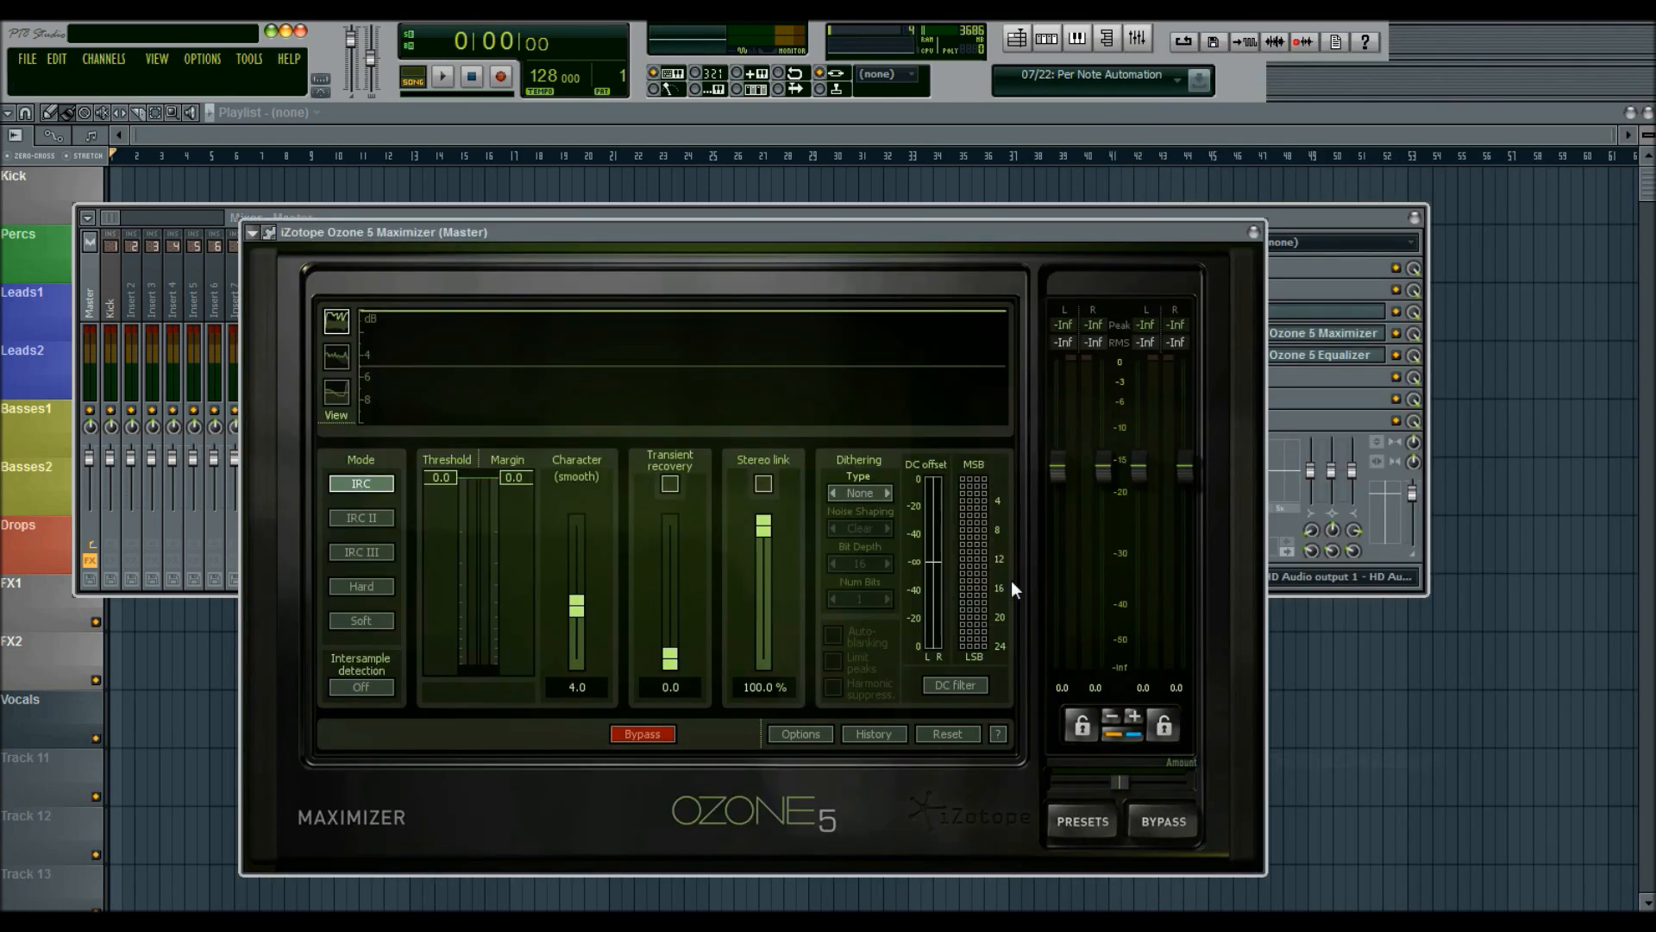
pyautogui.click(858, 493)
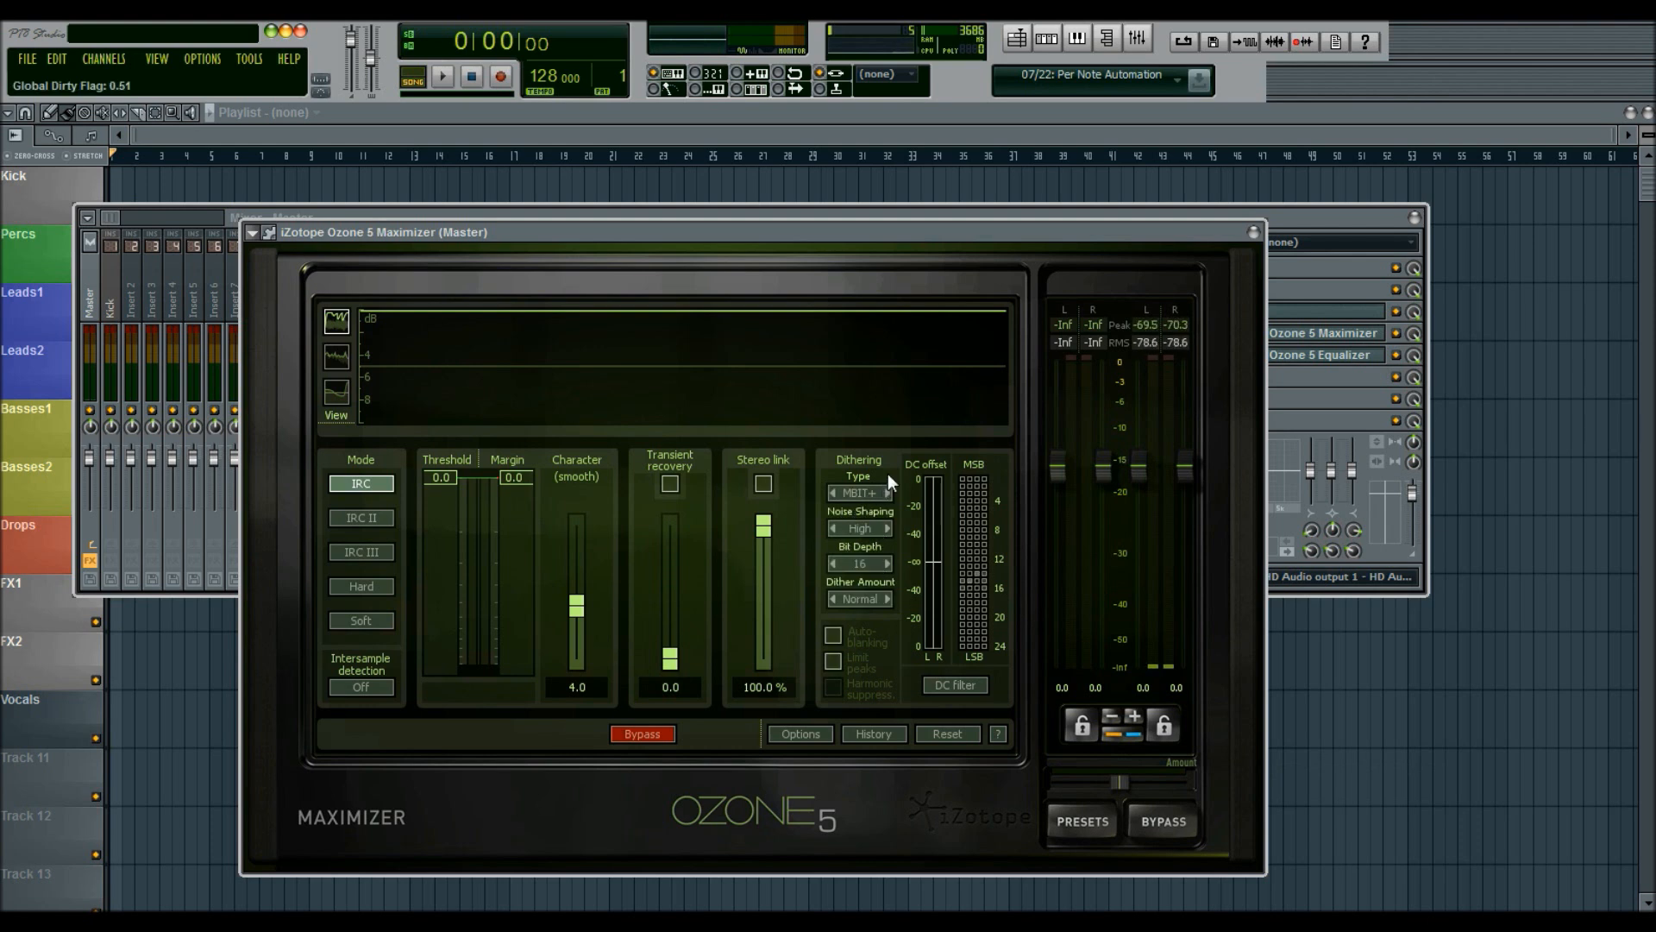
pyautogui.moveTo(895, 458)
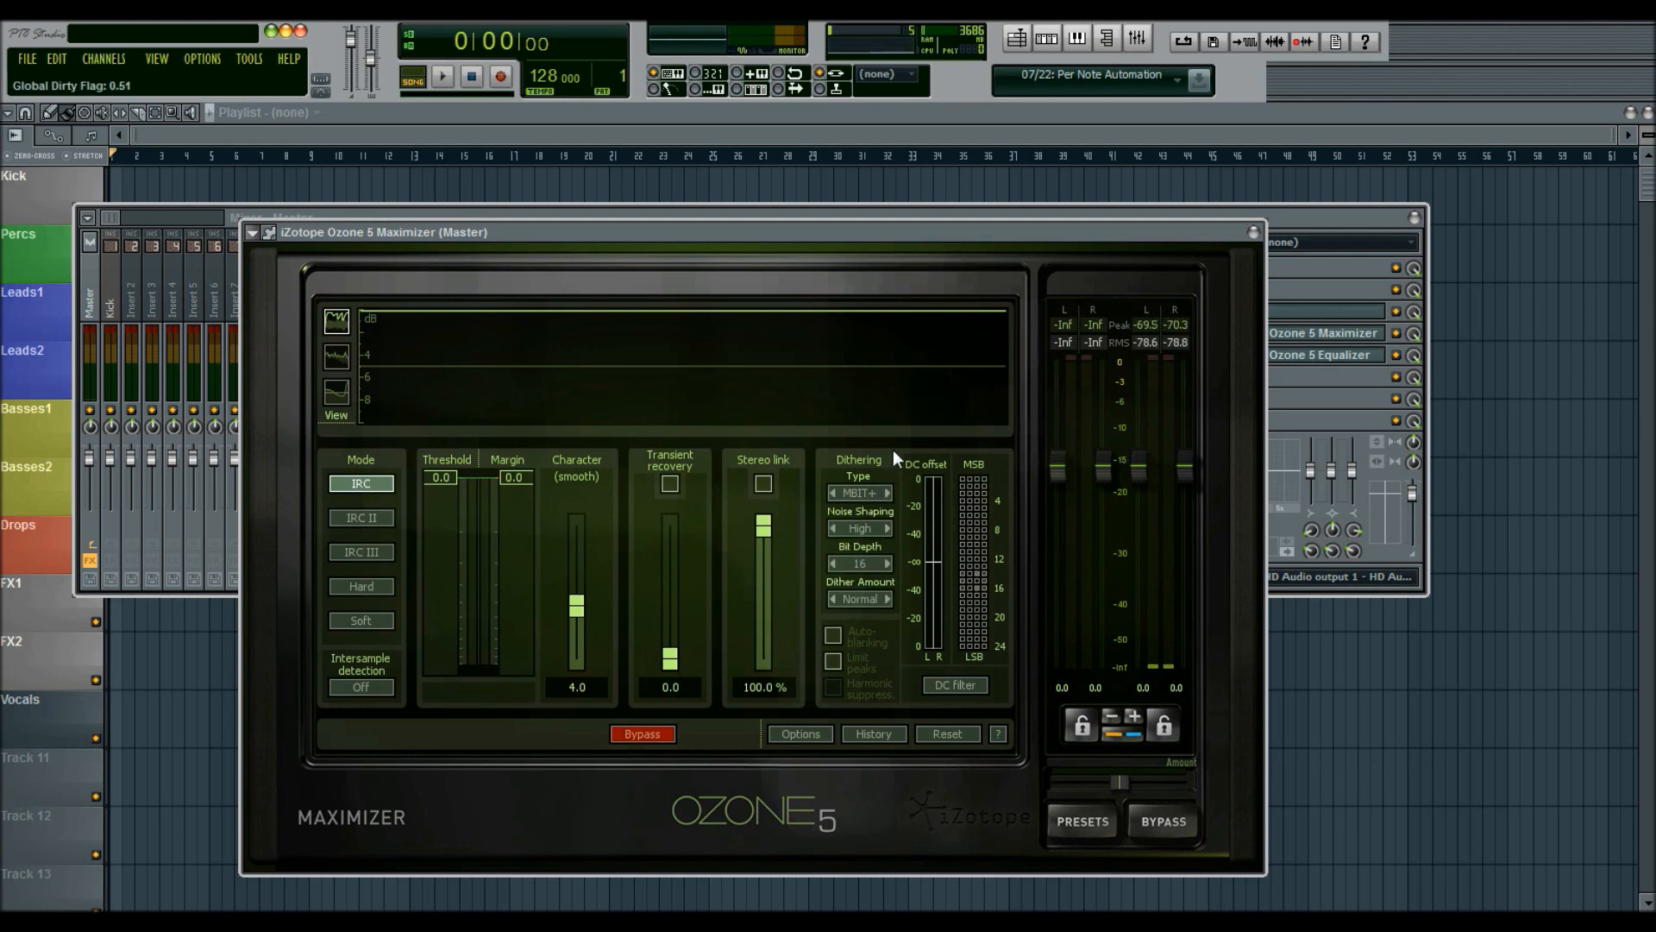
pyautogui.moveTo(1214, 295)
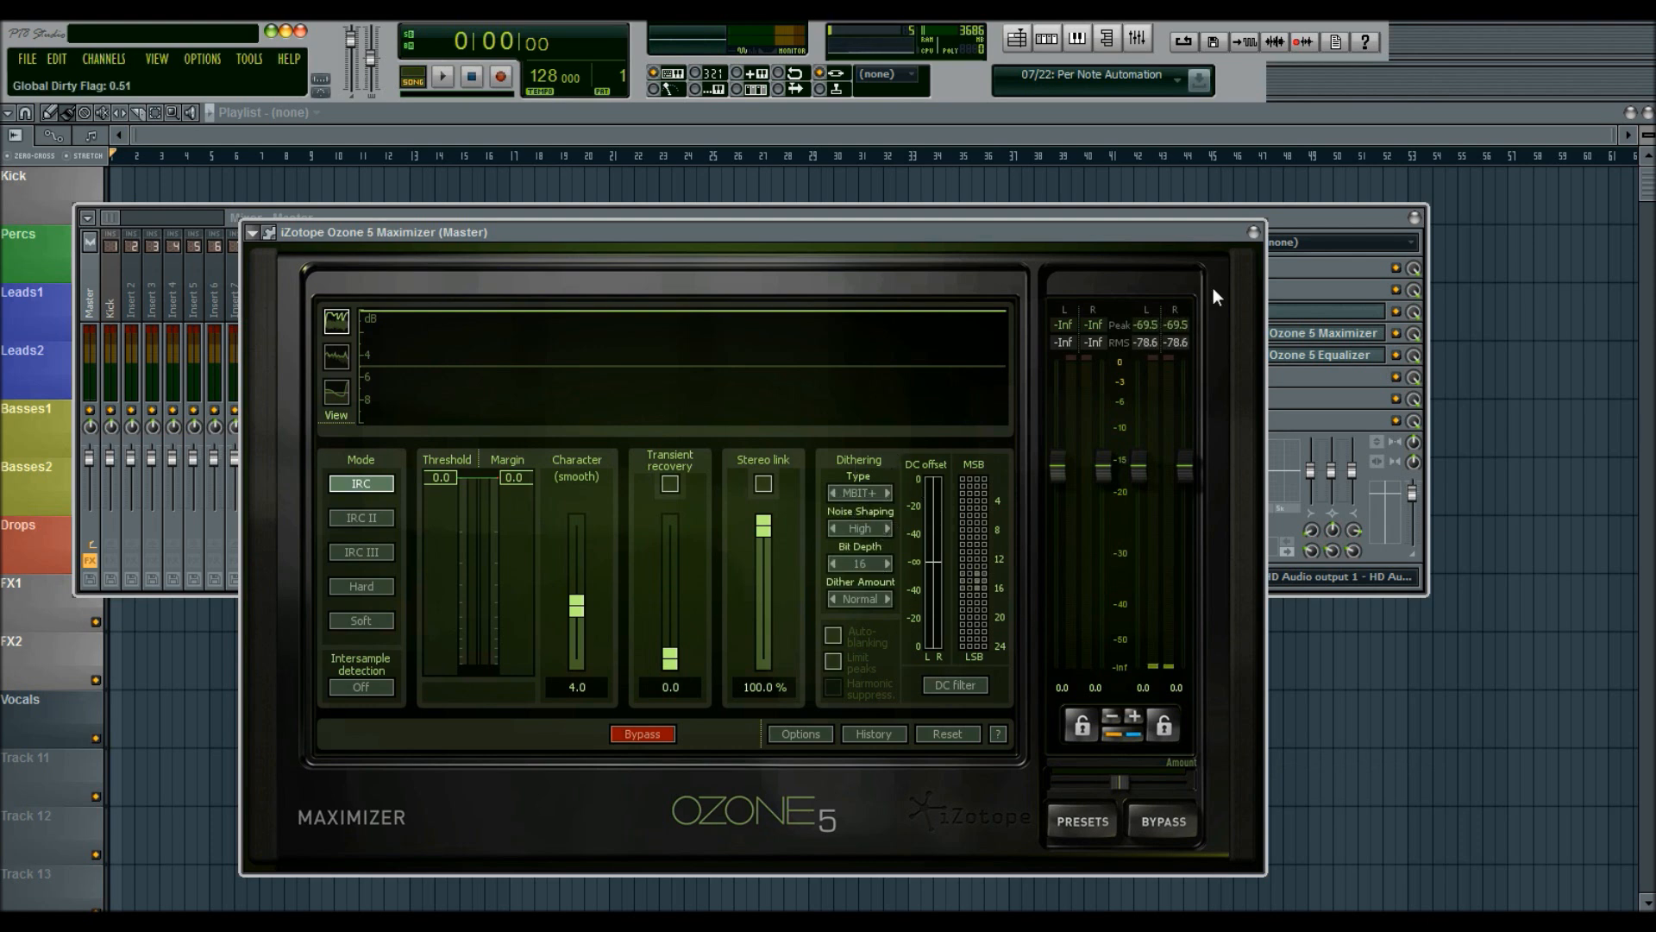
pyautogui.rightClick(1299, 333)
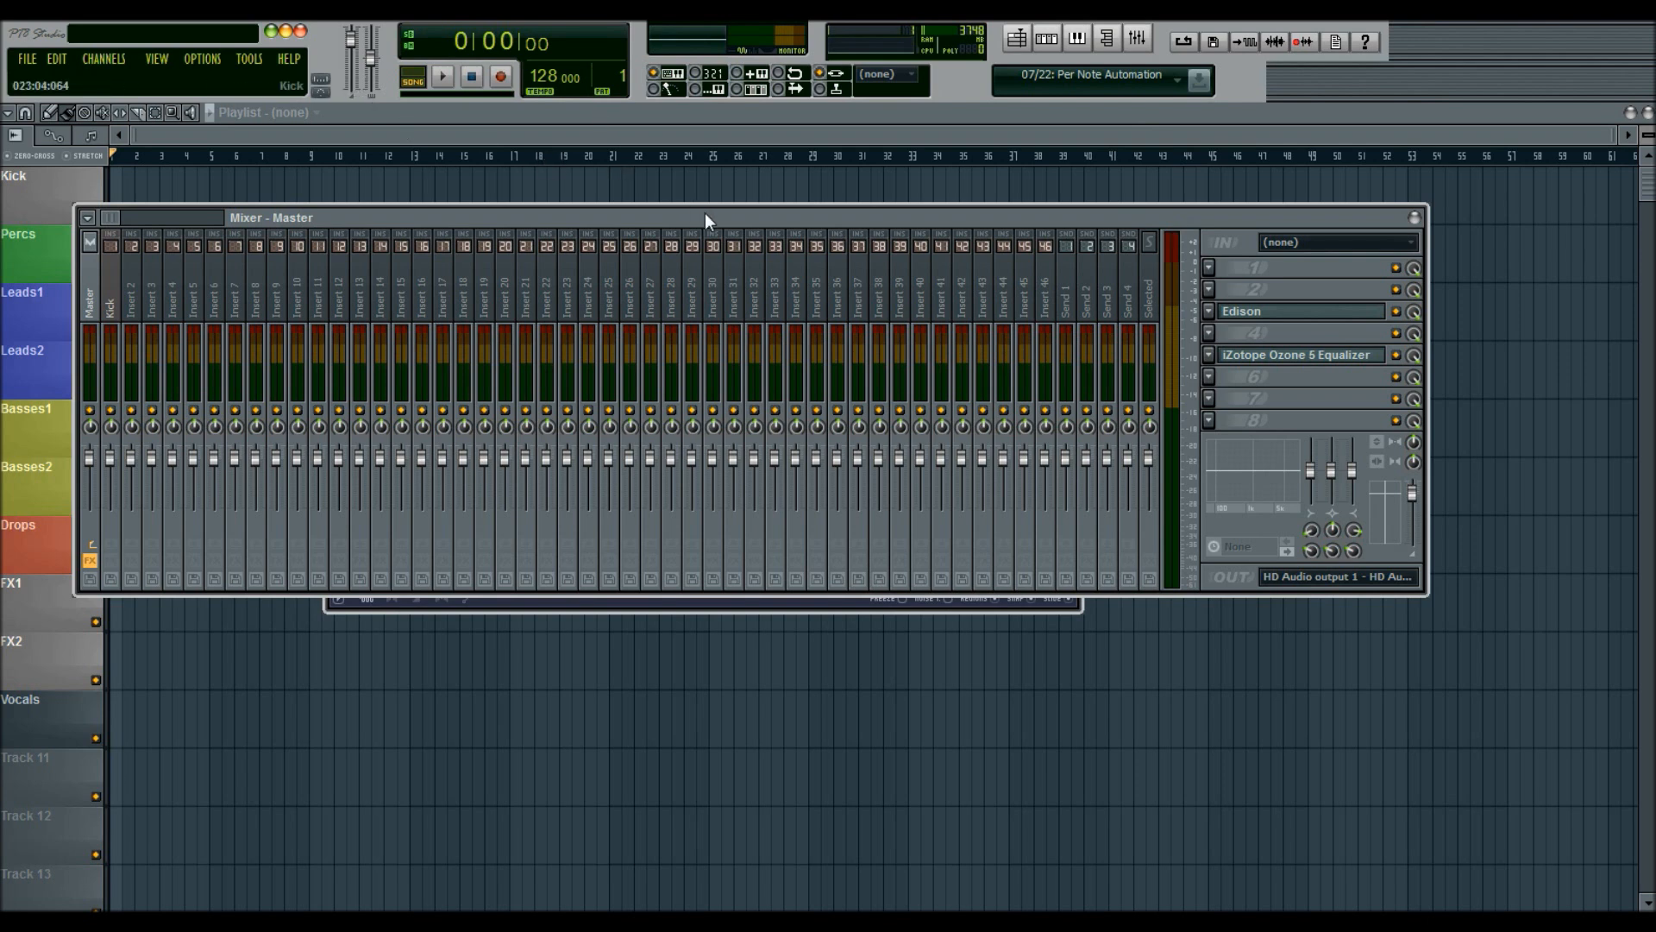
pyautogui.moveTo(688, 217)
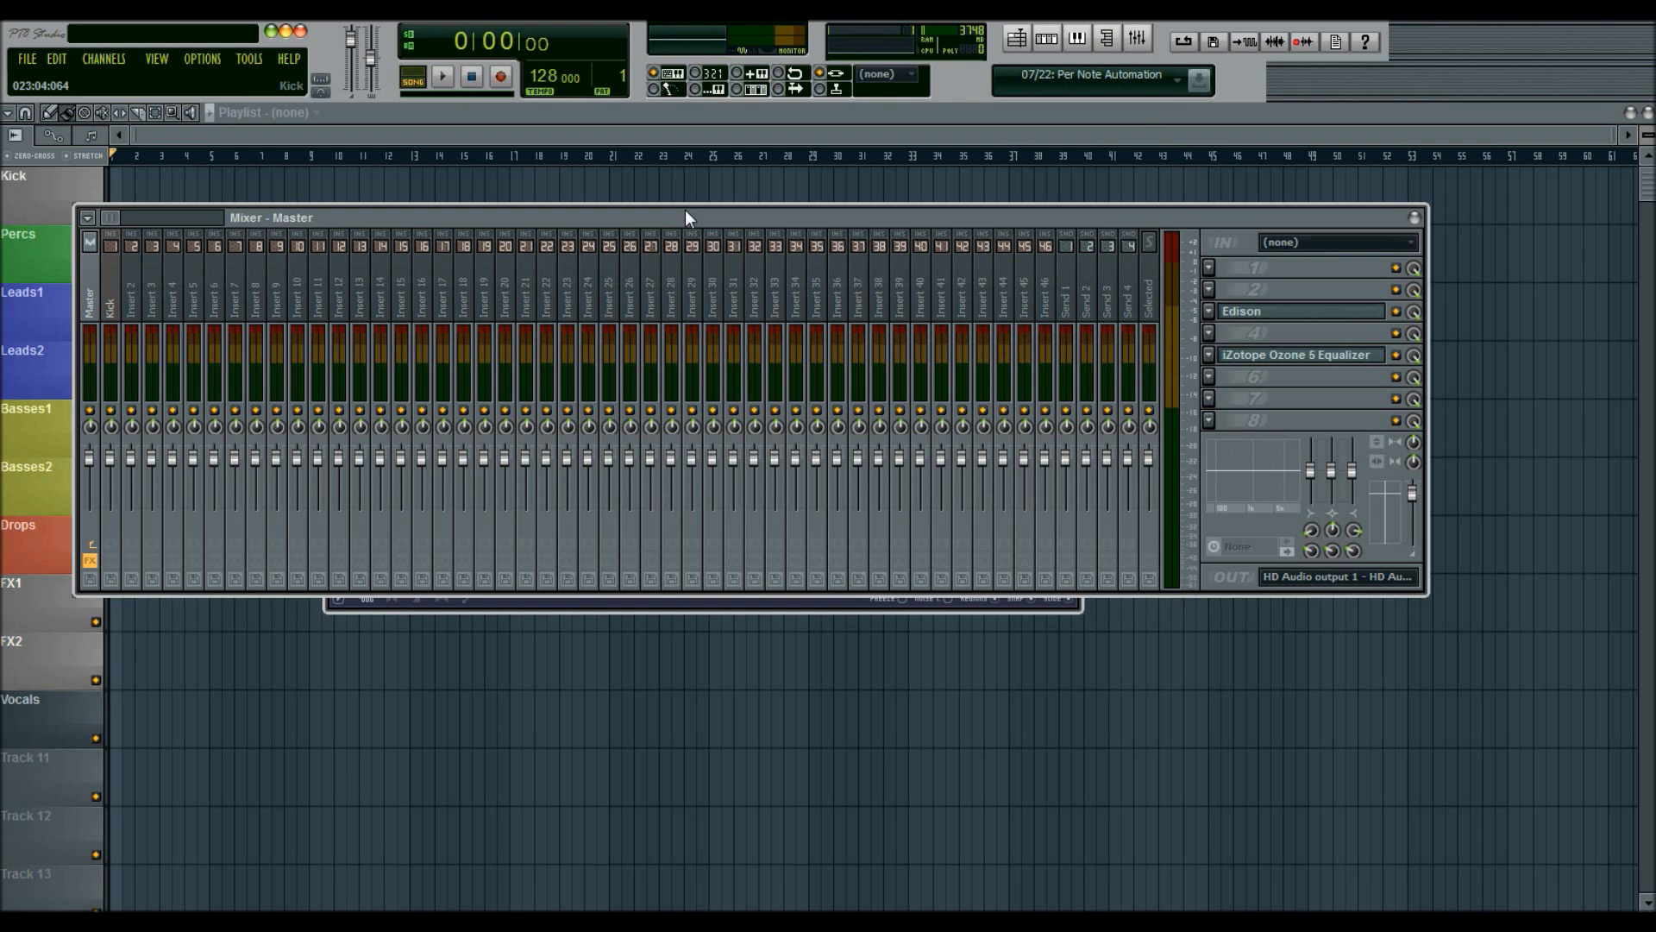
pyautogui.moveTo(1193, 262)
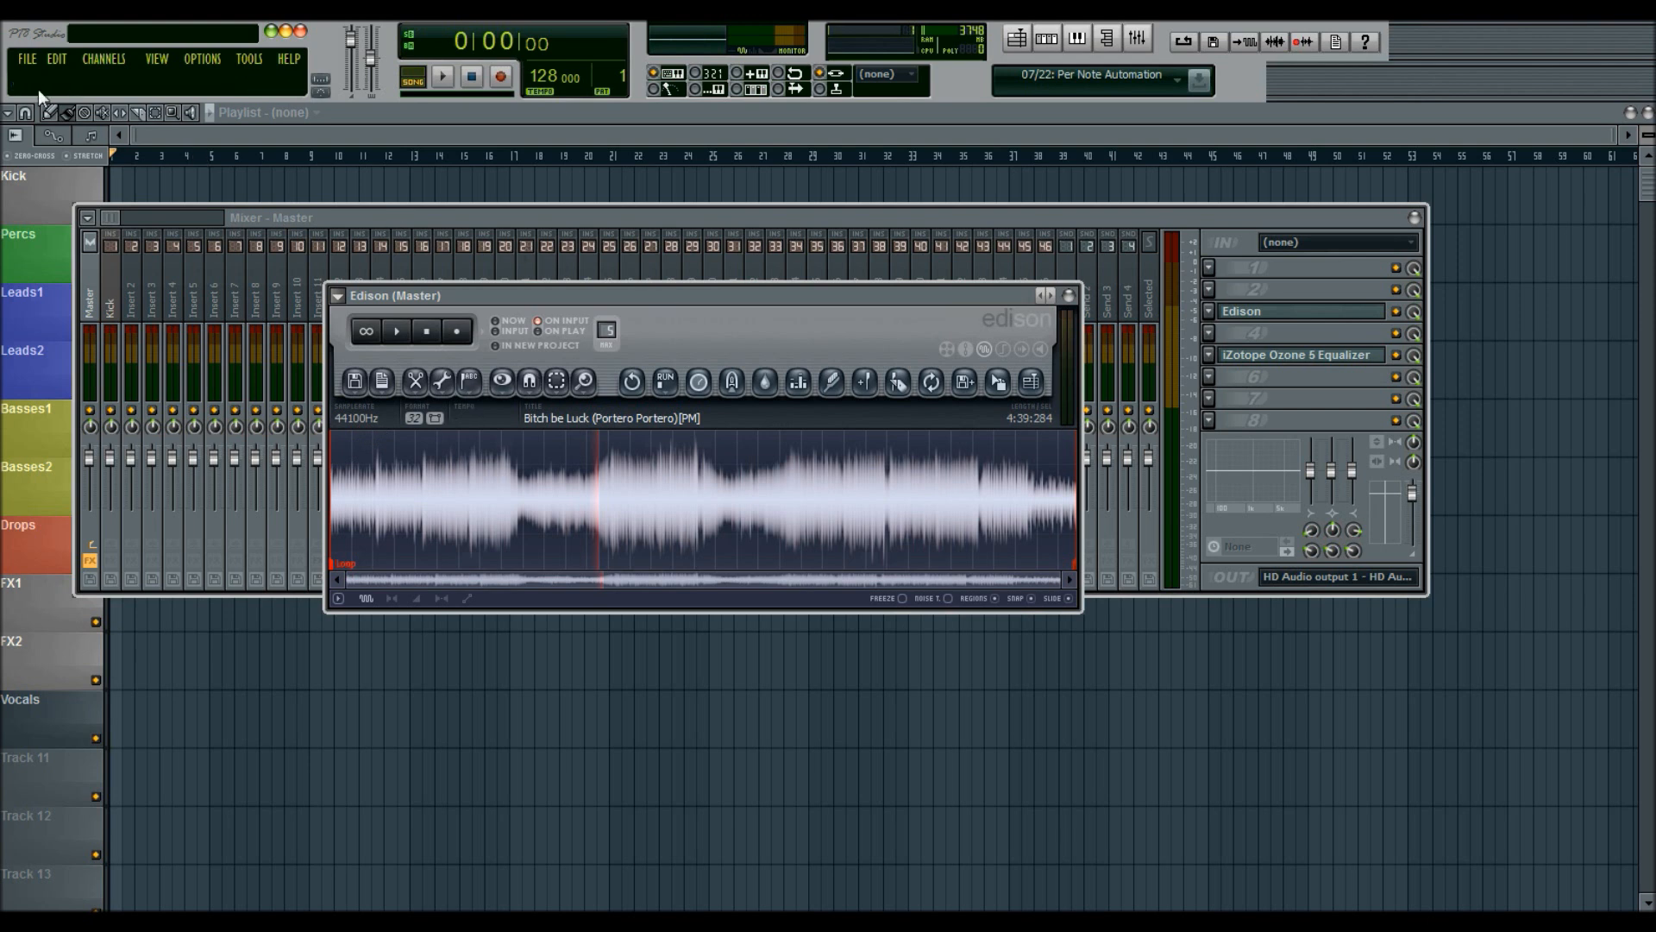
pyautogui.moveTo(972, 342)
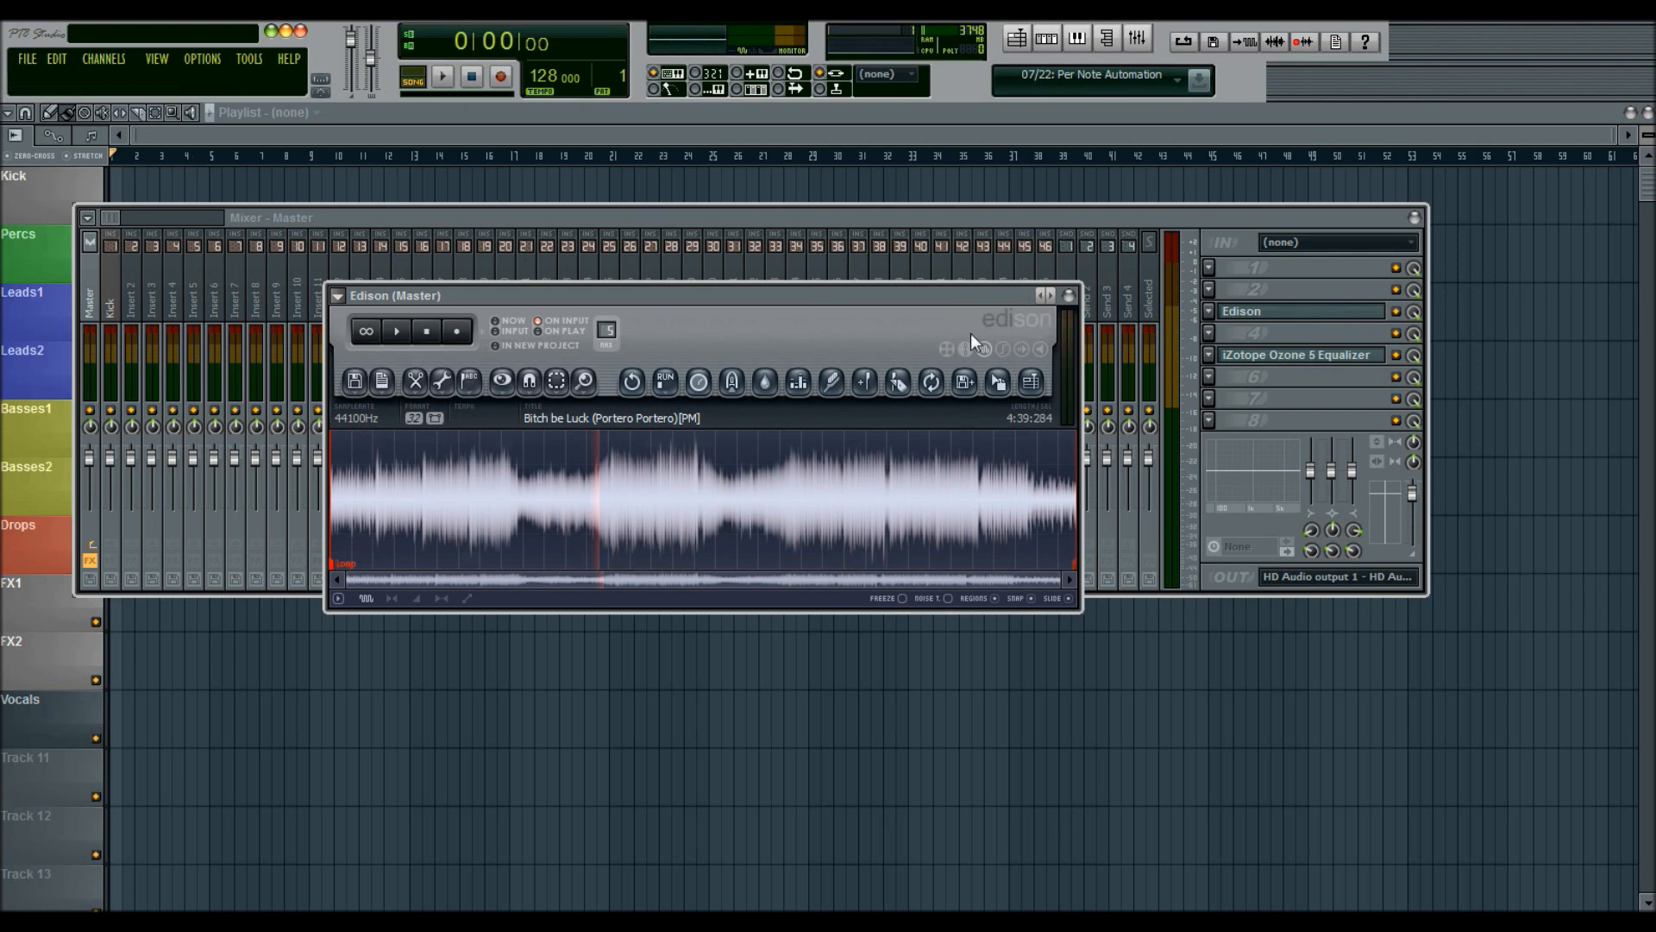
pyautogui.moveTo(911, 310)
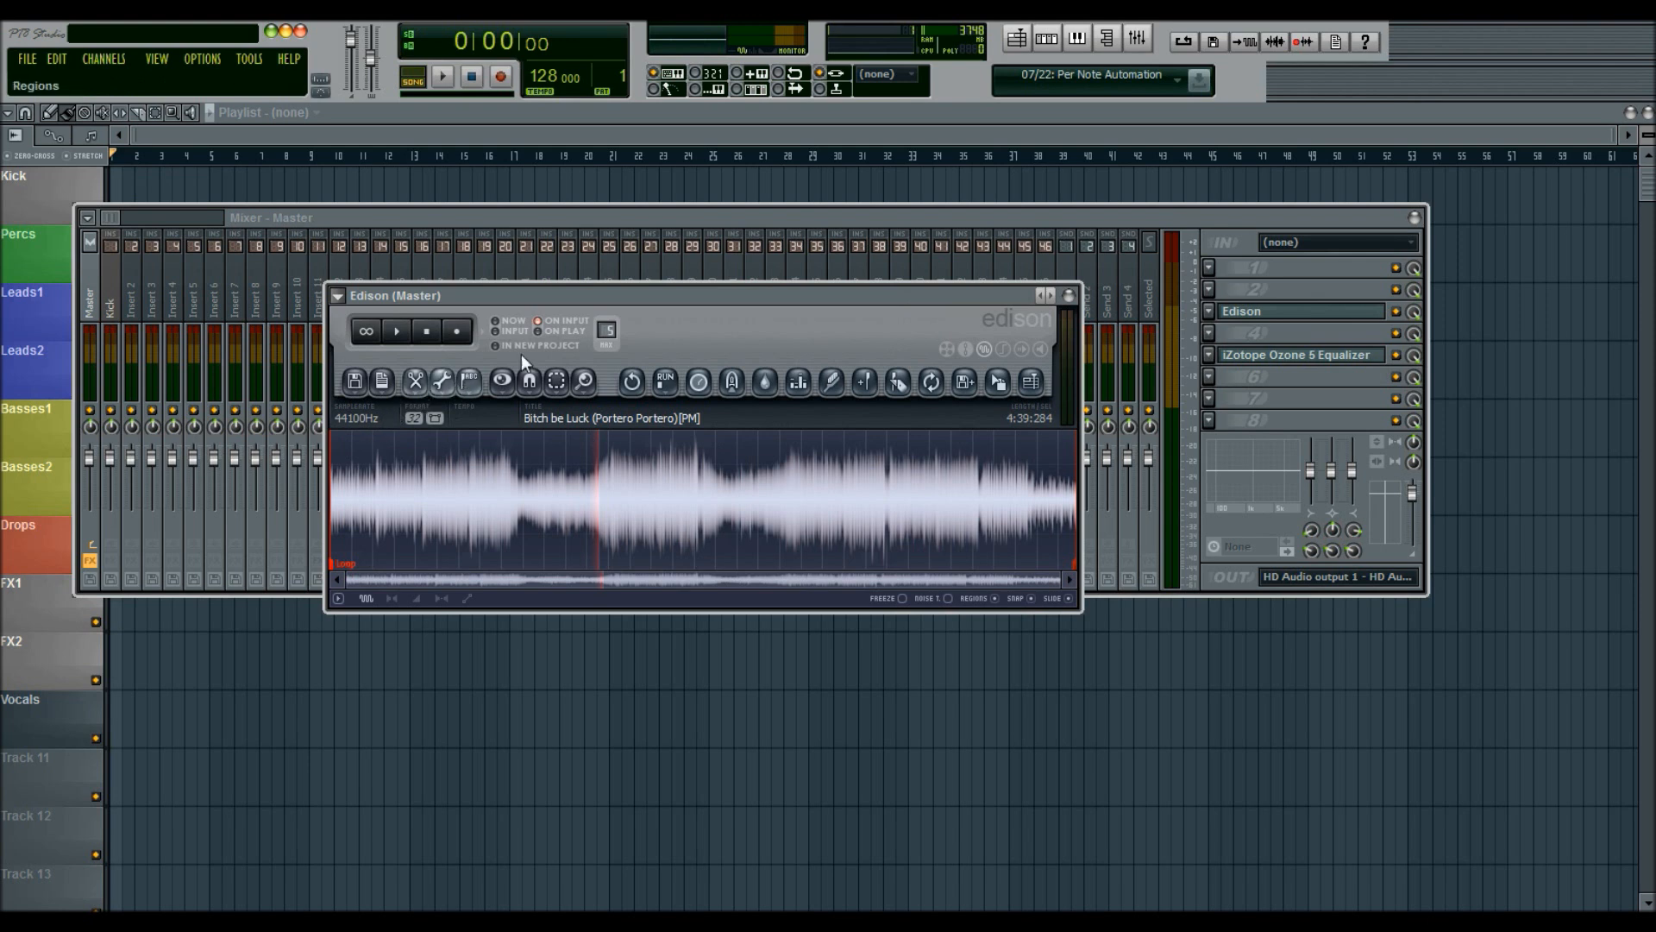
pyautogui.moveTo(792, 297)
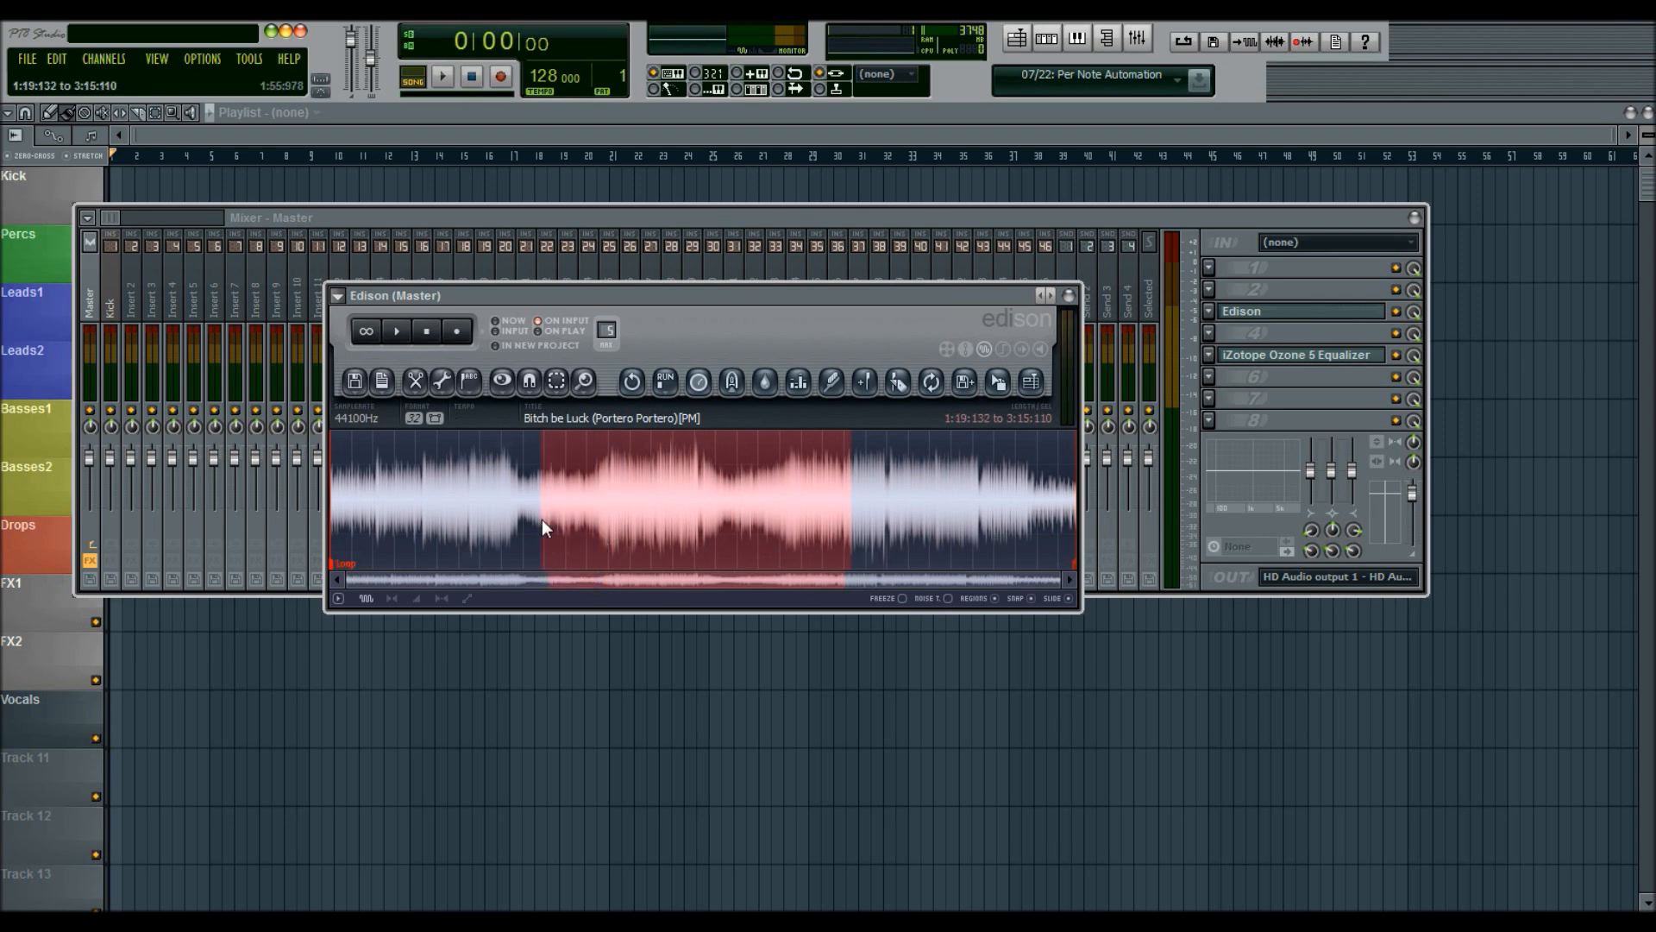
pyautogui.click(504, 483)
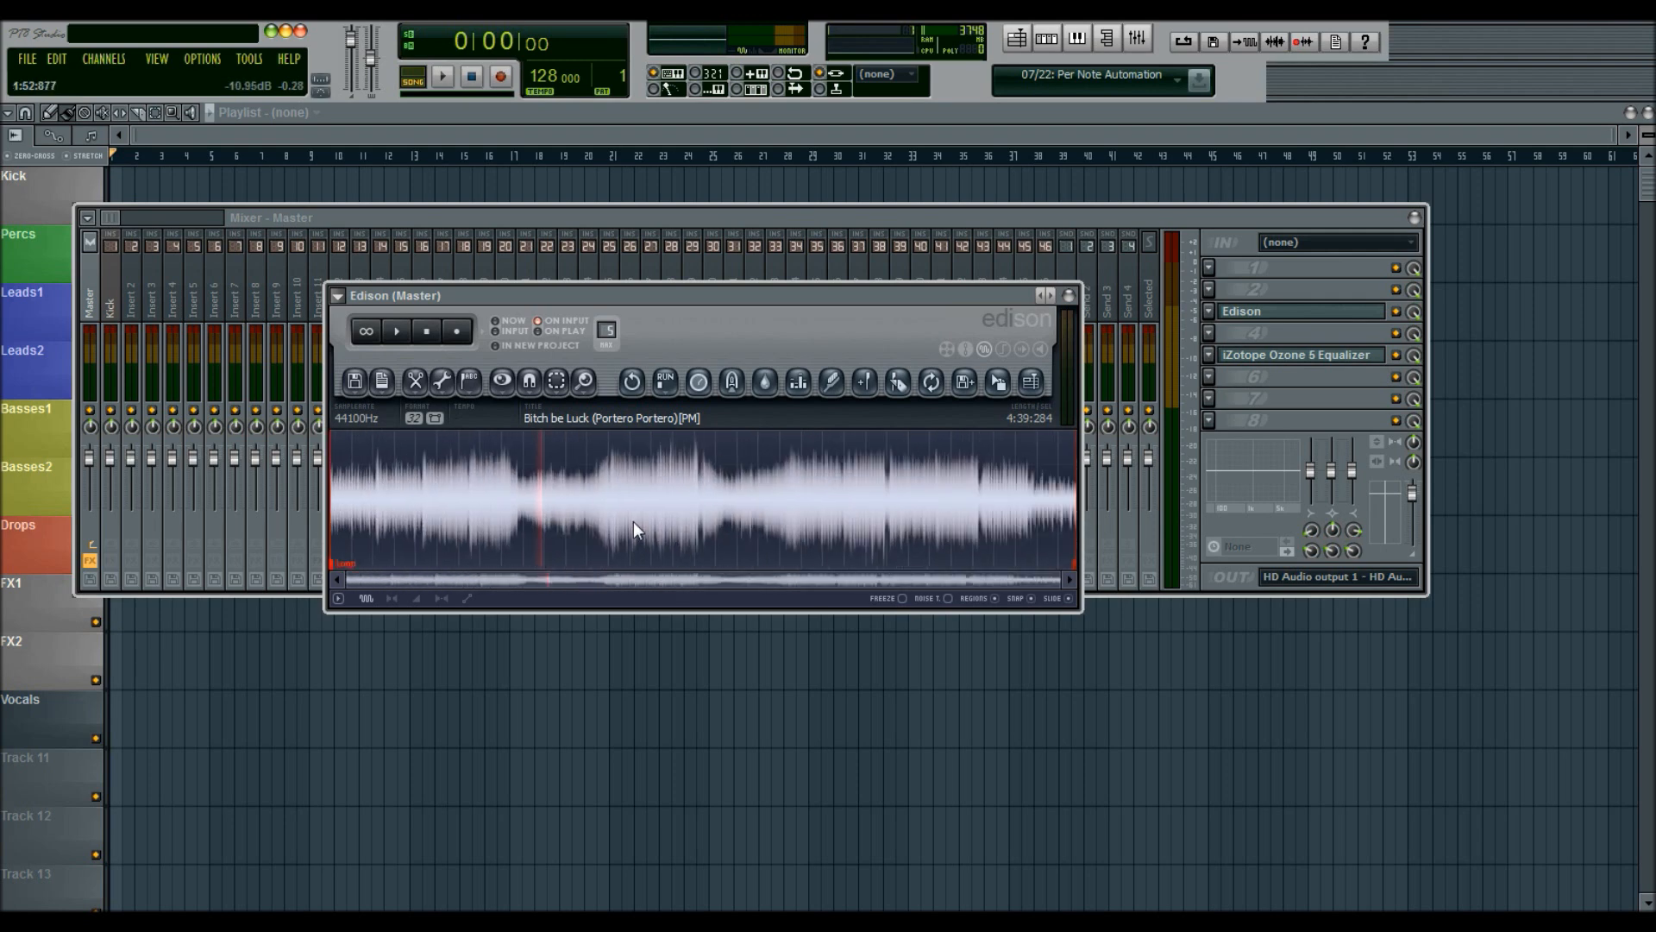
pyautogui.moveTo(687, 487)
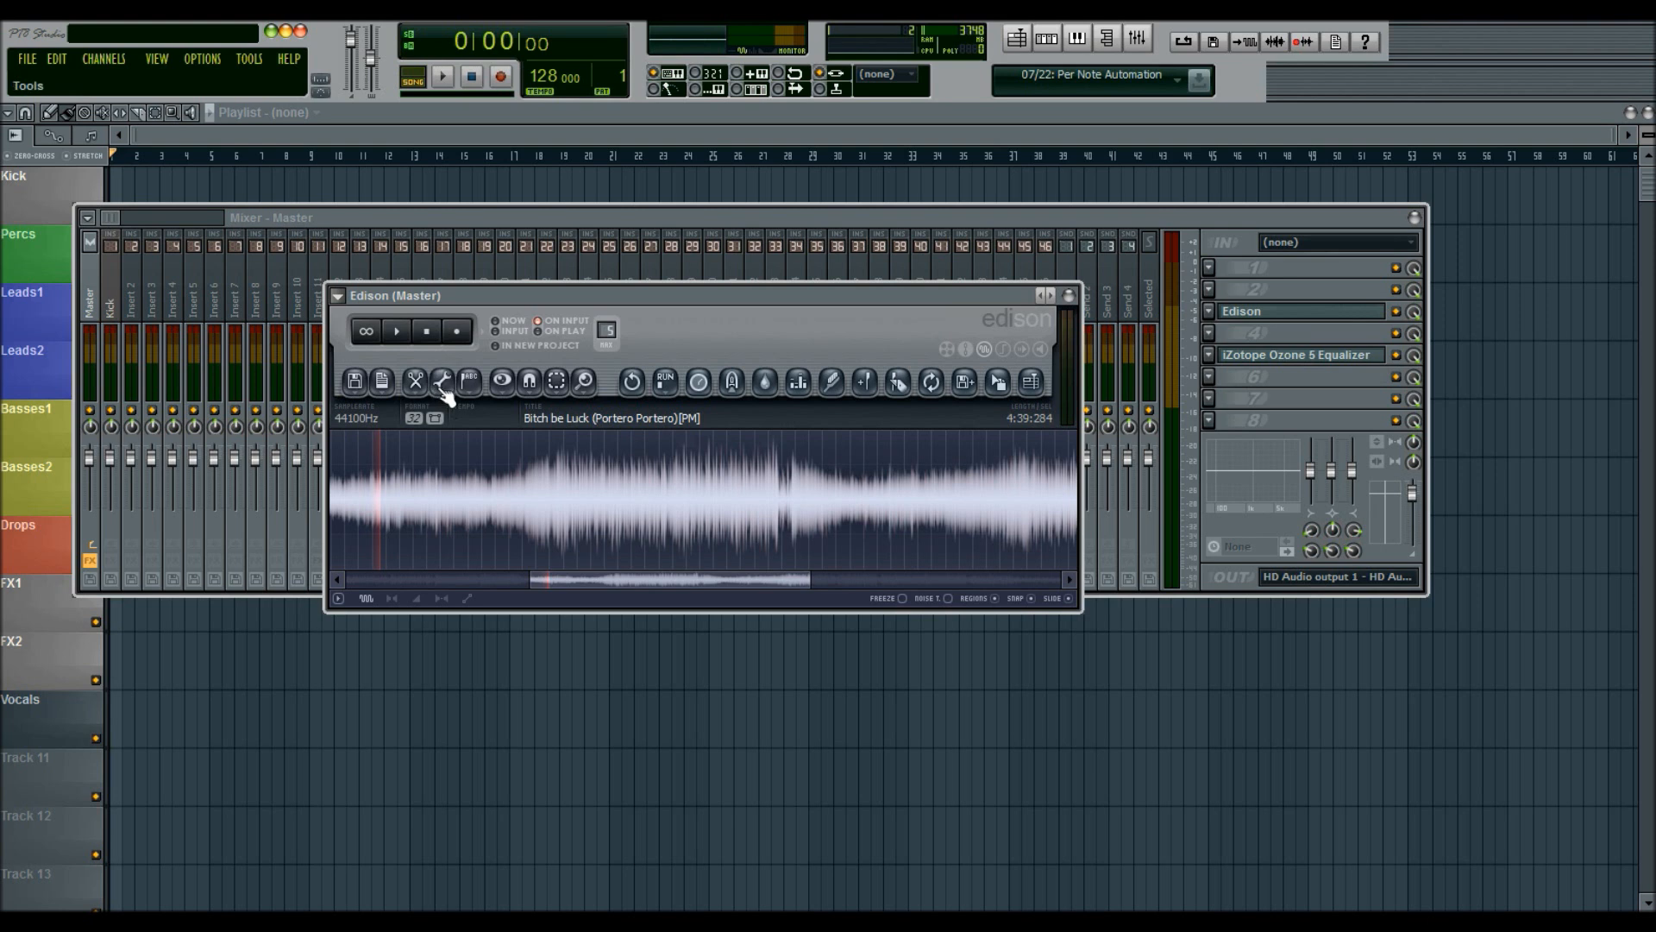
pyautogui.click(528, 381)
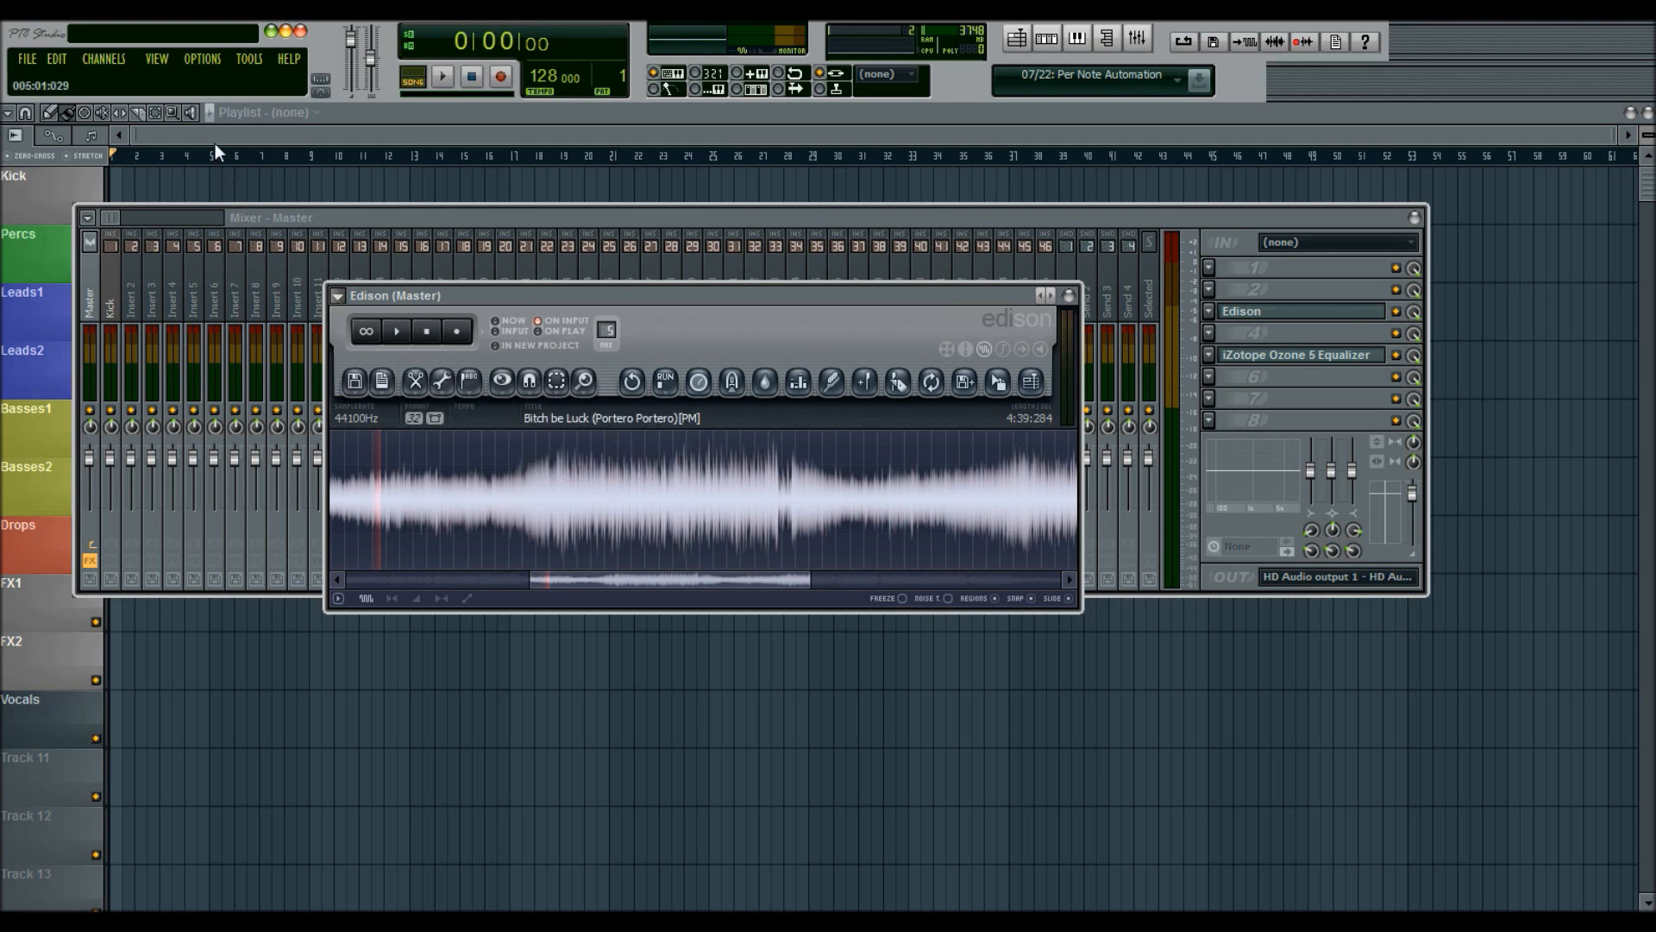
pyautogui.click(25, 113)
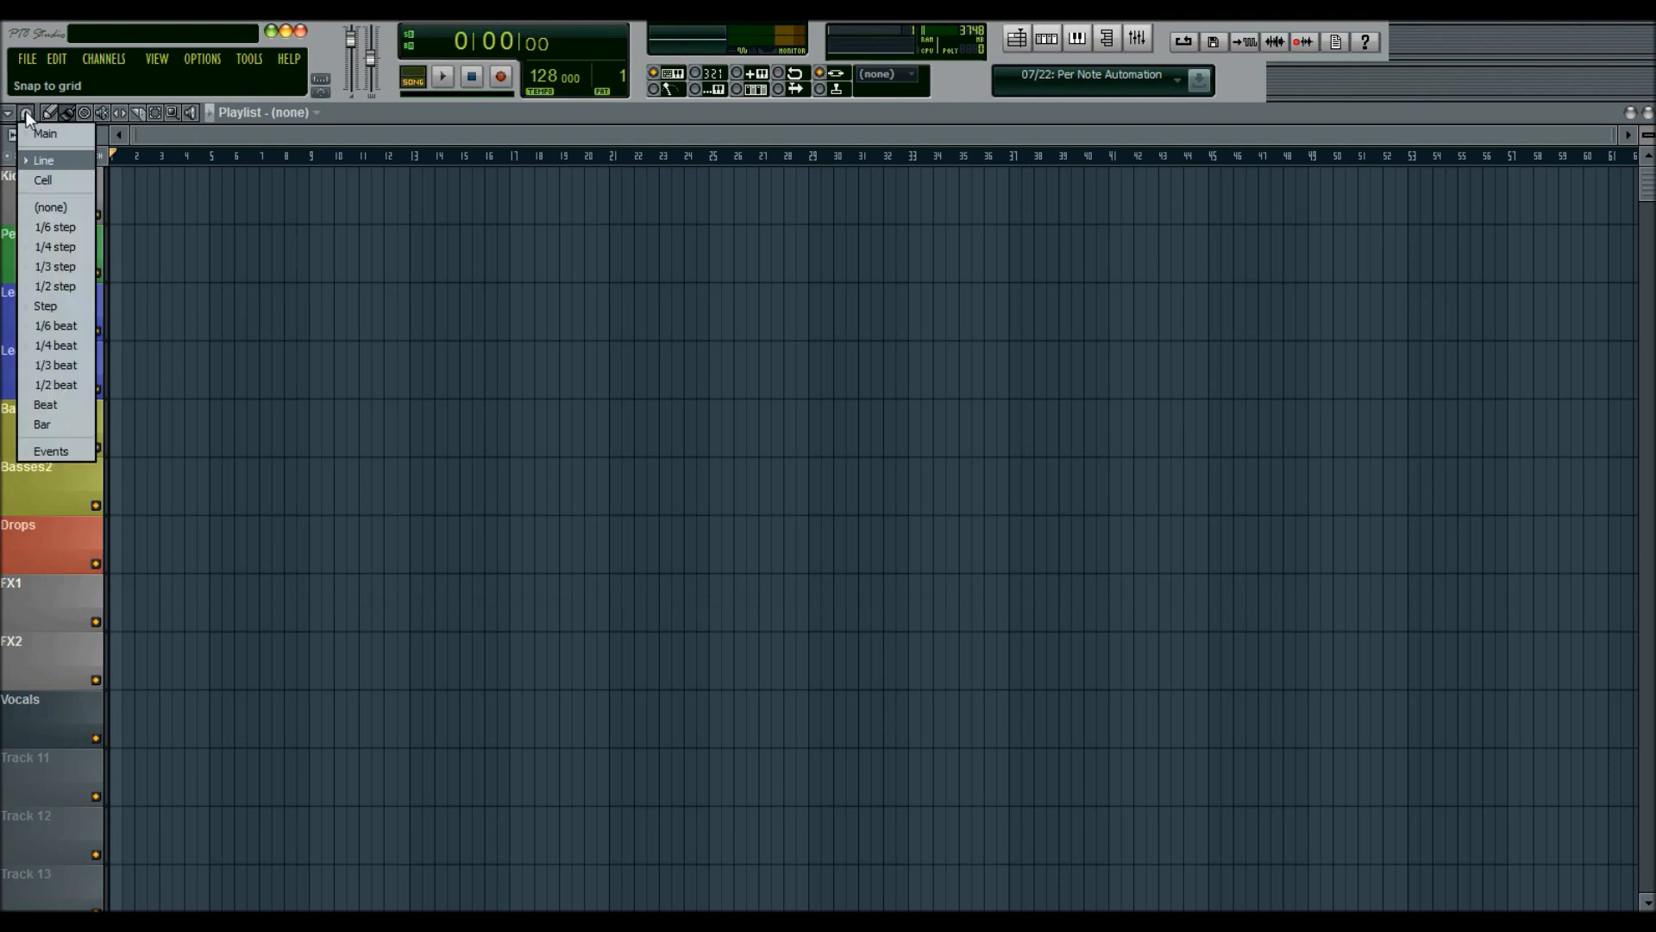
pyautogui.moveTo(54, 246)
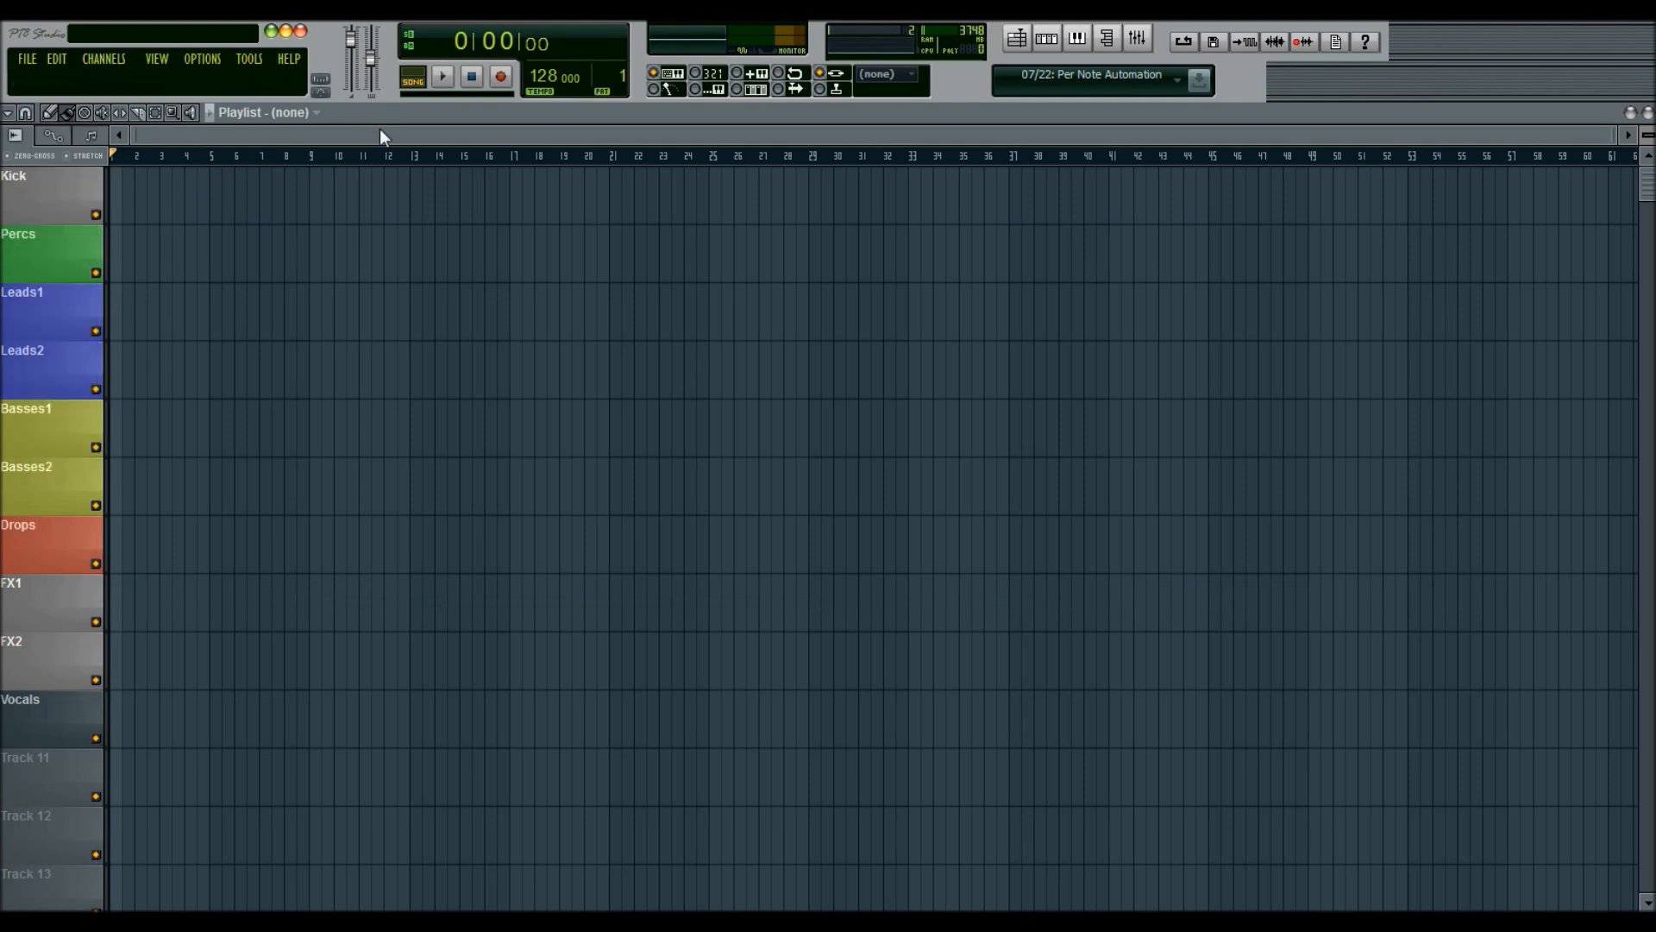
pyautogui.moveTo(42, 114)
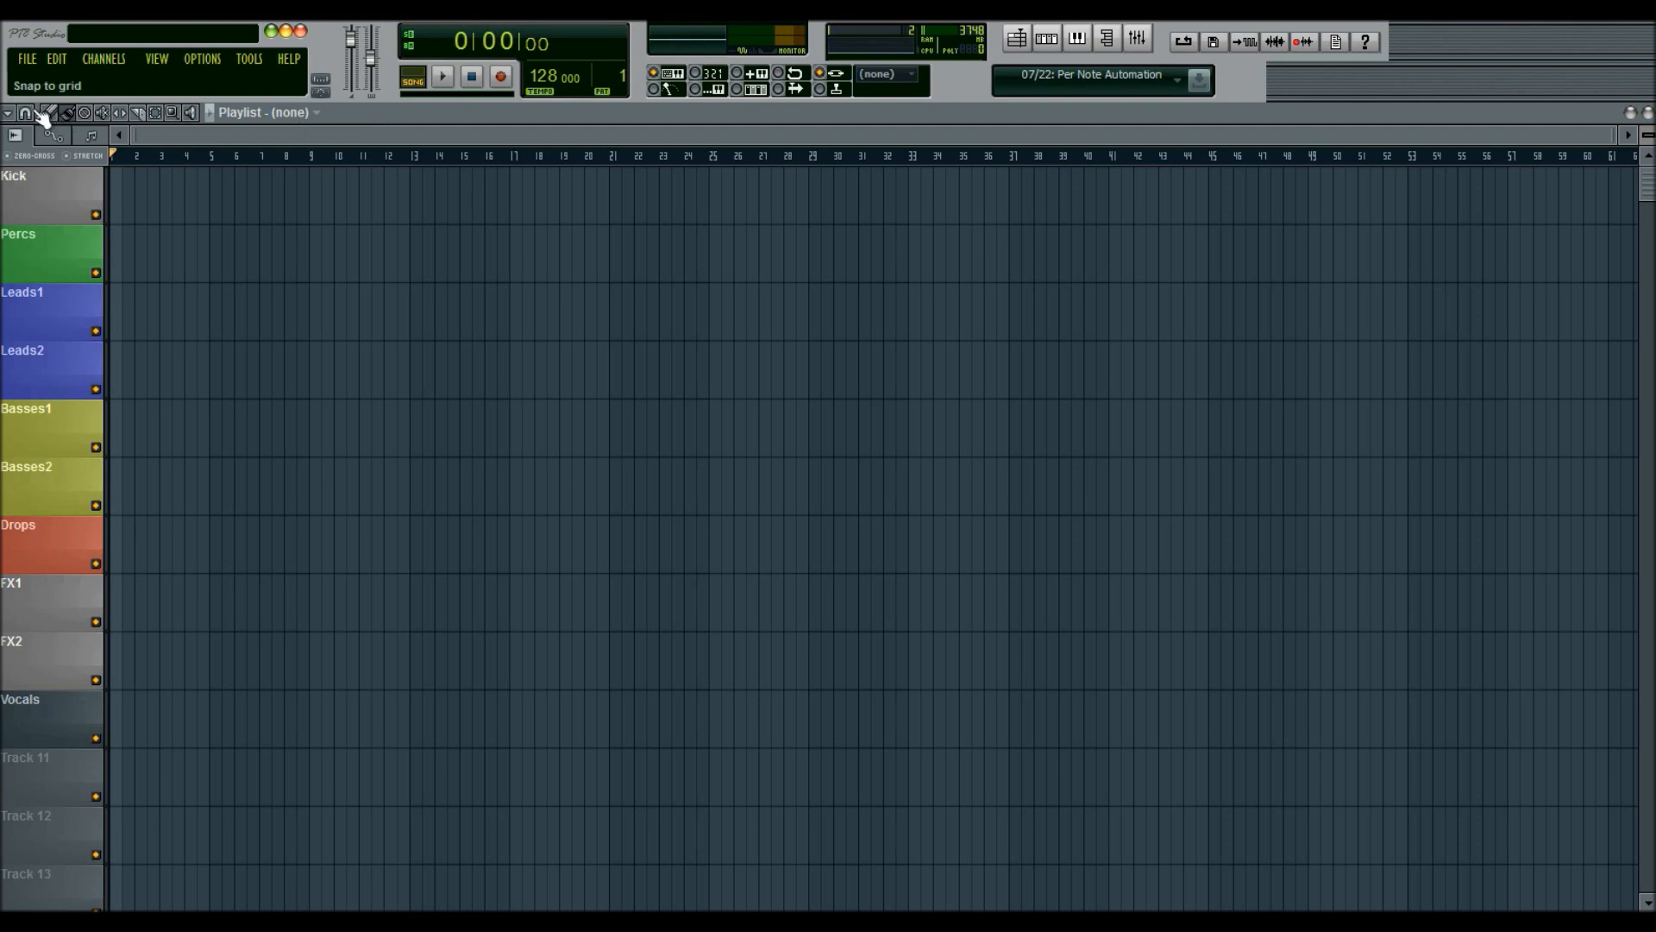
pyautogui.click(25, 112)
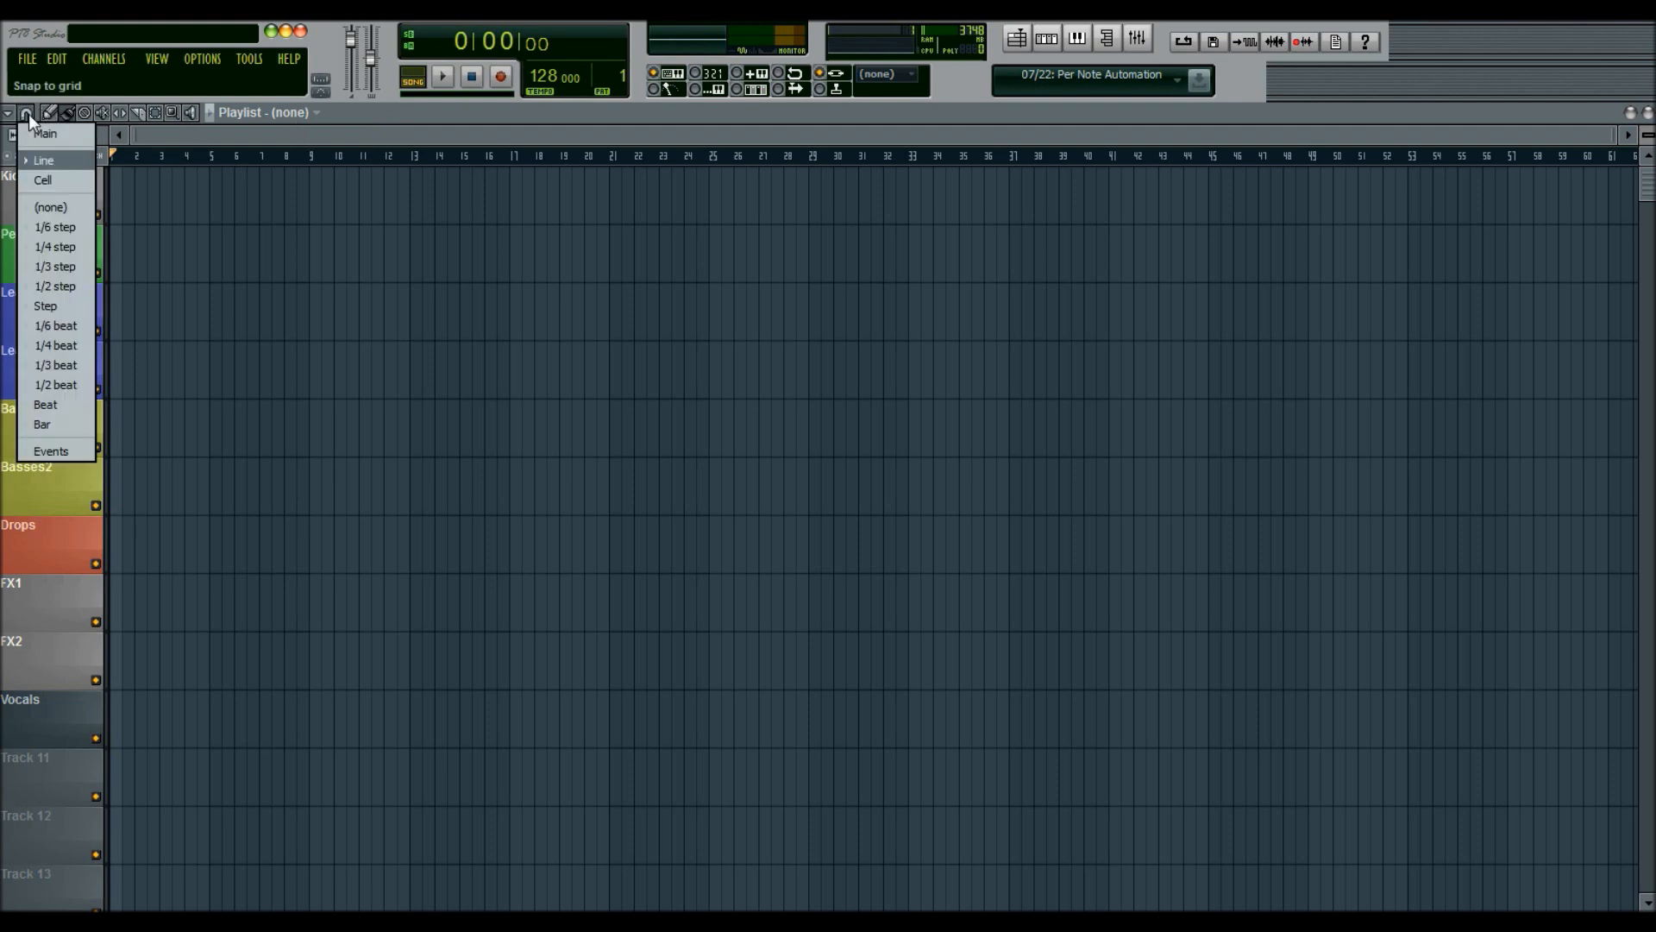
pyautogui.moveTo(55, 226)
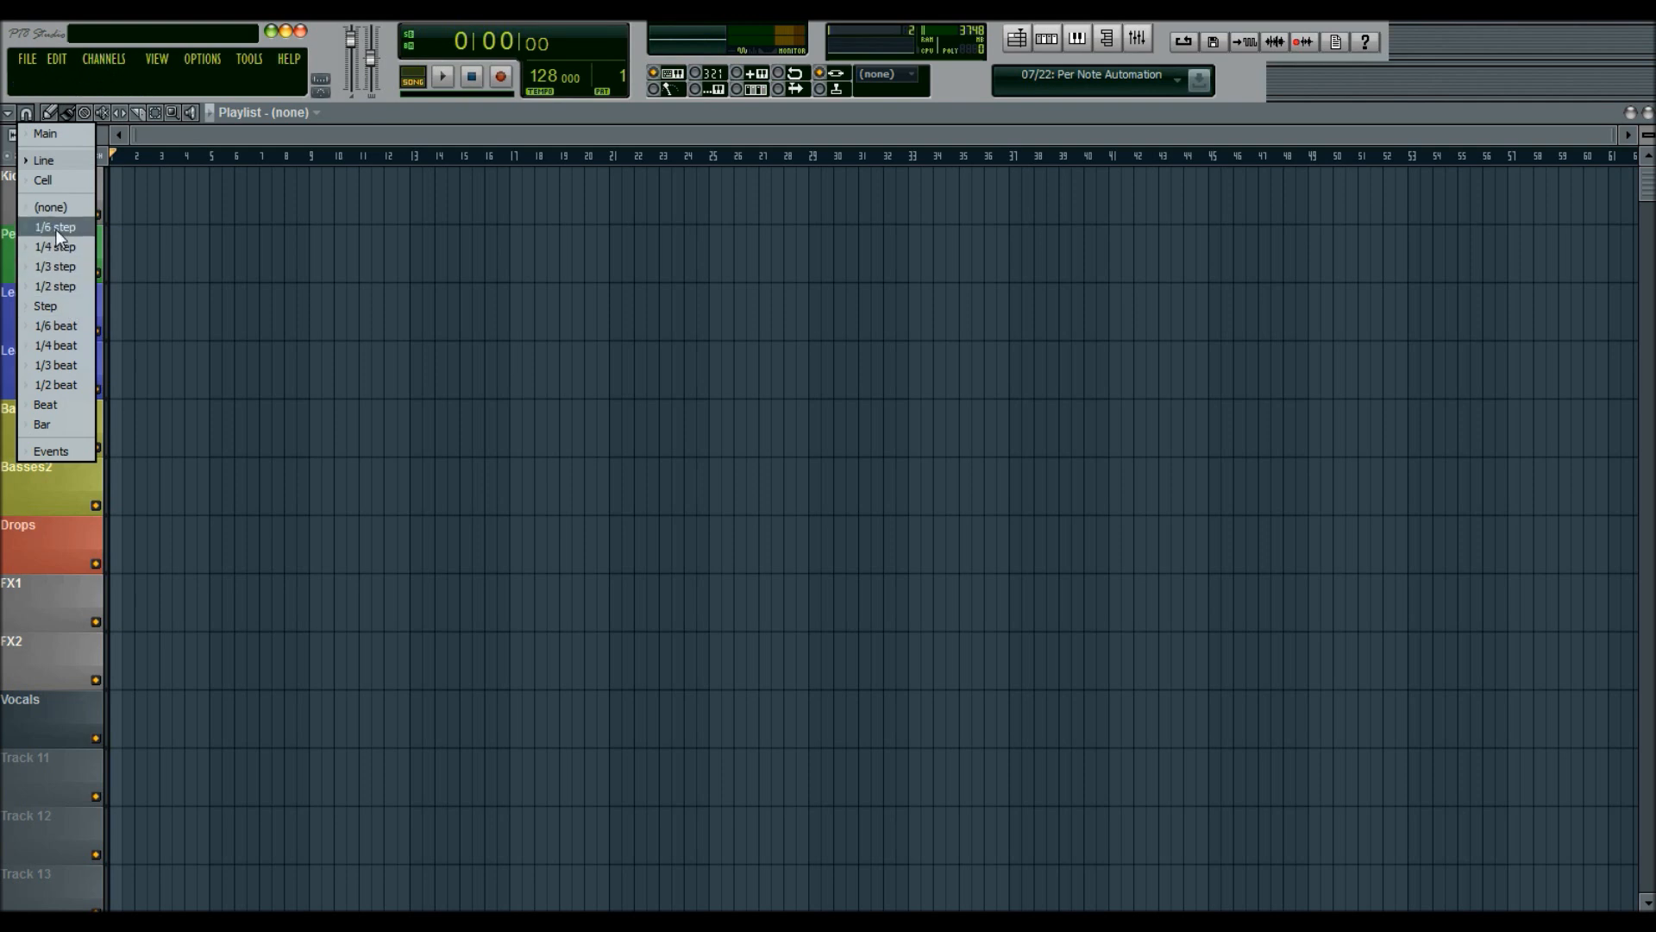
pyautogui.moveTo(57, 245)
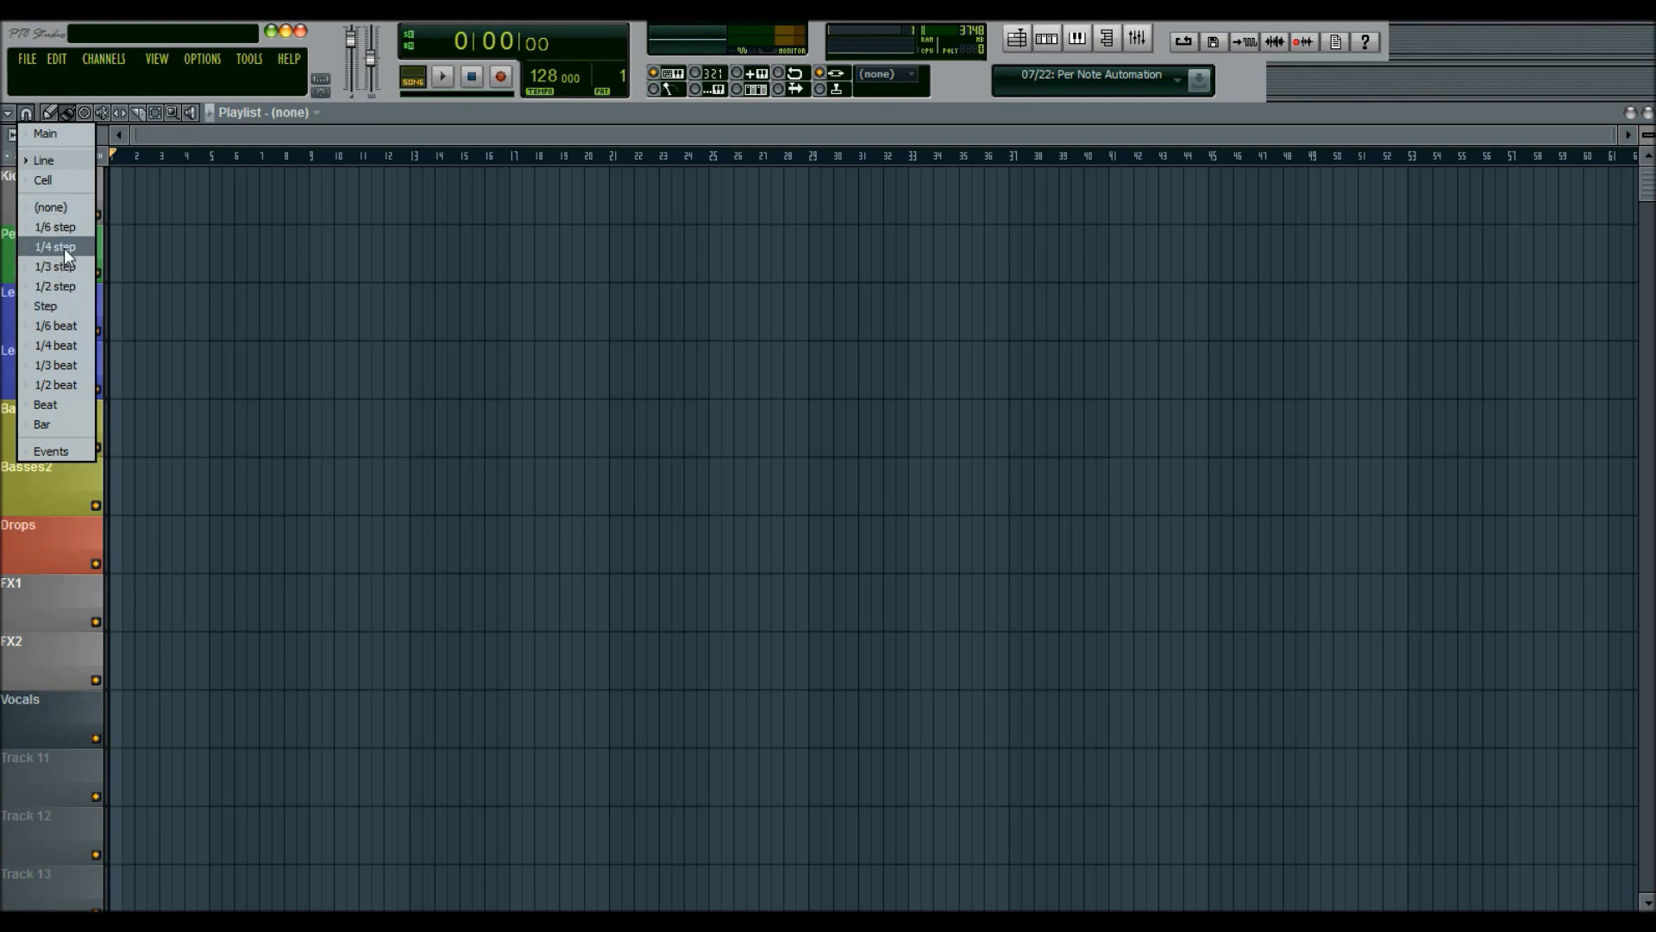
pyautogui.click(55, 246)
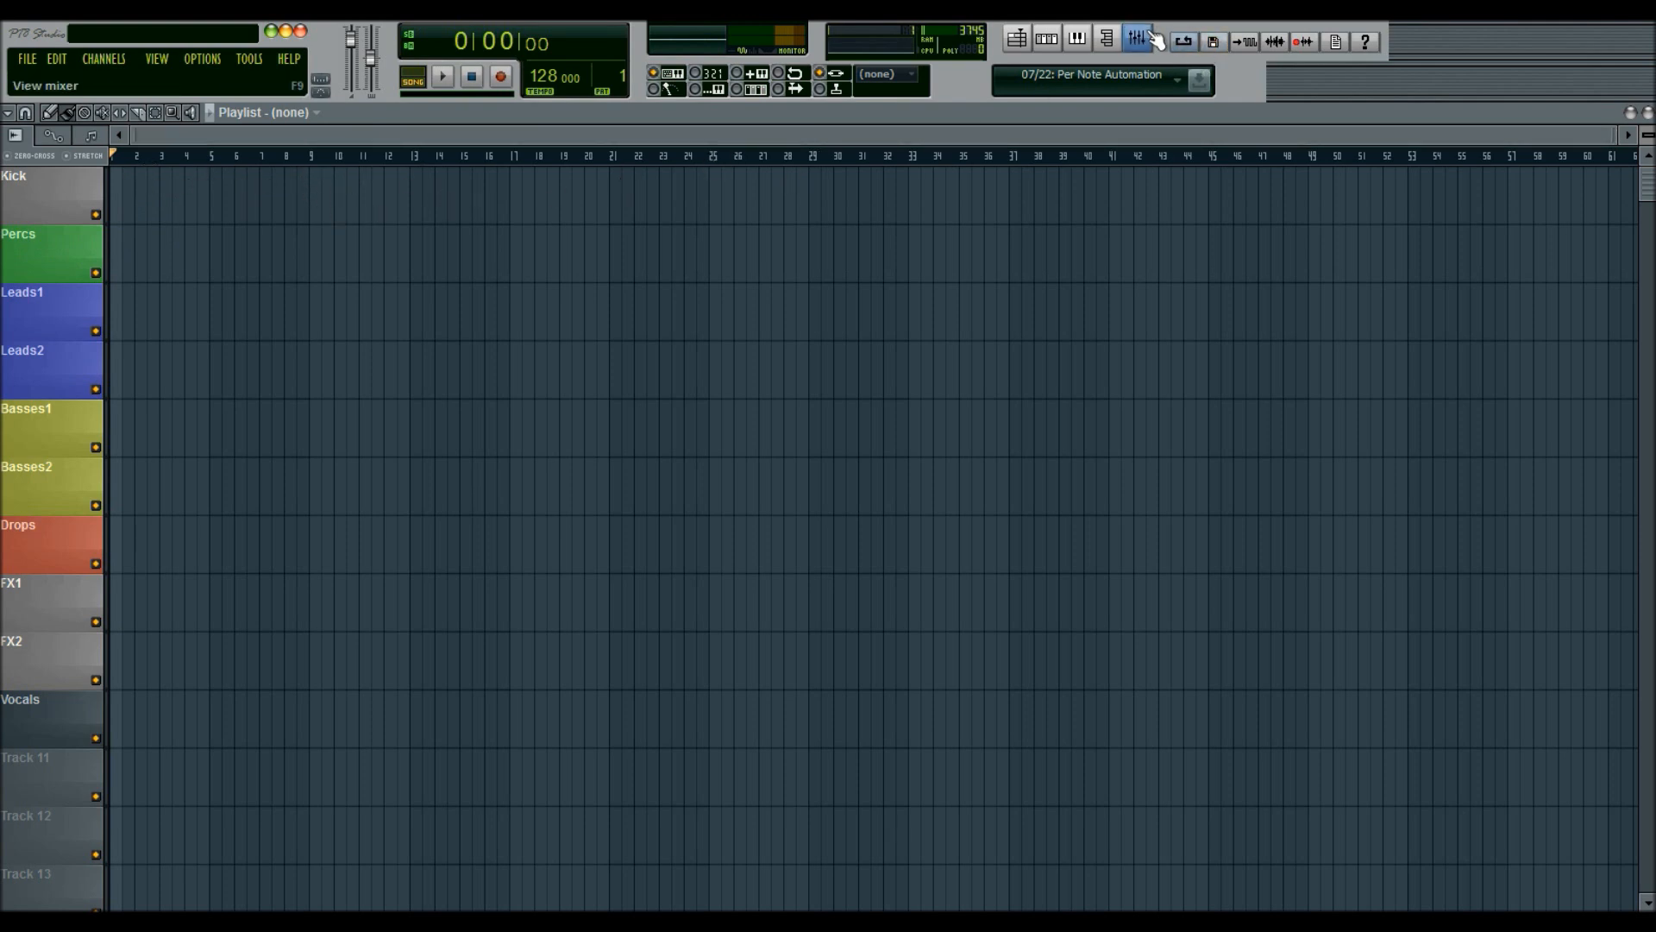
pyautogui.click(1135, 39)
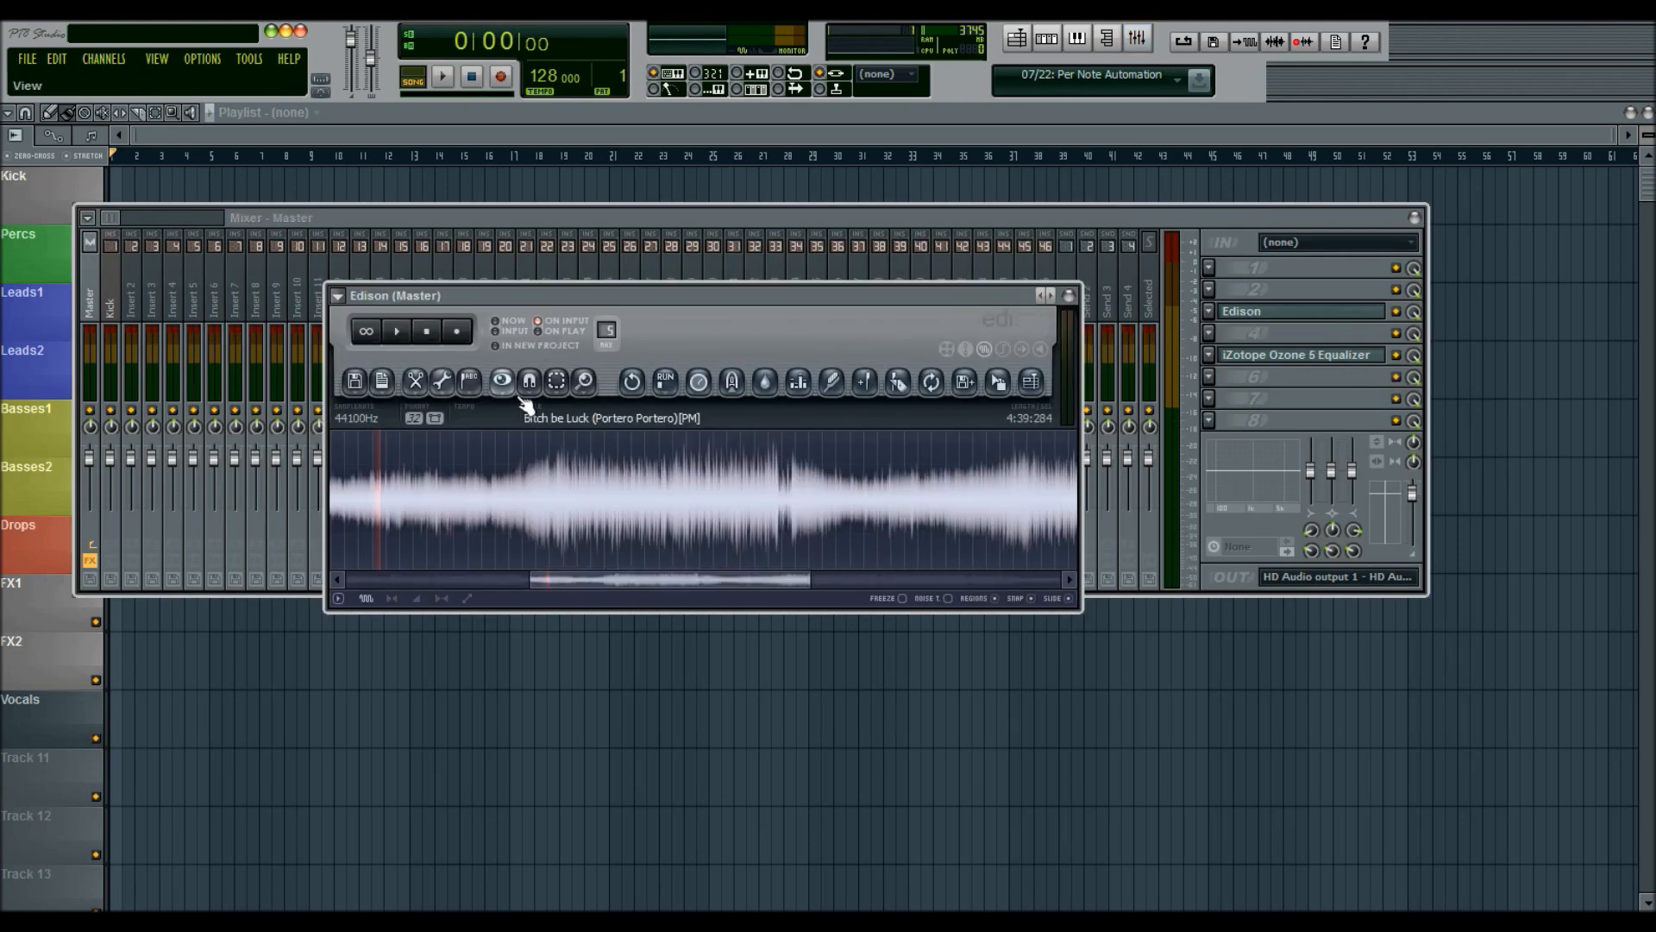
pyautogui.click(528, 381)
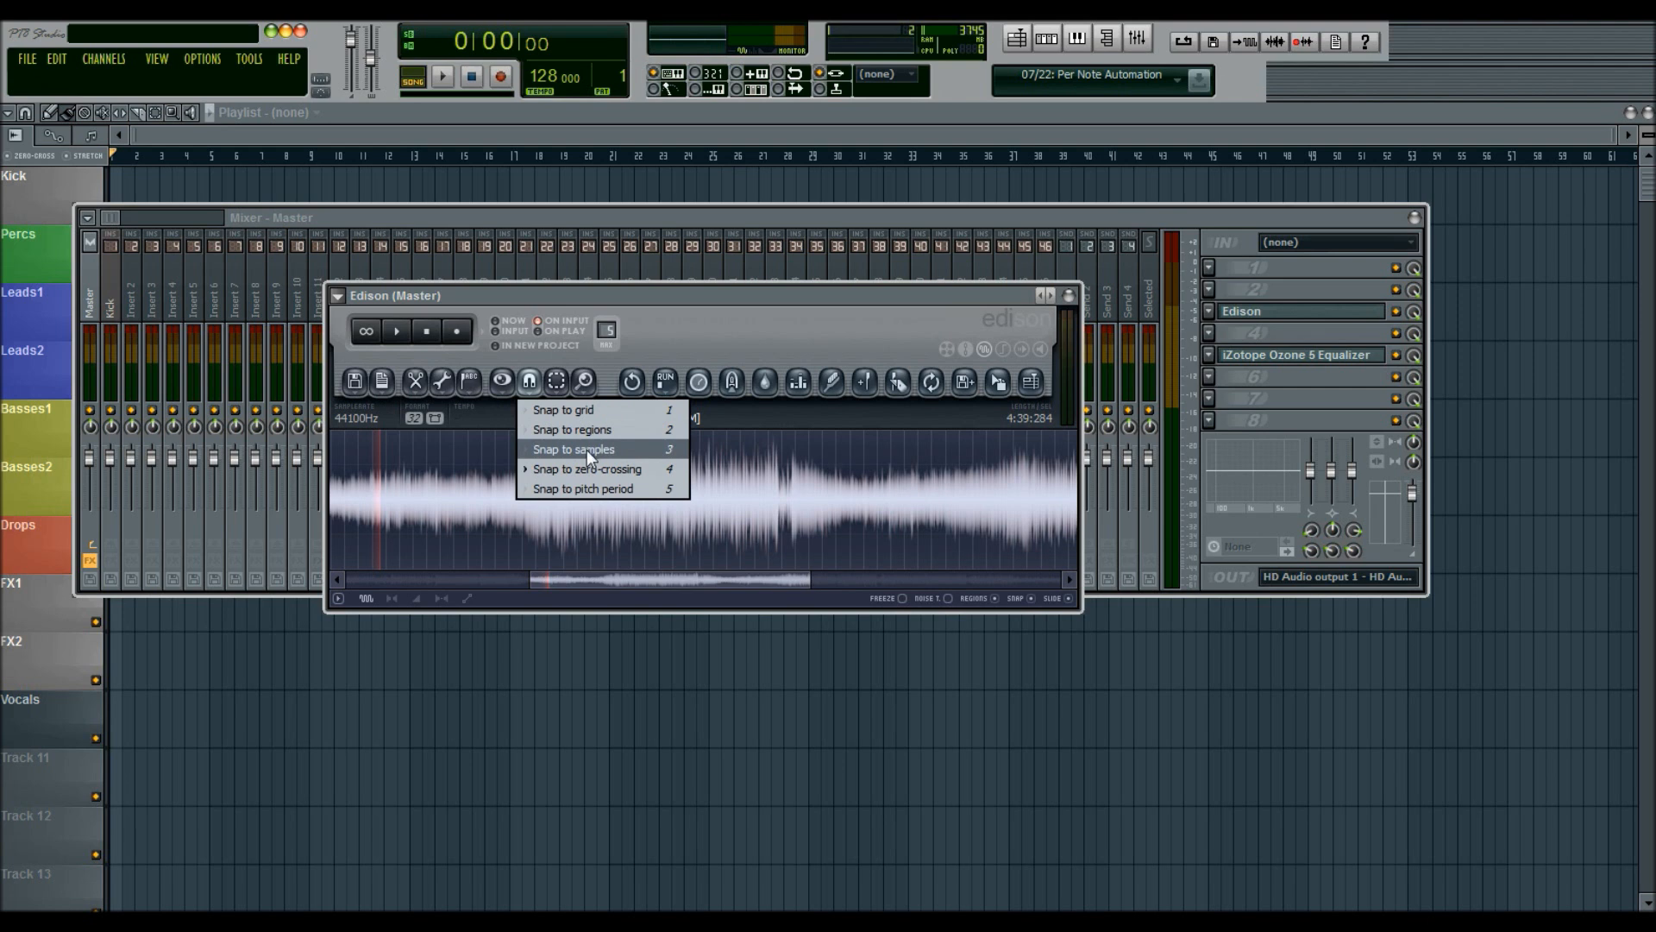
pyautogui.moveTo(590, 469)
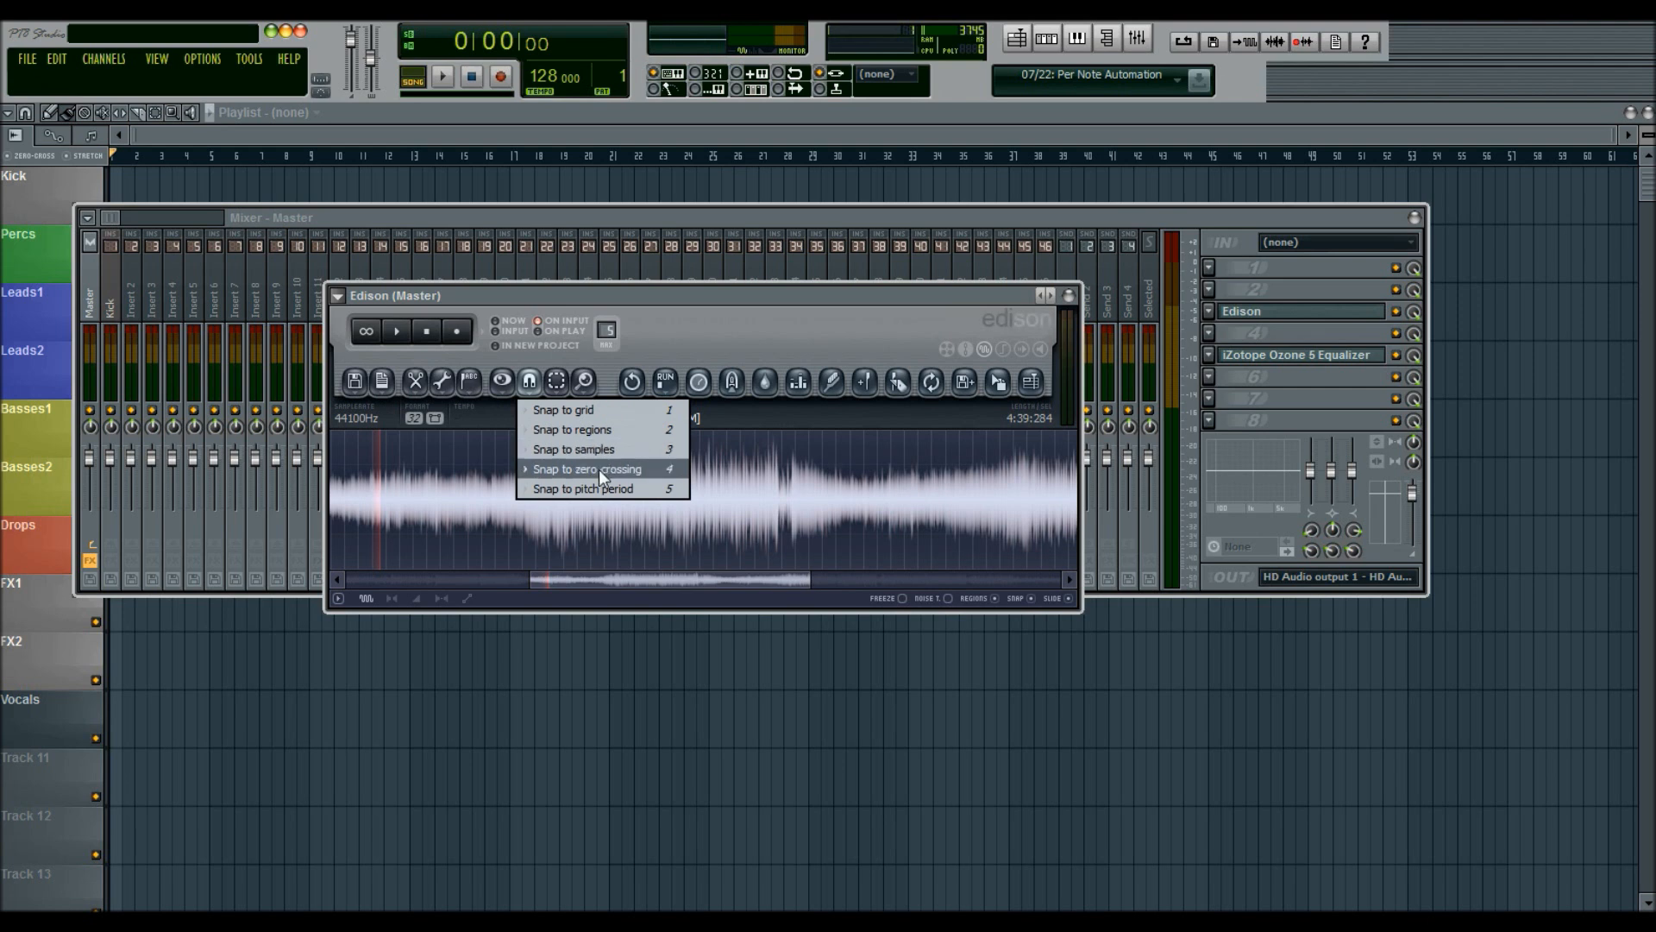
pyautogui.moveTo(674, 356)
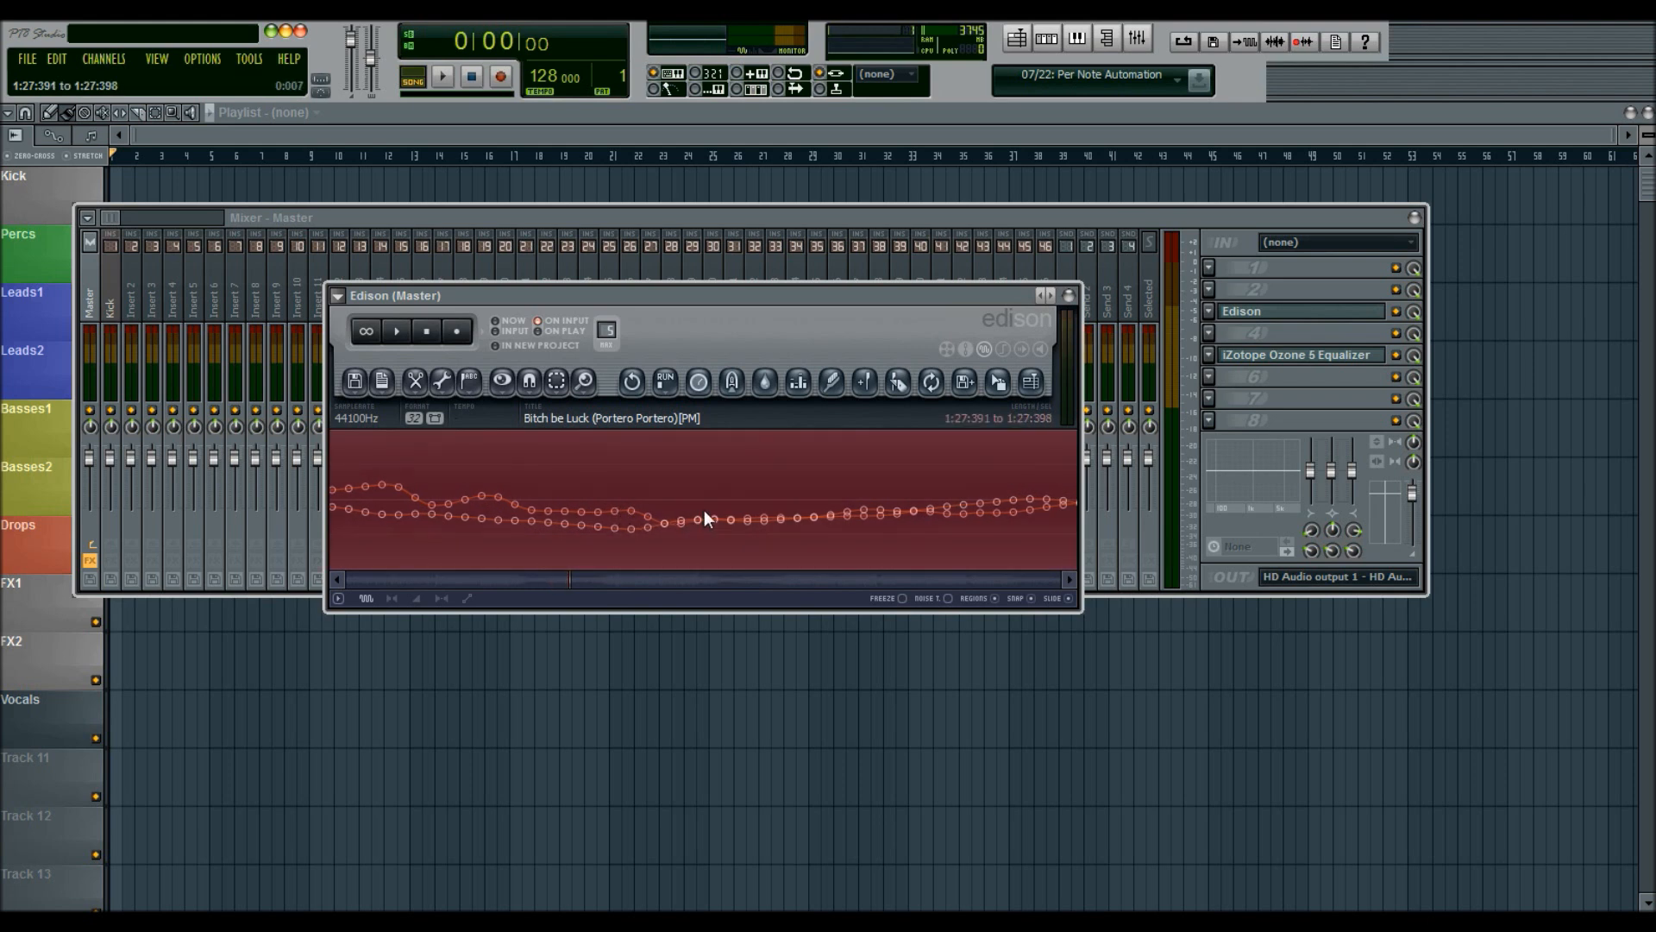
pyautogui.click(693, 518)
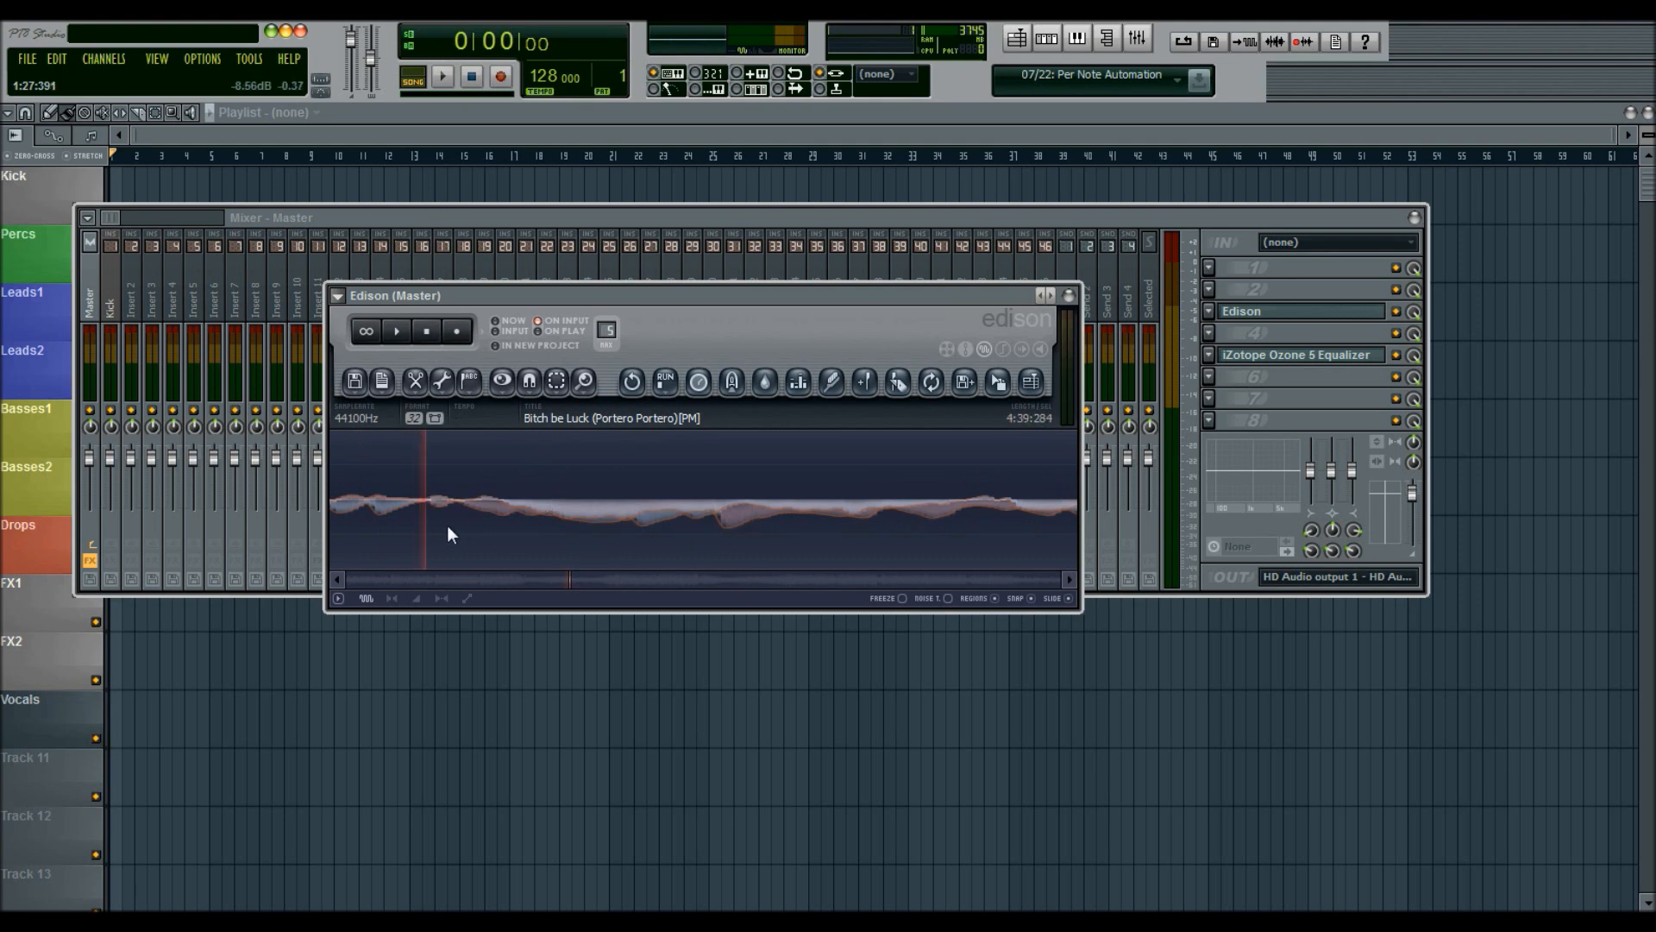
pyautogui.moveTo(761, 514)
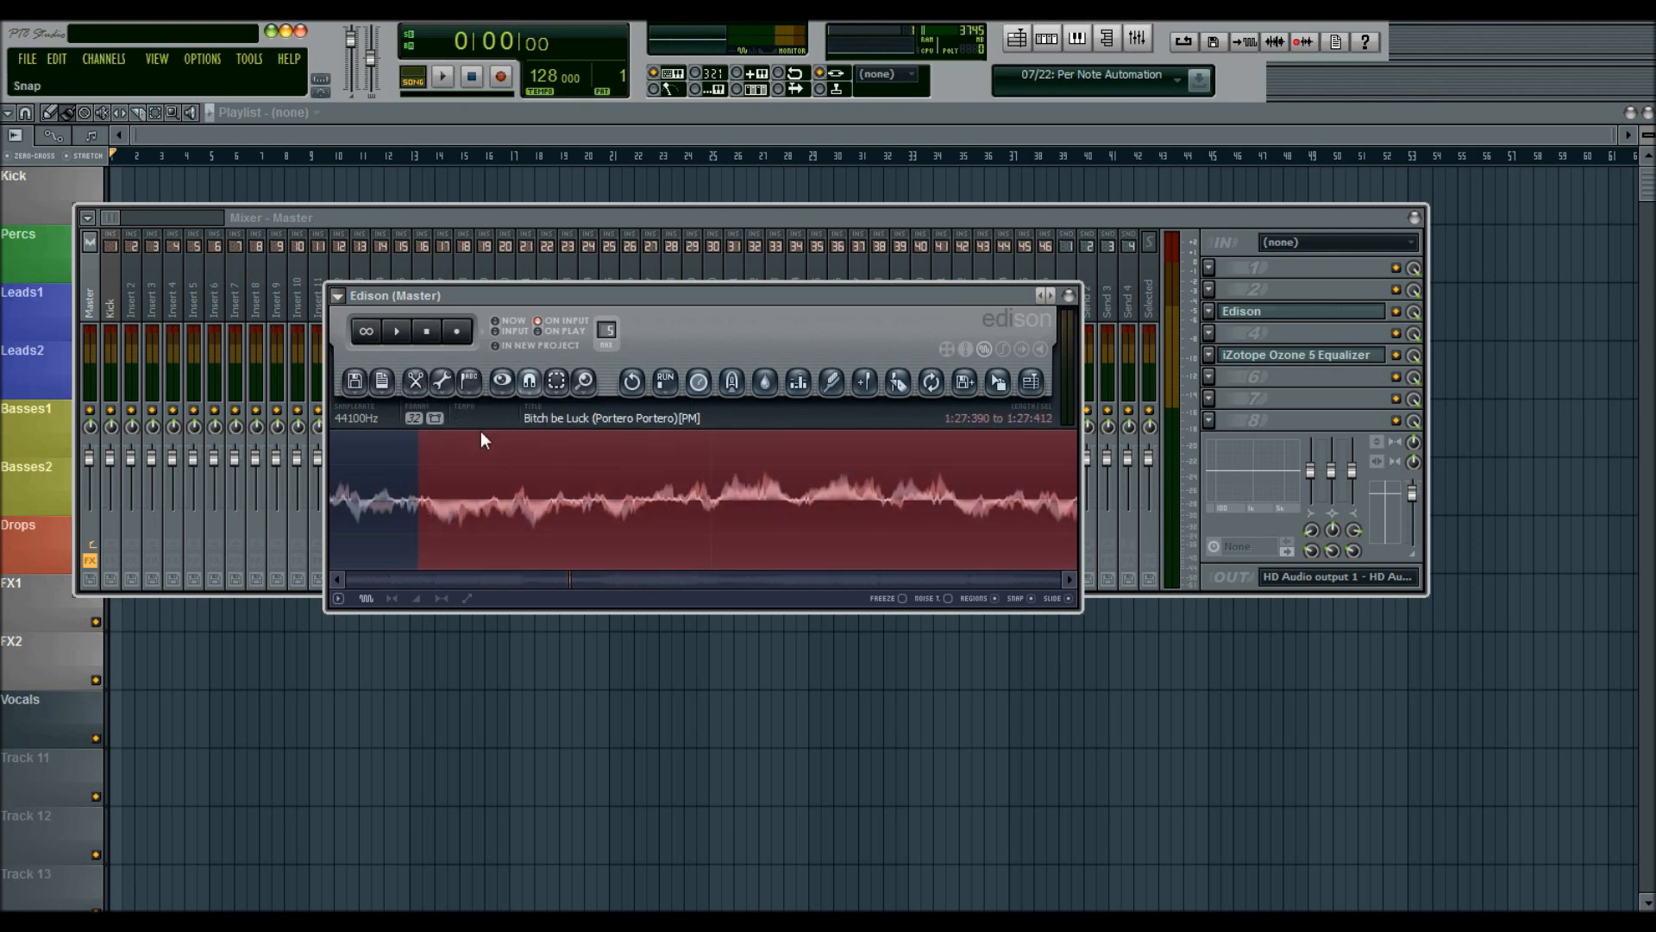
pyautogui.click(441, 520)
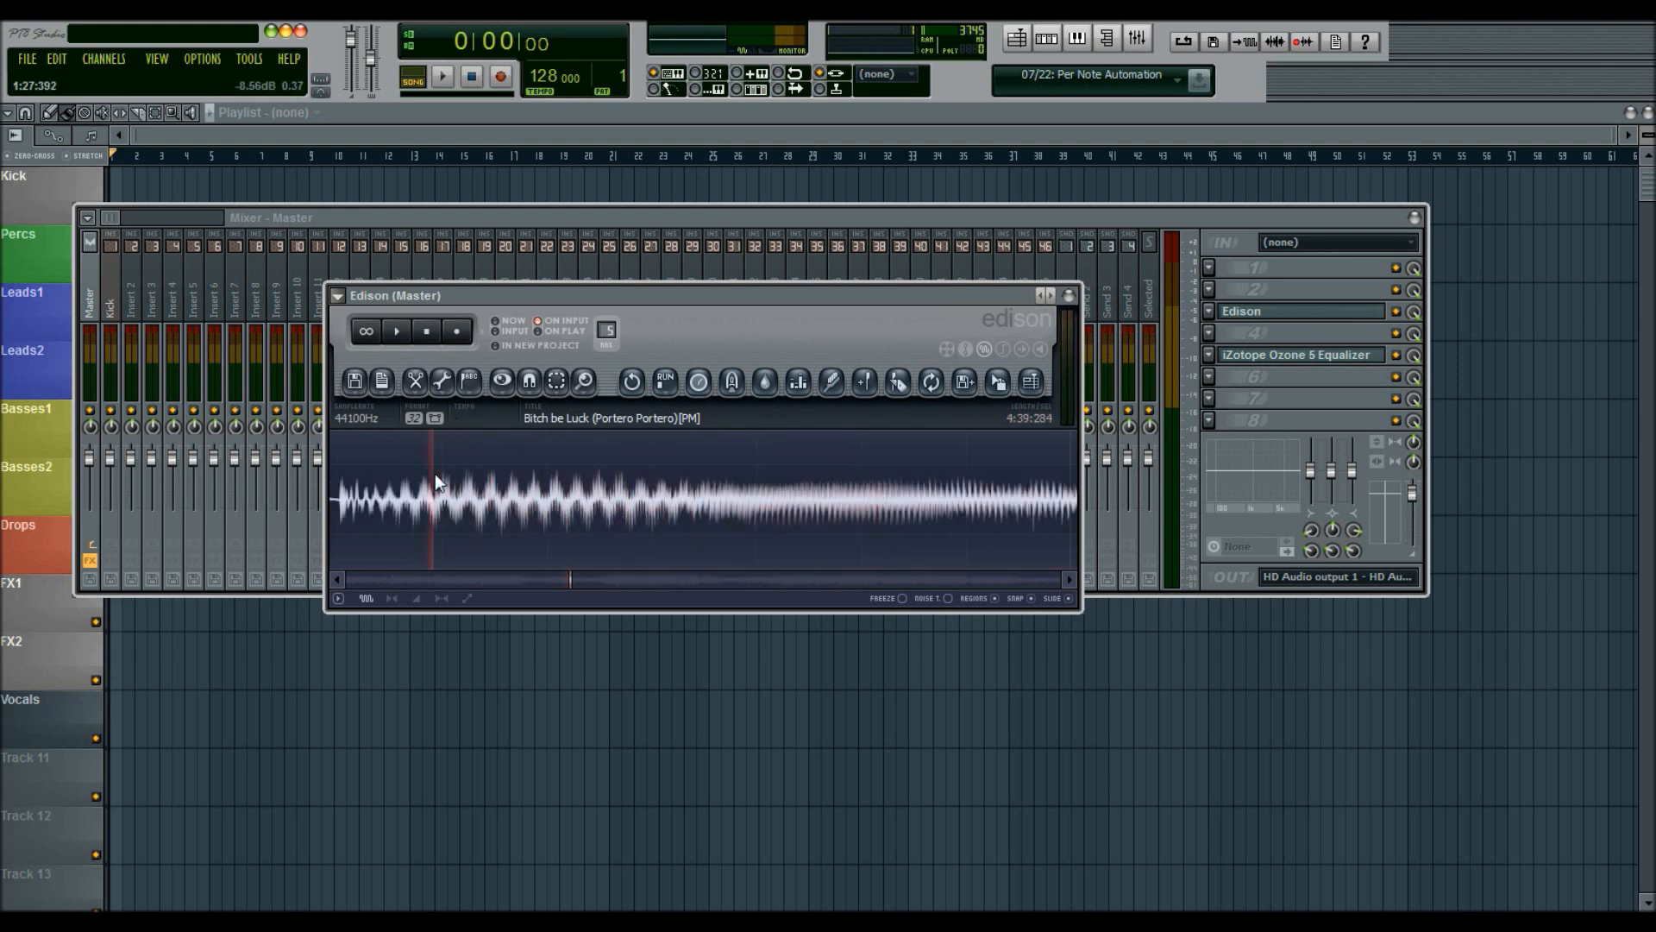
pyautogui.moveTo(813, 291)
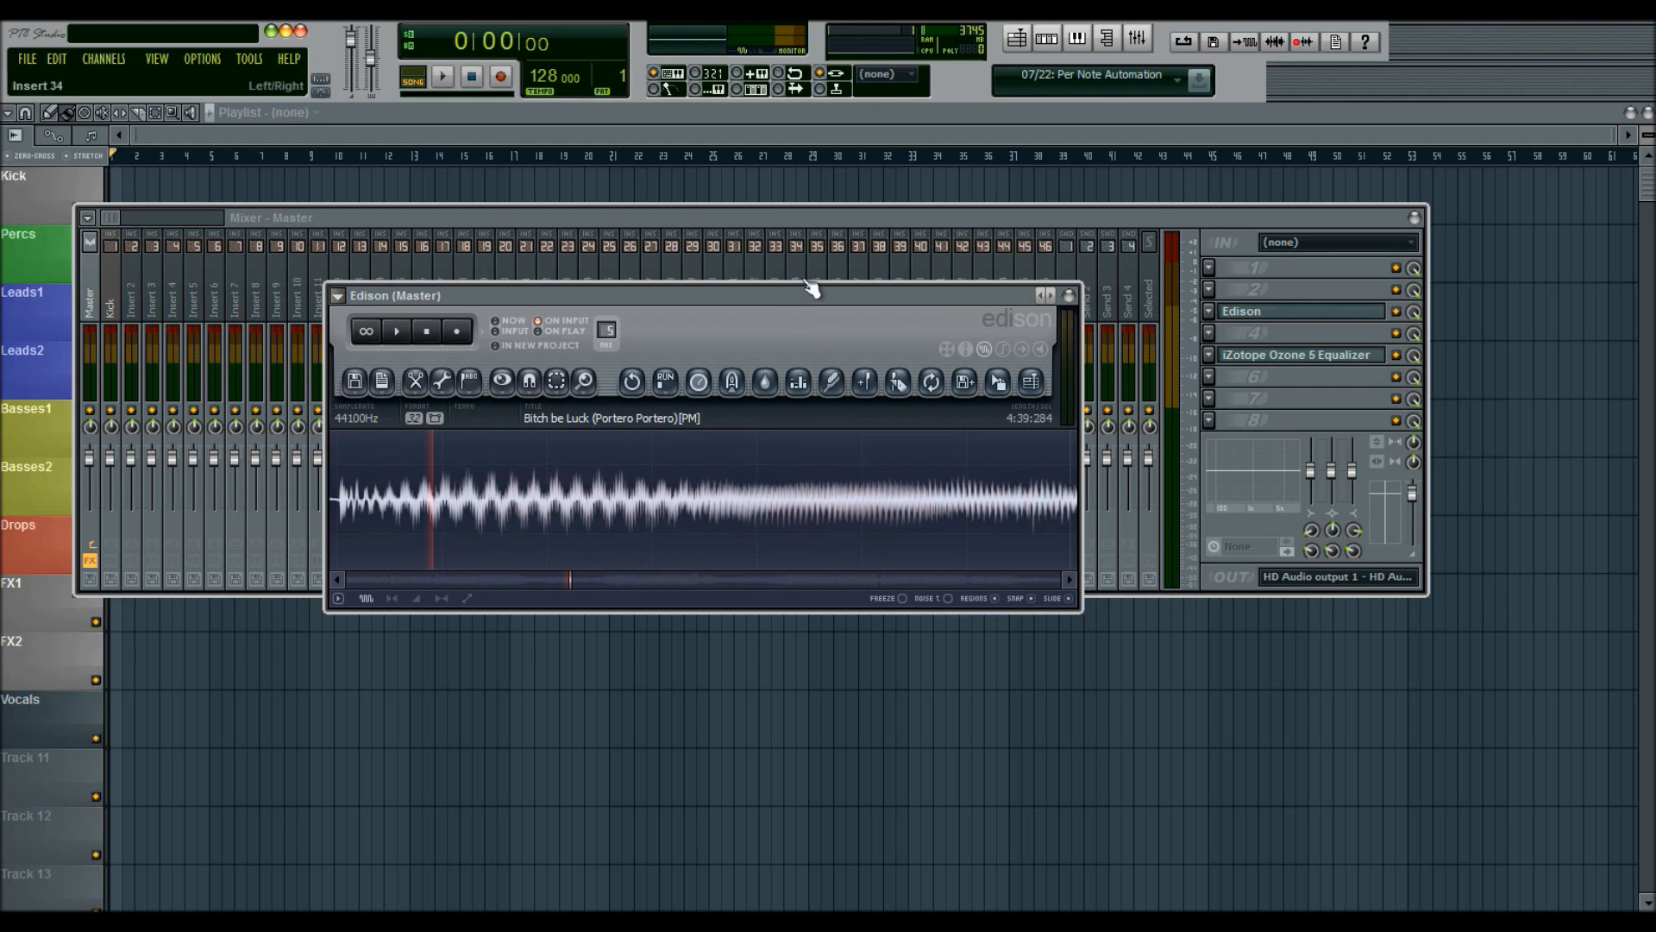
pyautogui.moveTo(827, 322)
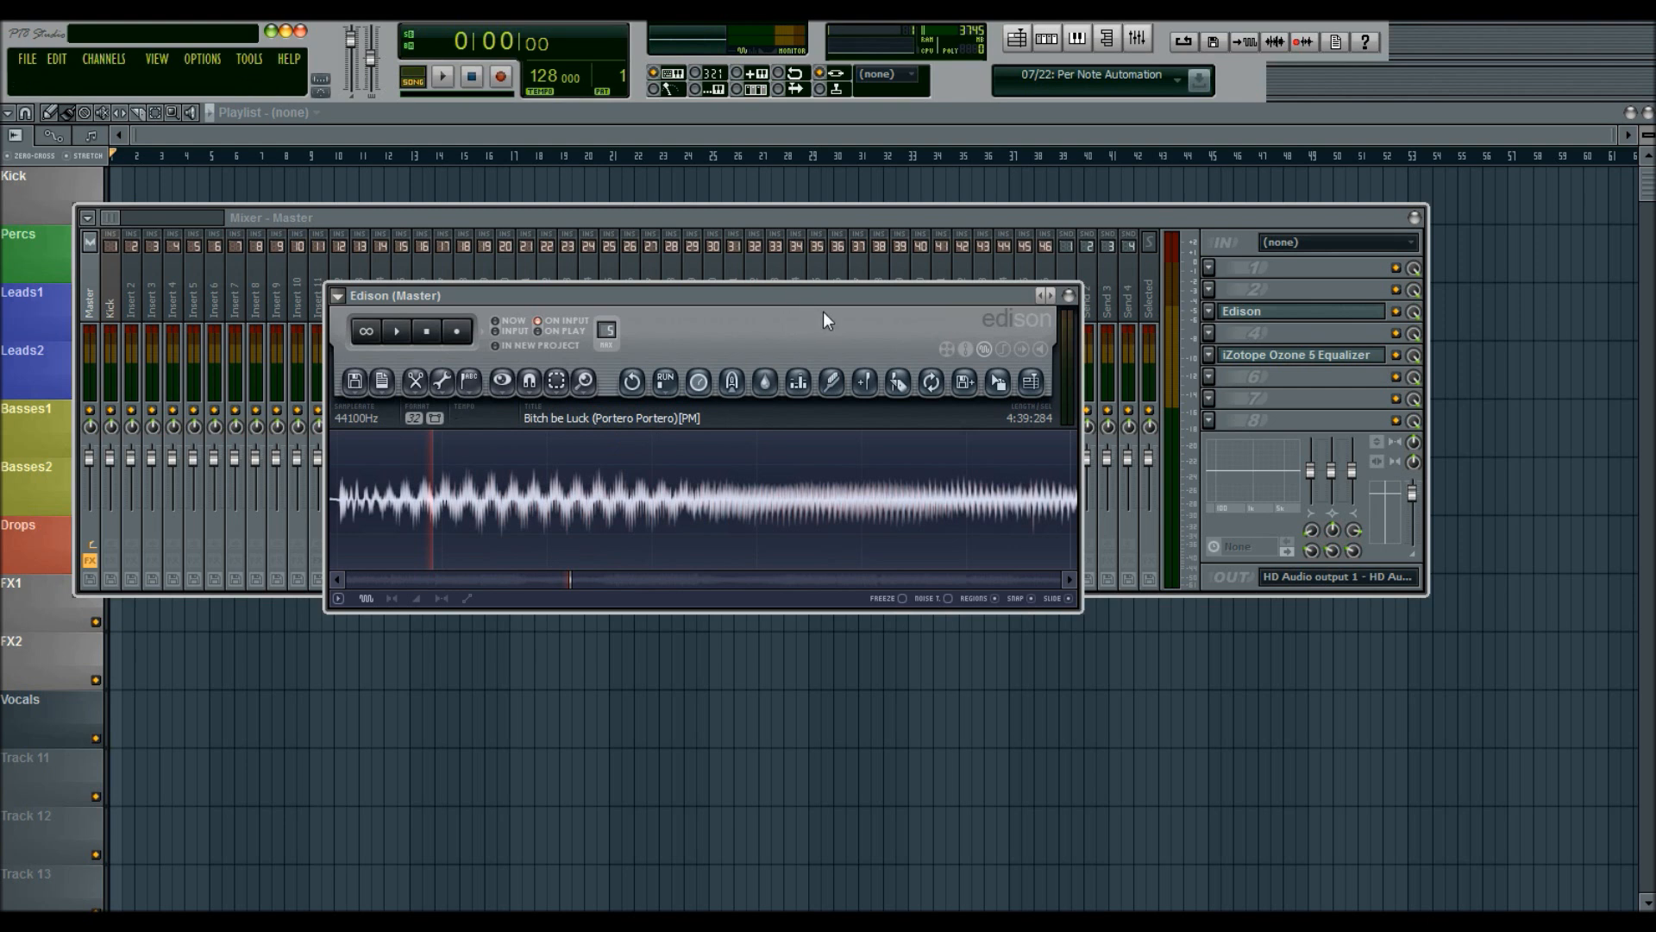
pyautogui.click(602, 497)
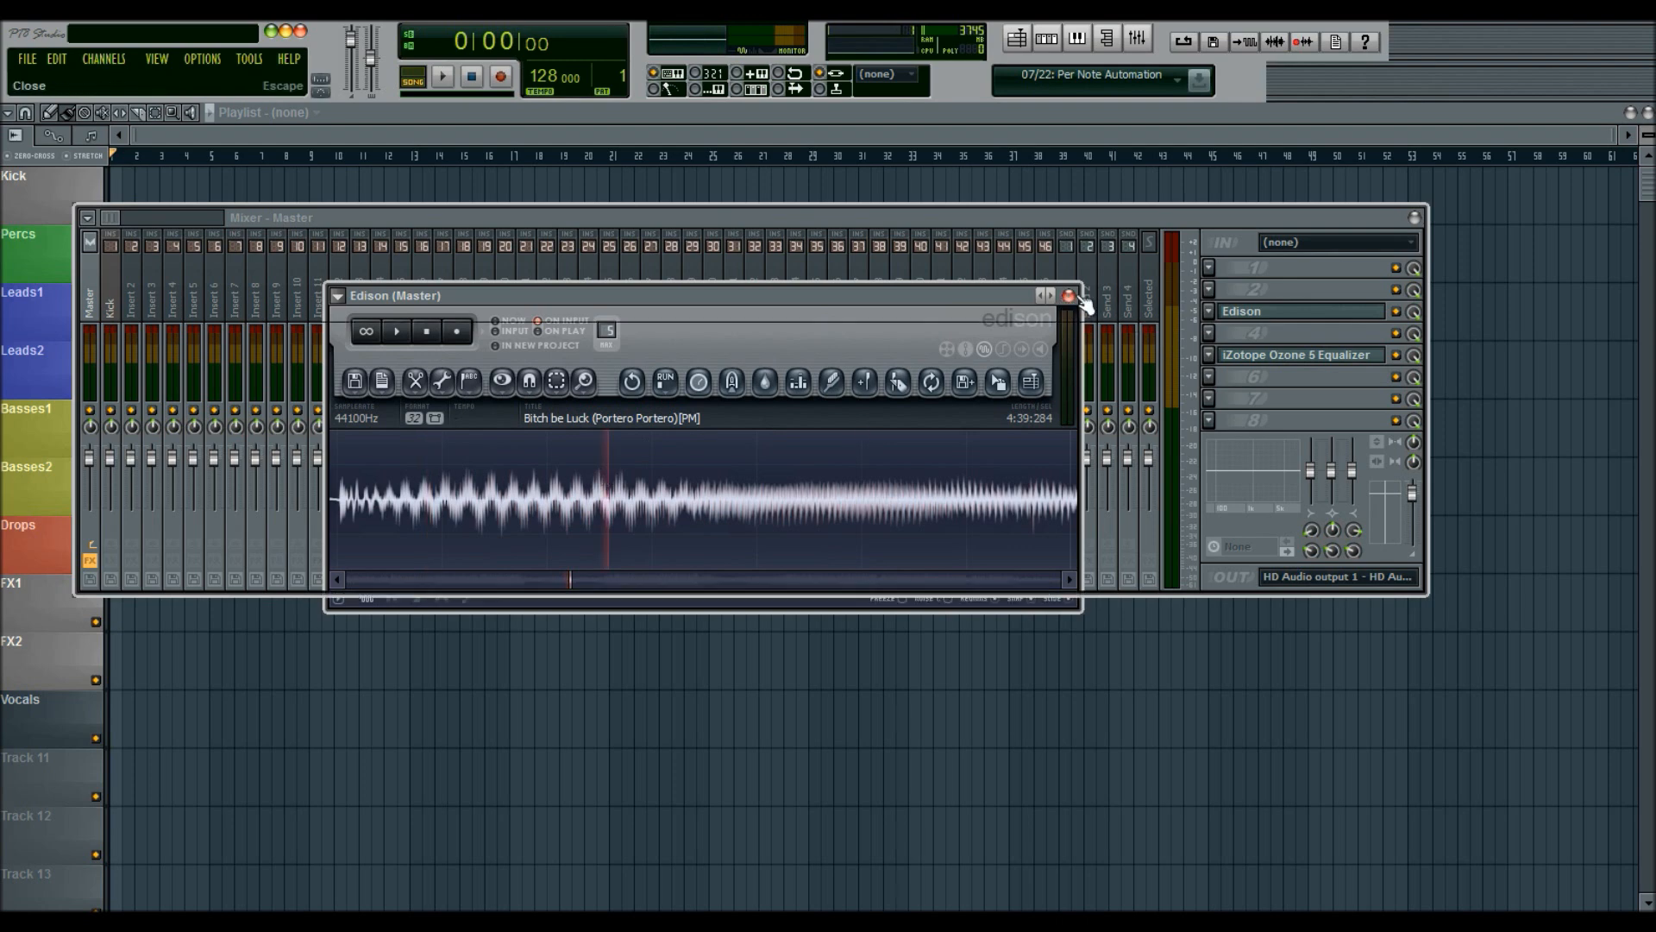
# - Close Edison, confirm saving as WAV and keep the render depth at 16-bit integer
pyautogui.click(1068, 295)
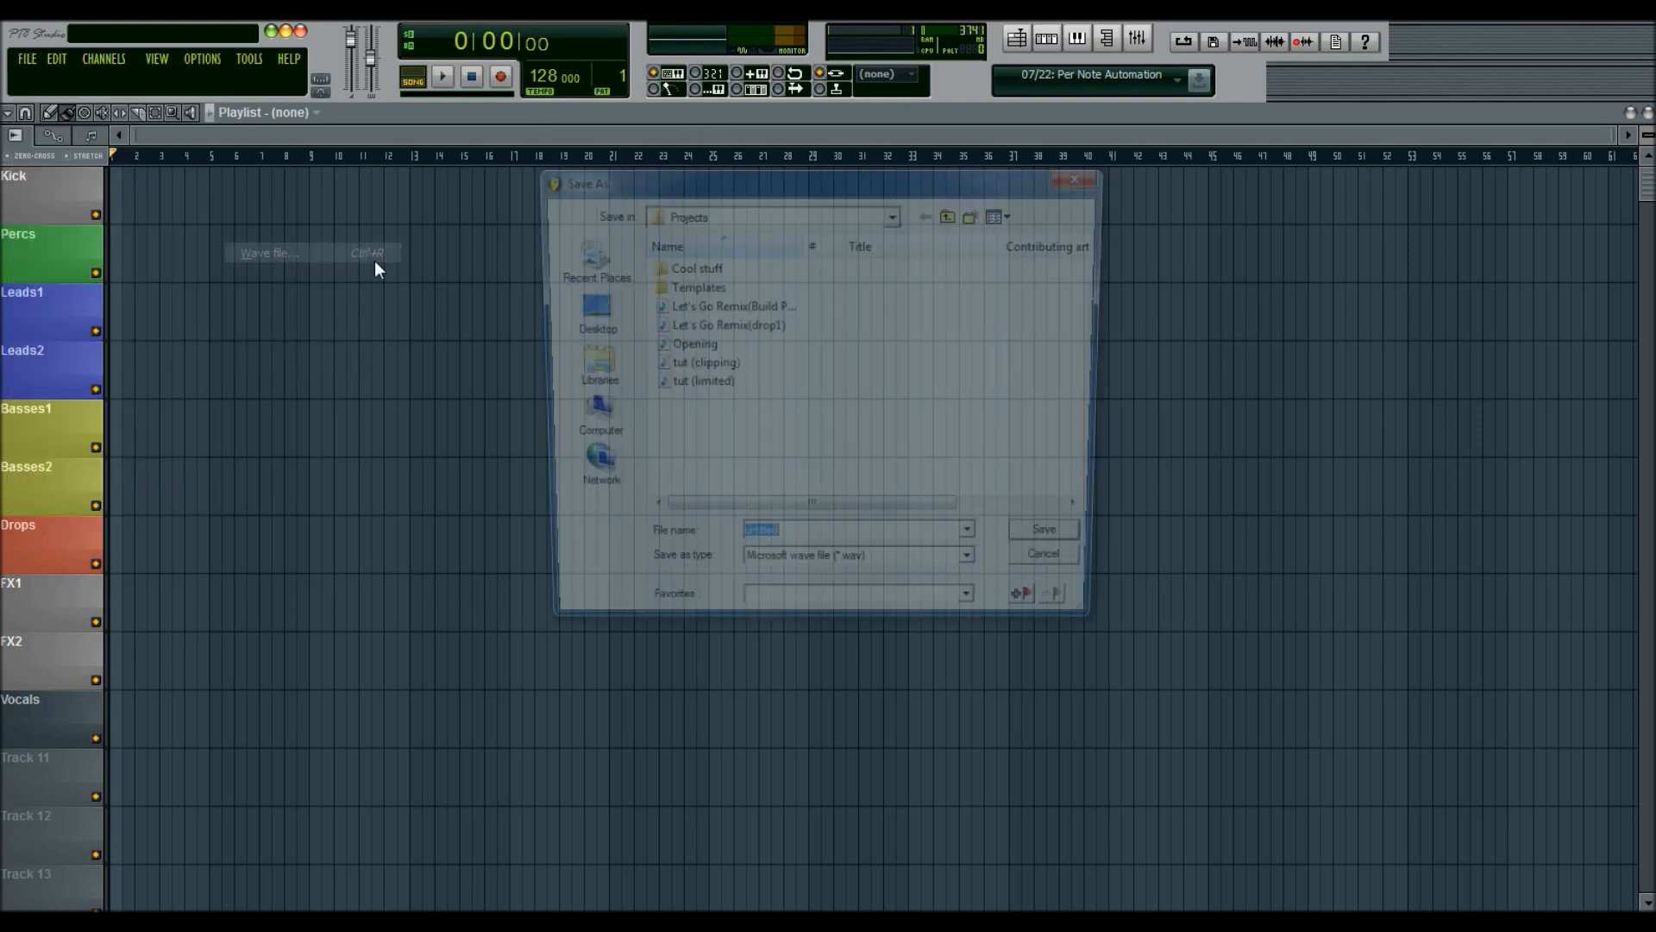
pyautogui.click(1040, 528)
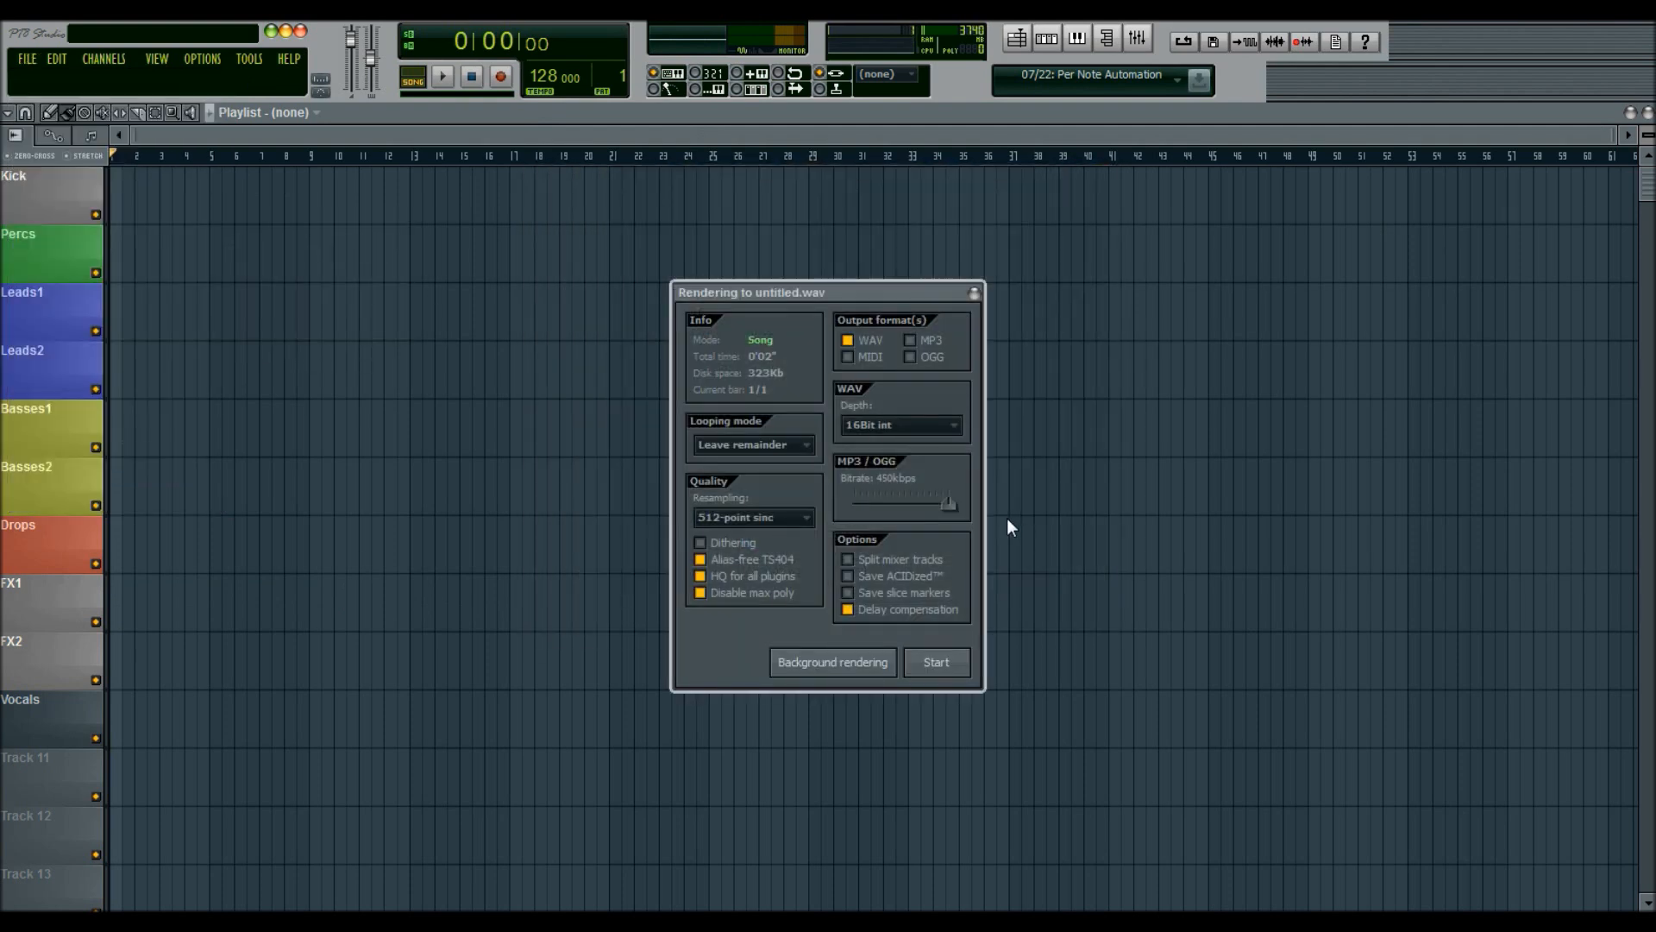
pyautogui.click(899, 425)
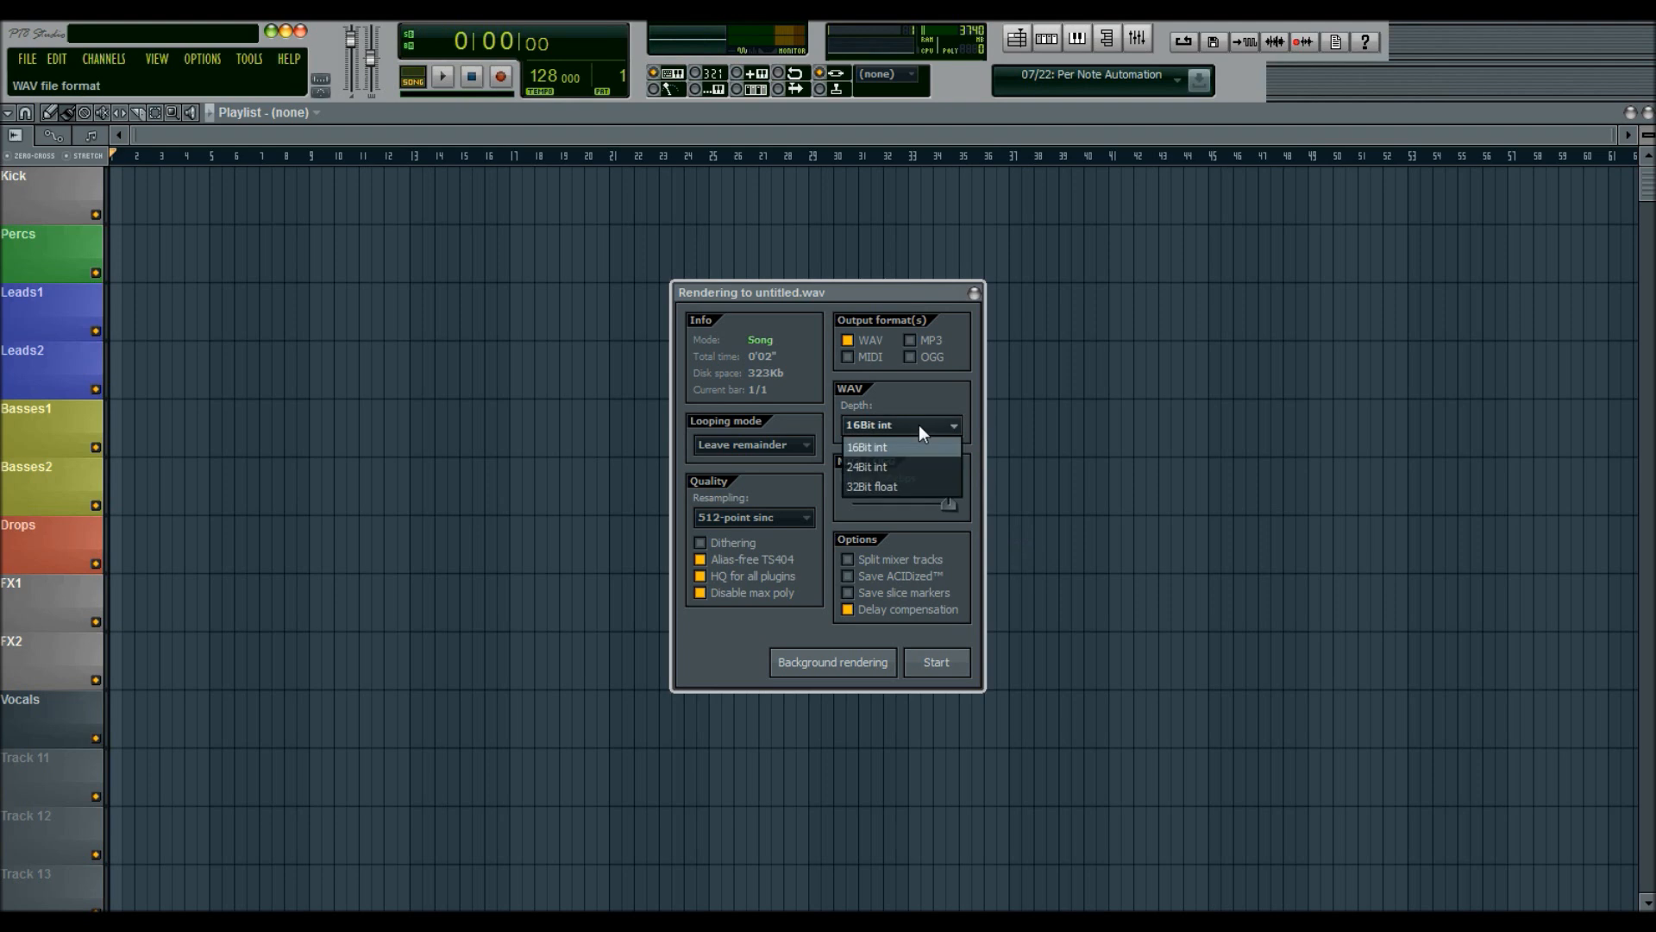
pyautogui.moveTo(871, 486)
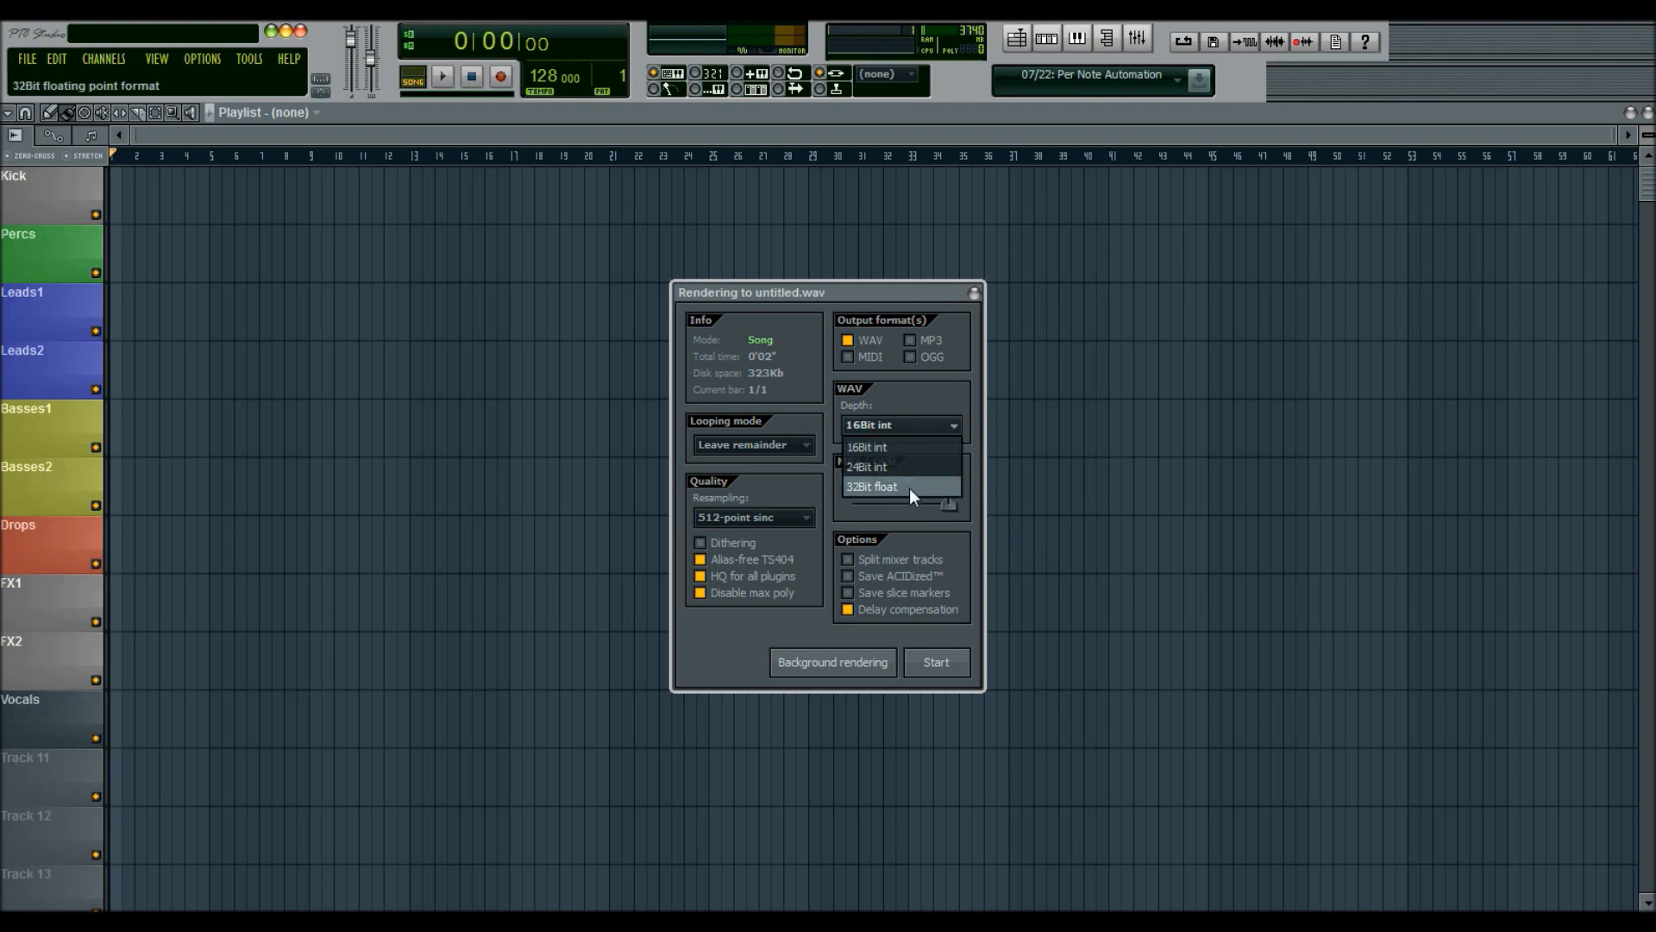
pyautogui.moveTo(911, 466)
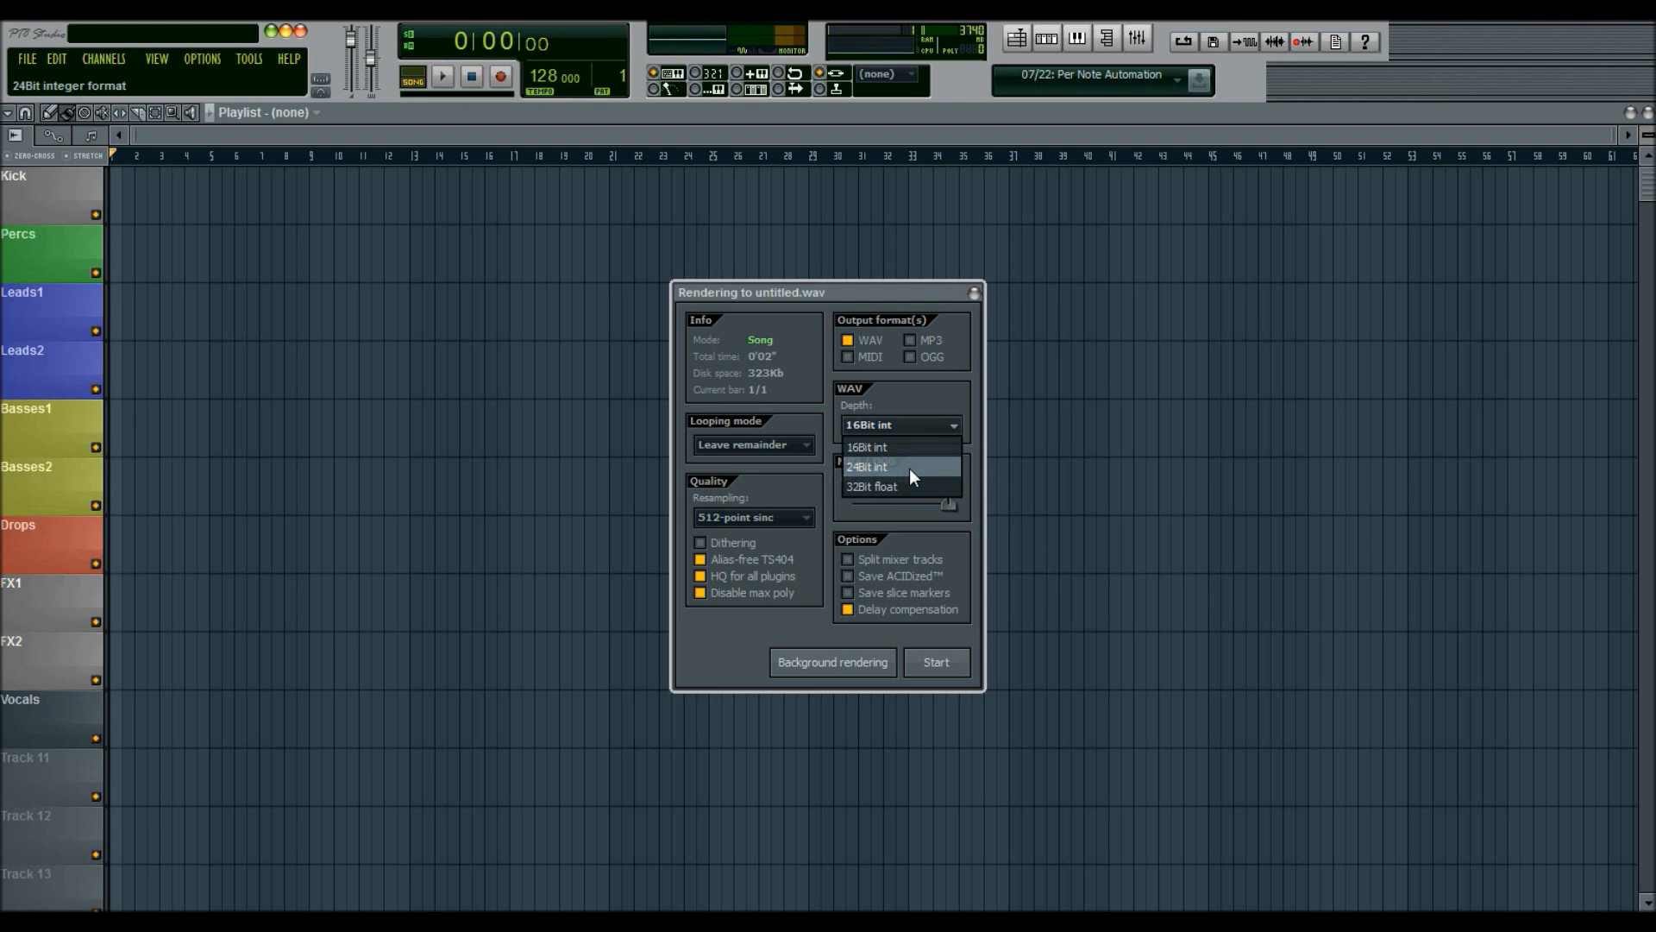
pyautogui.moveTo(905, 447)
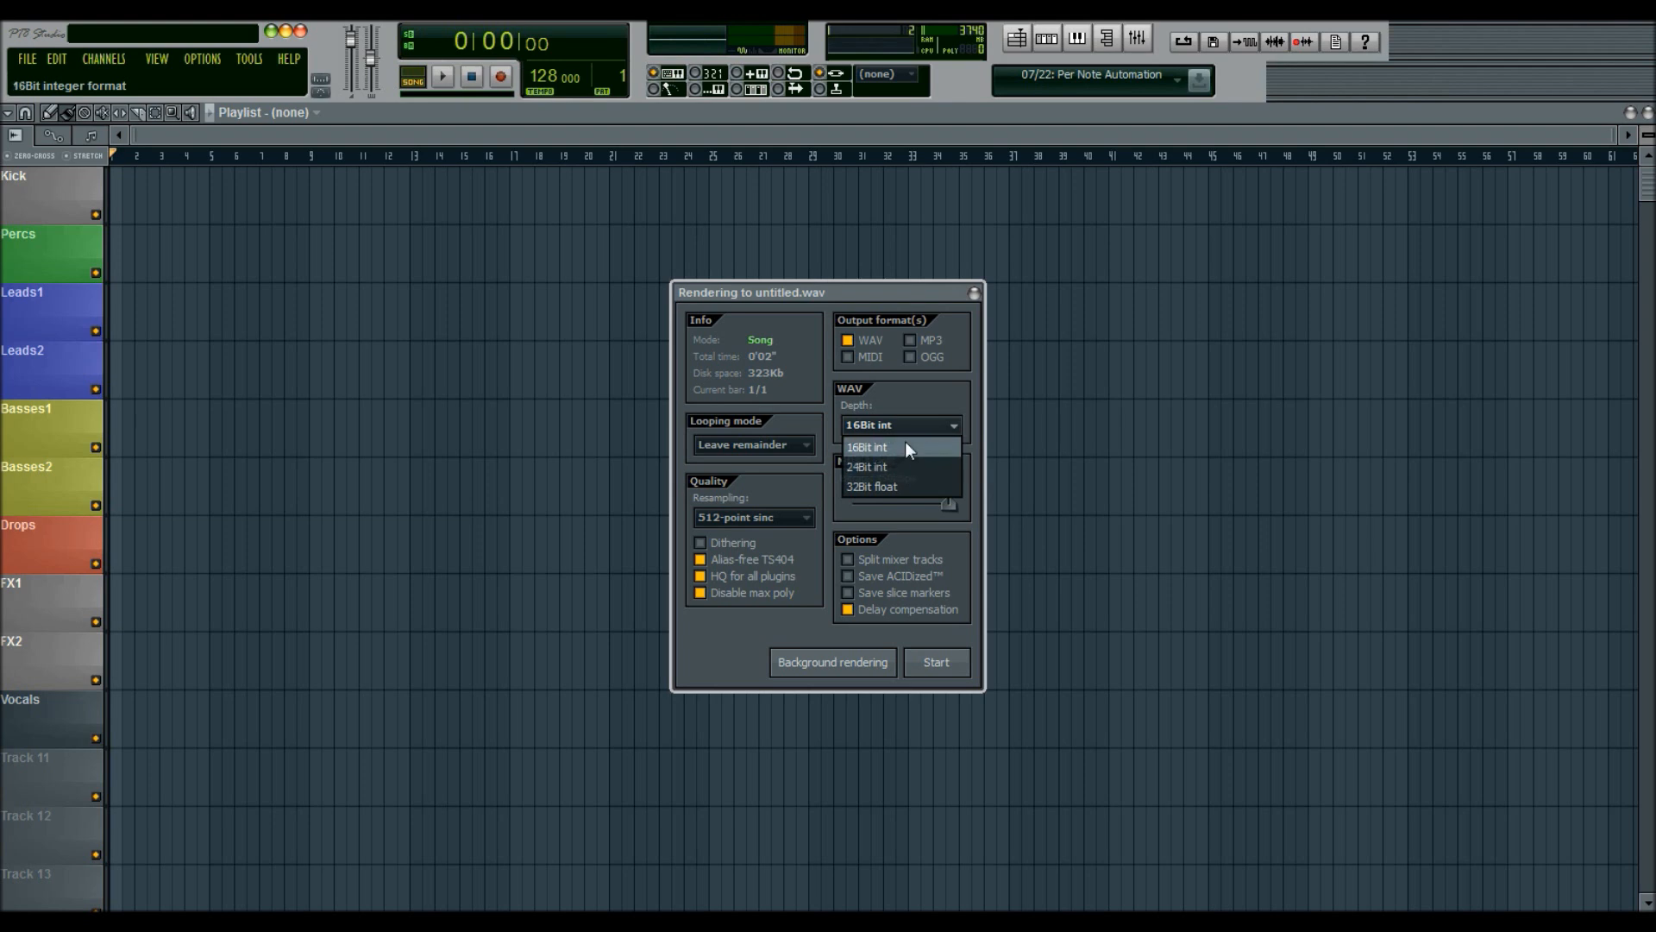
pyautogui.click(867, 446)
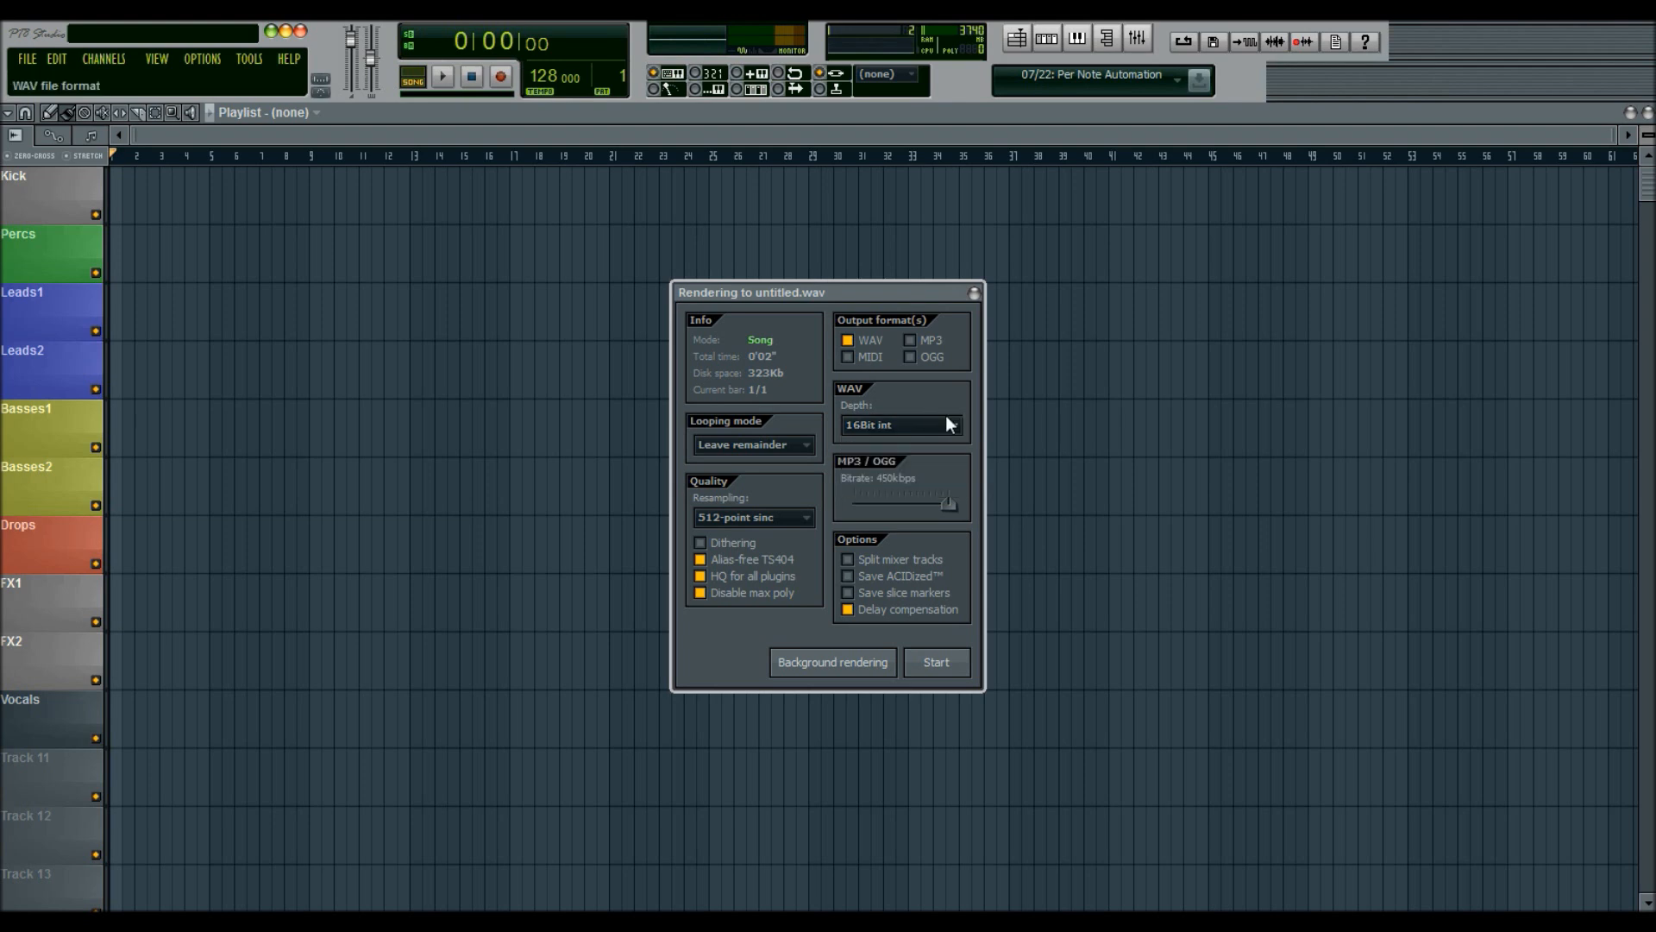
pyautogui.click(951, 424)
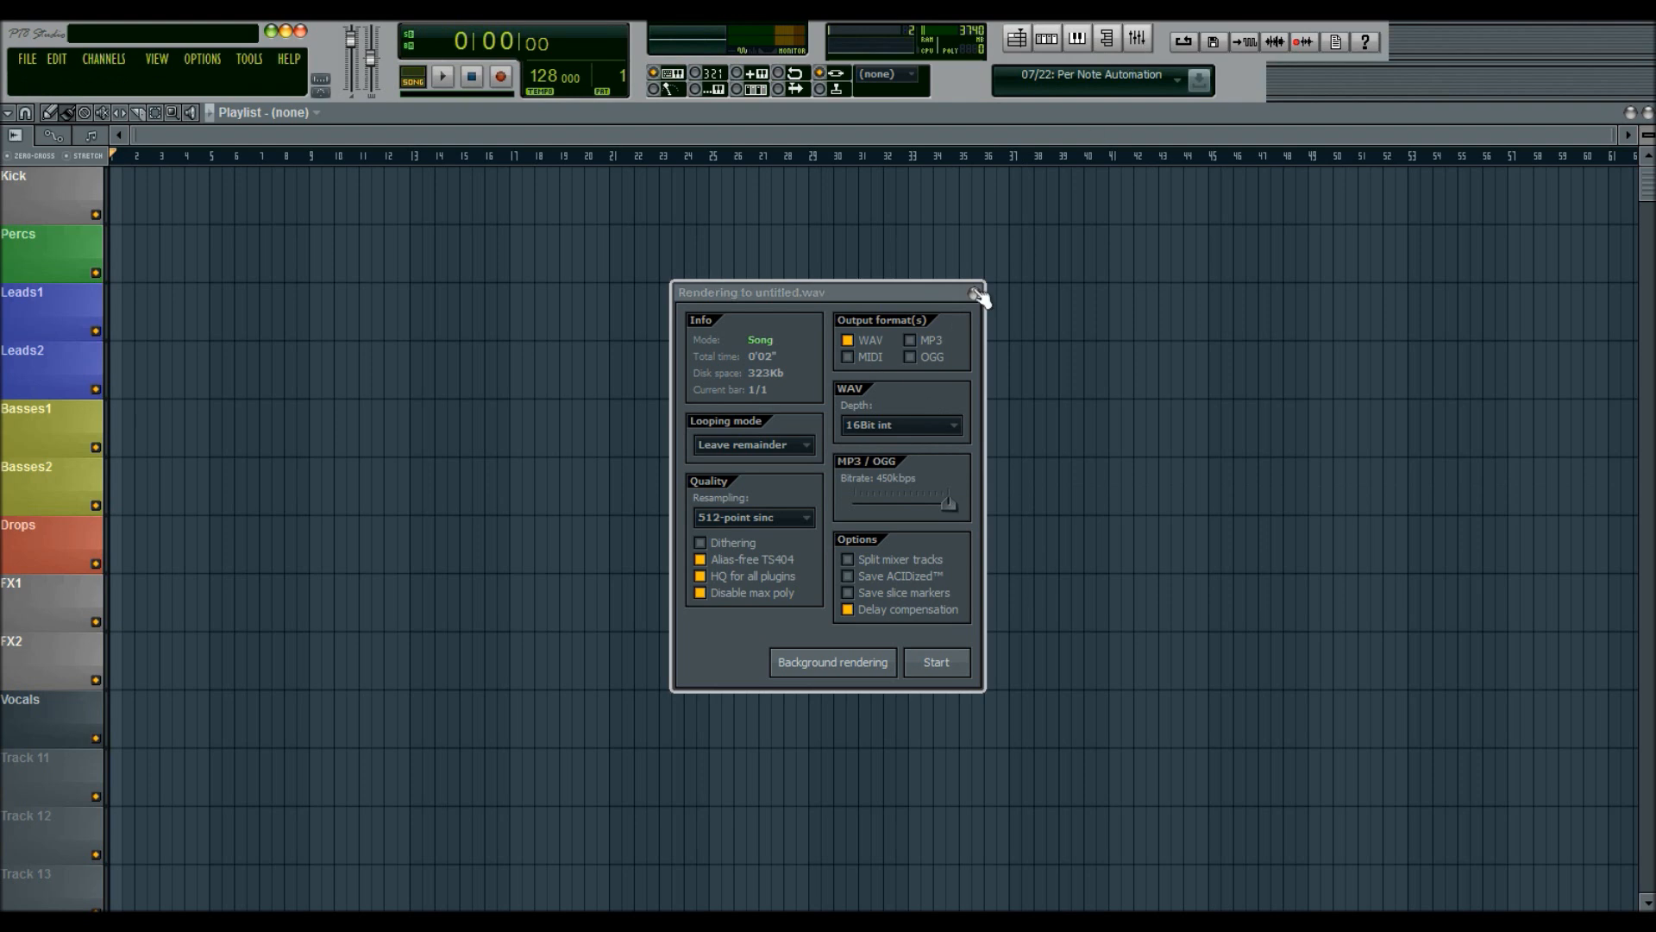
# - Dismiss the Rendering dialog without exporting, leaving the empty playlist showing
pyautogui.click(974, 293)
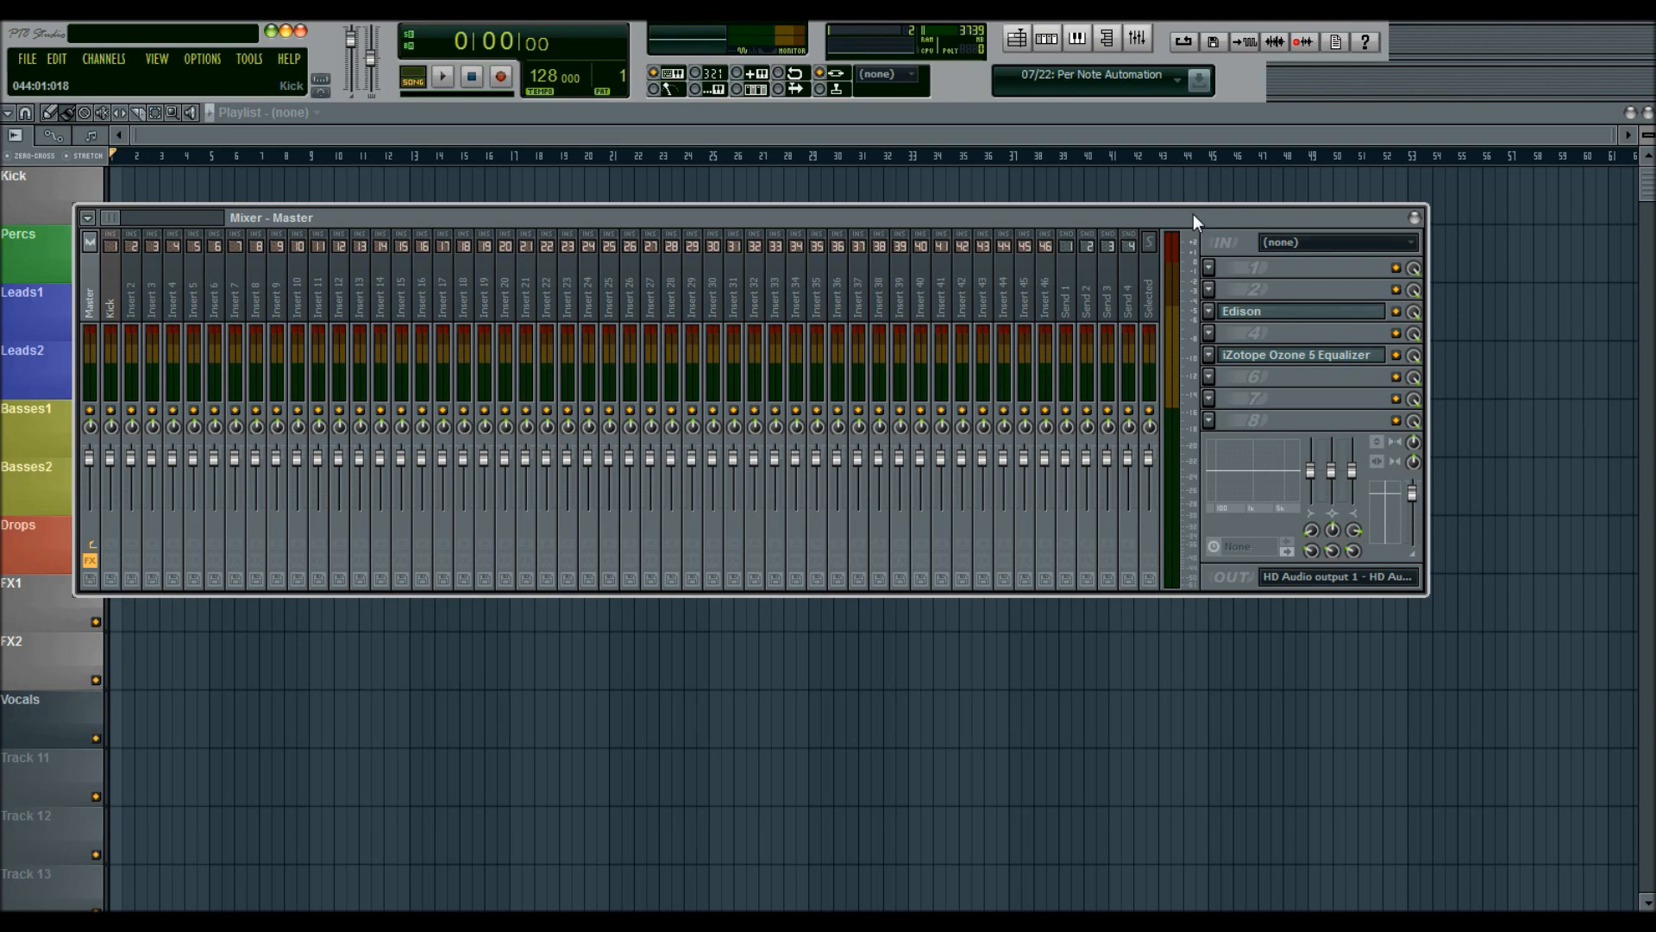
pyautogui.moveTo(1181, 234)
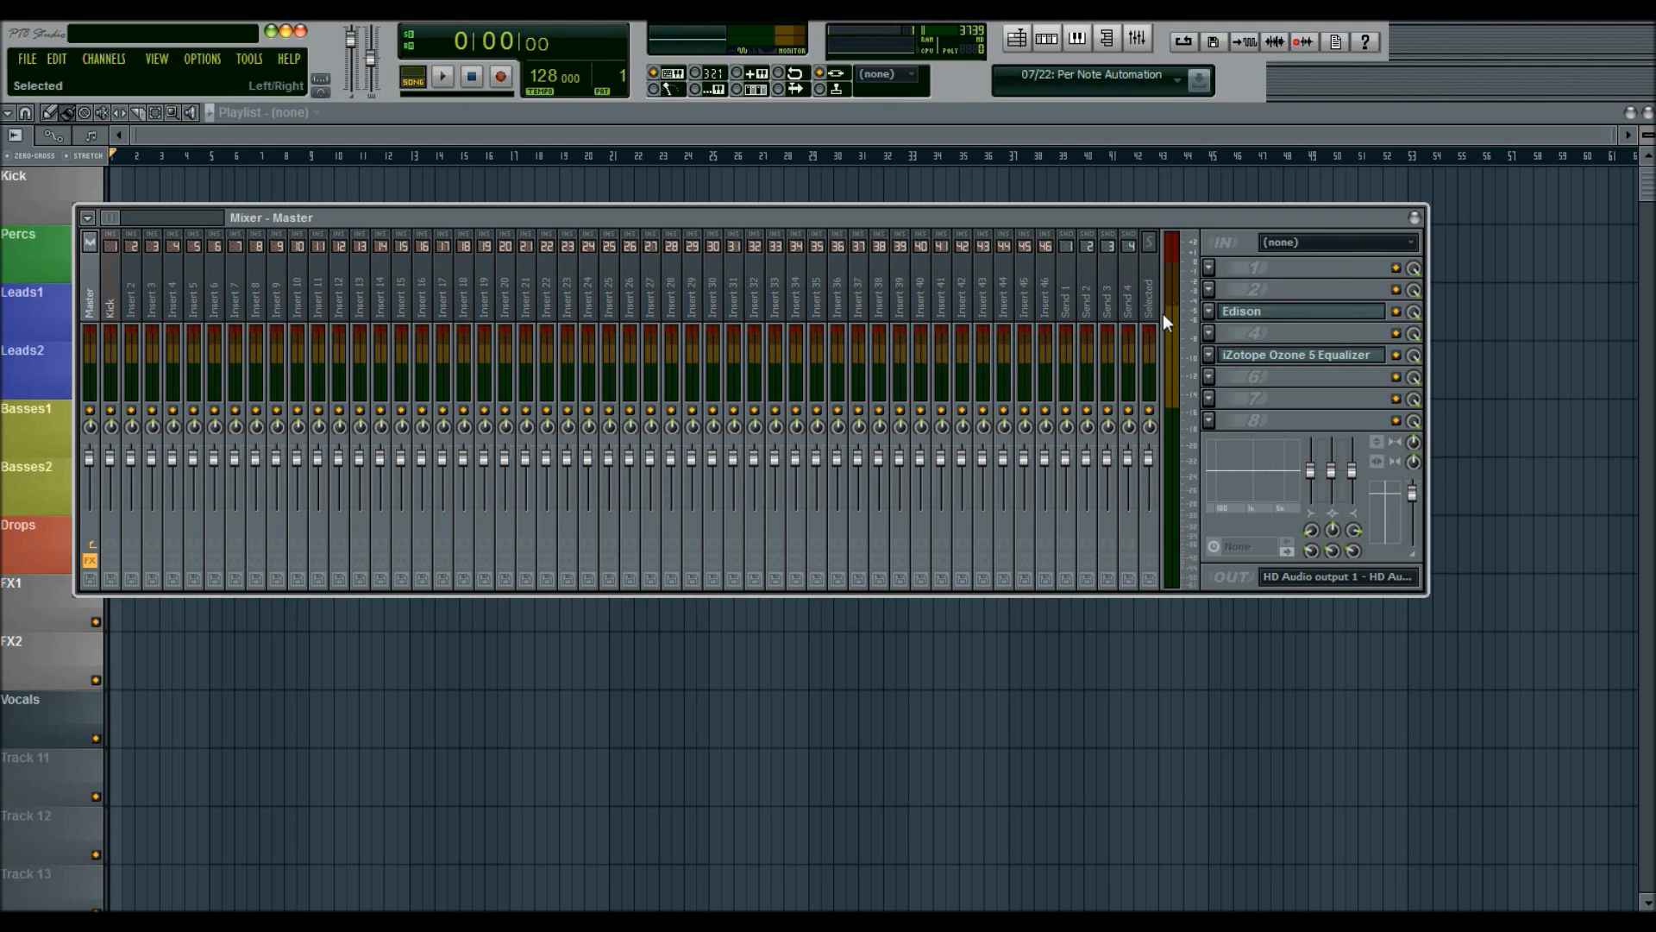
pyautogui.moveTo(1185, 270)
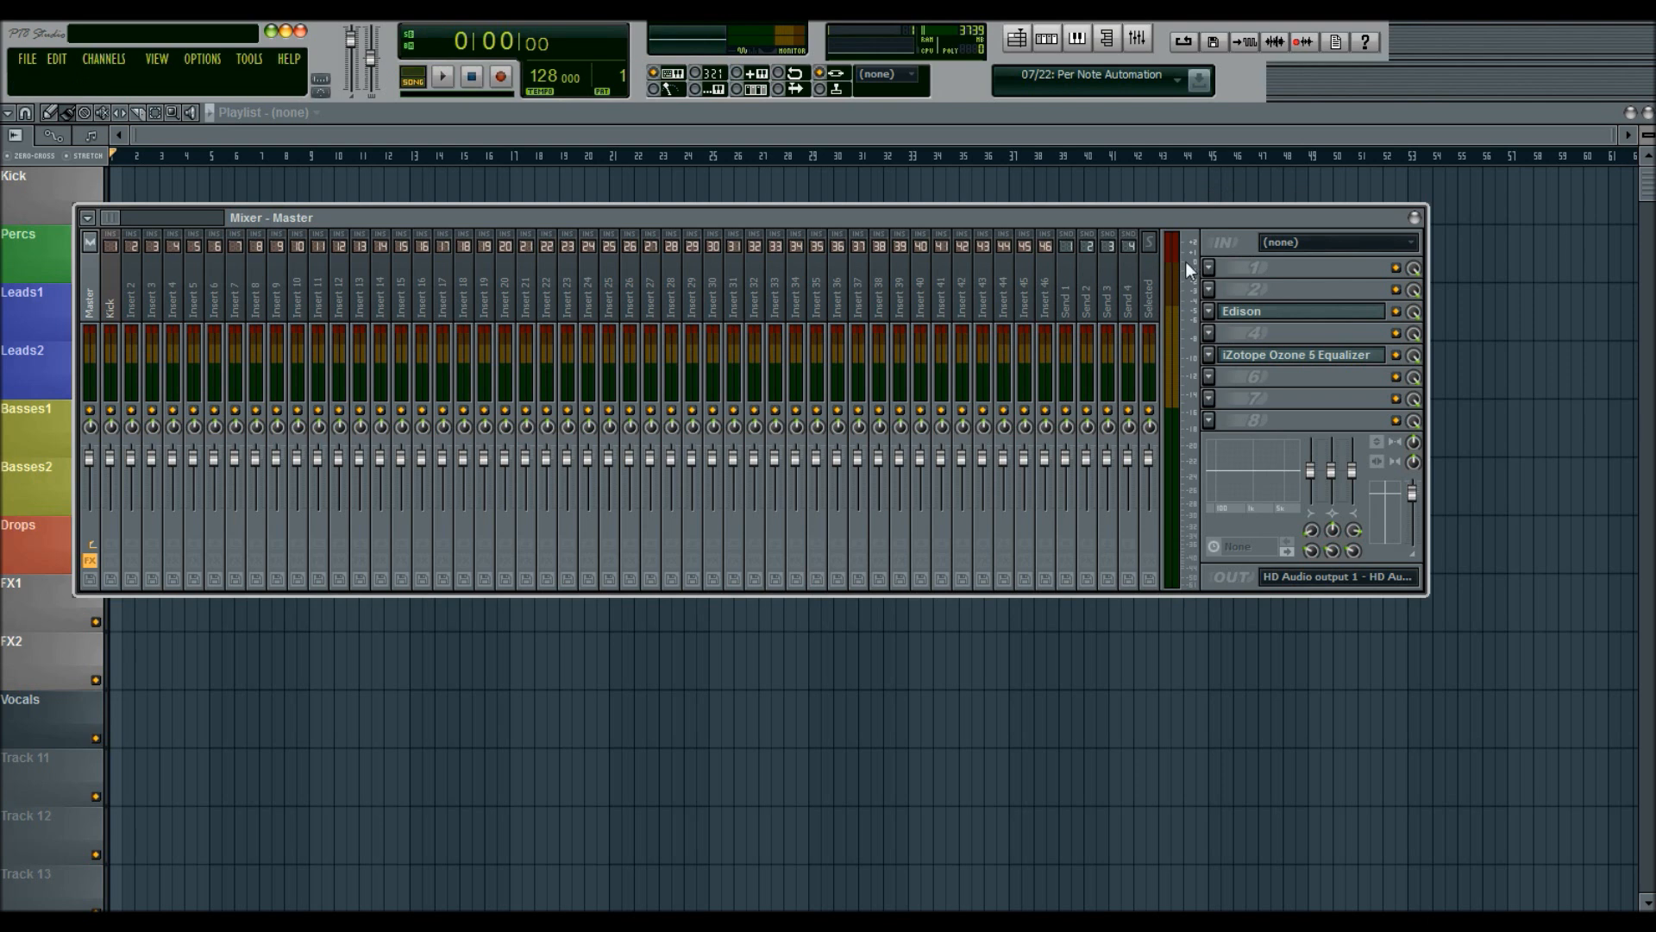
pyautogui.moveTo(1331, 270)
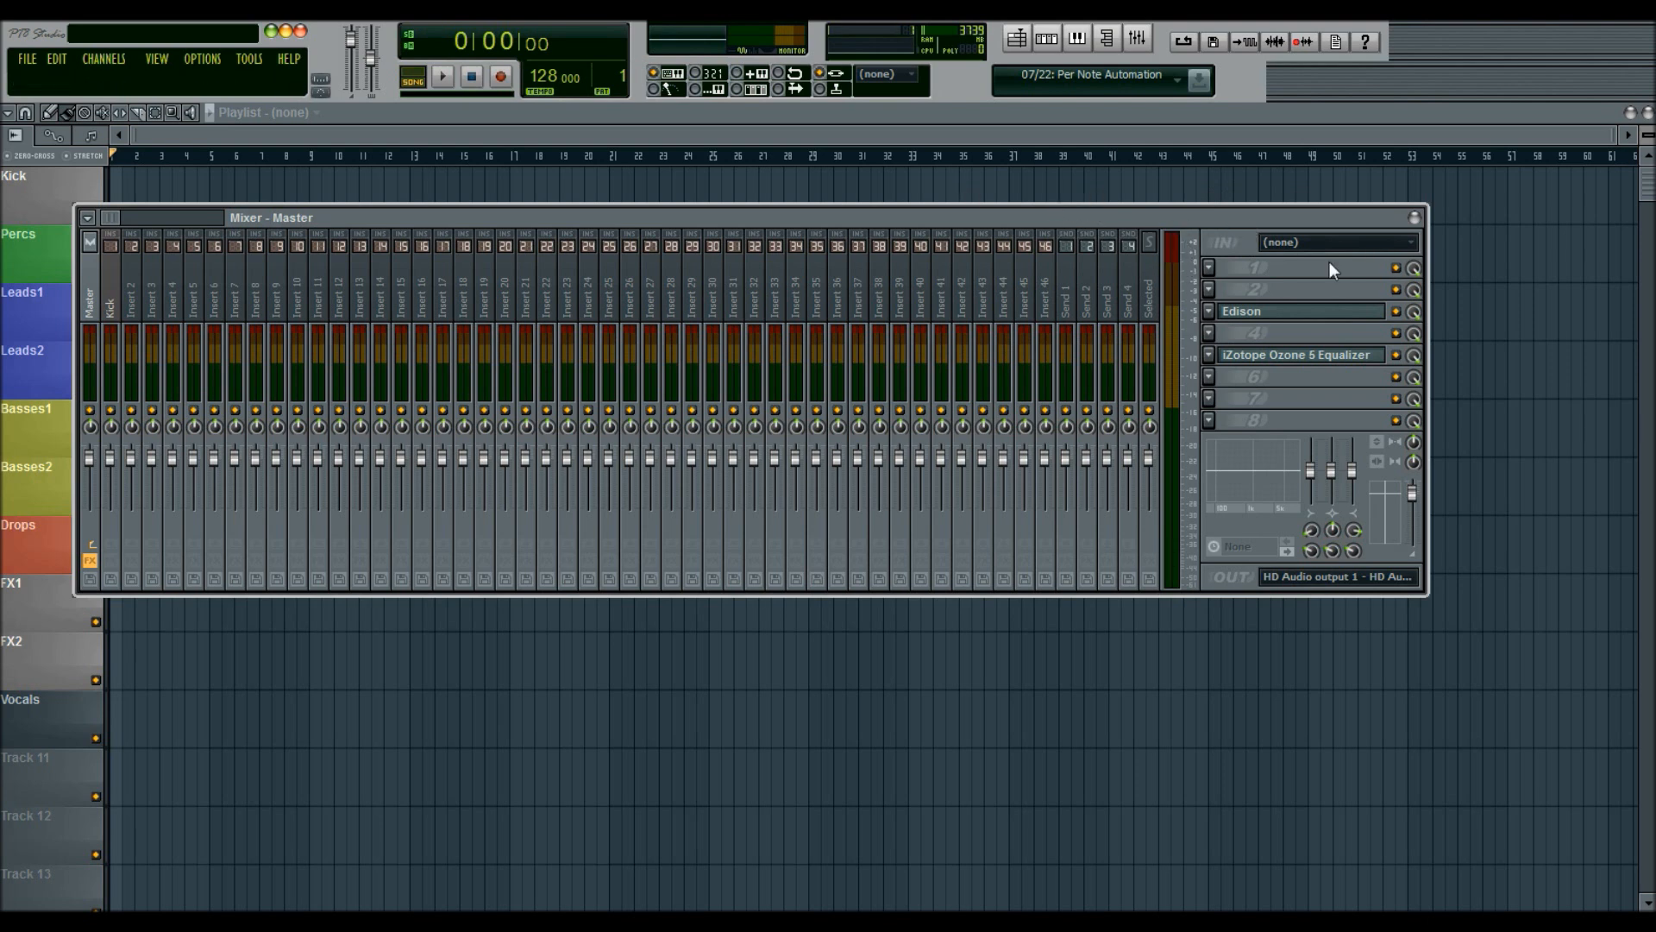
pyautogui.moveTo(715, 292)
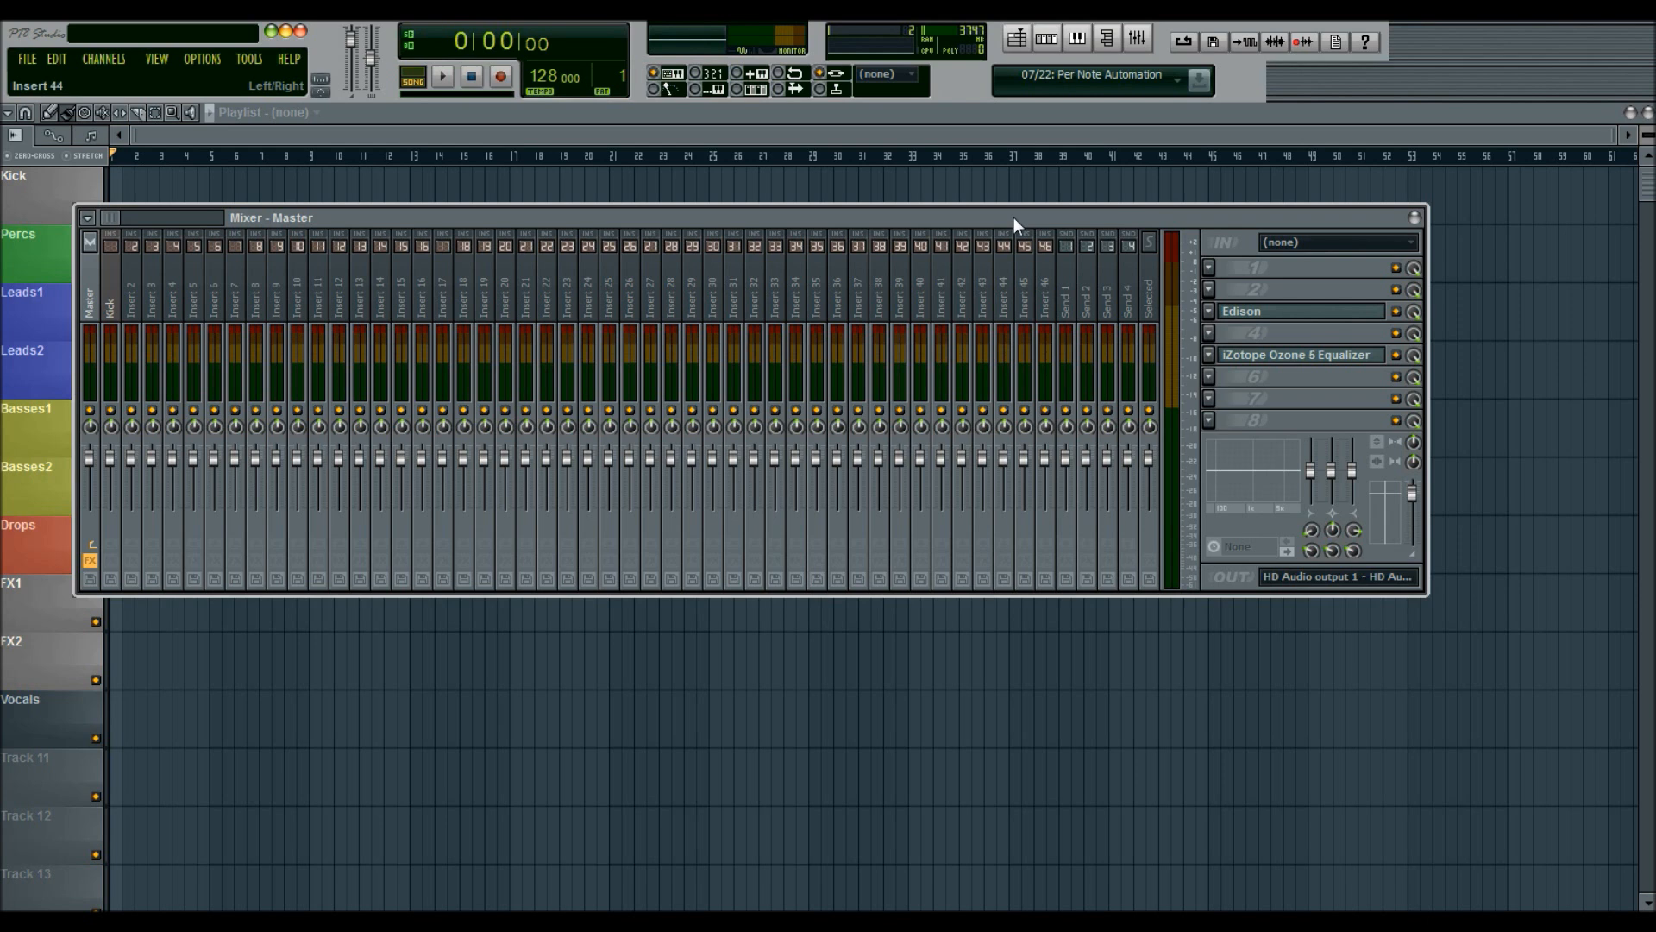
pyautogui.moveTo(1170, 272)
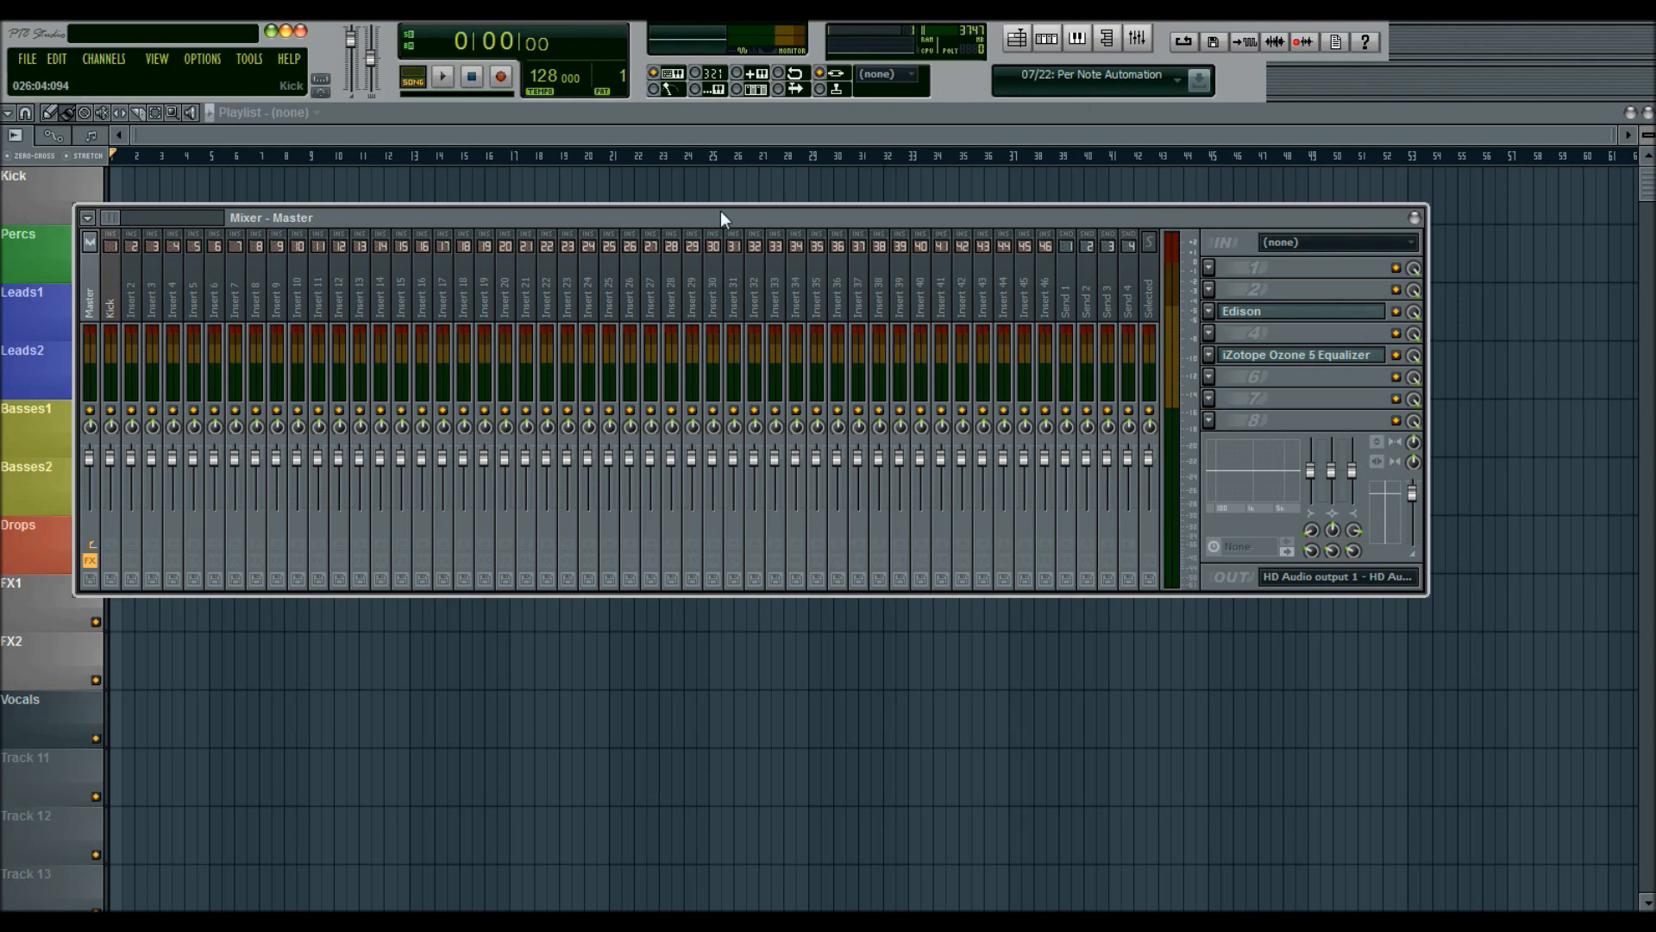
pyautogui.moveTo(1184, 228)
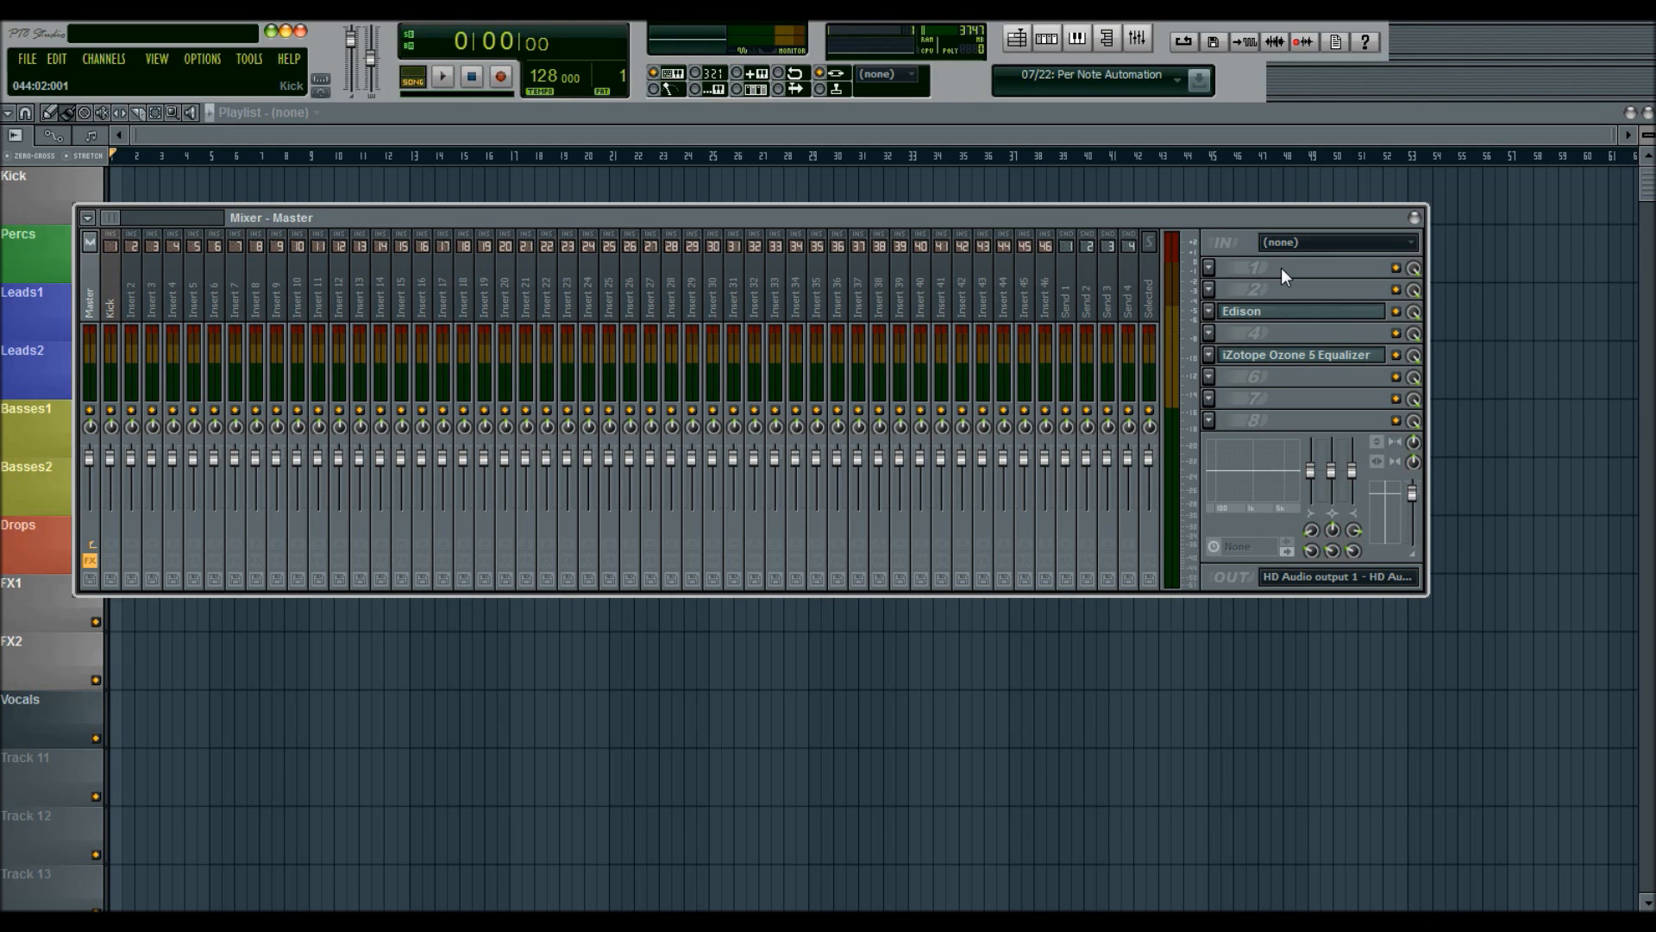
pyautogui.moveTo(1235, 232)
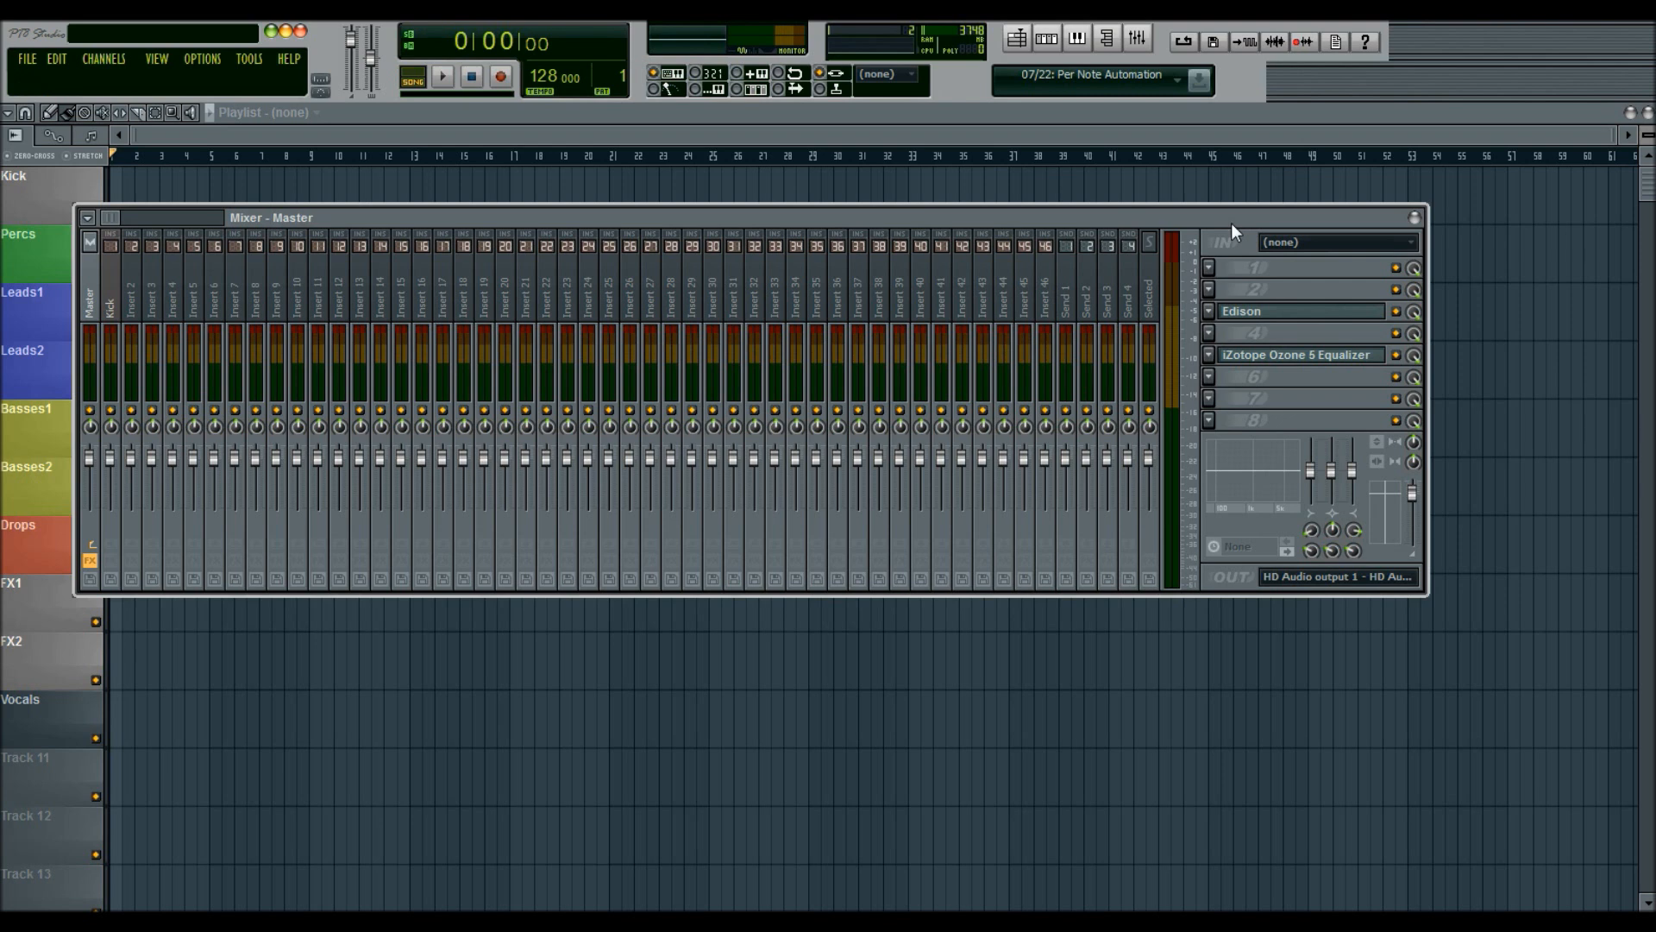
pyautogui.moveTo(1204, 219)
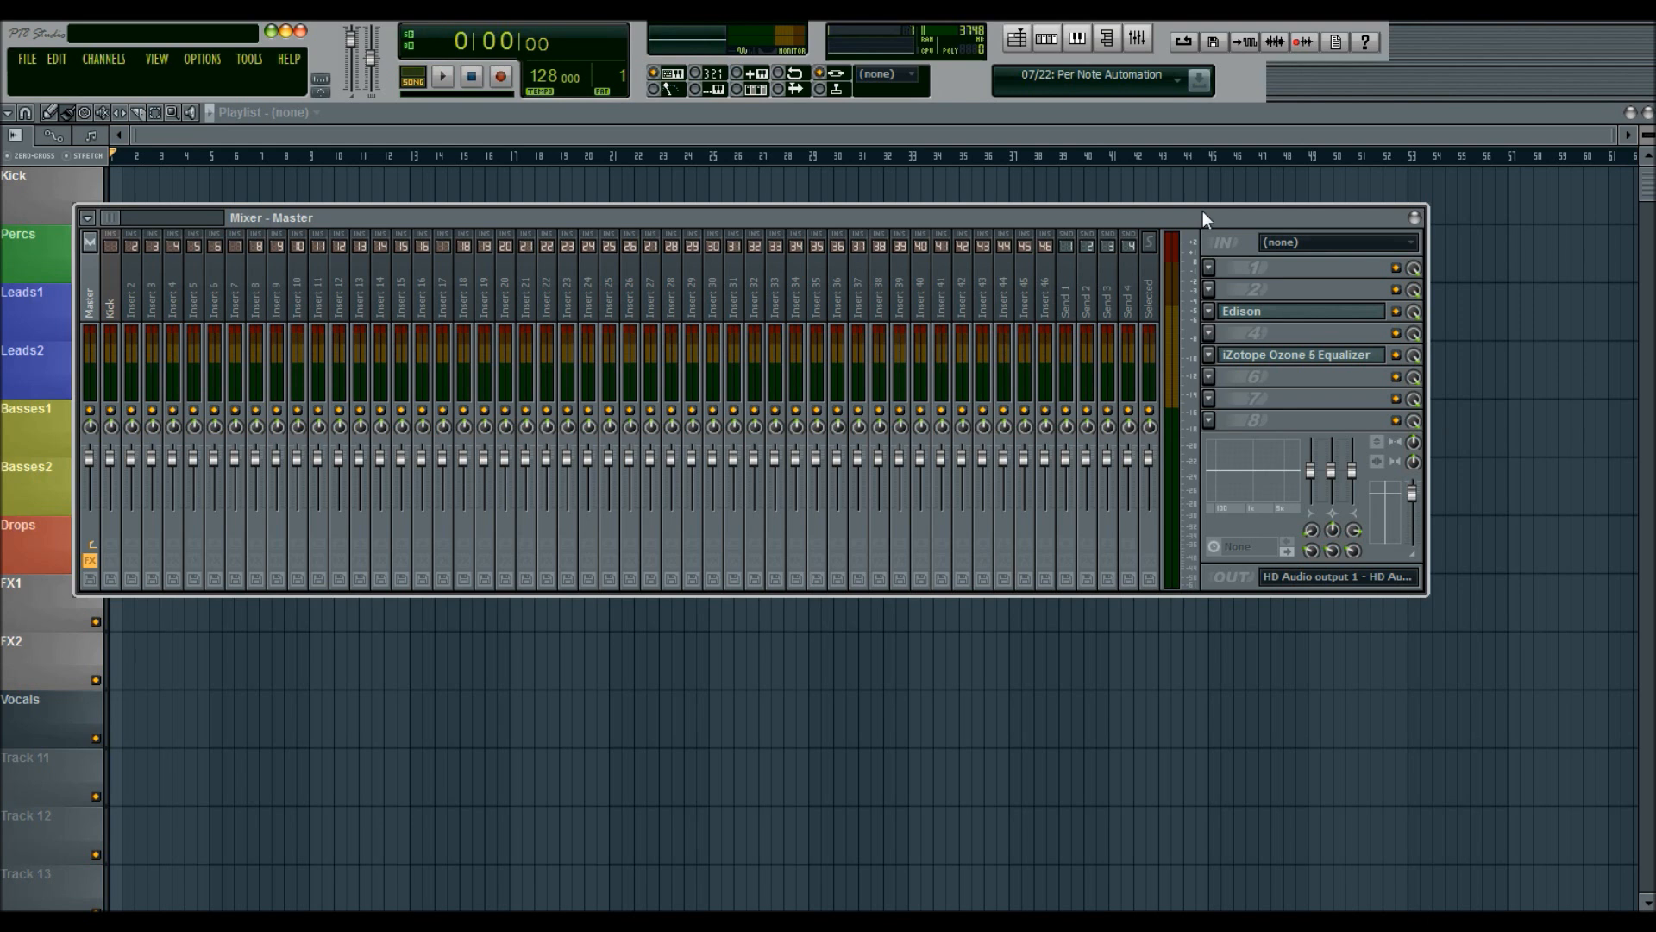
pyautogui.moveTo(1104, 213)
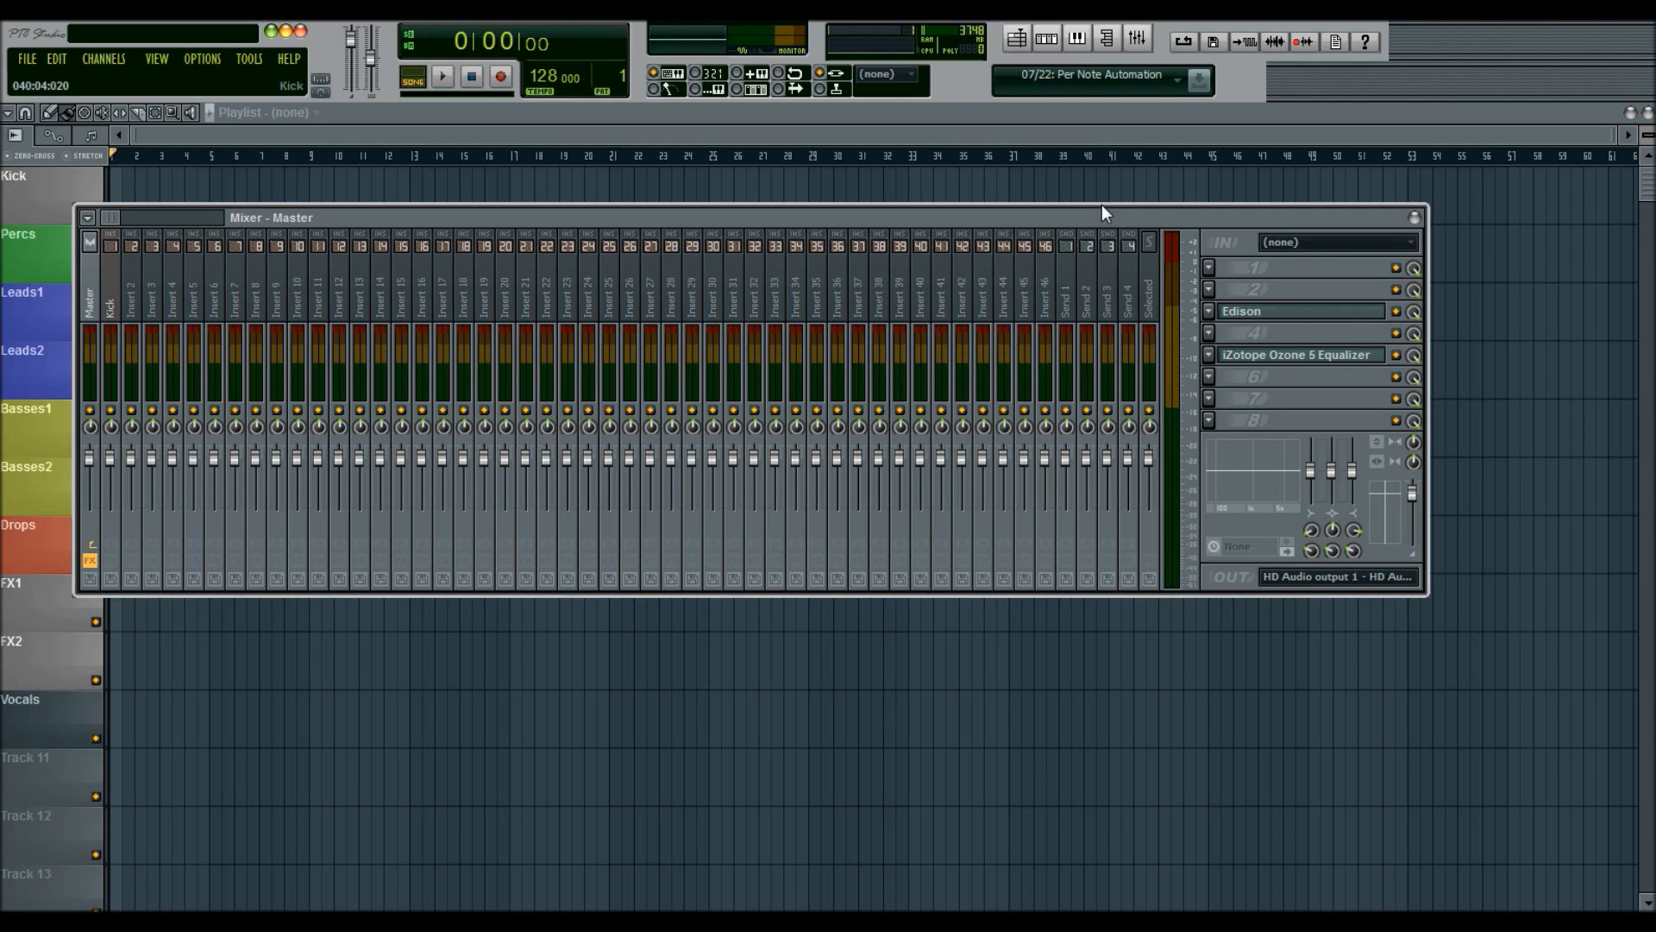
pyautogui.moveTo(190, 245)
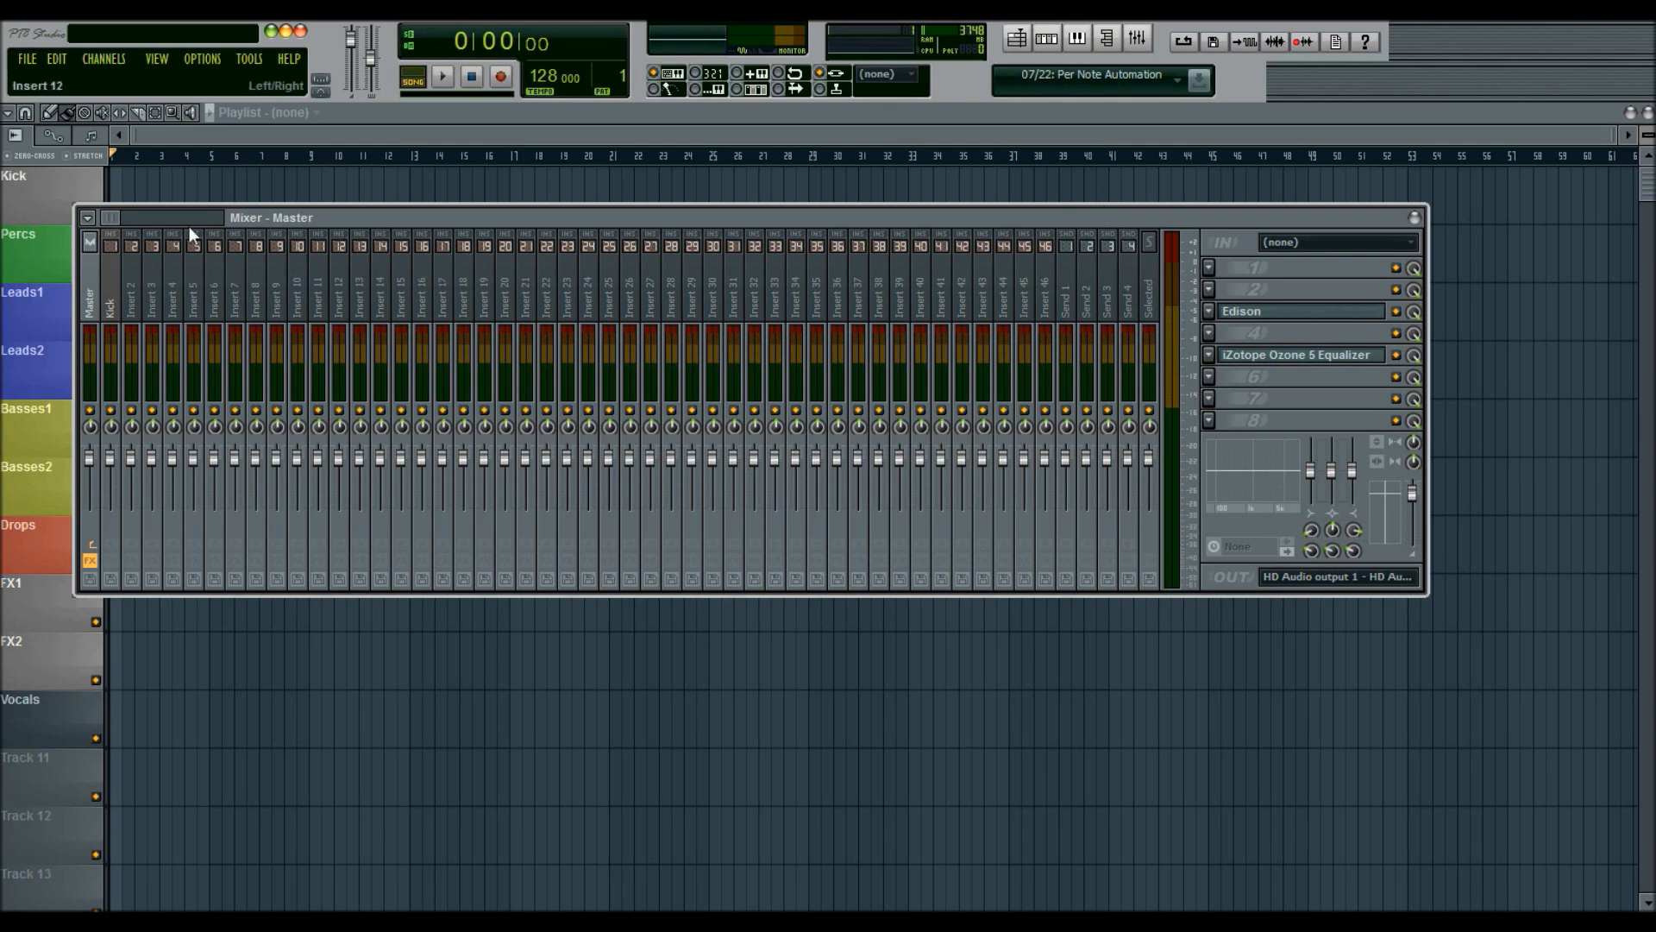
pyautogui.moveTo(179, 230)
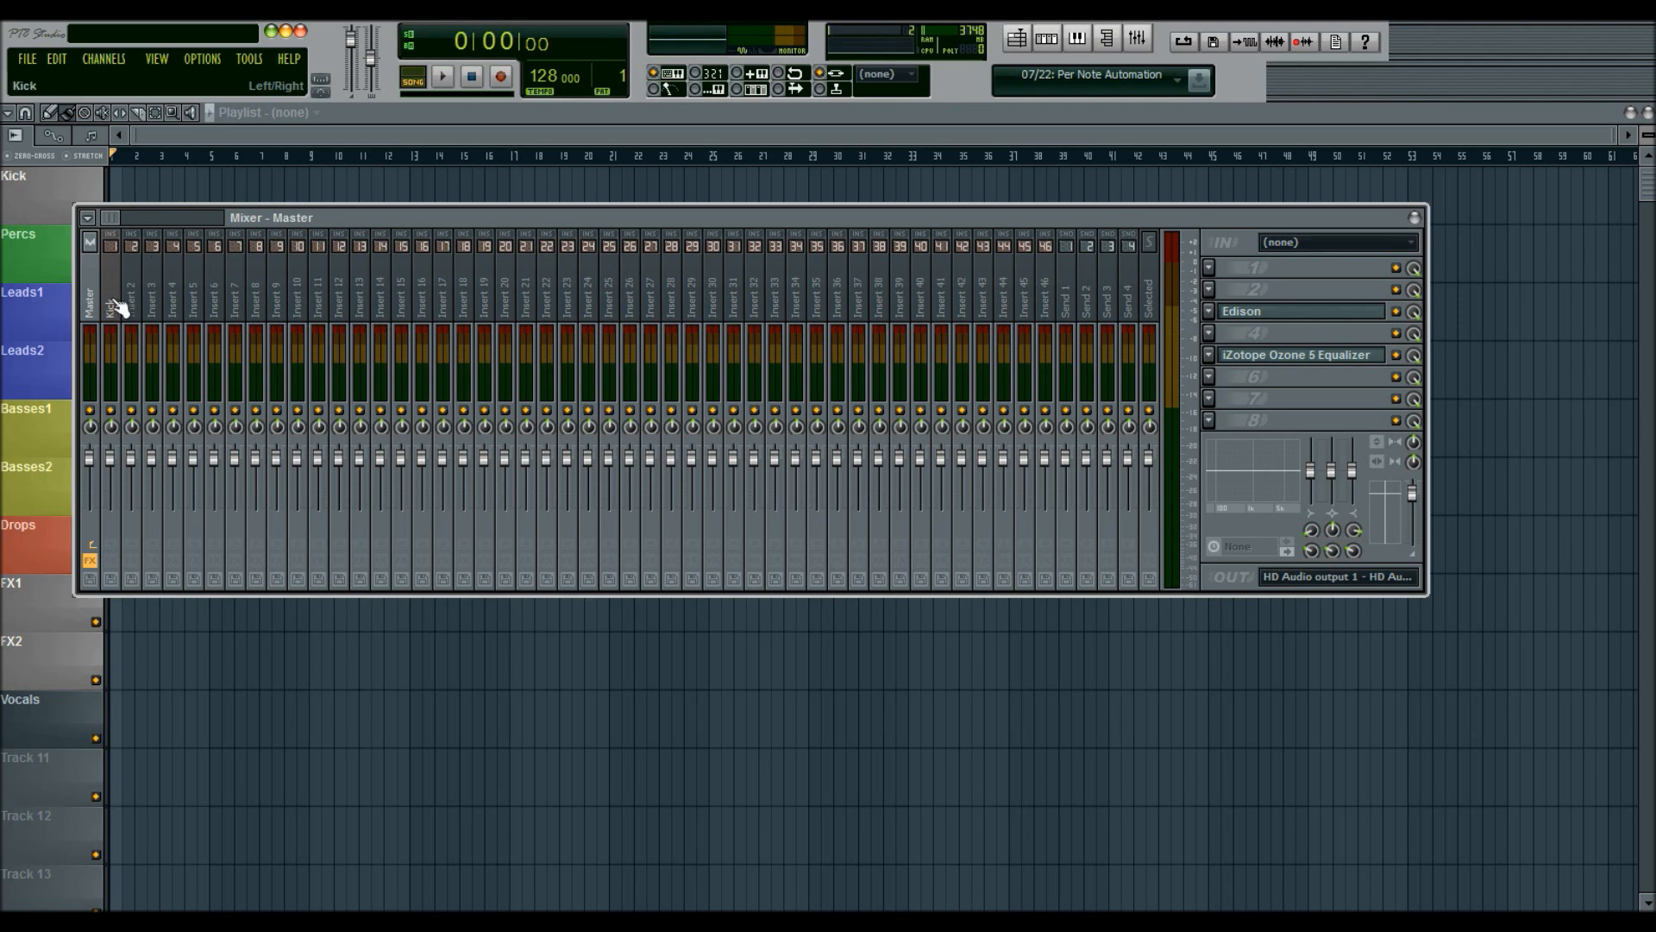
pyautogui.click(110, 306)
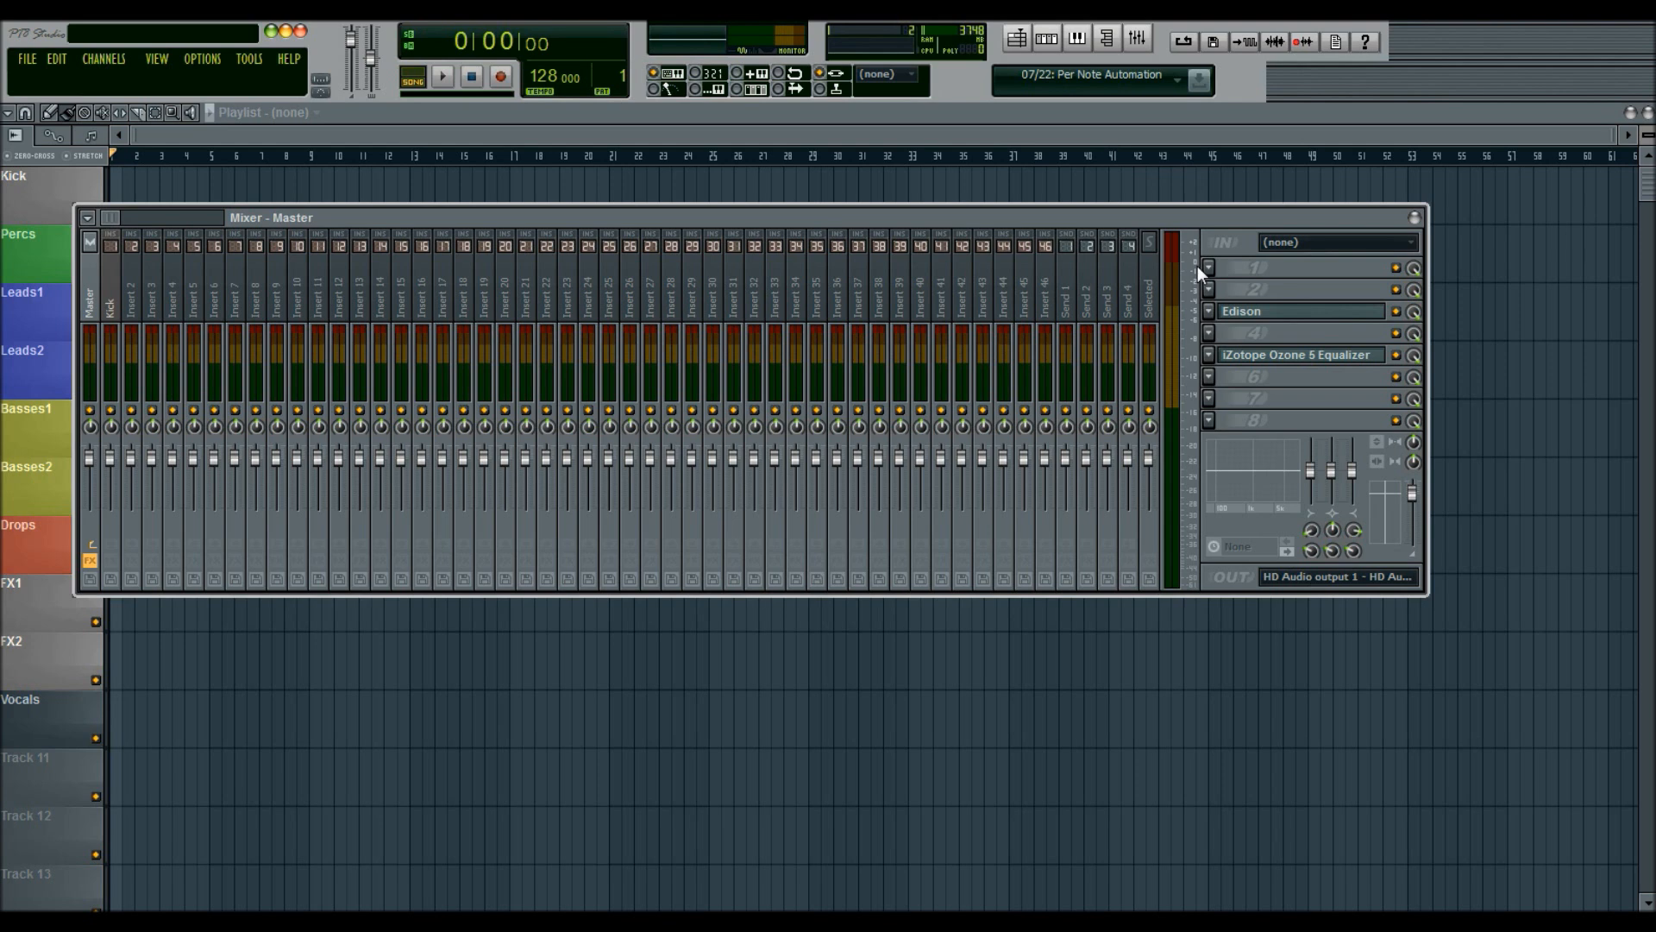
pyautogui.moveTo(1411, 222)
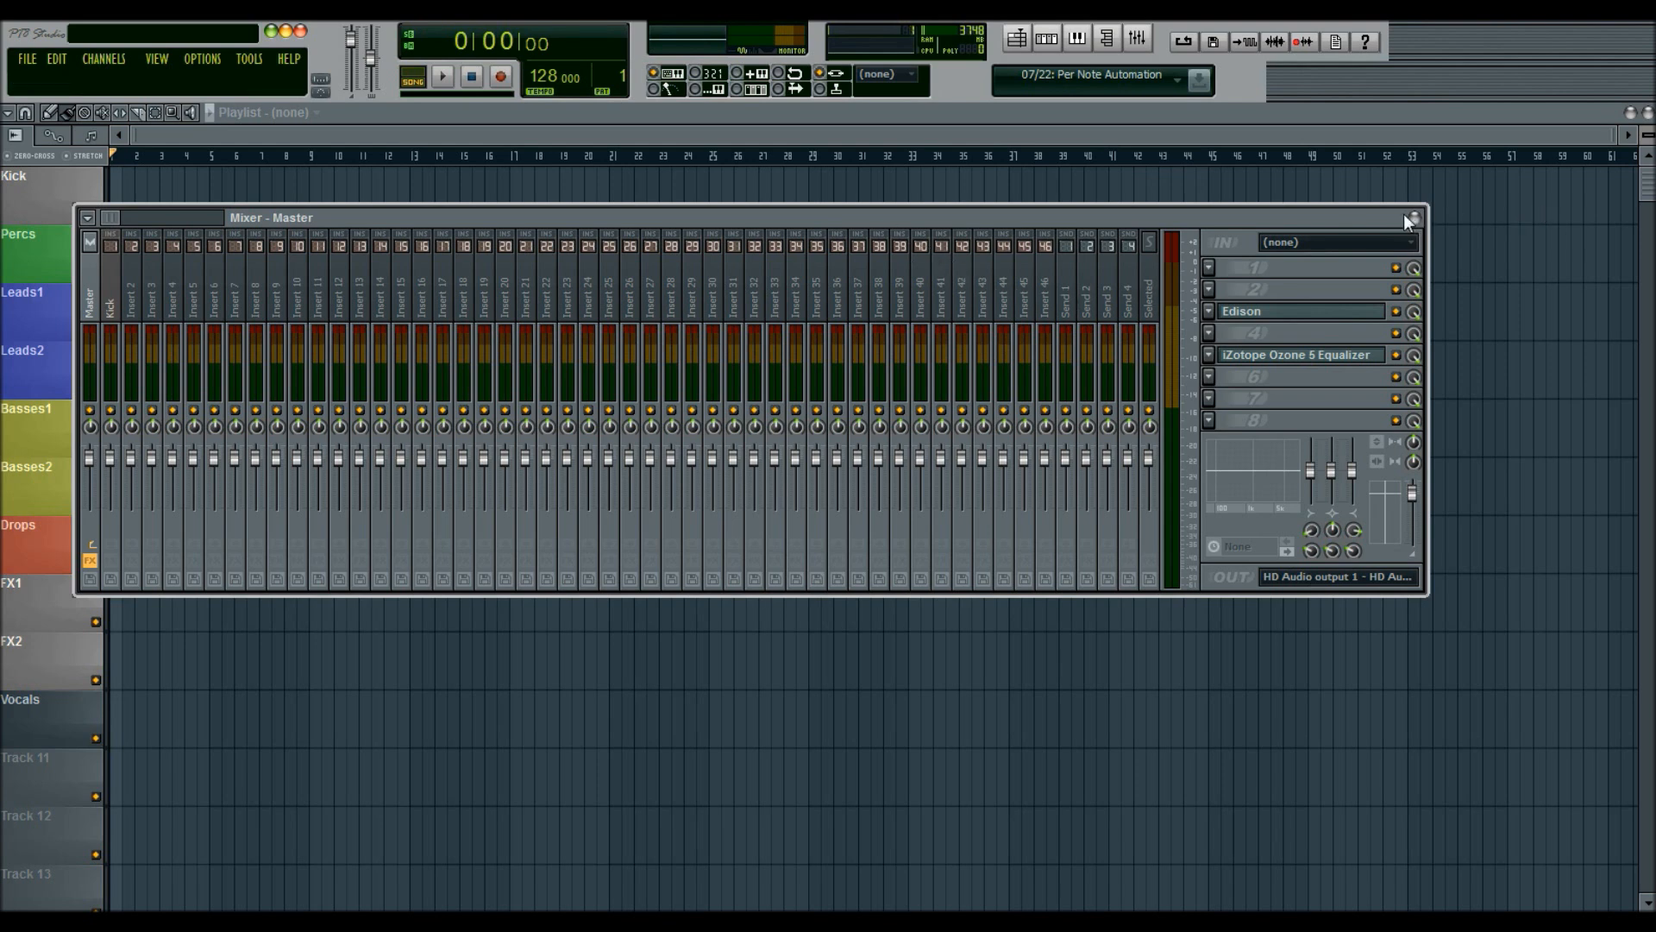
# - Toggle the Mixer to inspect the master insert, then leave it closed
pyautogui.click(1413, 218)
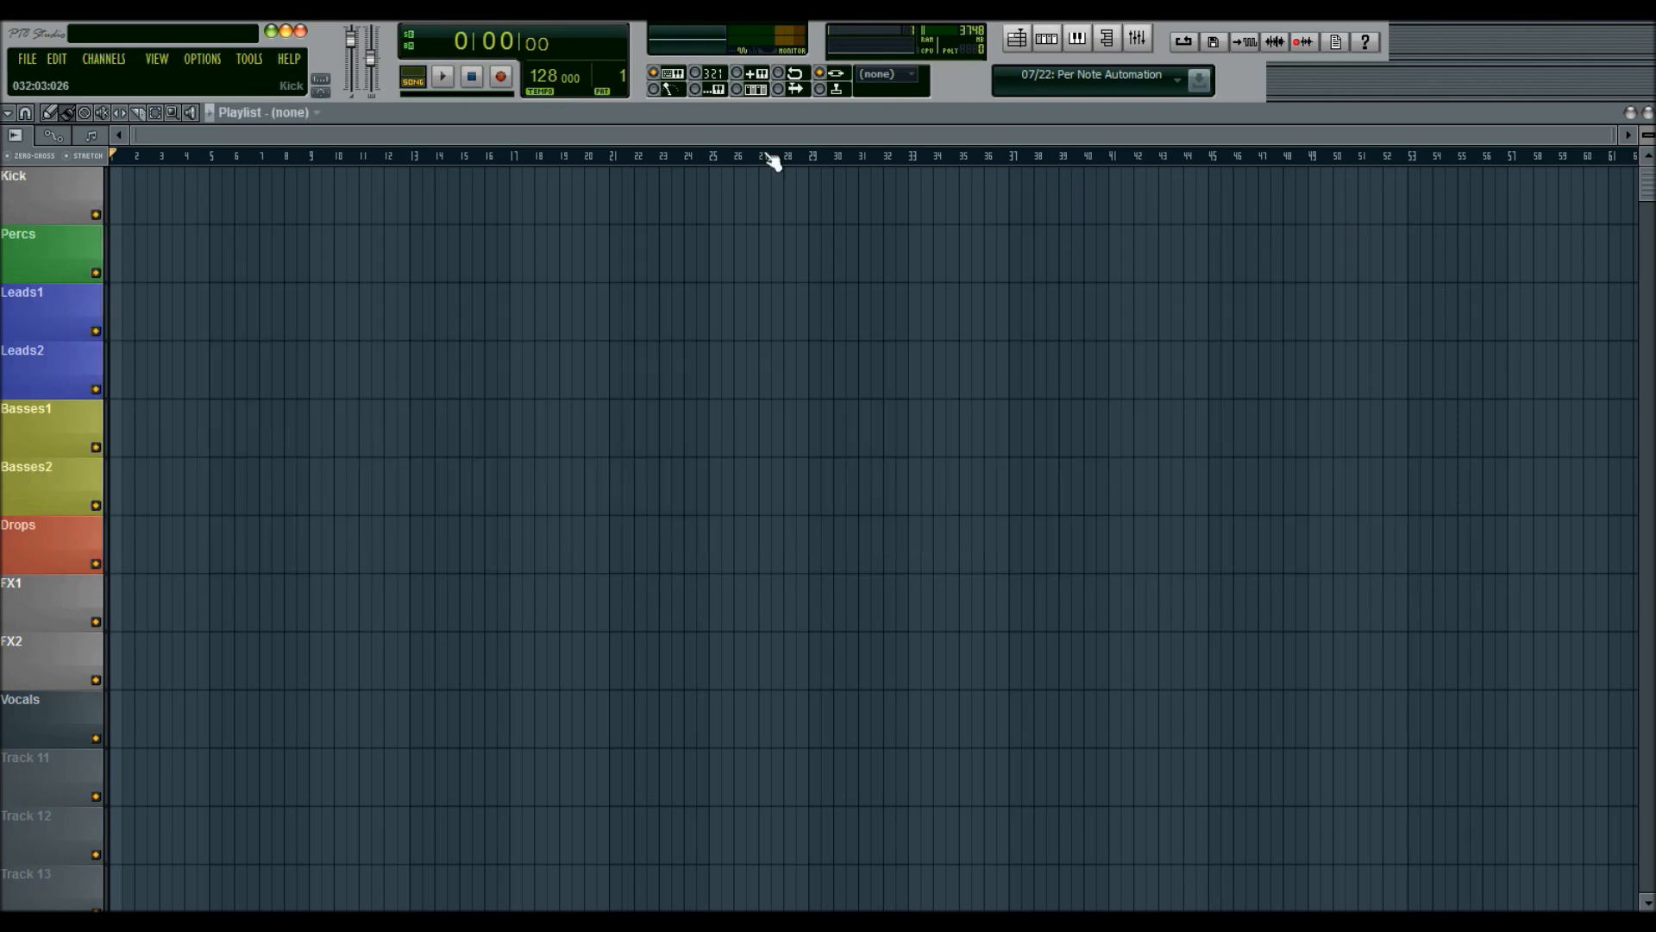
pyautogui.click(1135, 38)
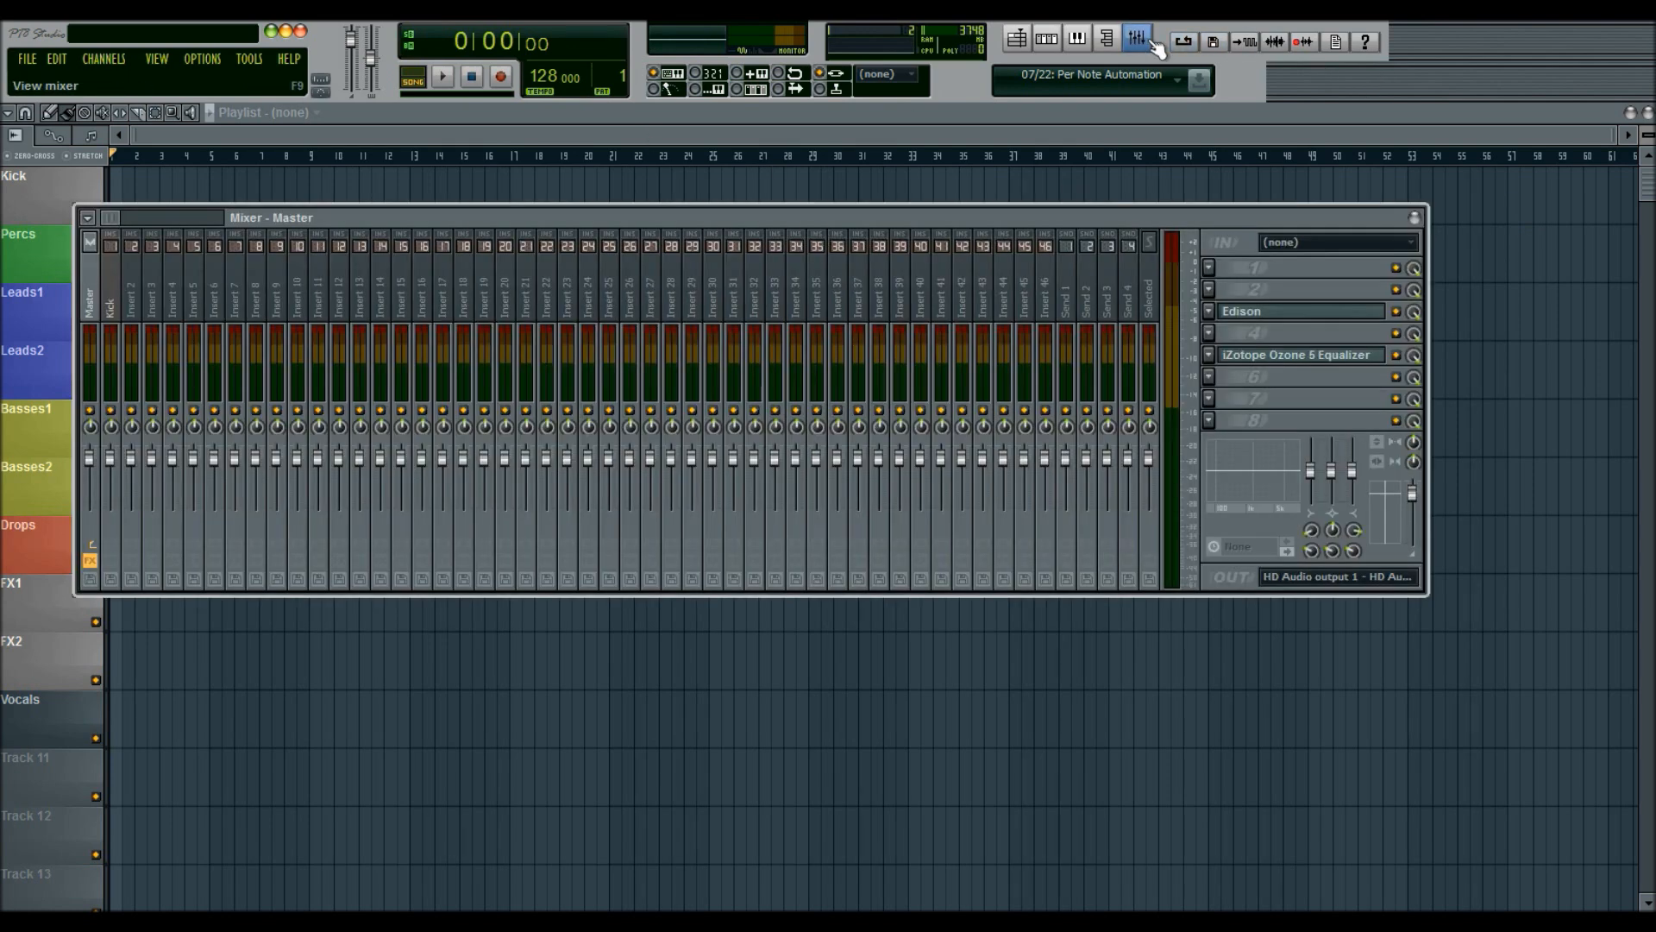
pyautogui.click(1135, 40)
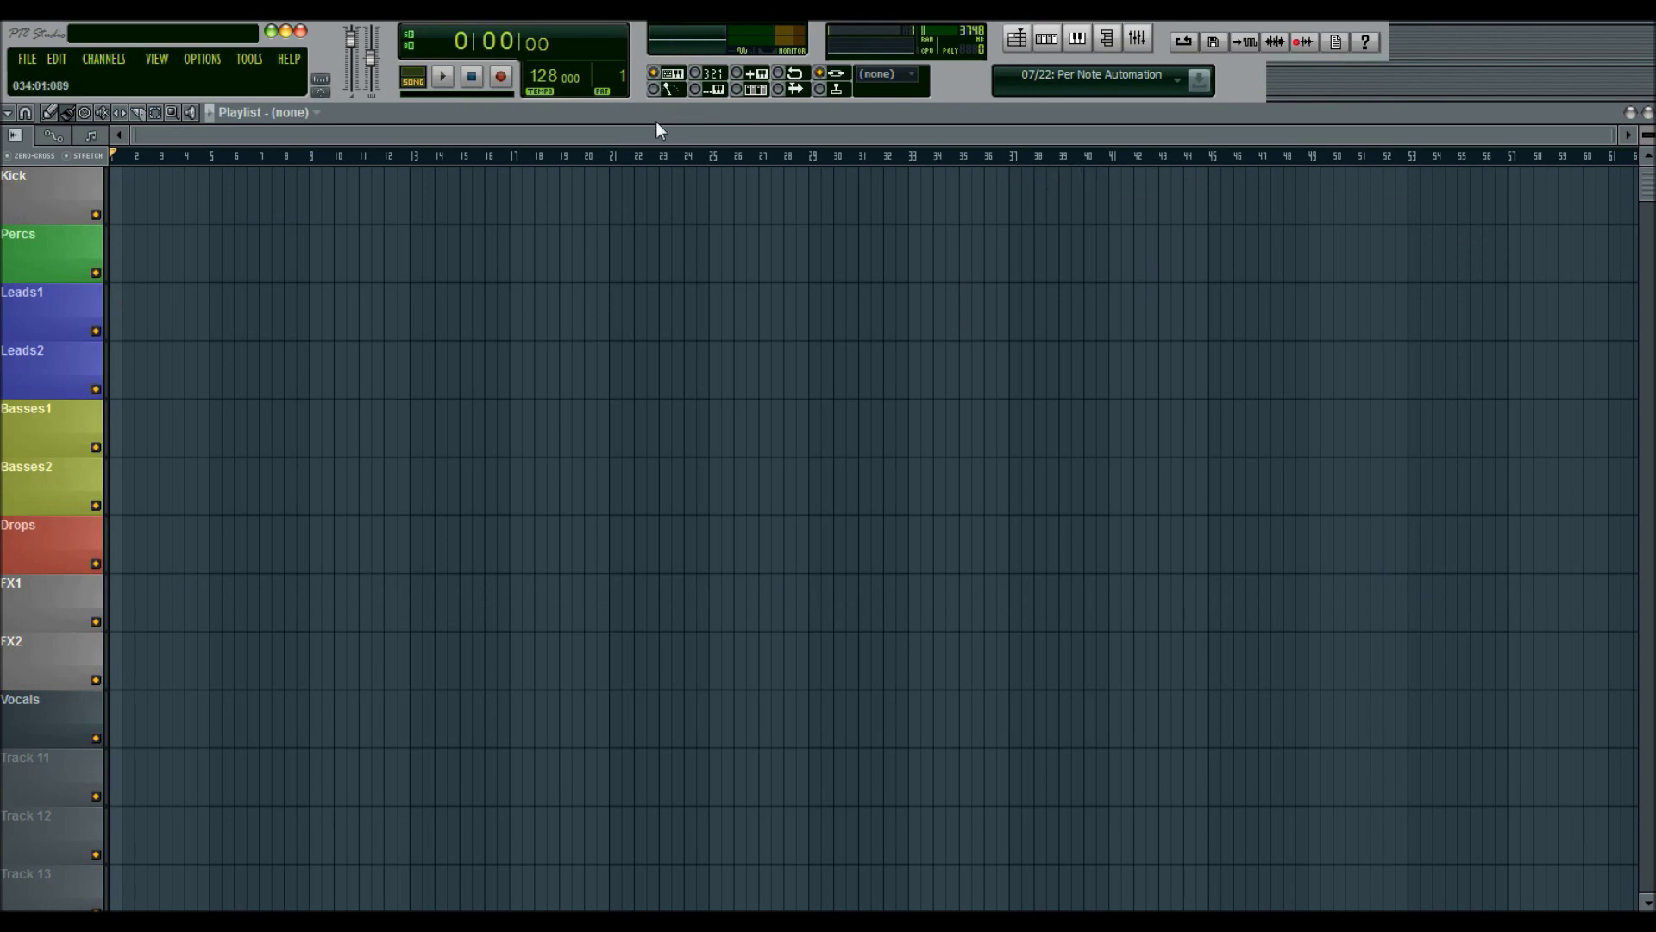
pyautogui.click(201, 58)
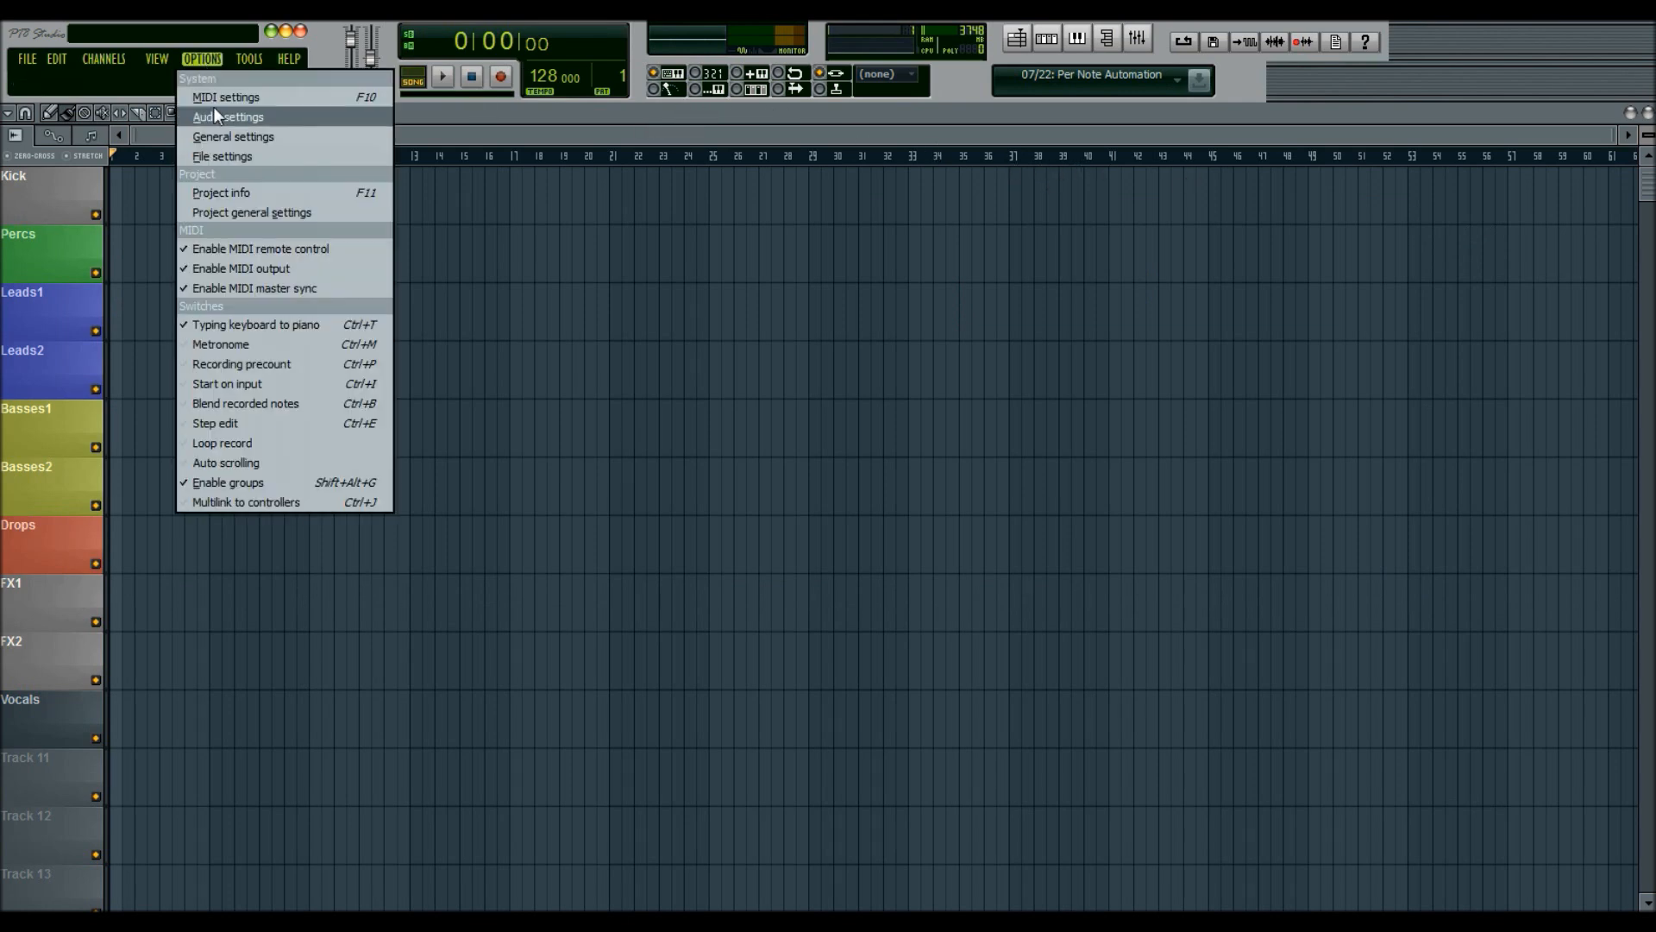
pyautogui.click(226, 116)
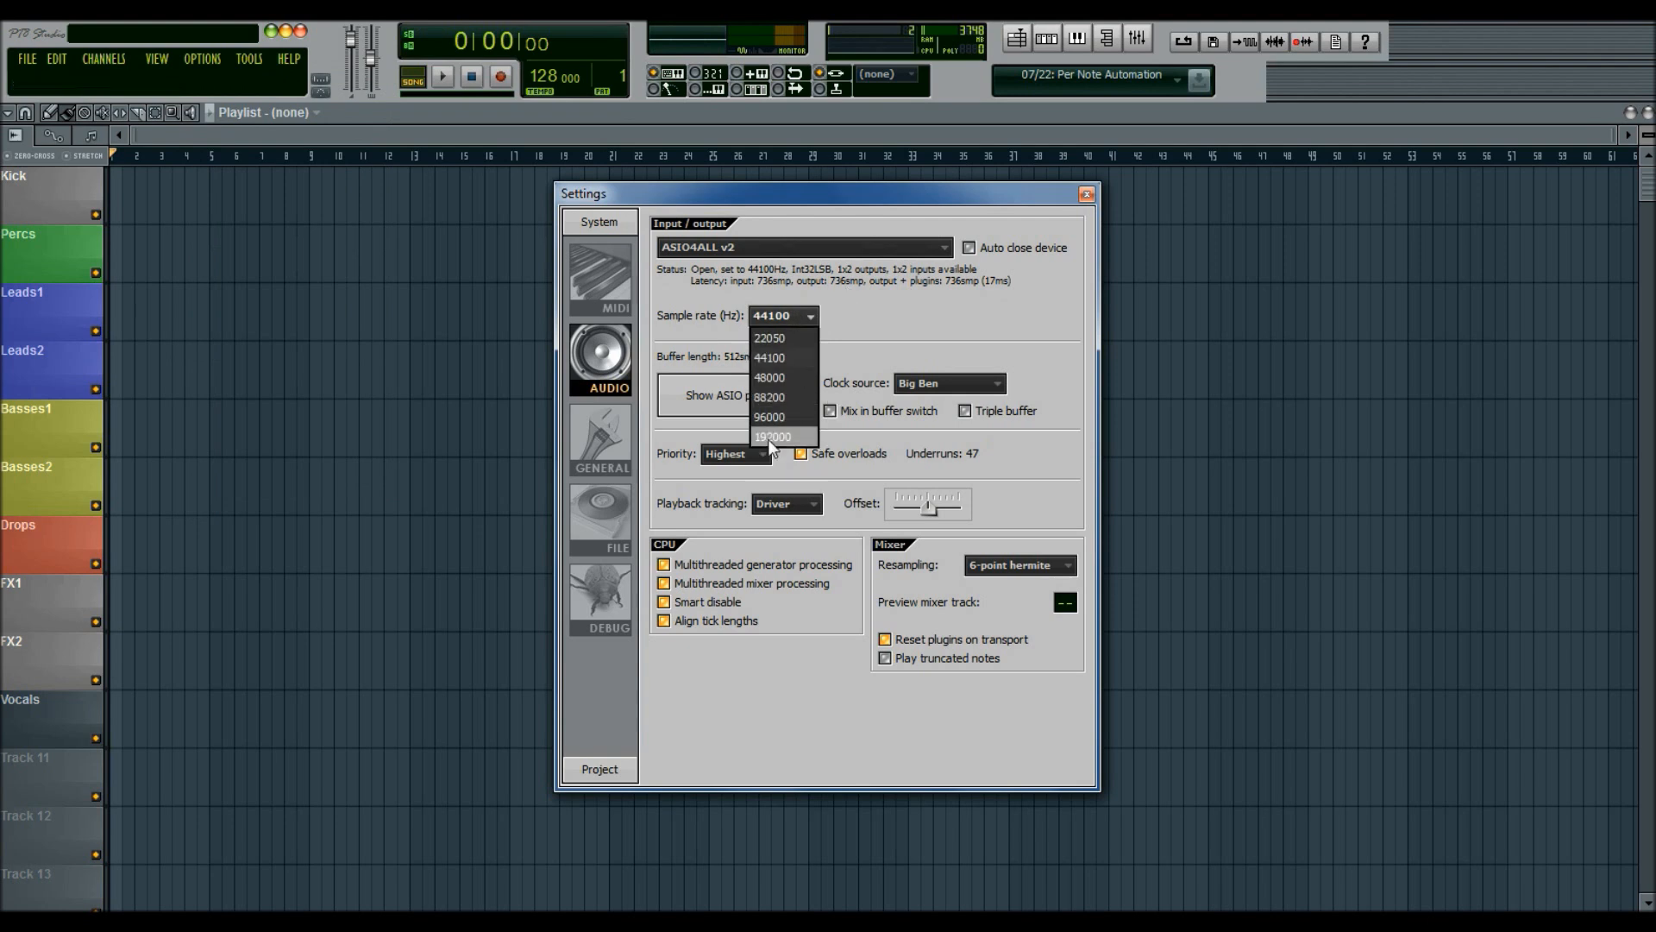
pyautogui.click(769, 357)
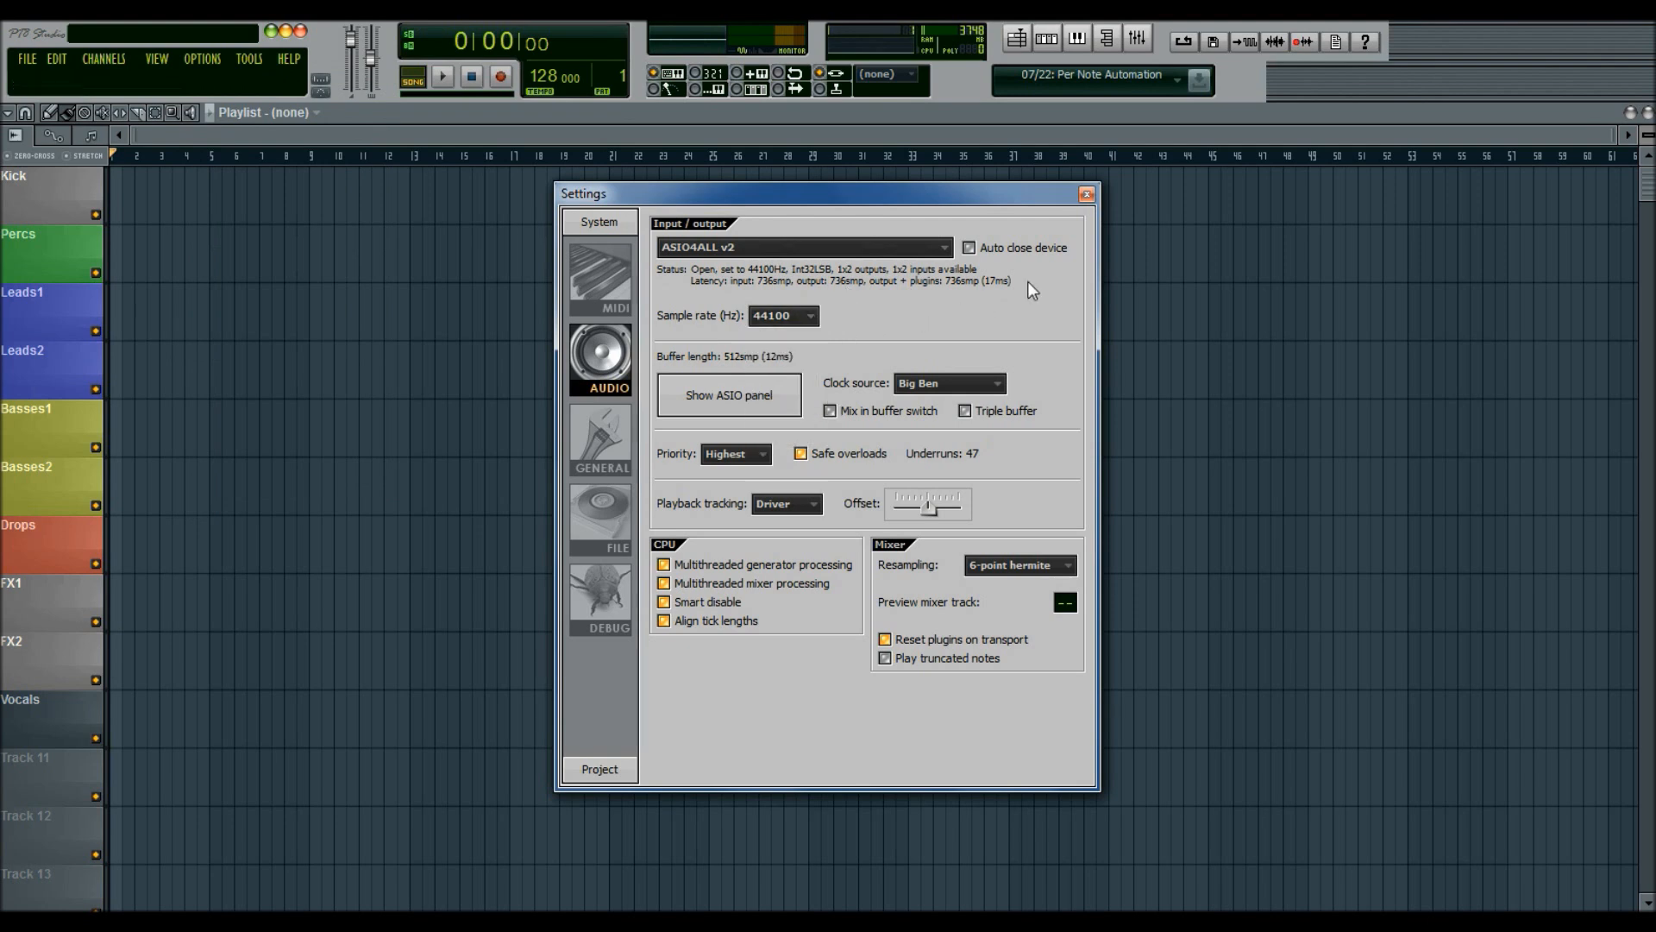
pyautogui.moveTo(1086, 198)
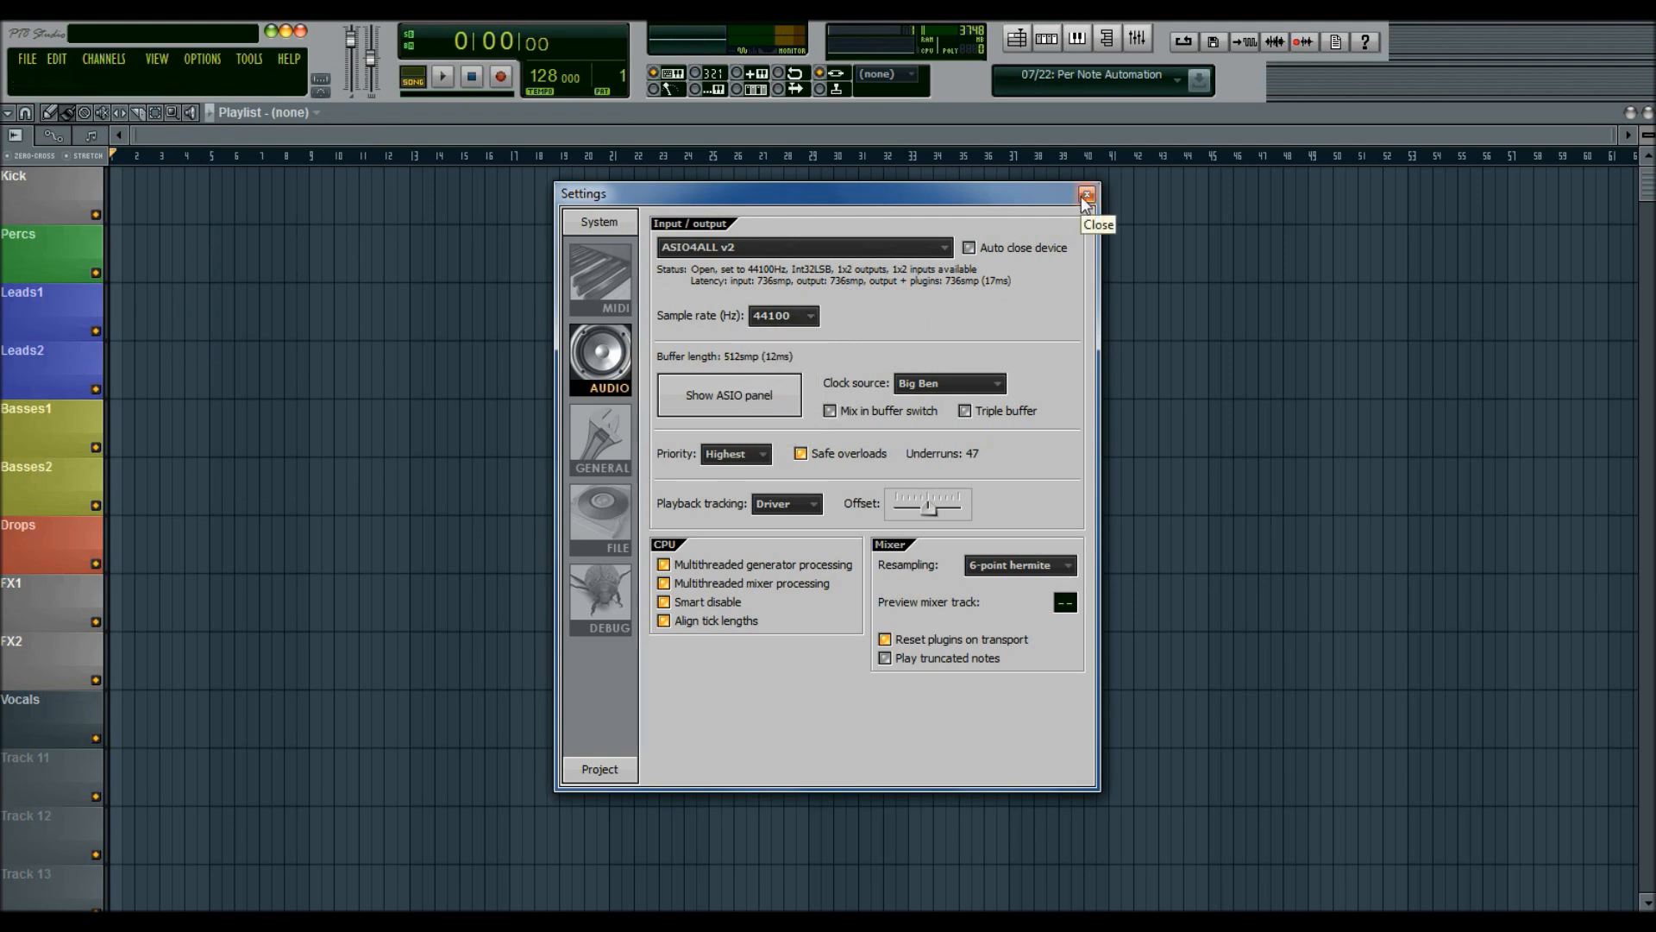
pyautogui.click(1086, 194)
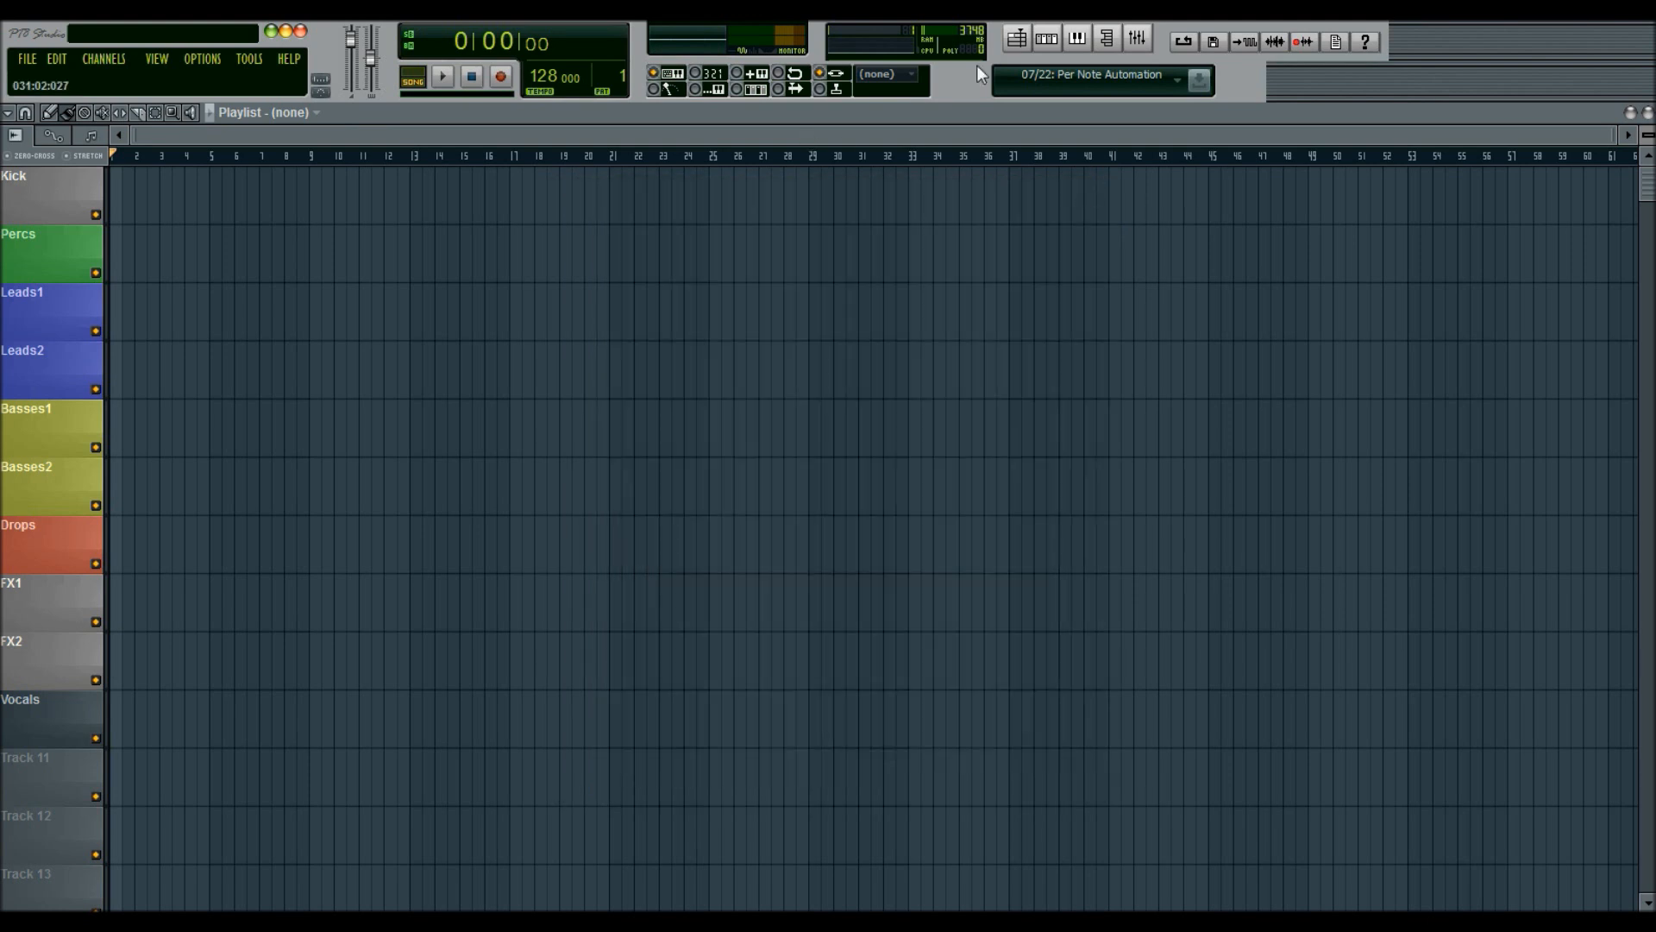
# - Bring Edison's recorded 4:39 song back on screen from the master insert, playhead mid-song
pyautogui.click(1135, 39)
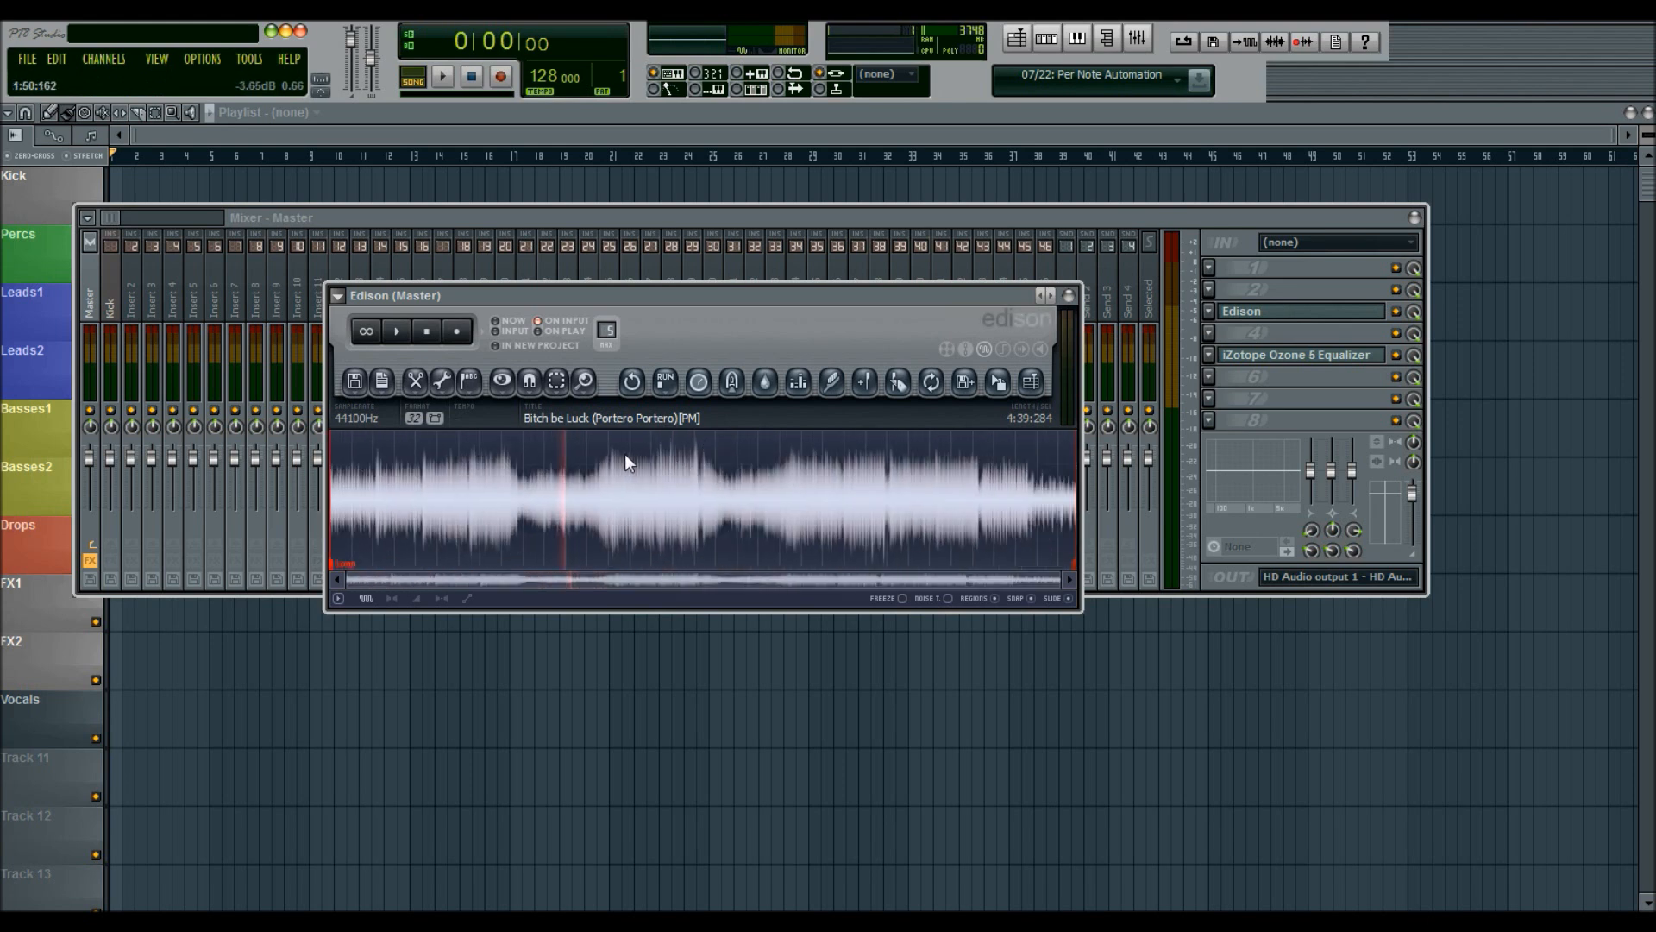
pyautogui.click(623, 465)
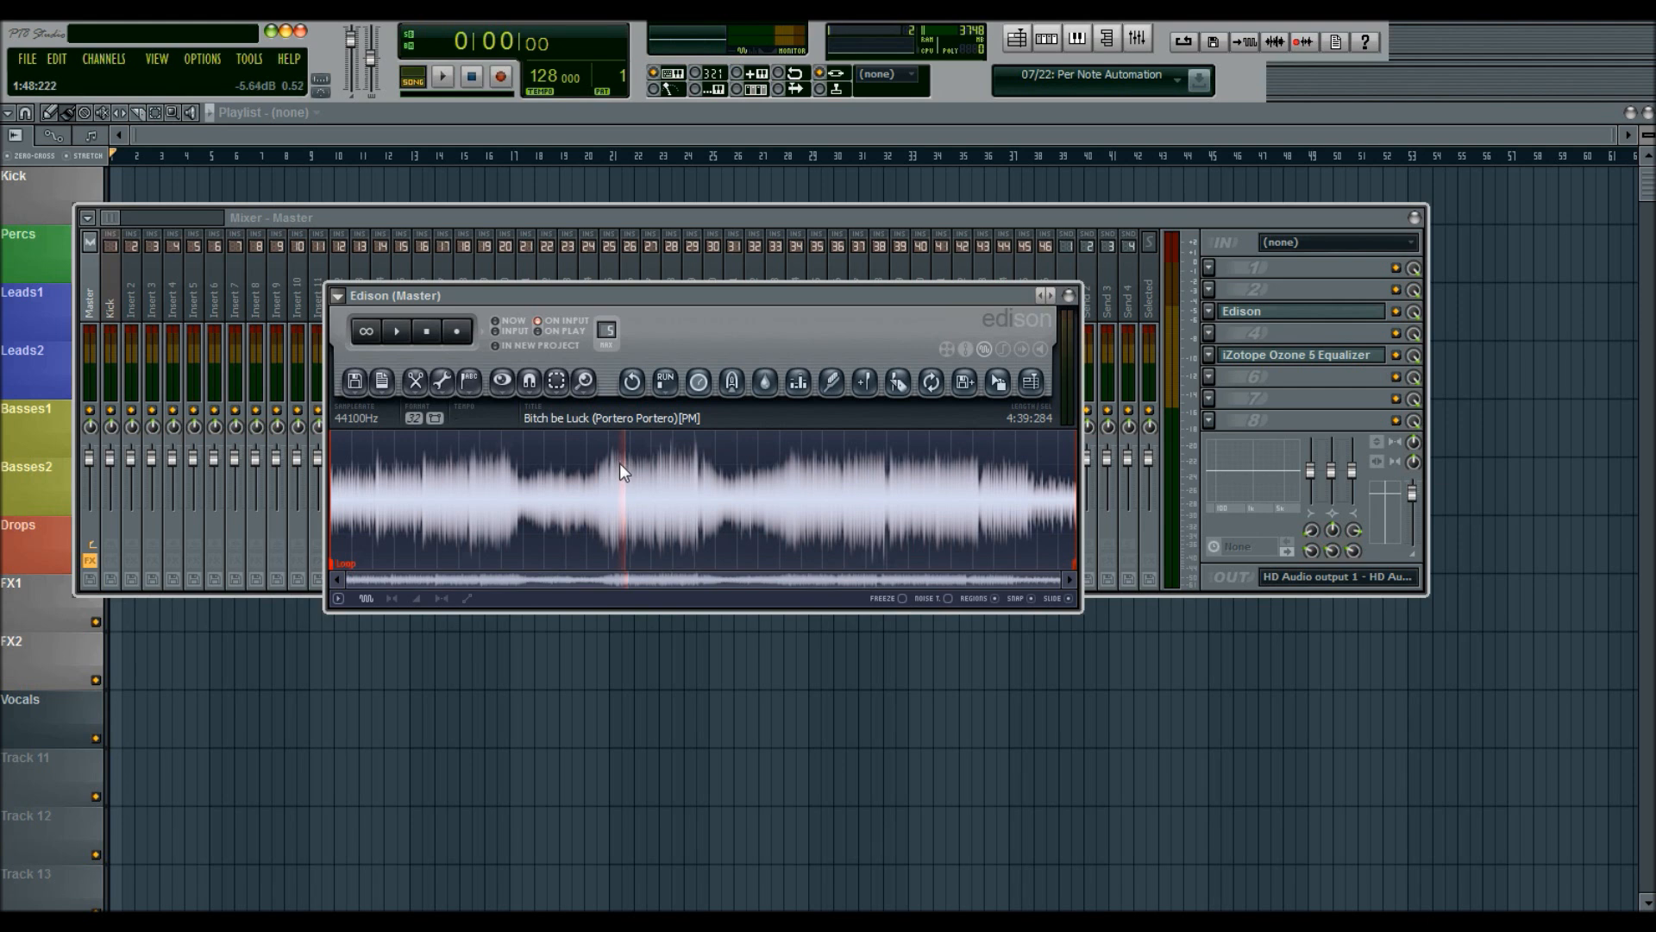
pyautogui.moveTo(865, 320)
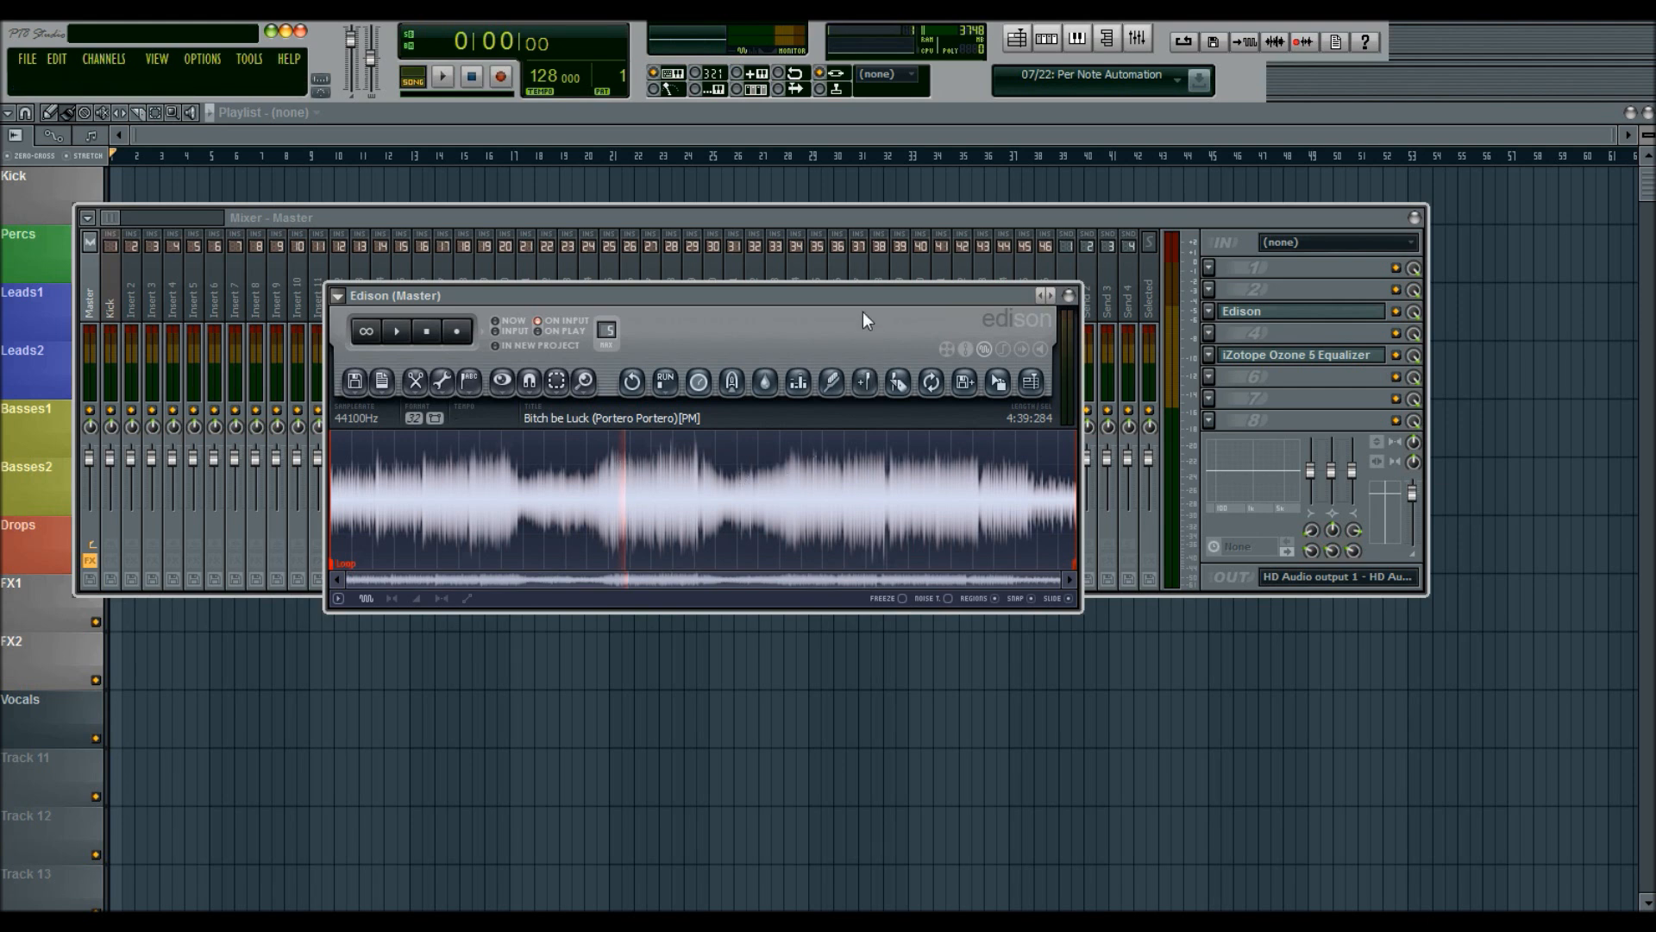